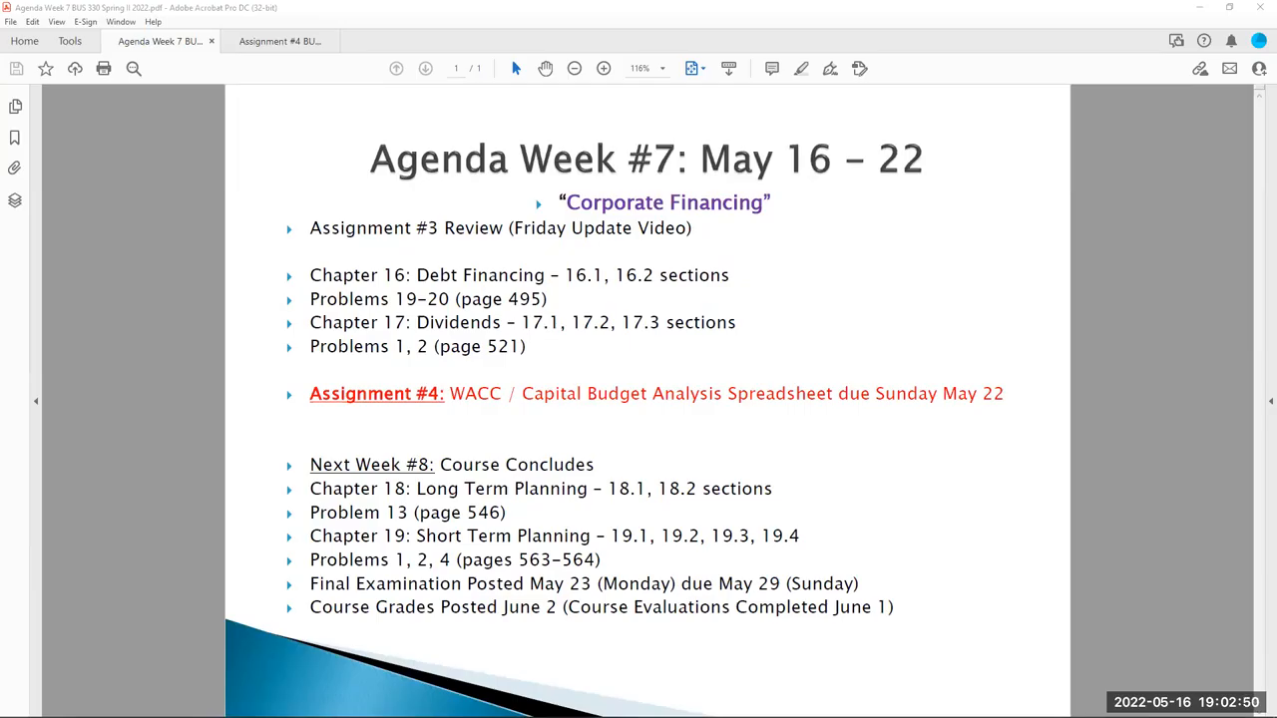
mouse_move(918, 509)
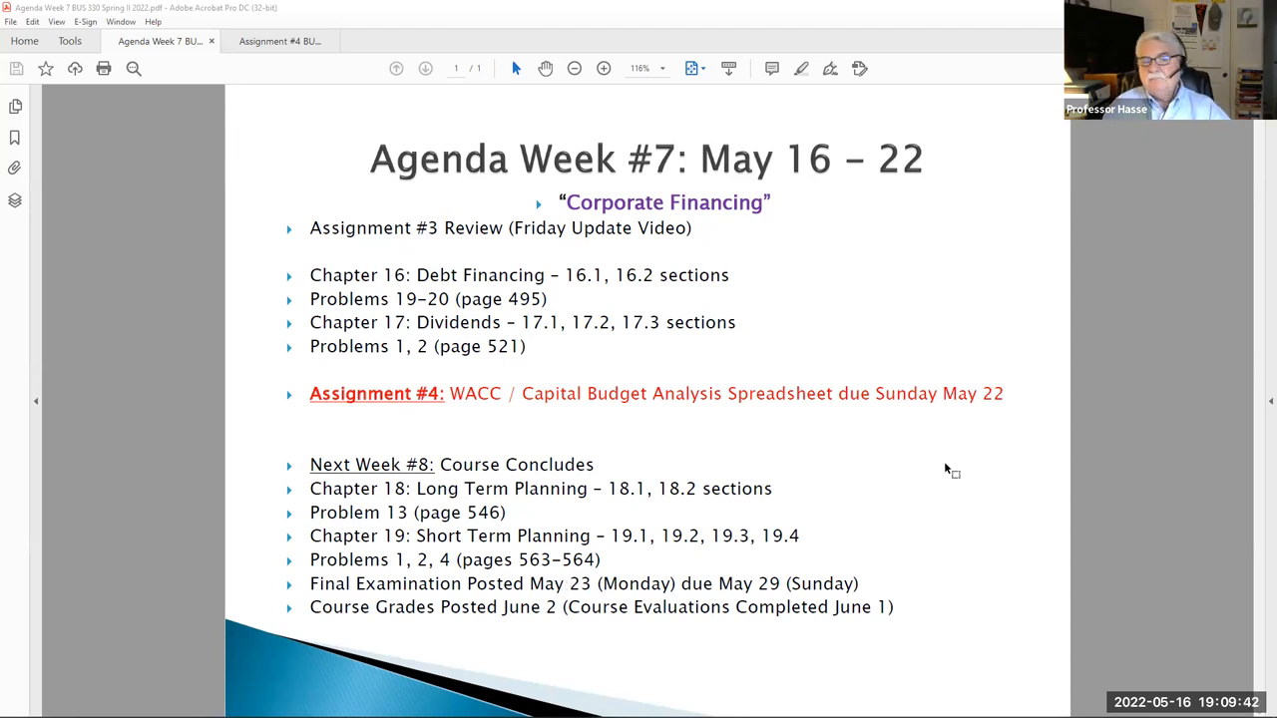
- Review Assignment #4's capital structure, investment outlay and Project Inputs in Acrobat
click(279, 40)
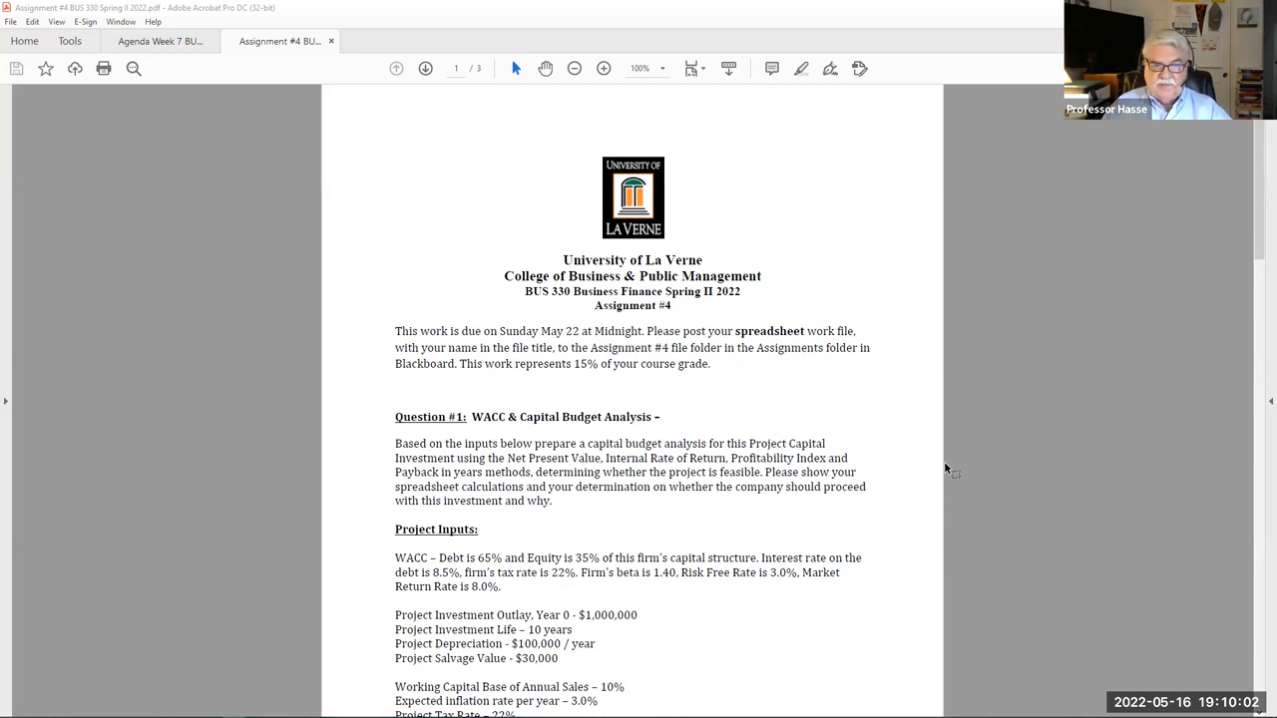
scroll(down, 3)
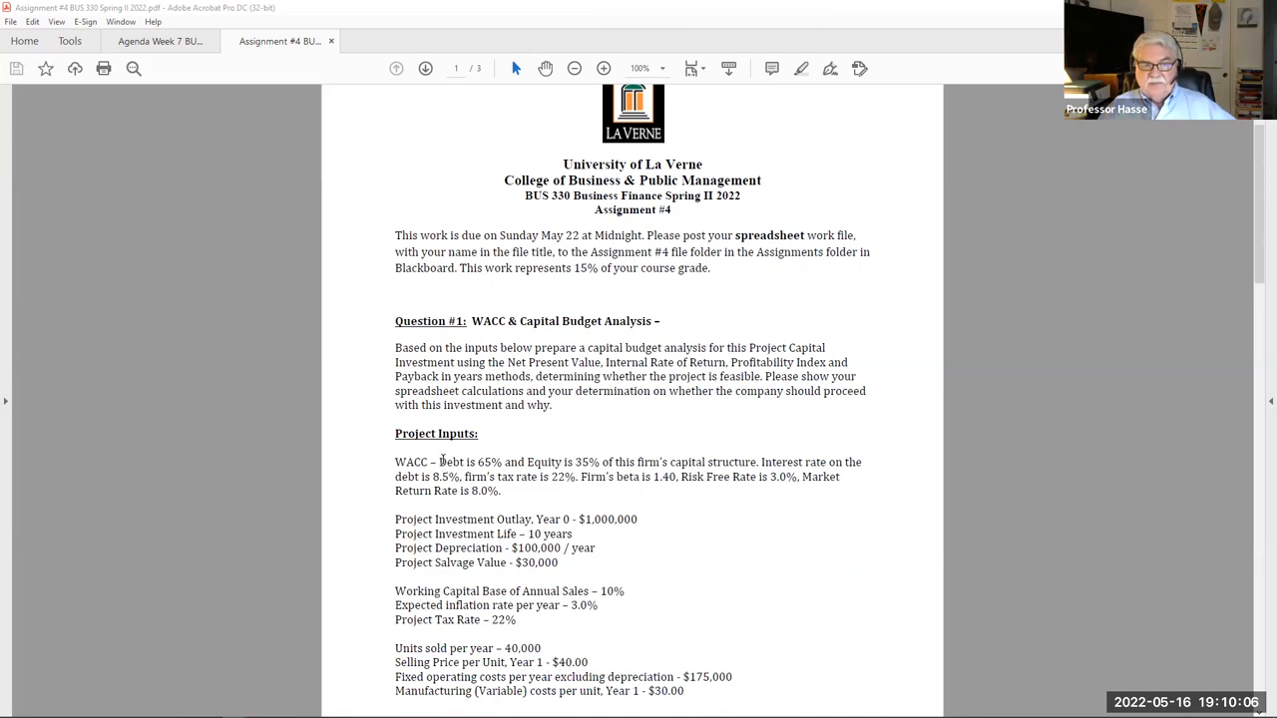
drag(439, 463, 639, 519)
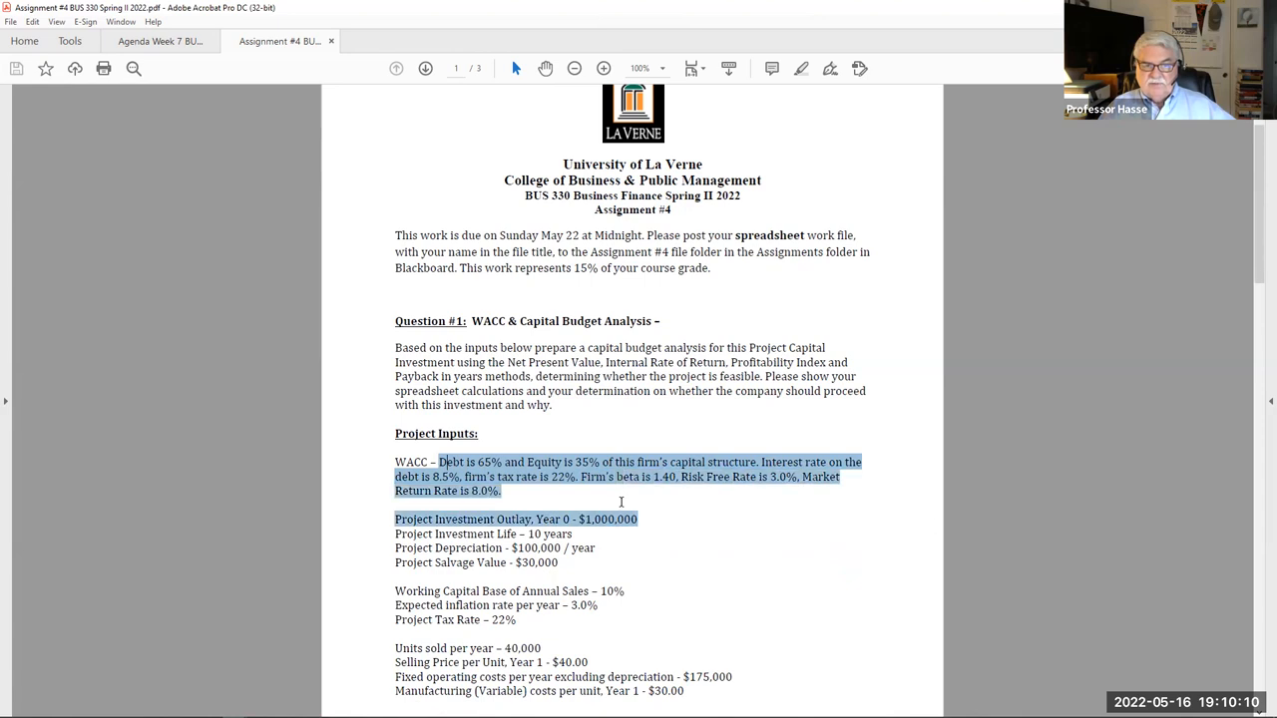
click(708, 587)
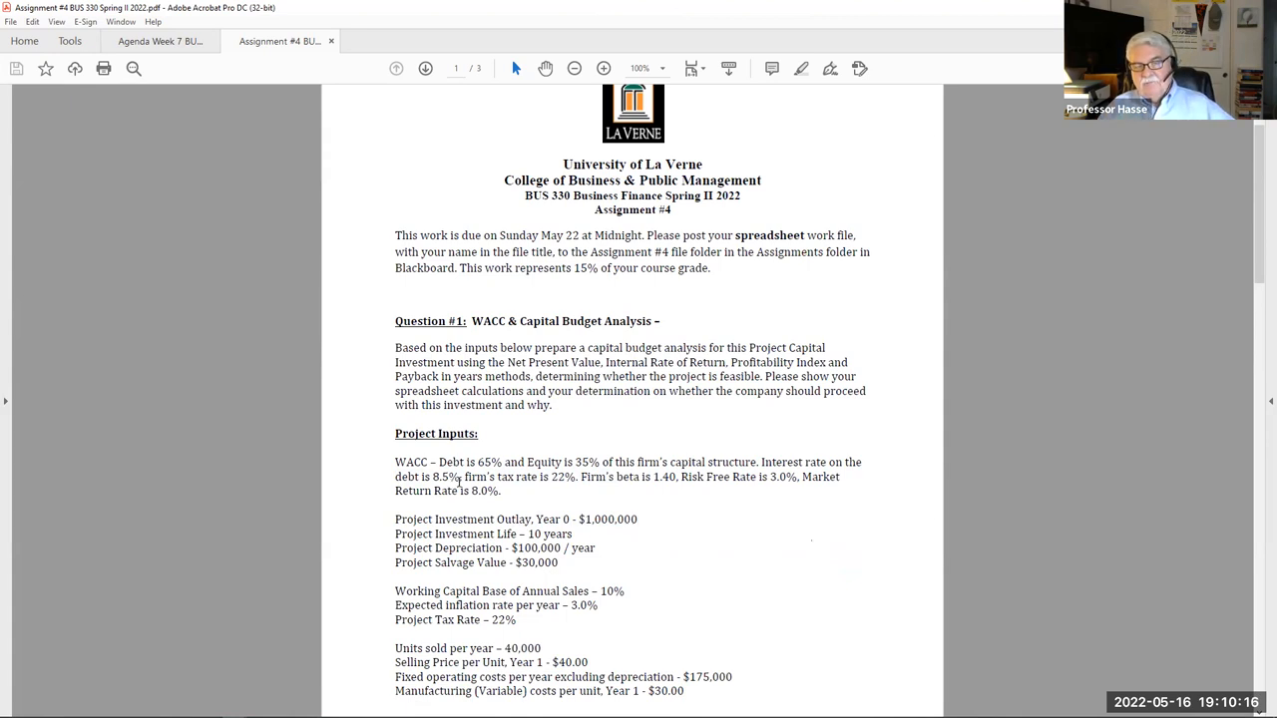
scroll(down, 3)
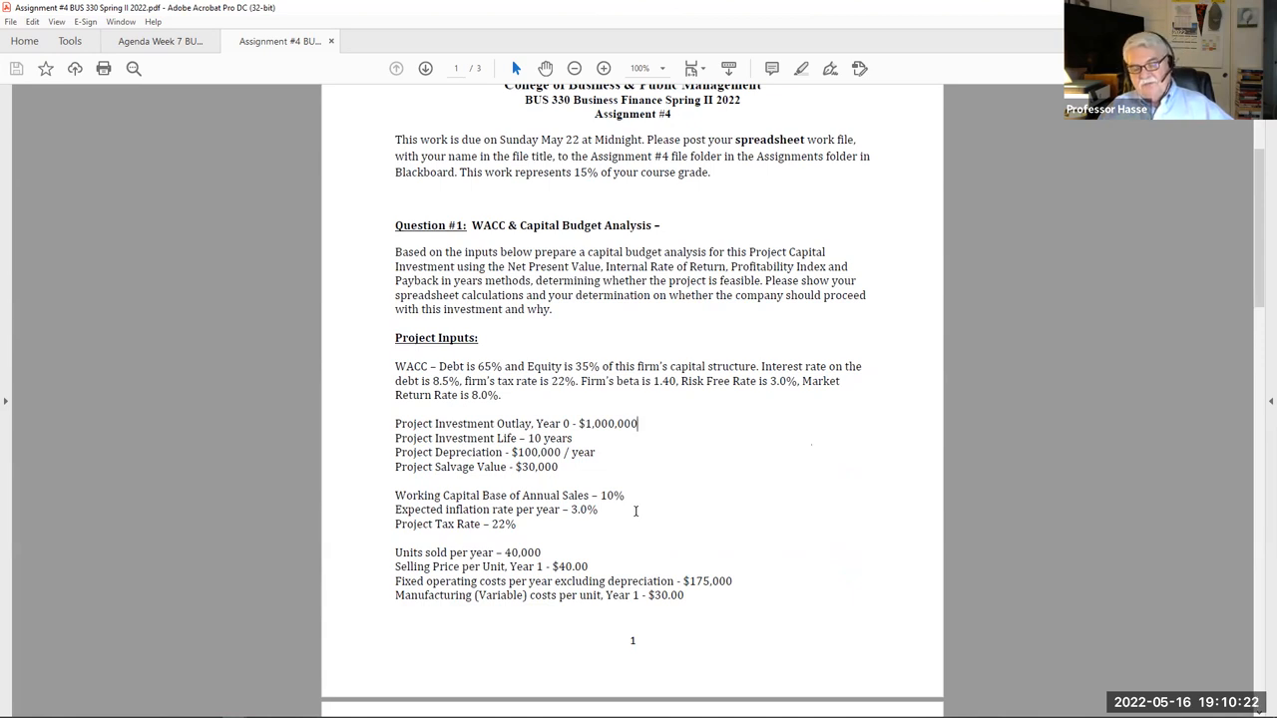
mouse_move(742, 543)
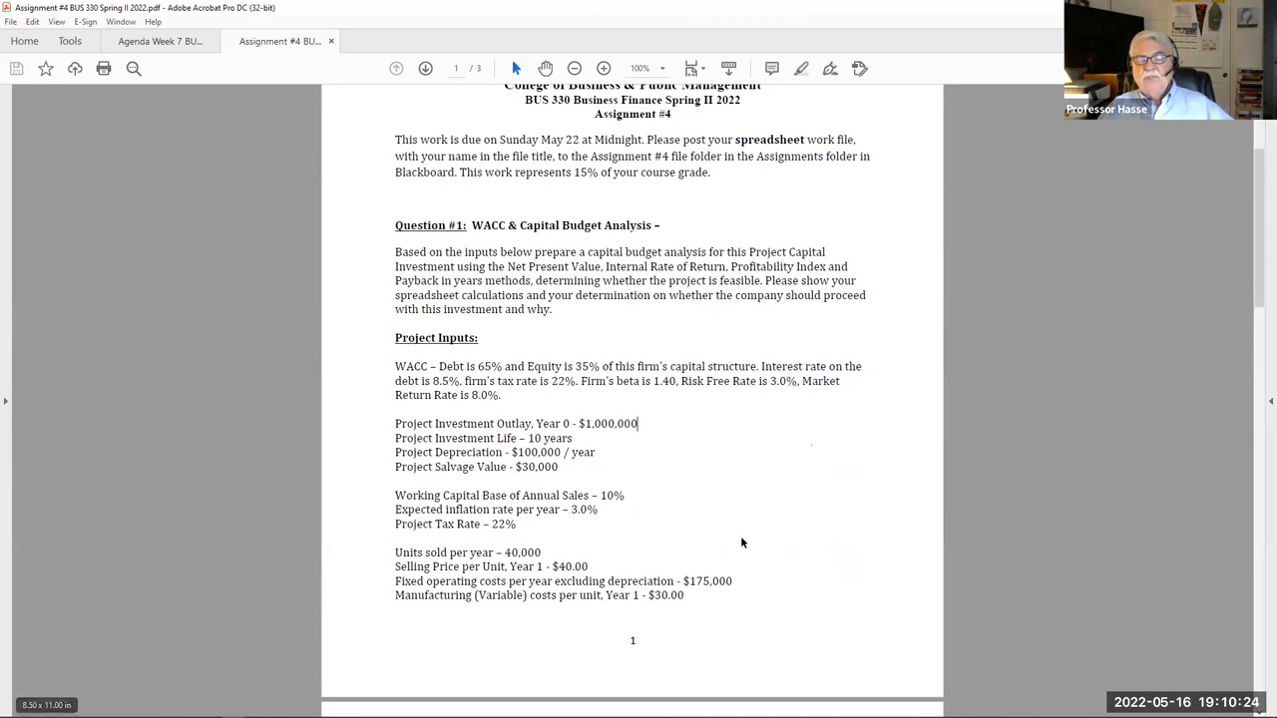
mouse_move(759, 547)
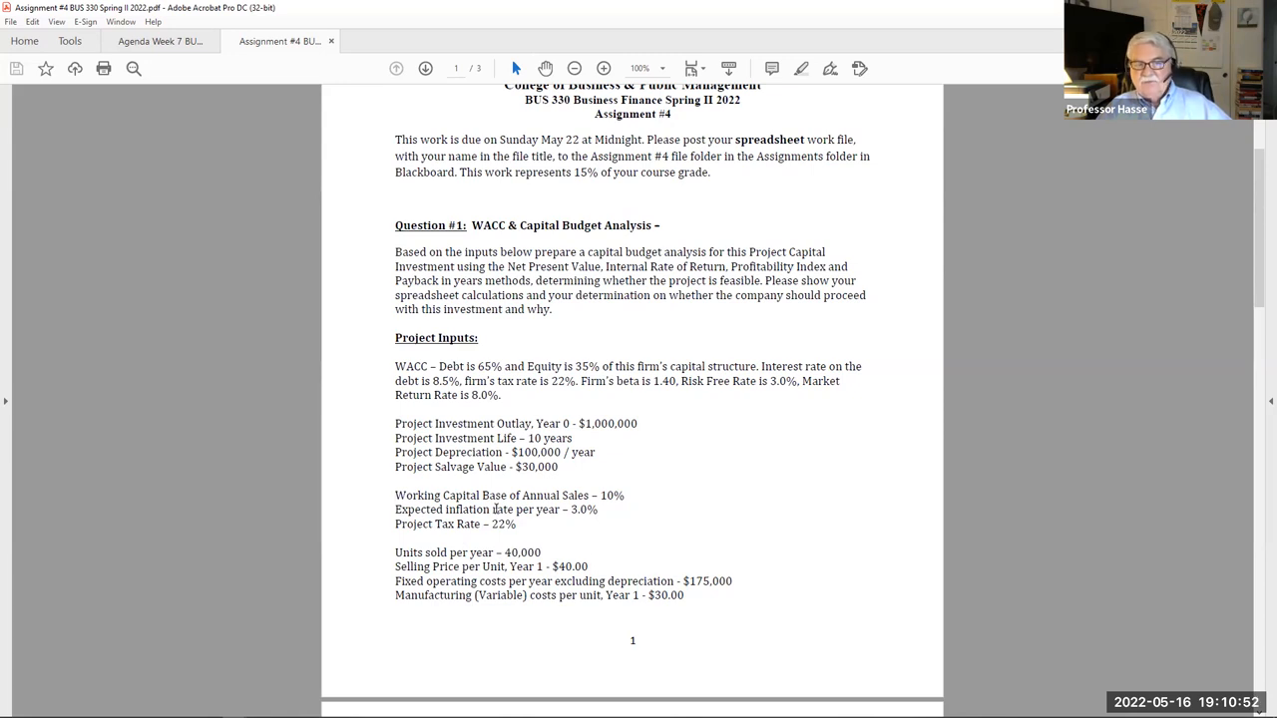
mouse_move(497, 509)
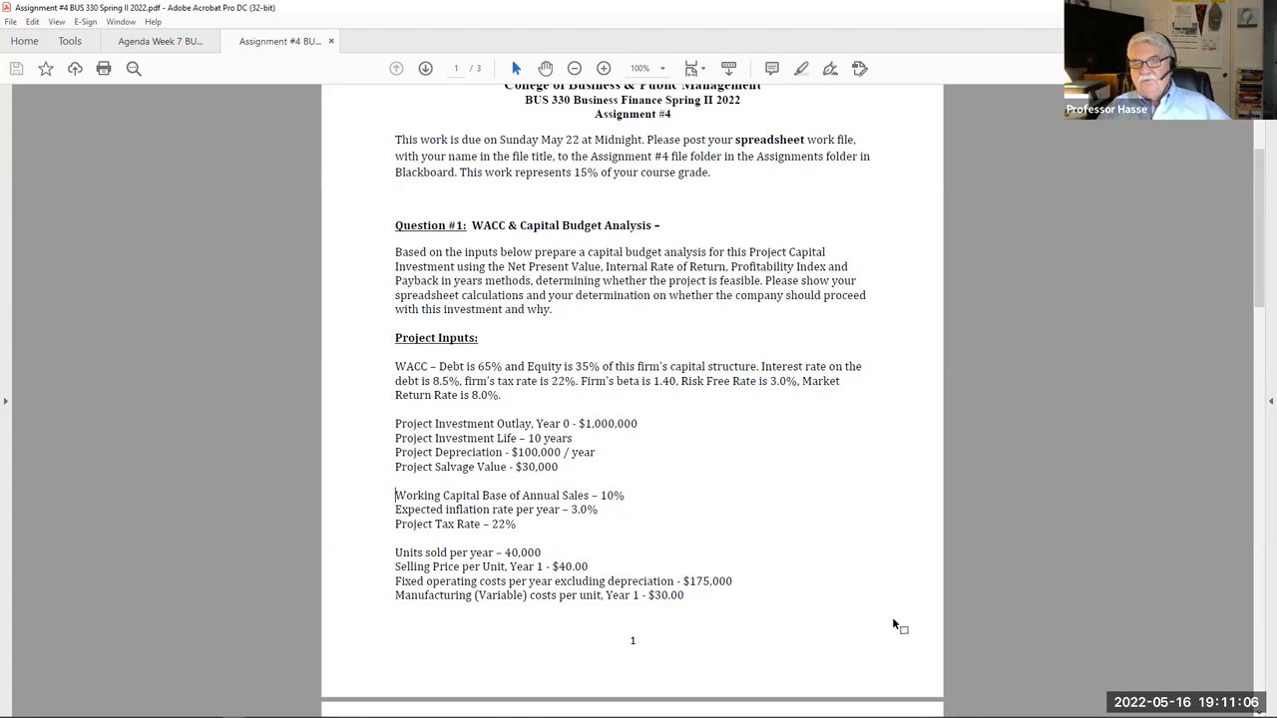
scroll(down, 3)
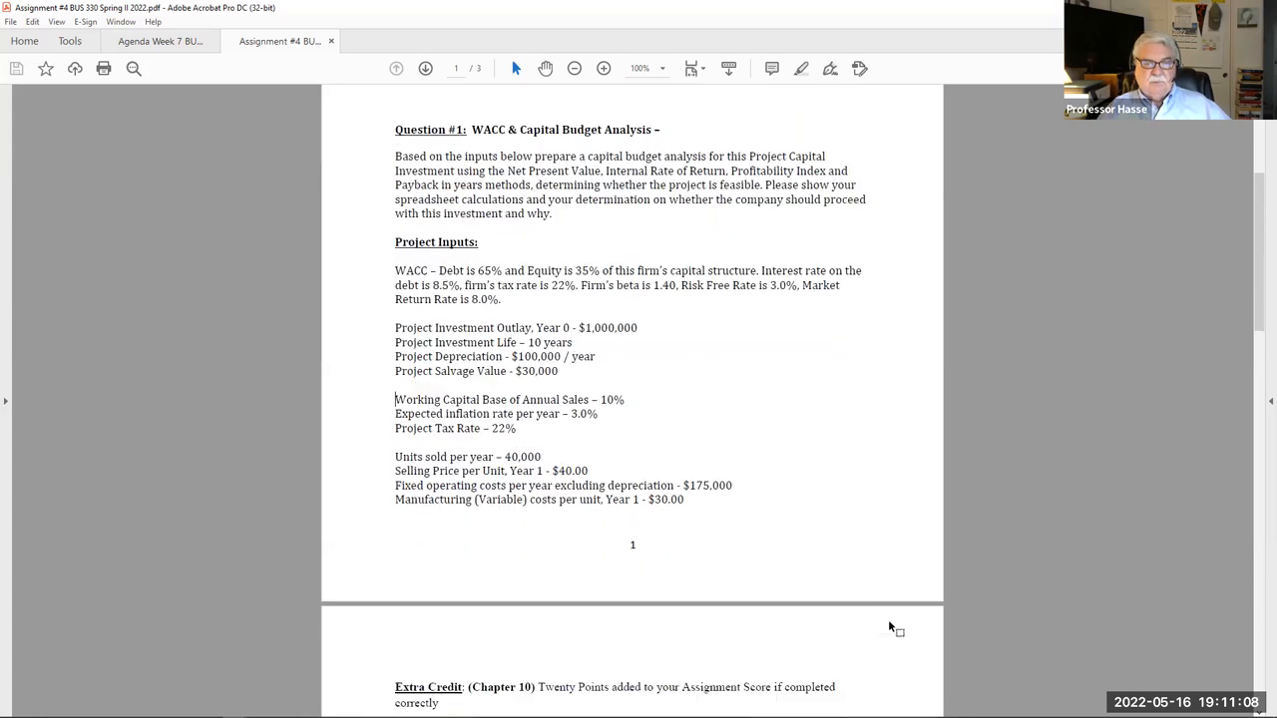
scroll(down, 3)
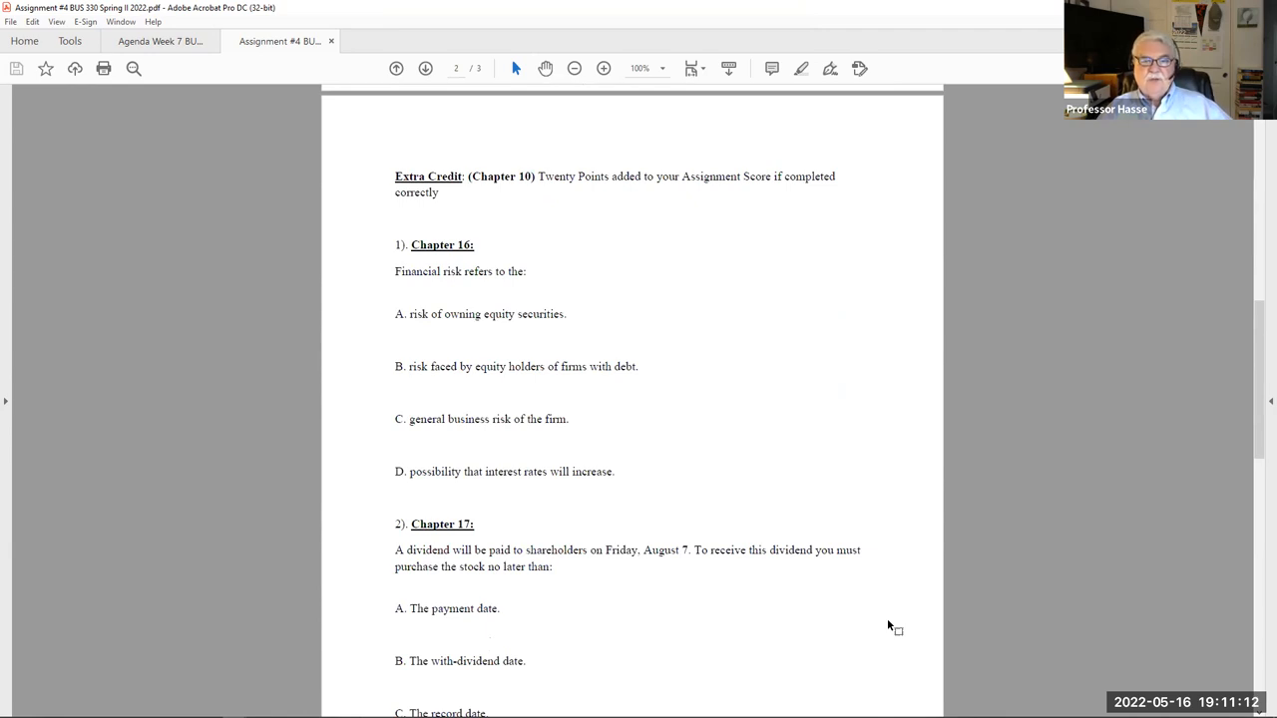
mouse_move(894, 575)
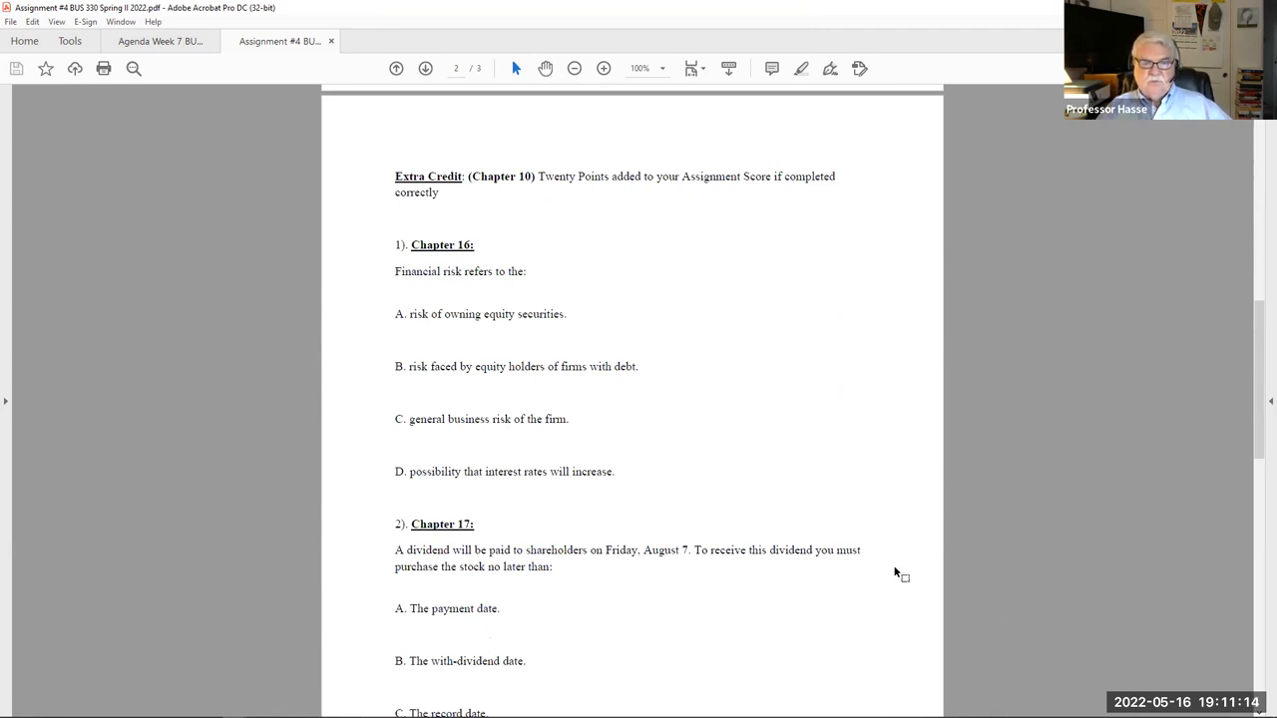
scroll(down, 3)
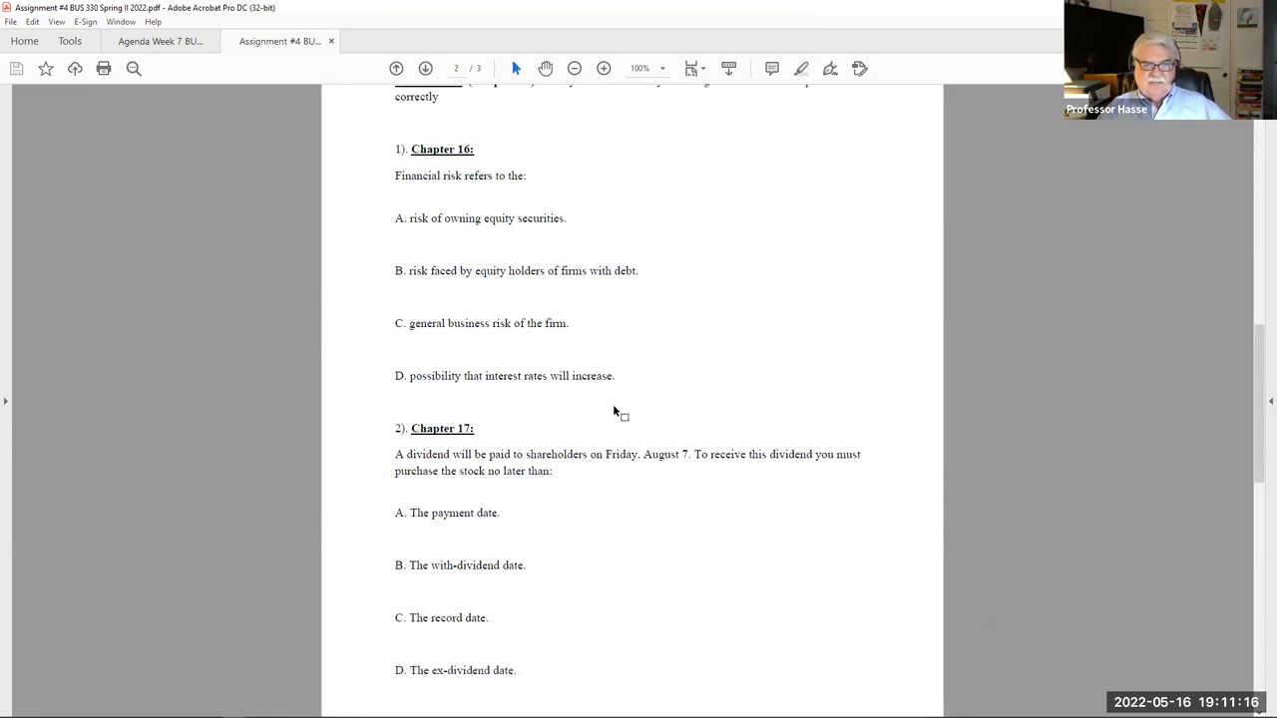
scroll(down, 3)
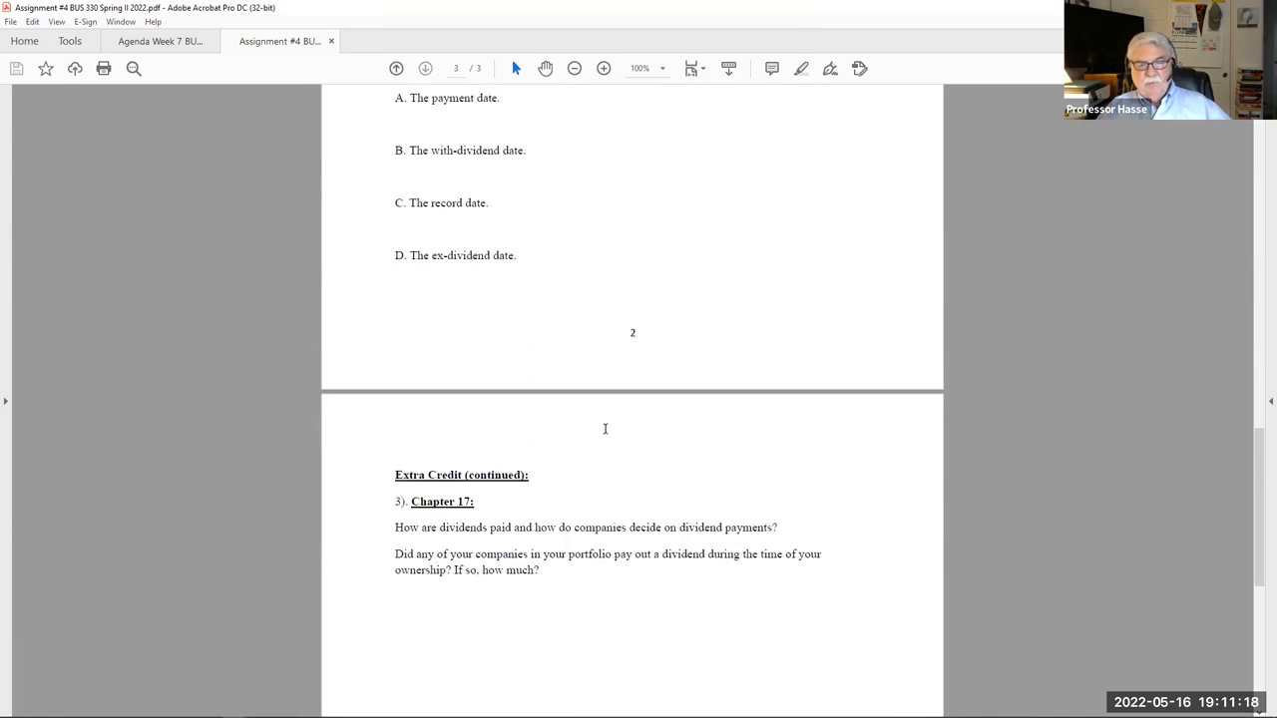
scroll(down, 3)
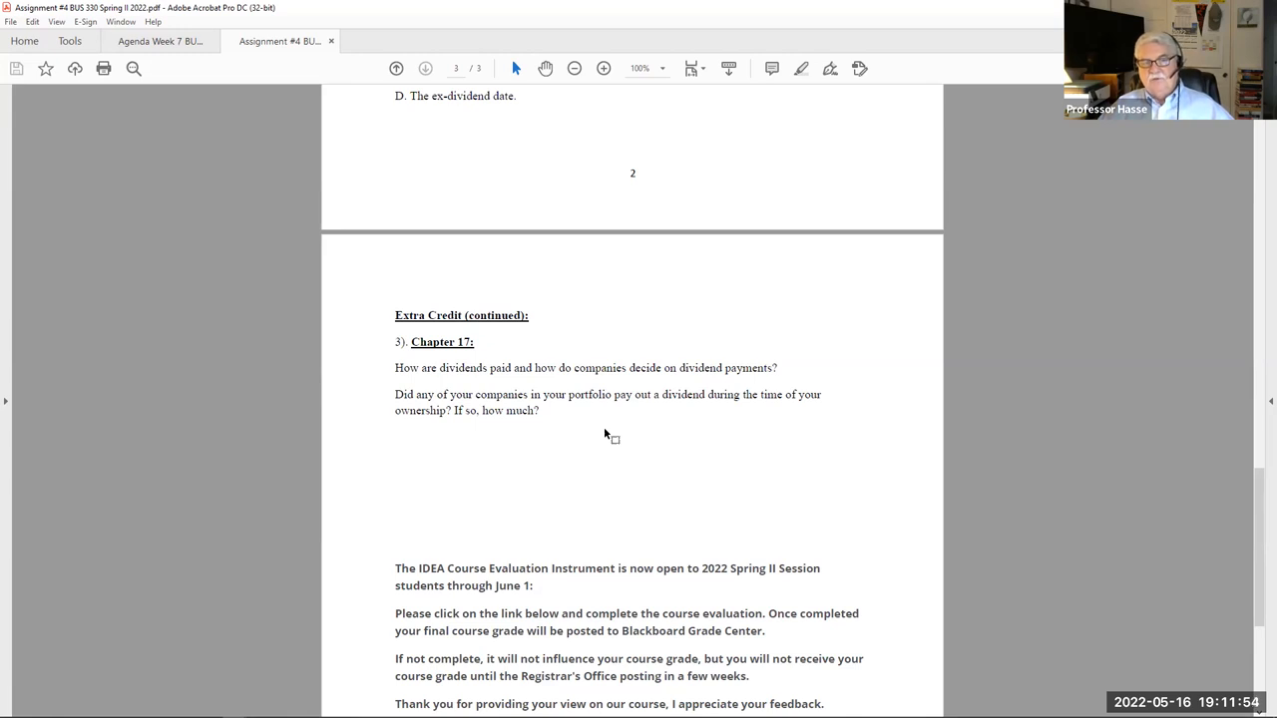
mouse_move(521, 386)
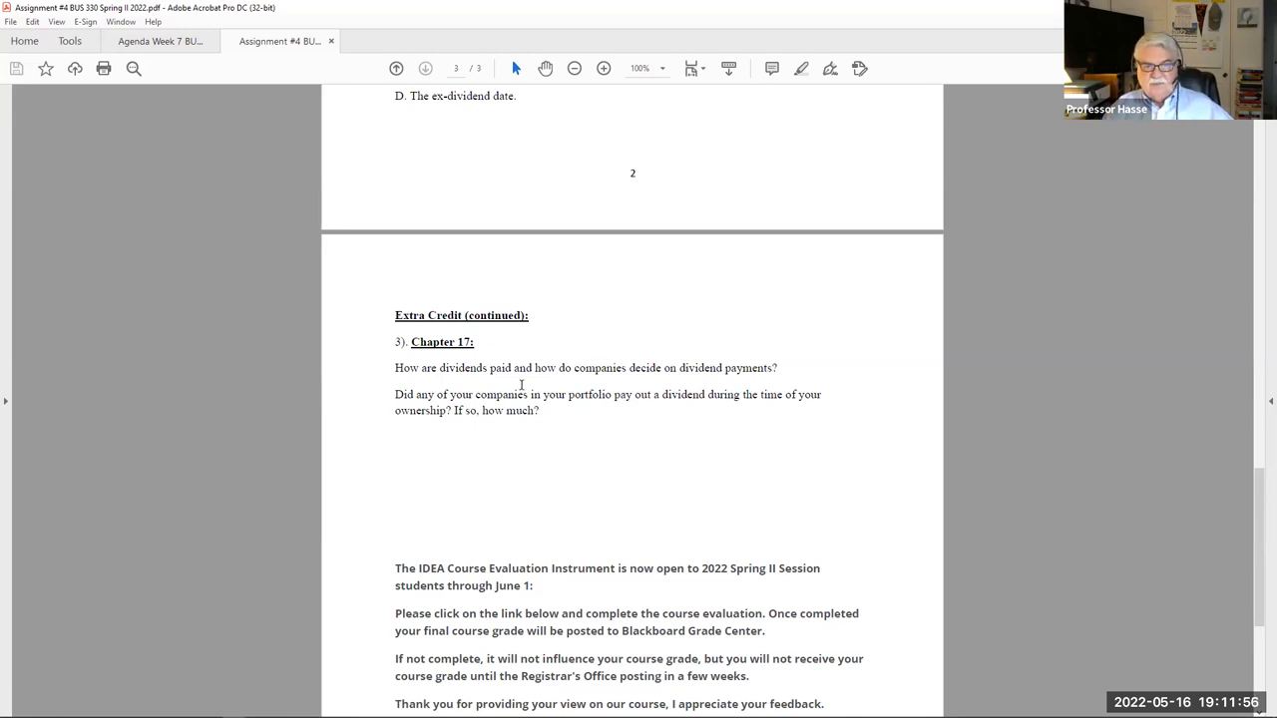
mouse_move(742, 509)
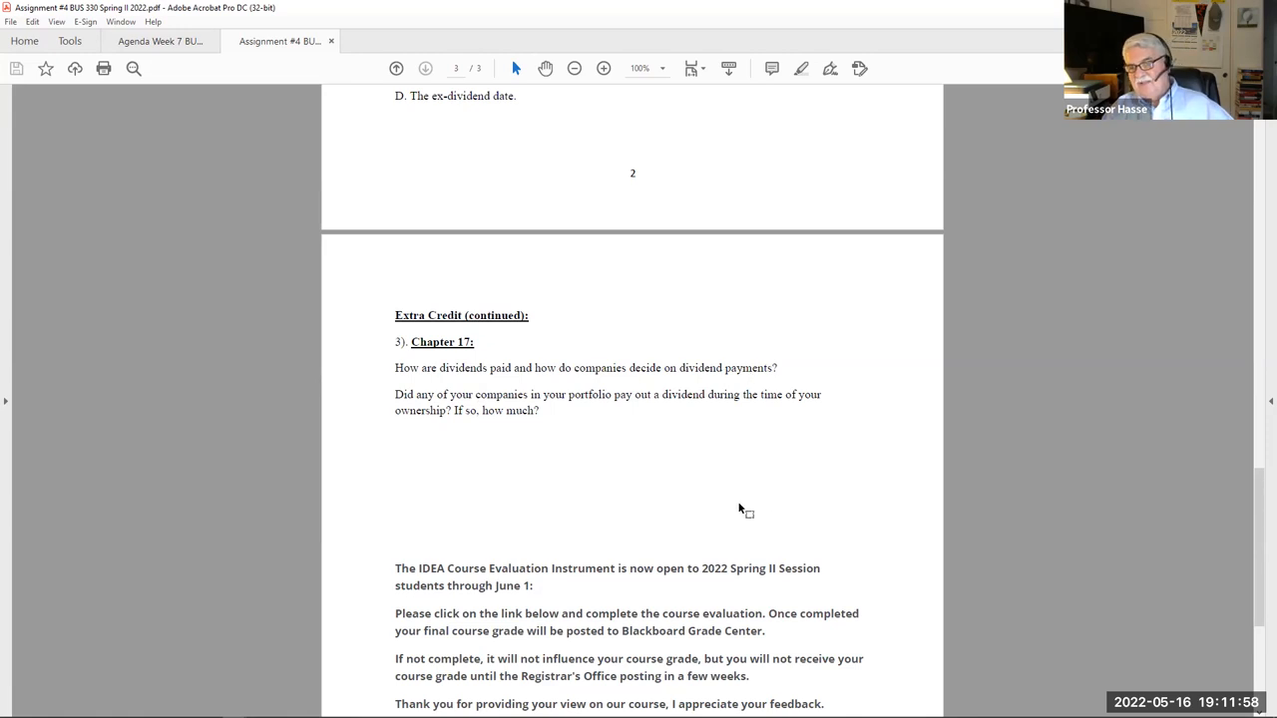
mouse_move(698, 531)
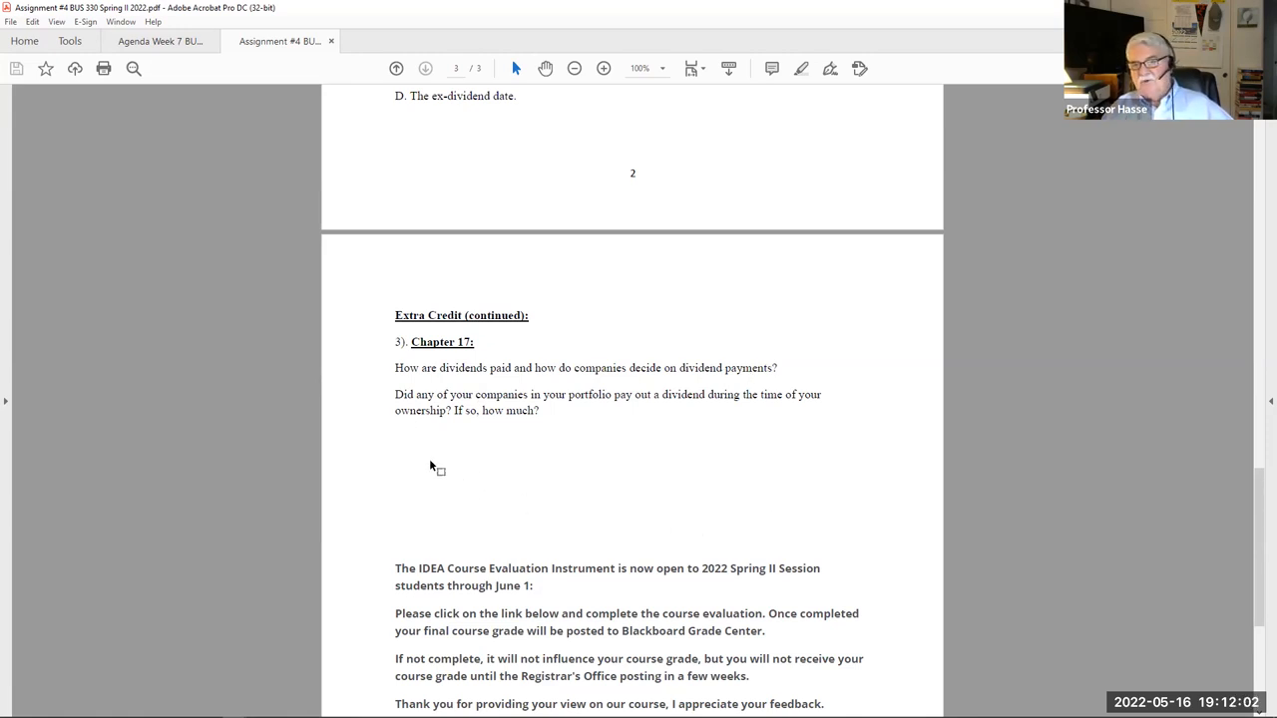
mouse_move(515, 509)
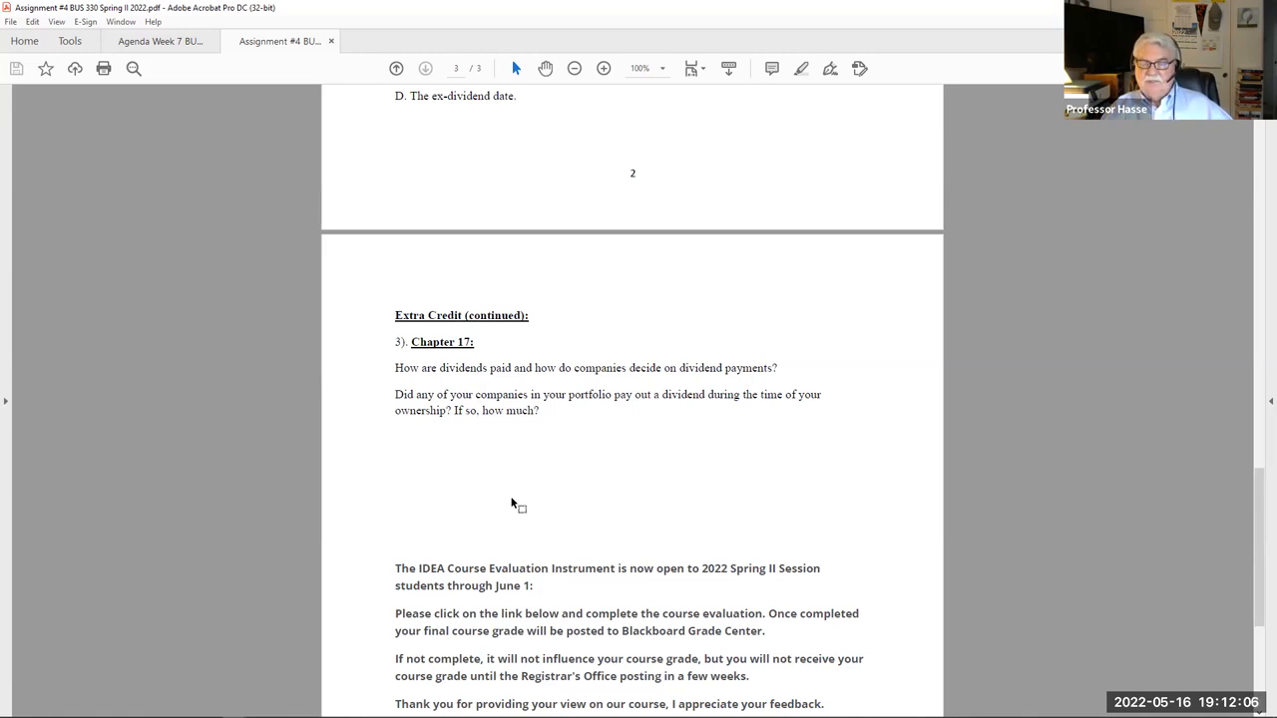
mouse_move(543, 527)
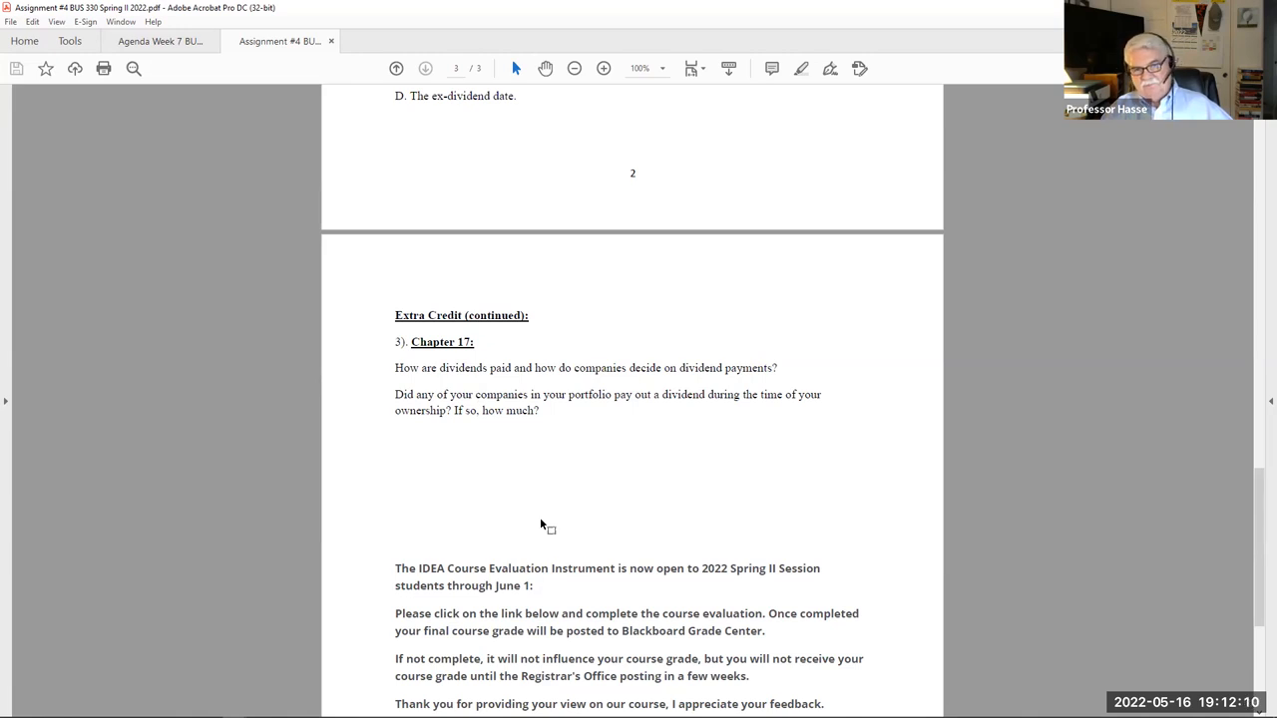
scroll(down, 3)
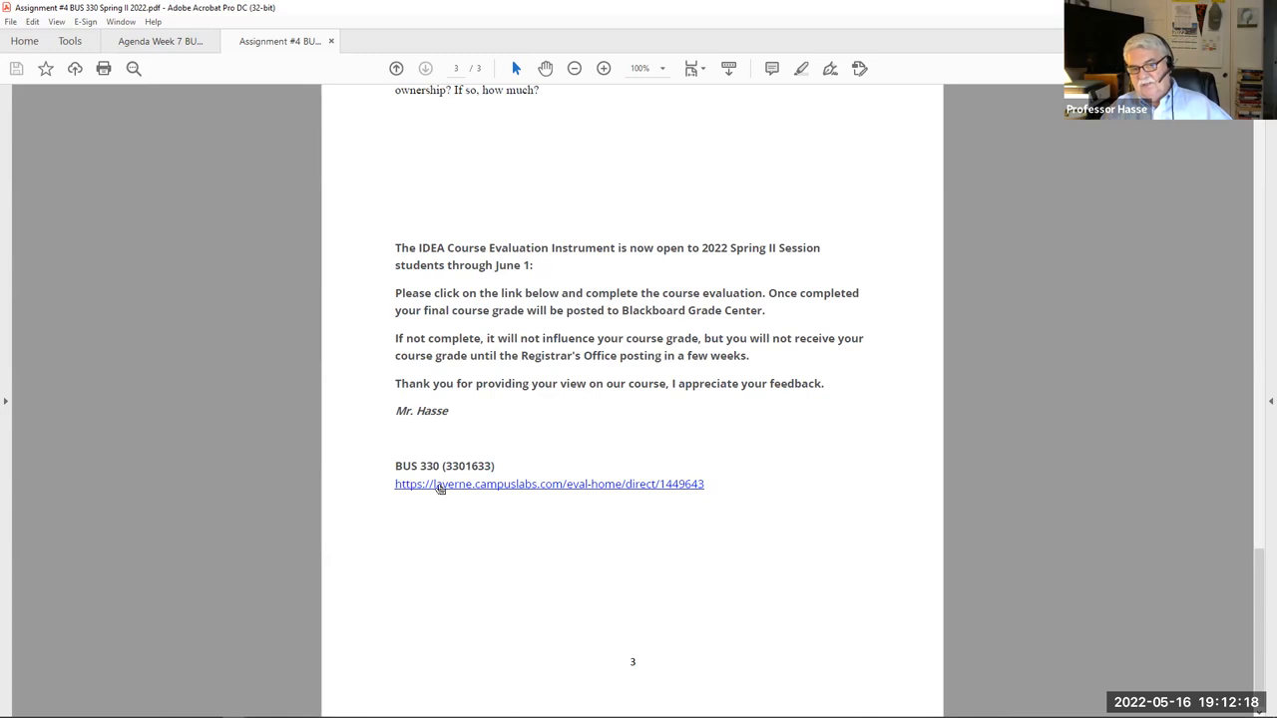
mouse_move(489, 485)
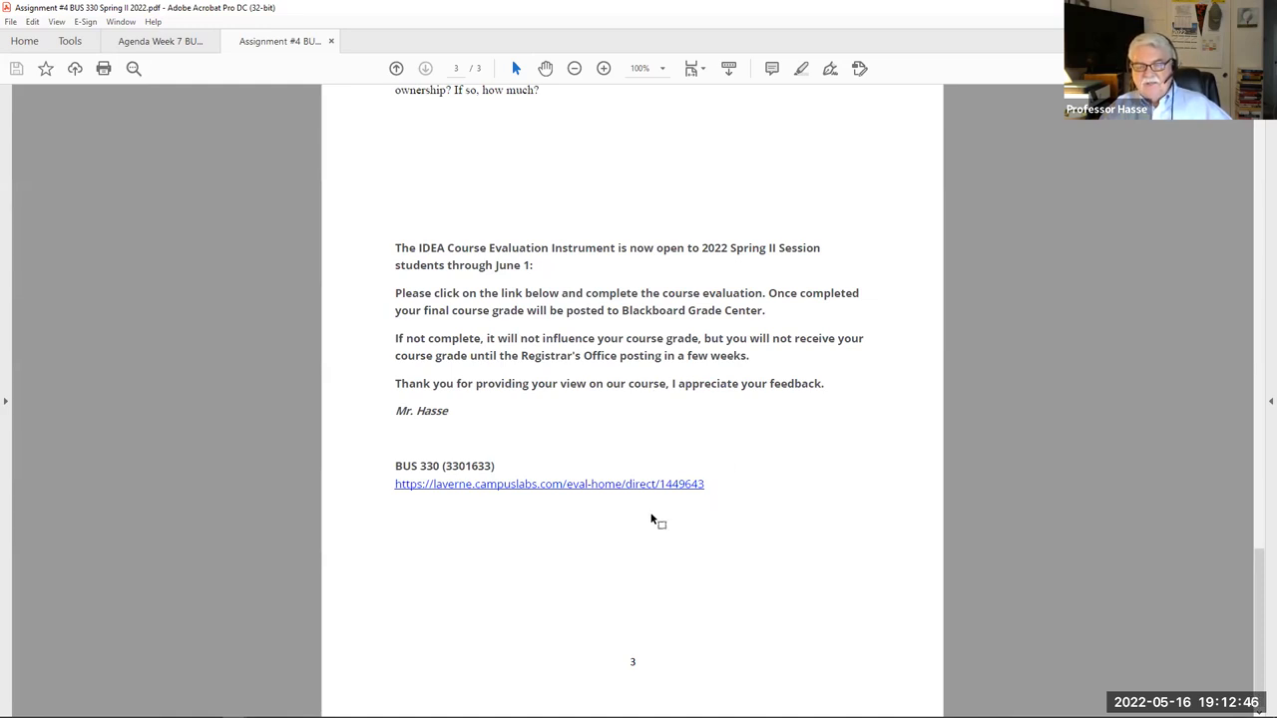
mouse_move(618, 539)
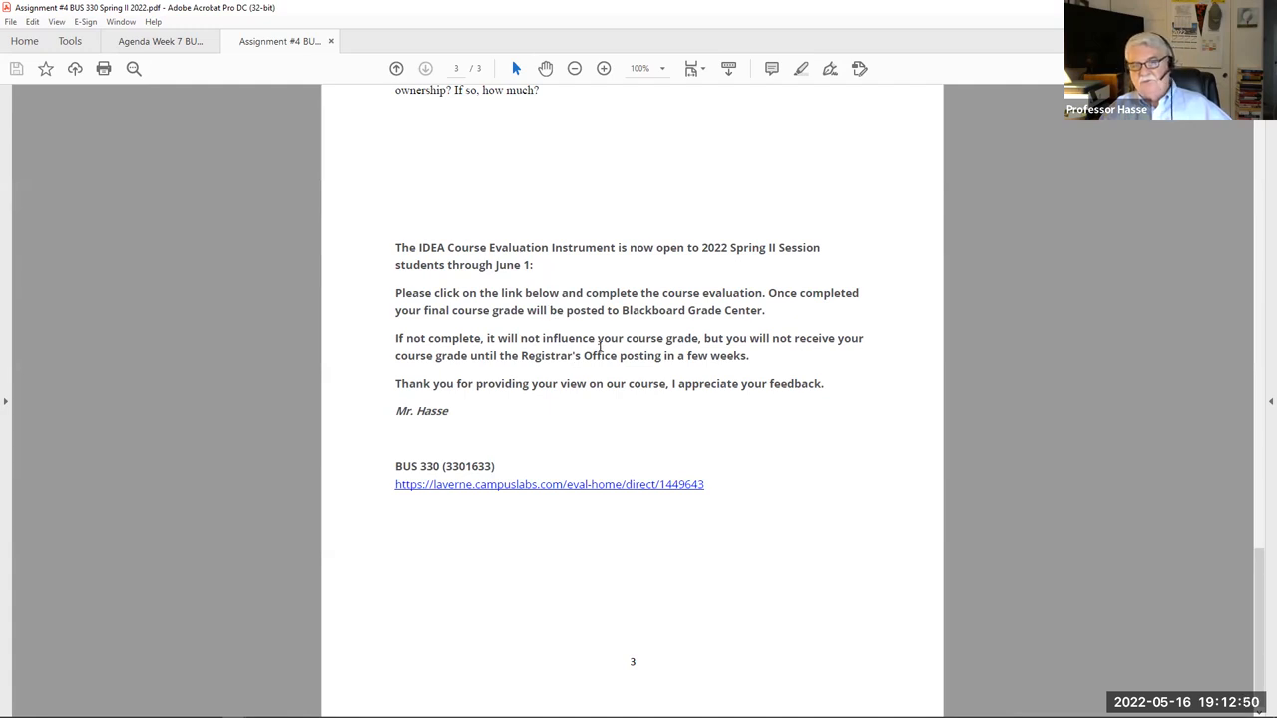
mouse_move(668, 467)
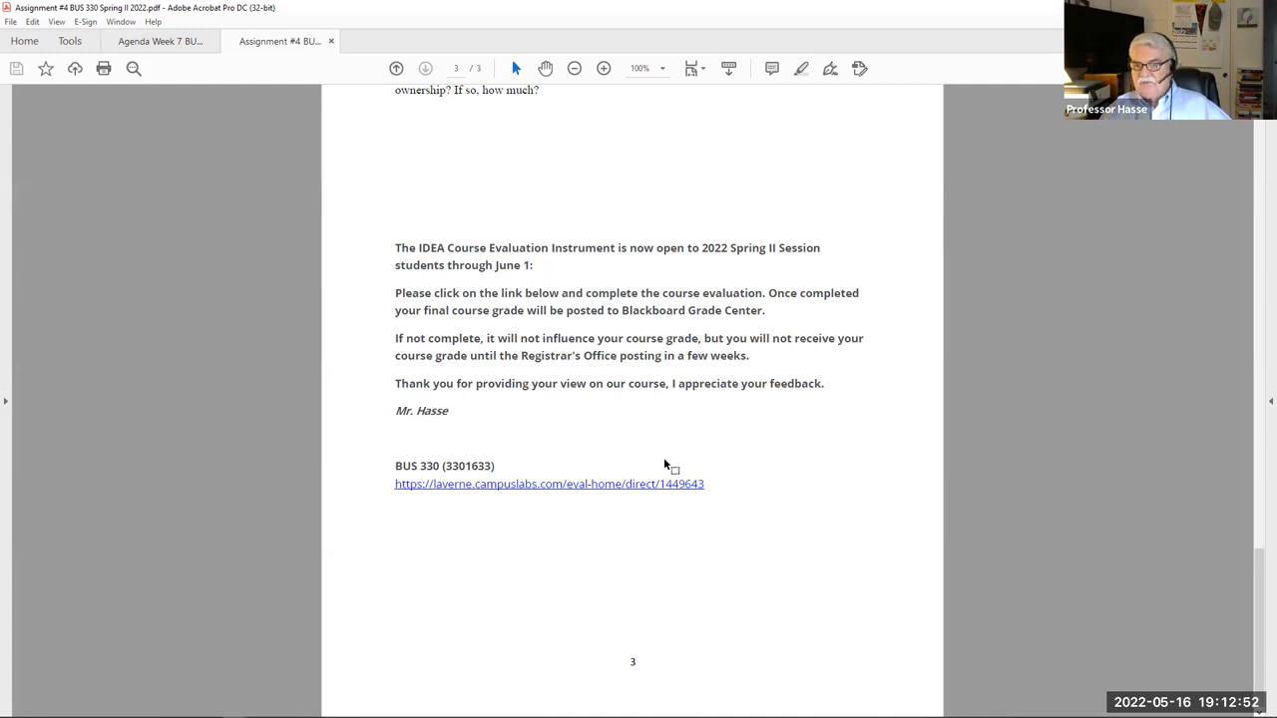
mouse_move(627, 503)
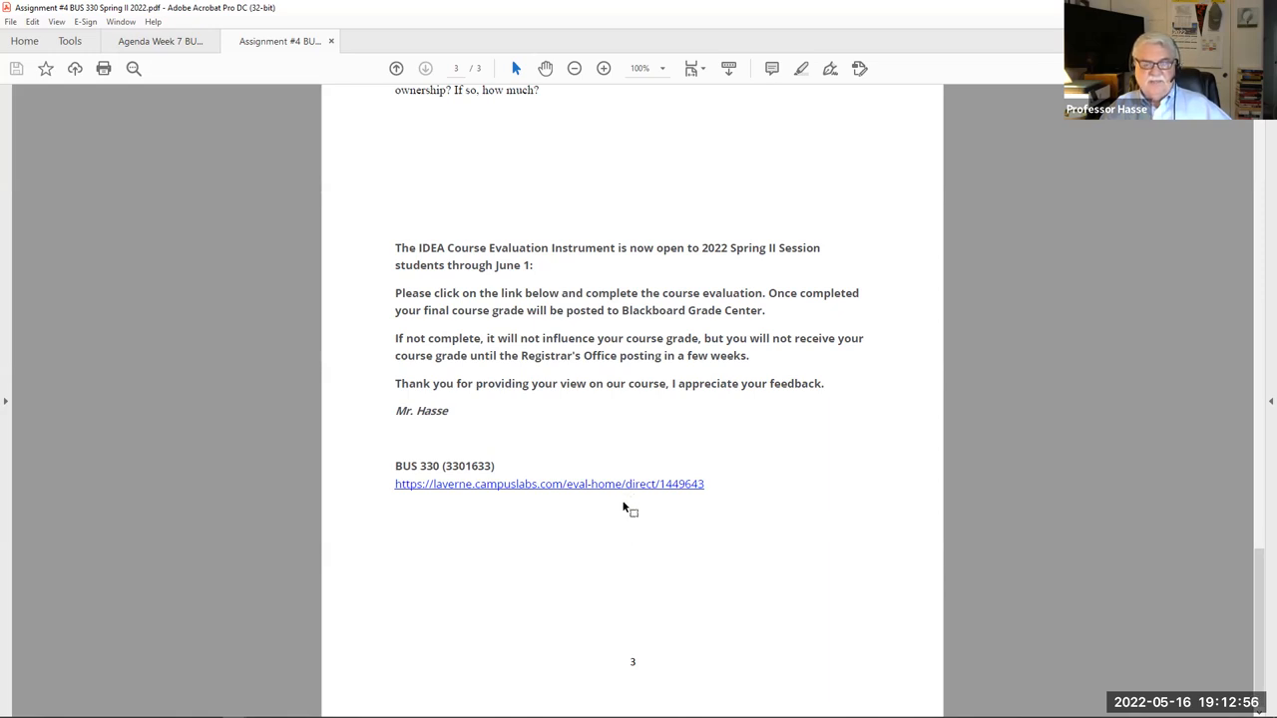
mouse_move(882, 539)
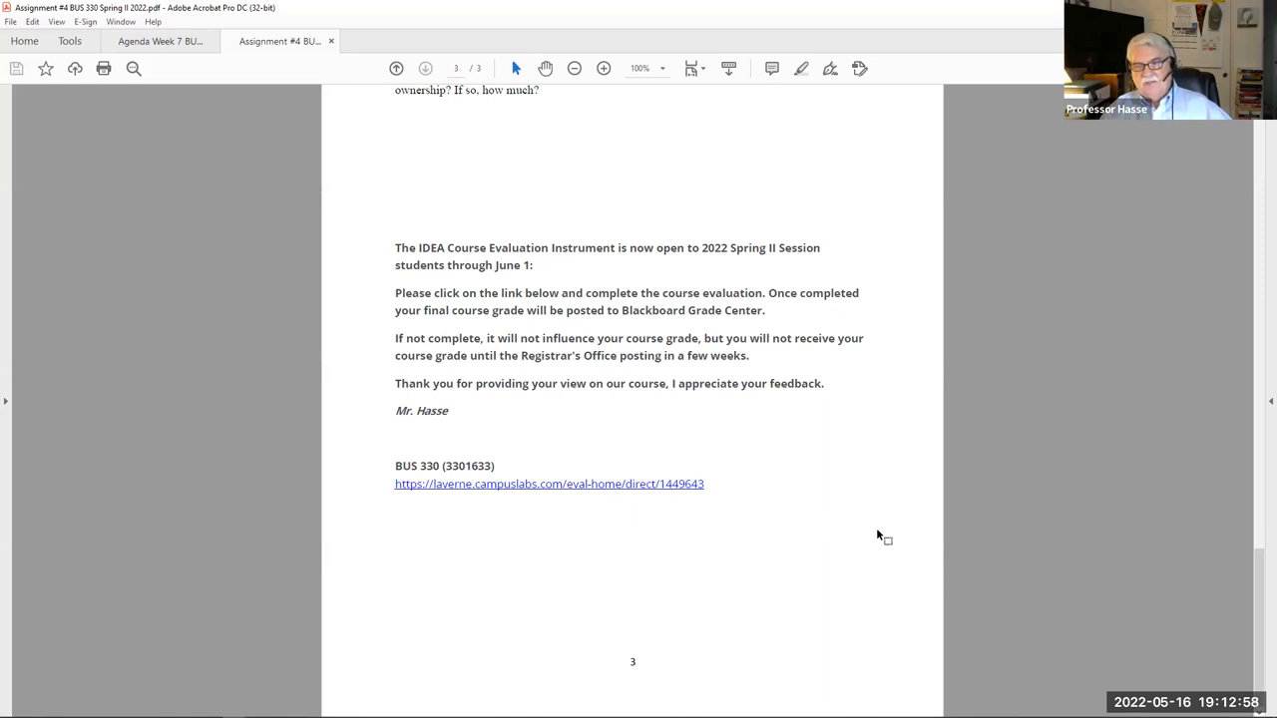
mouse_move(1257, 579)
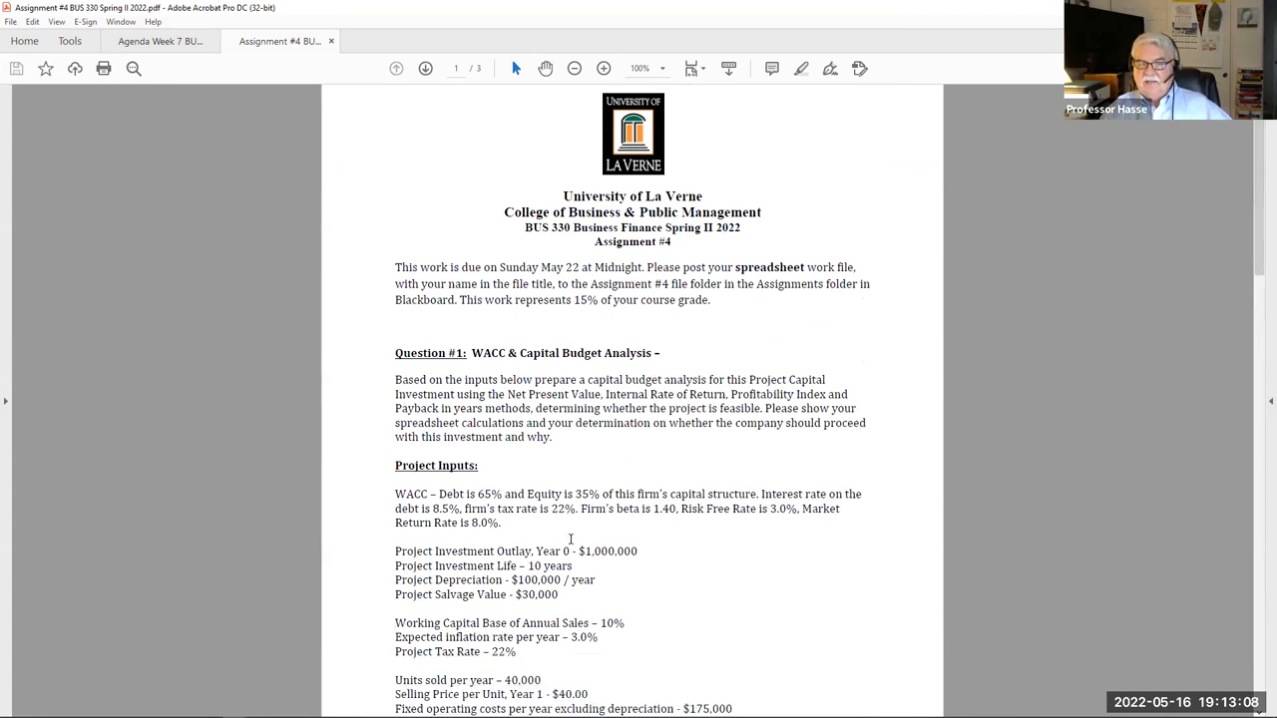
scroll(down, 3)
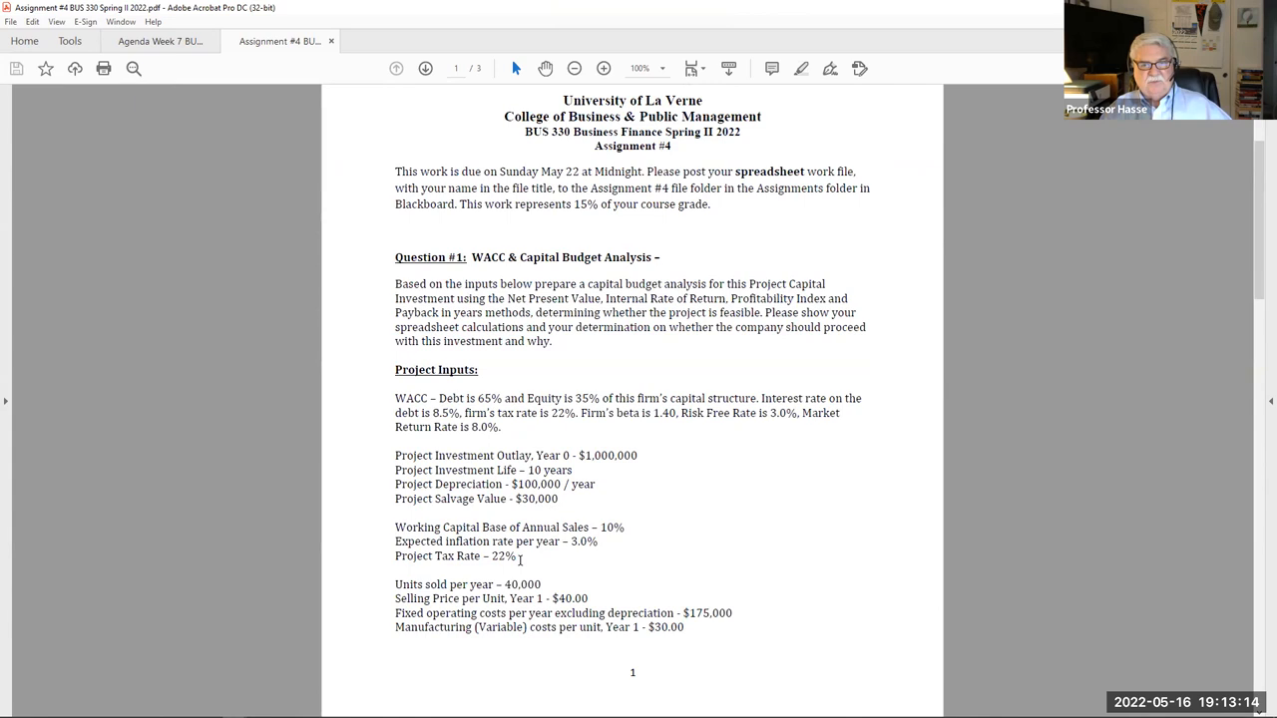
mouse_move(868, 666)
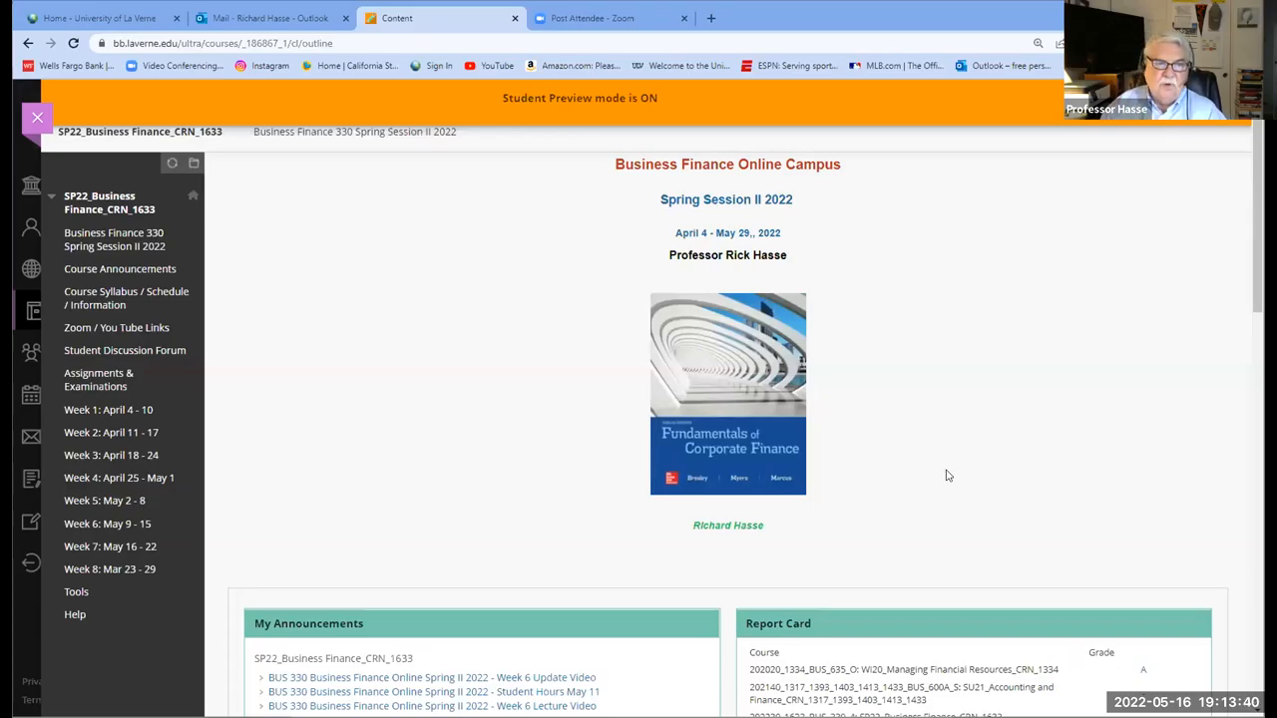
mouse_move(914, 403)
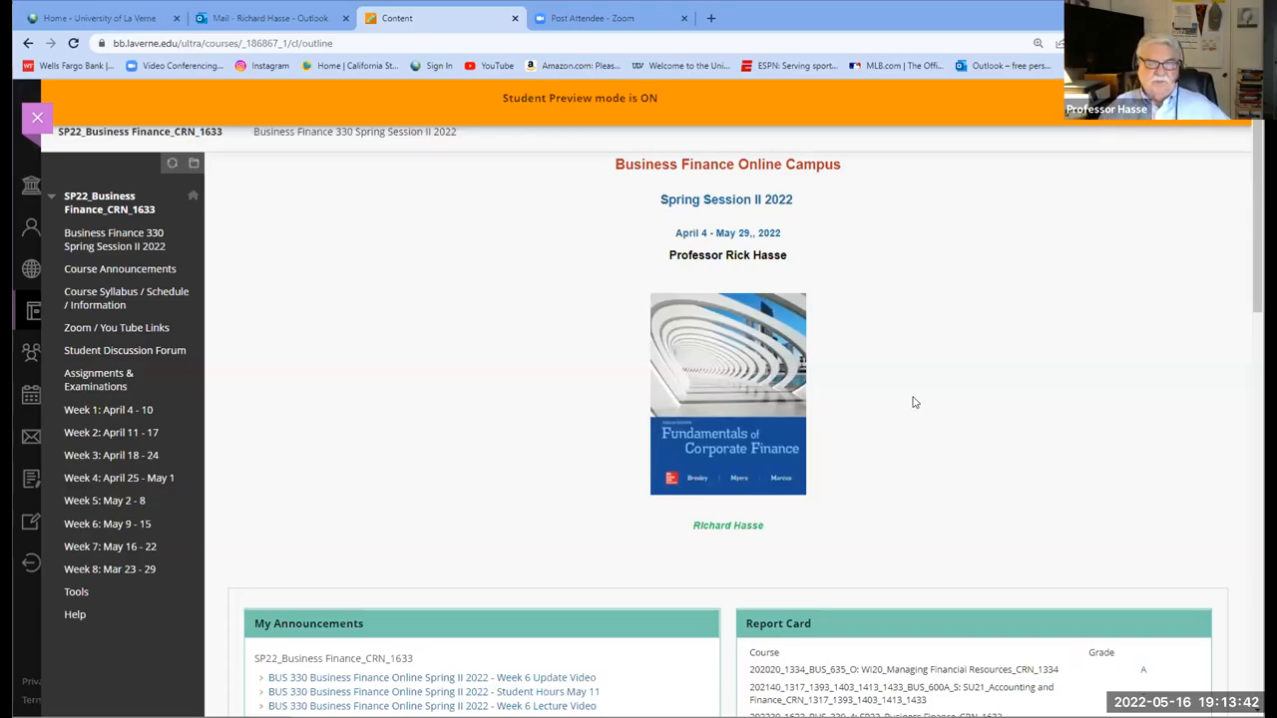
mouse_move(305, 566)
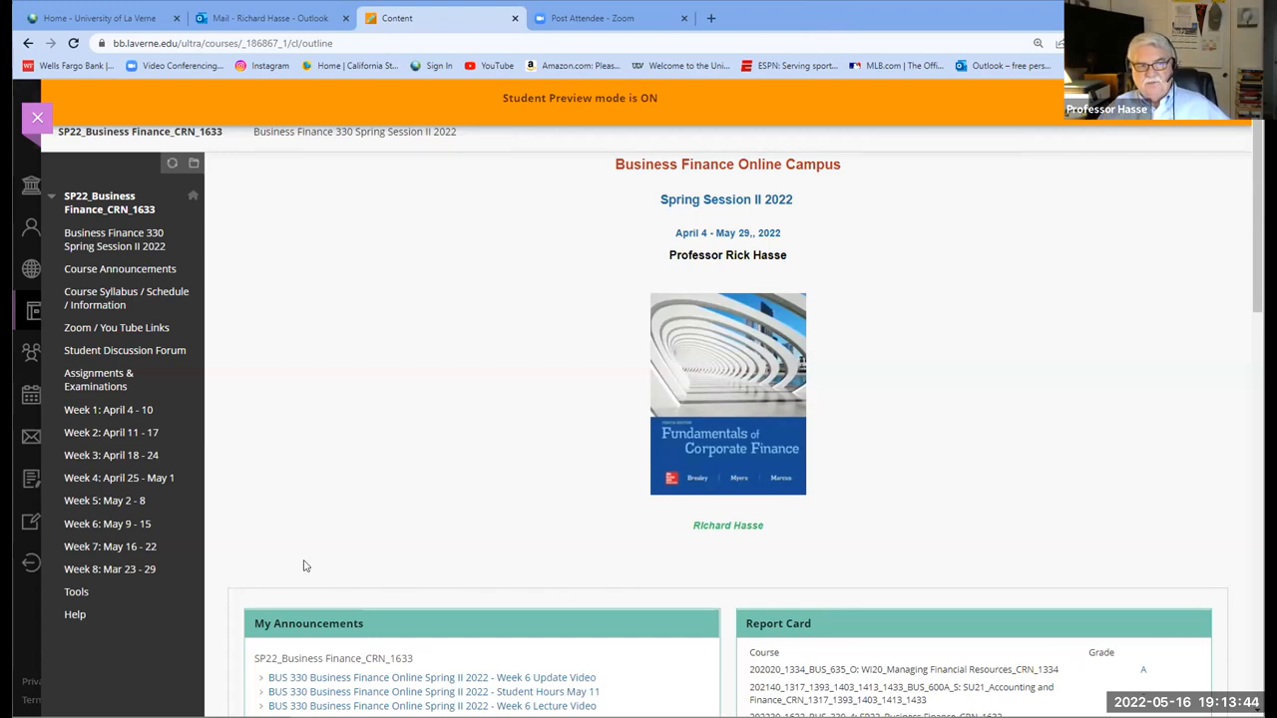
mouse_move(104, 298)
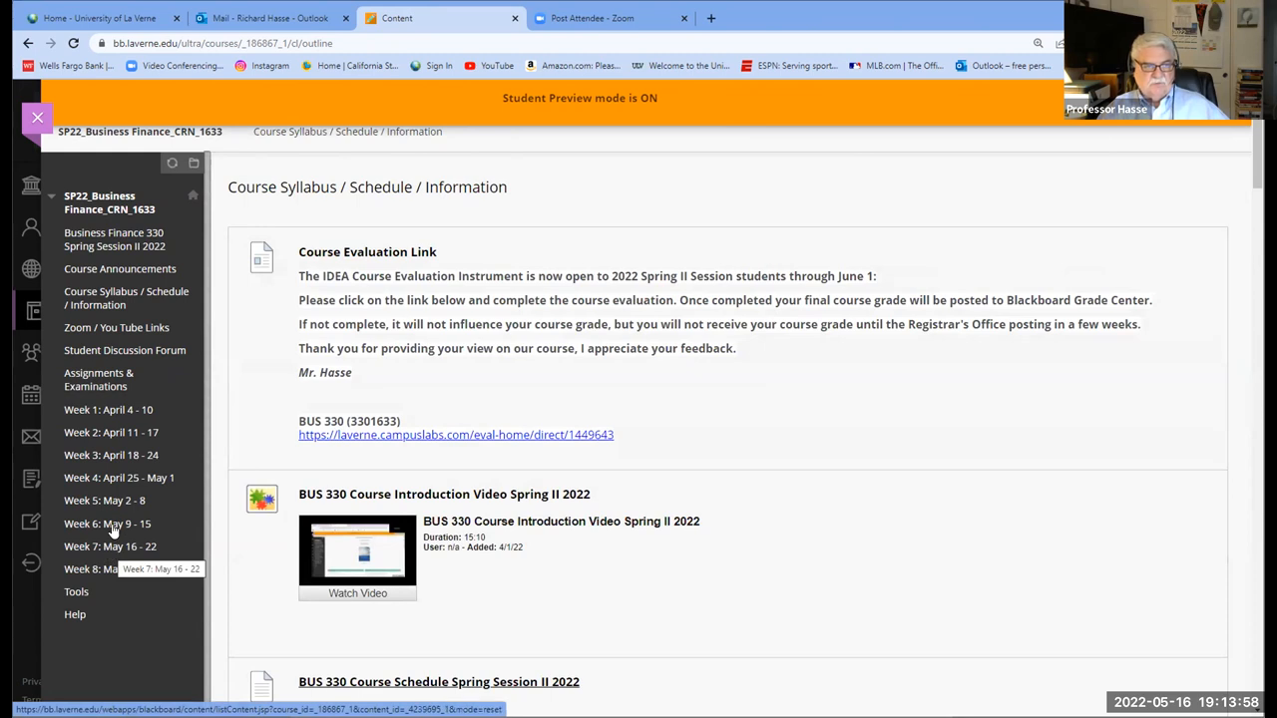
- Go to the Assignments & Examinations area listing Assignment #4's attached files
click(99, 379)
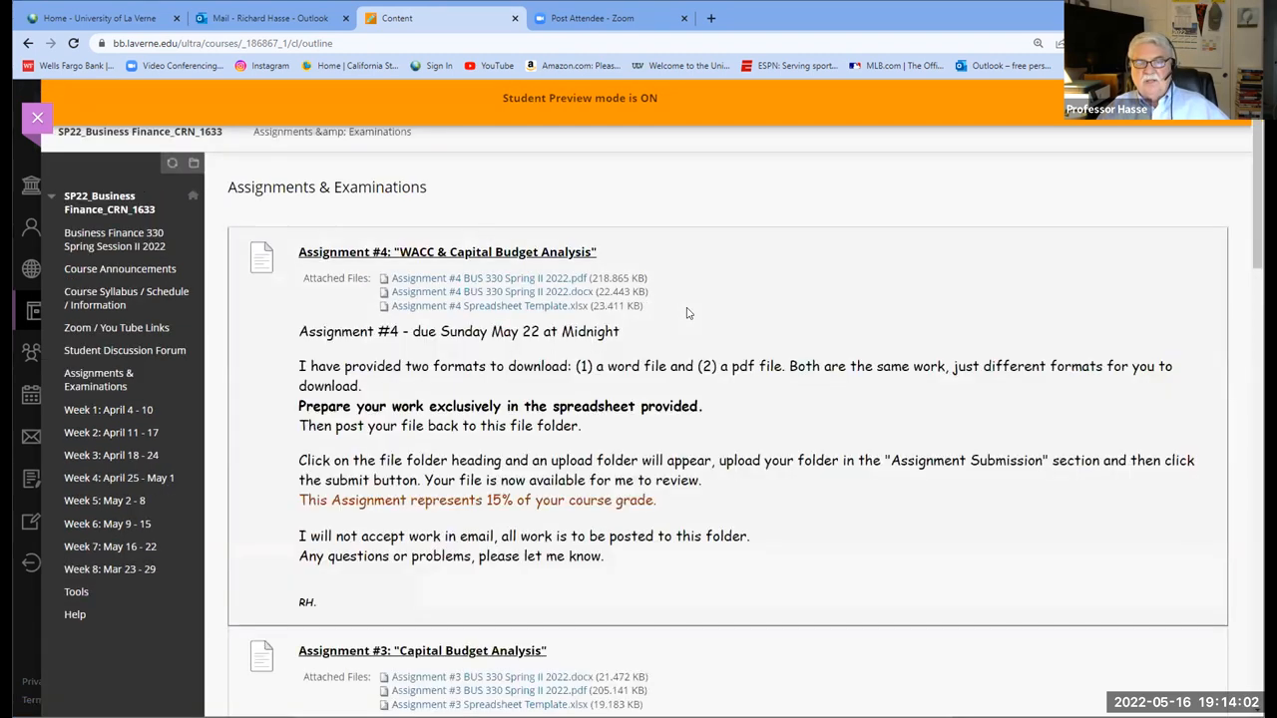
mouse_move(509, 283)
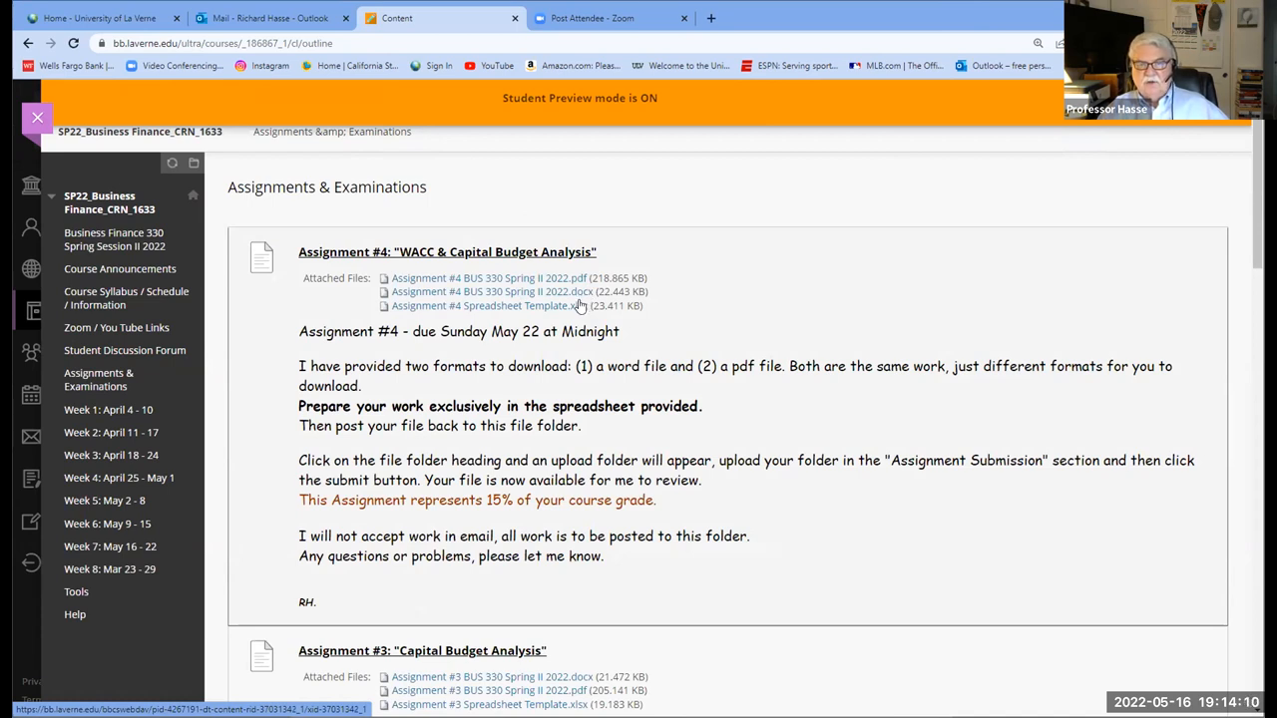
mouse_move(539, 287)
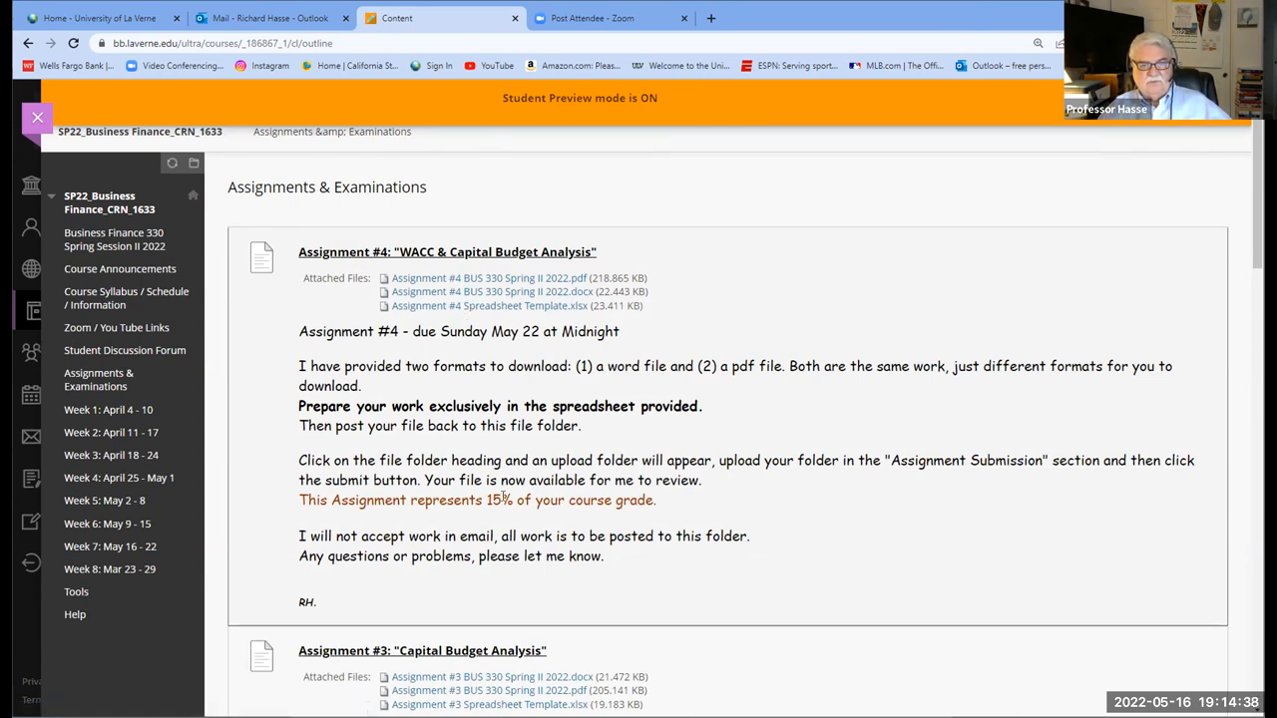
mouse_move(415, 595)
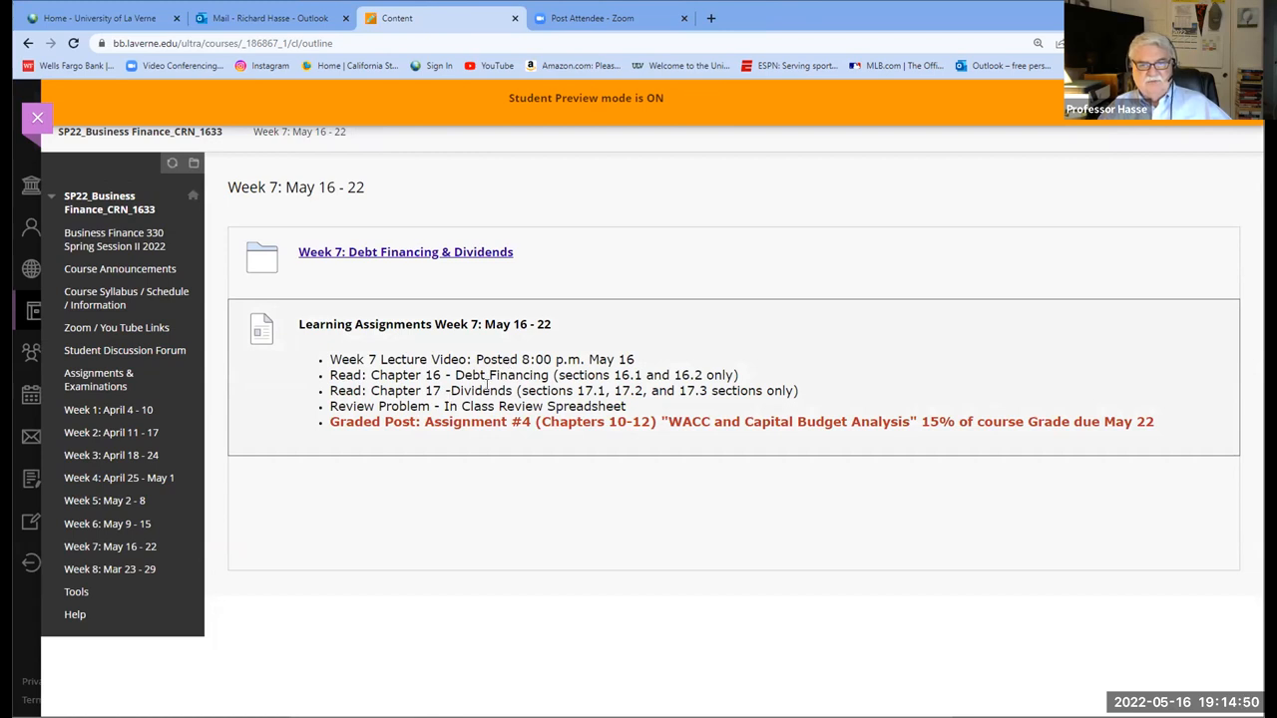
mouse_move(471, 439)
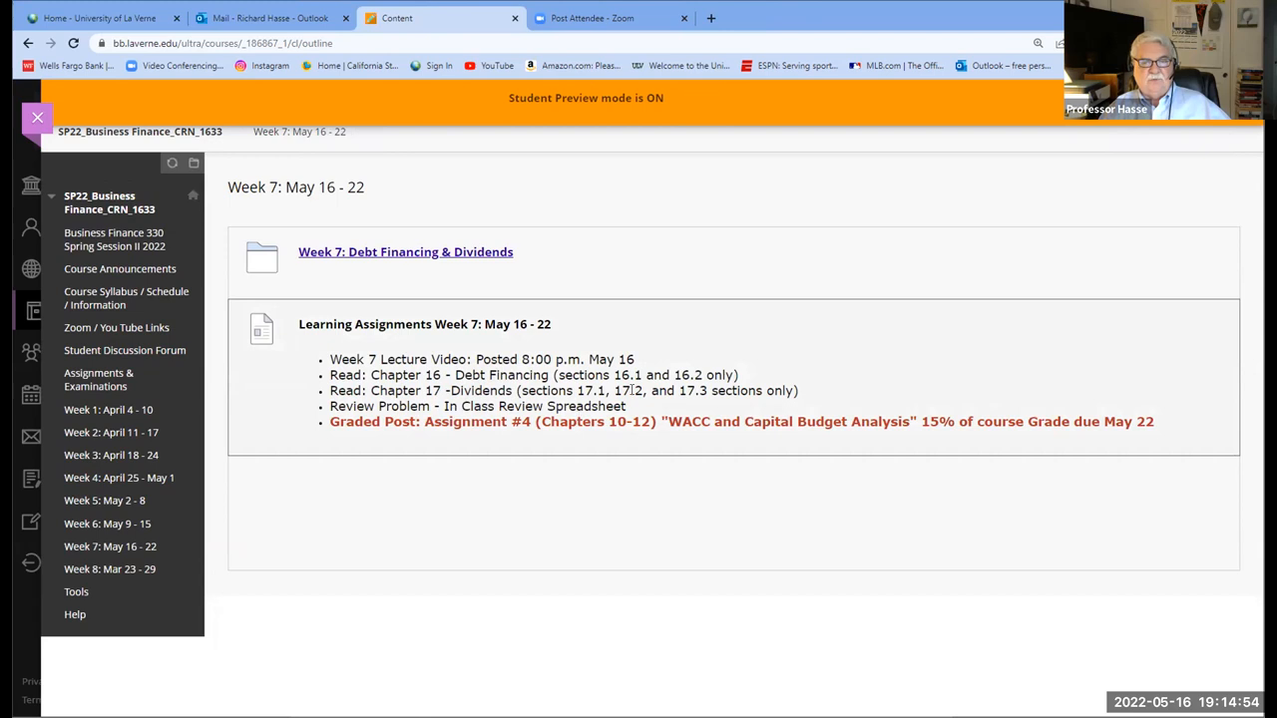
mouse_move(594, 409)
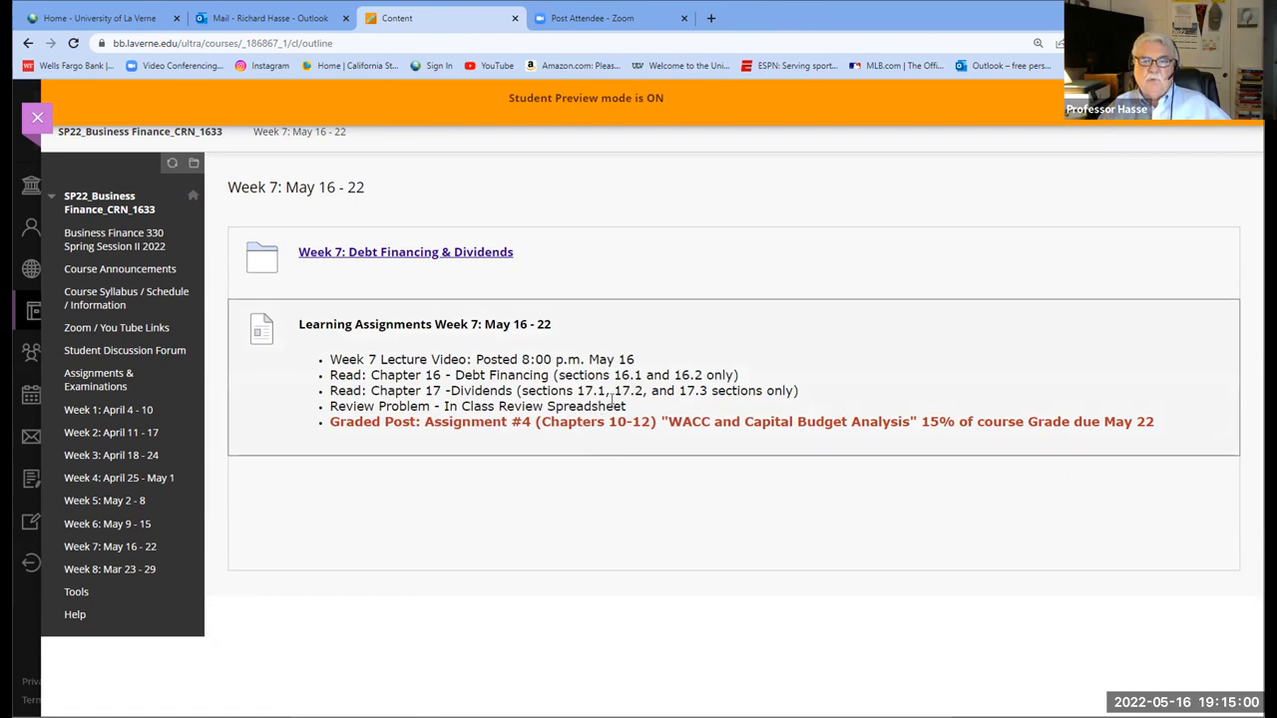
mouse_move(695, 409)
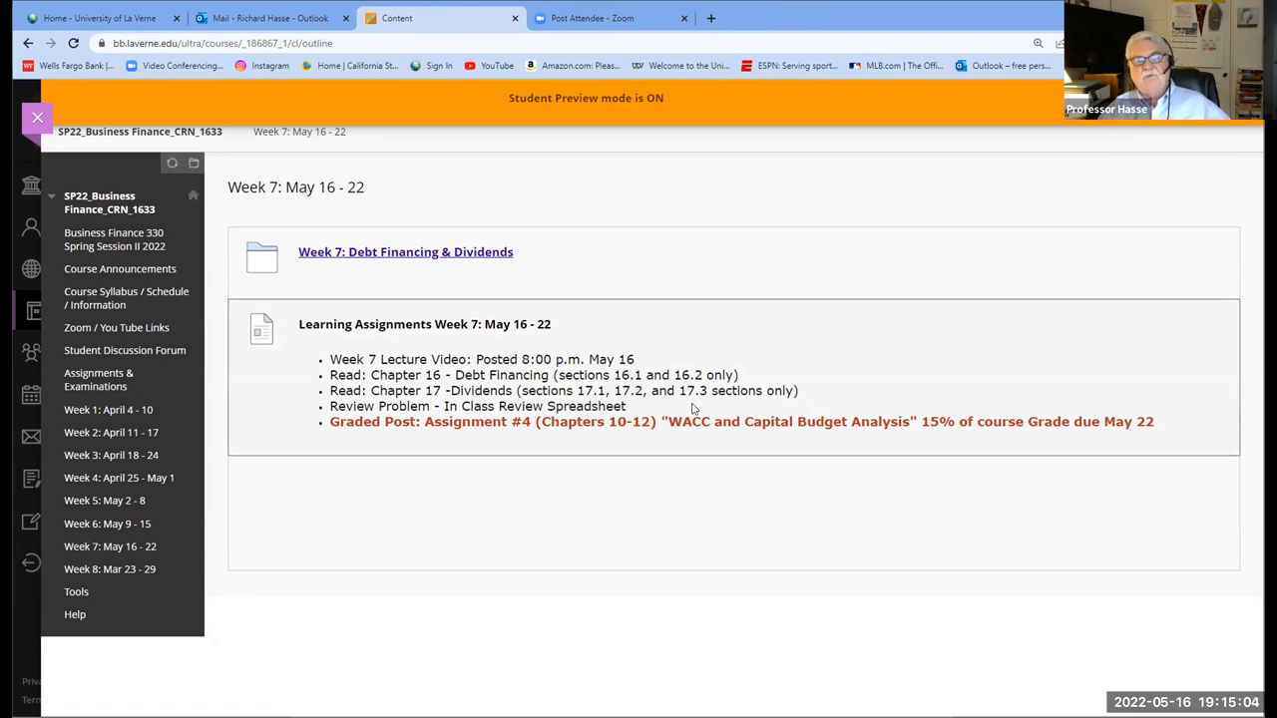
mouse_move(623, 439)
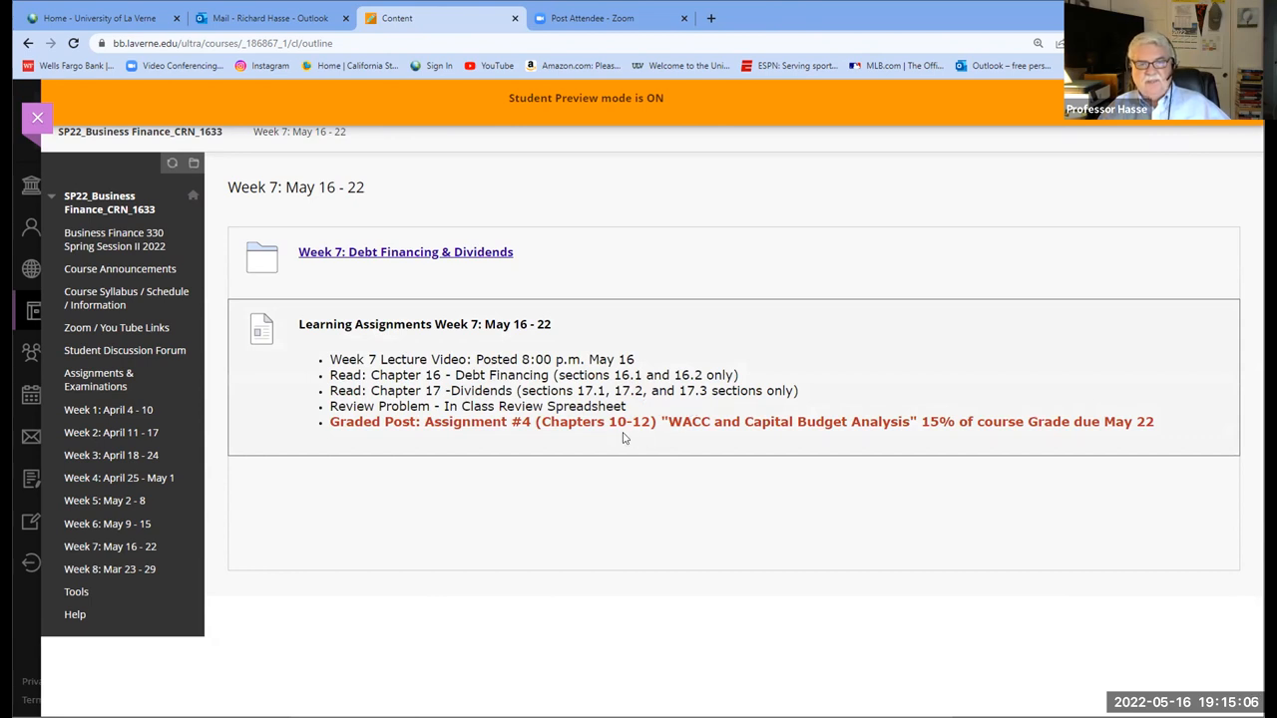
mouse_move(491, 518)
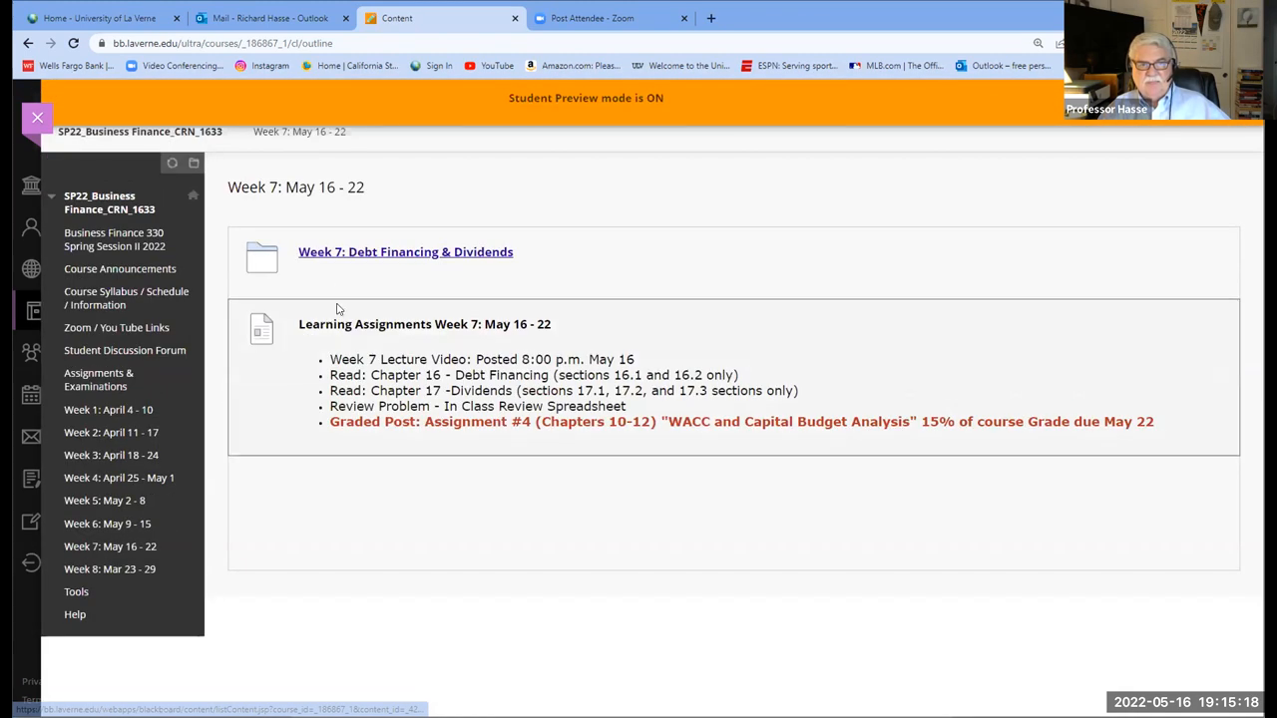
- Open the Week 7 Debt Financing & Dividends folder with its capital budget template
click(405, 252)
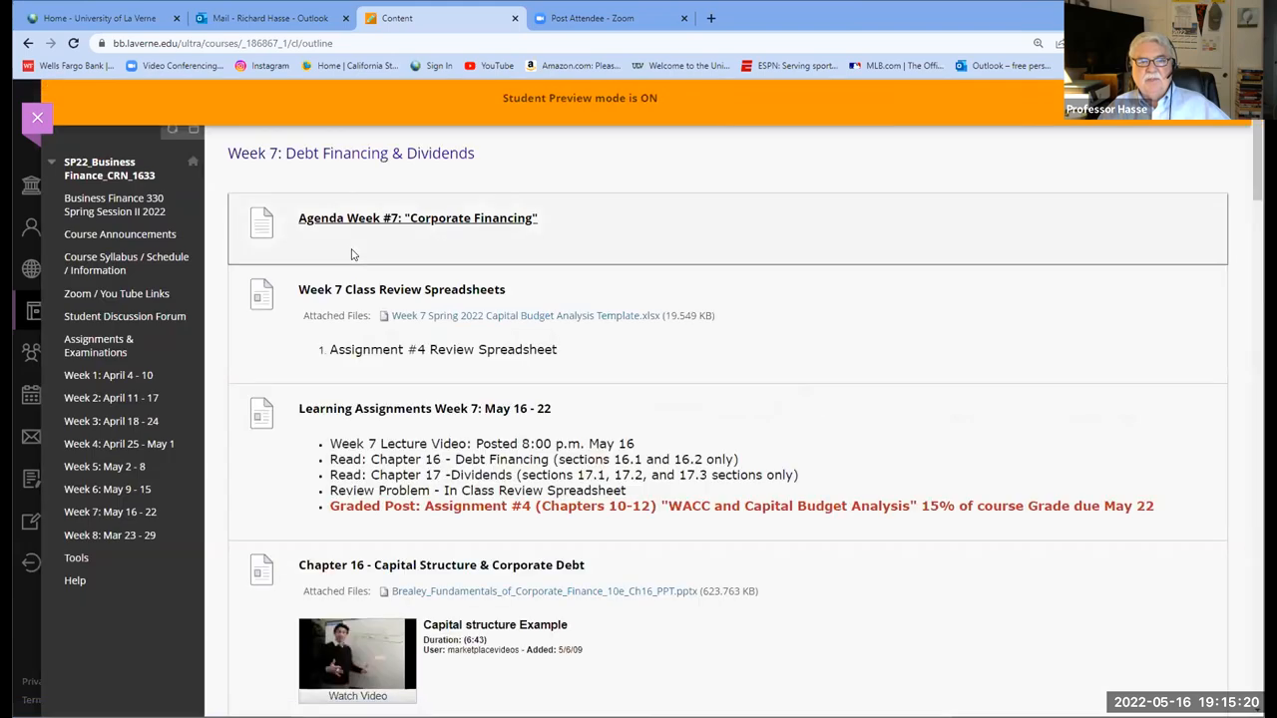
mouse_move(569, 423)
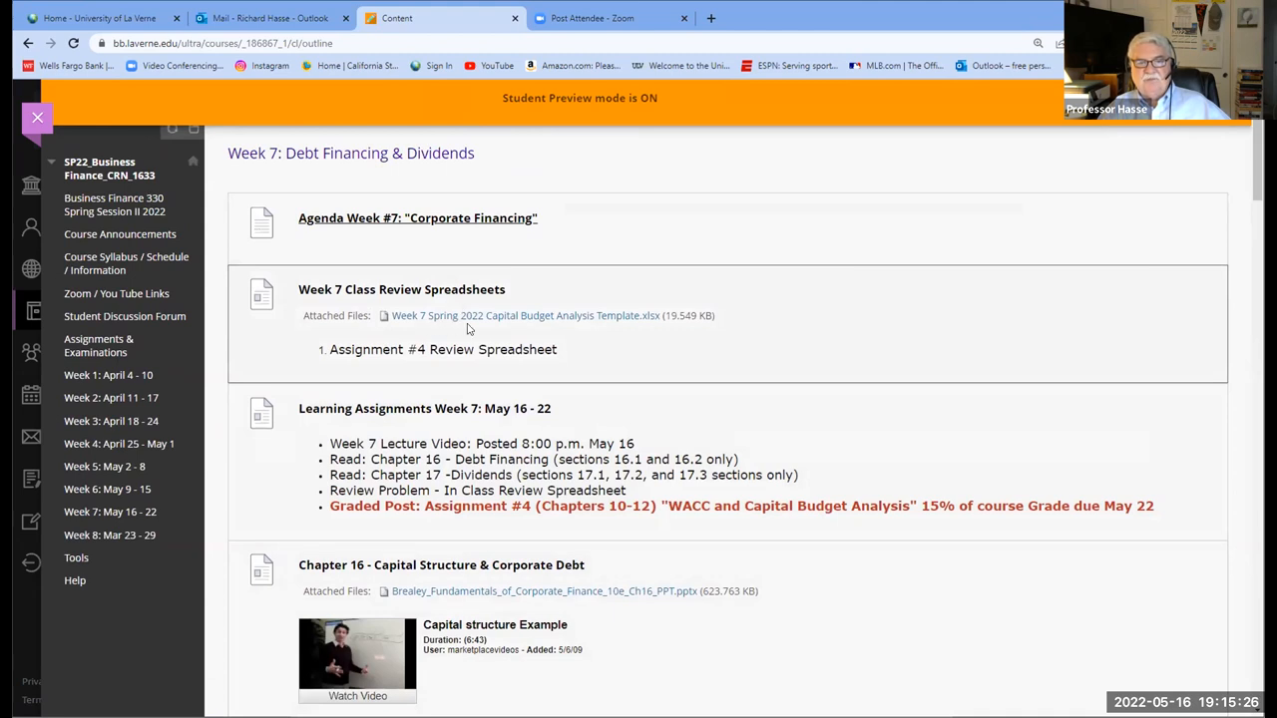
mouse_move(609, 336)
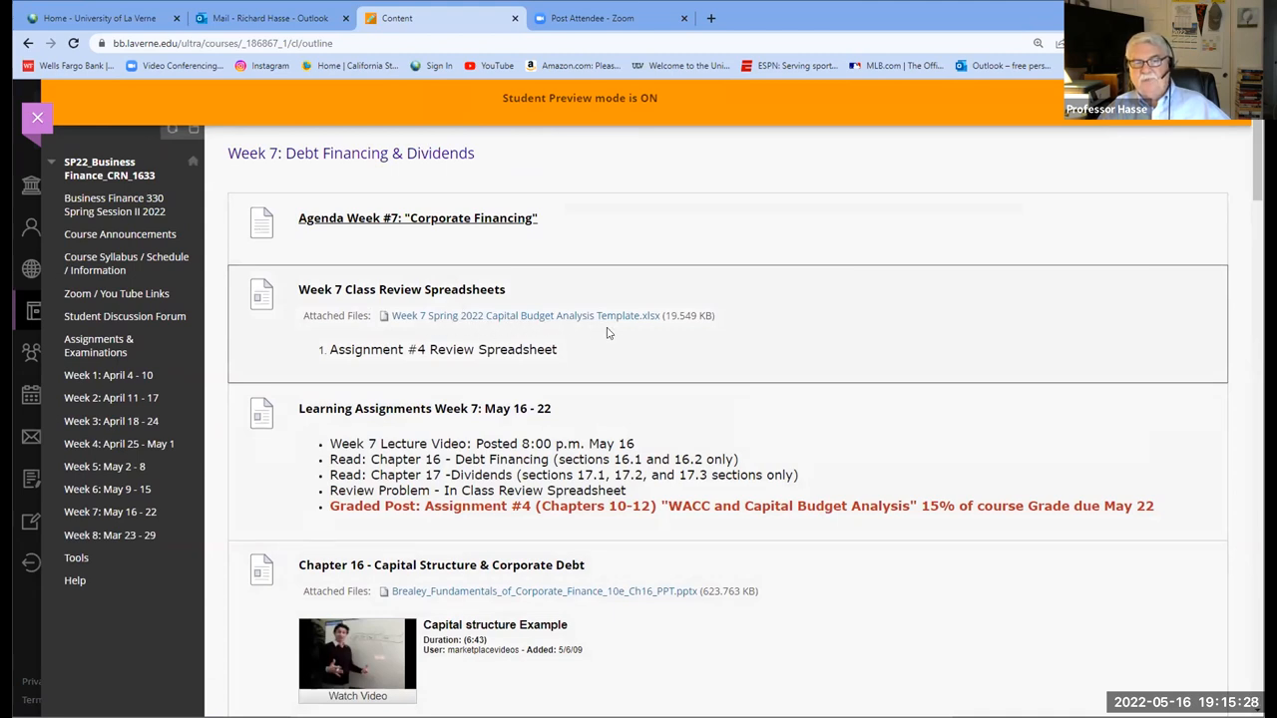
mouse_move(614, 331)
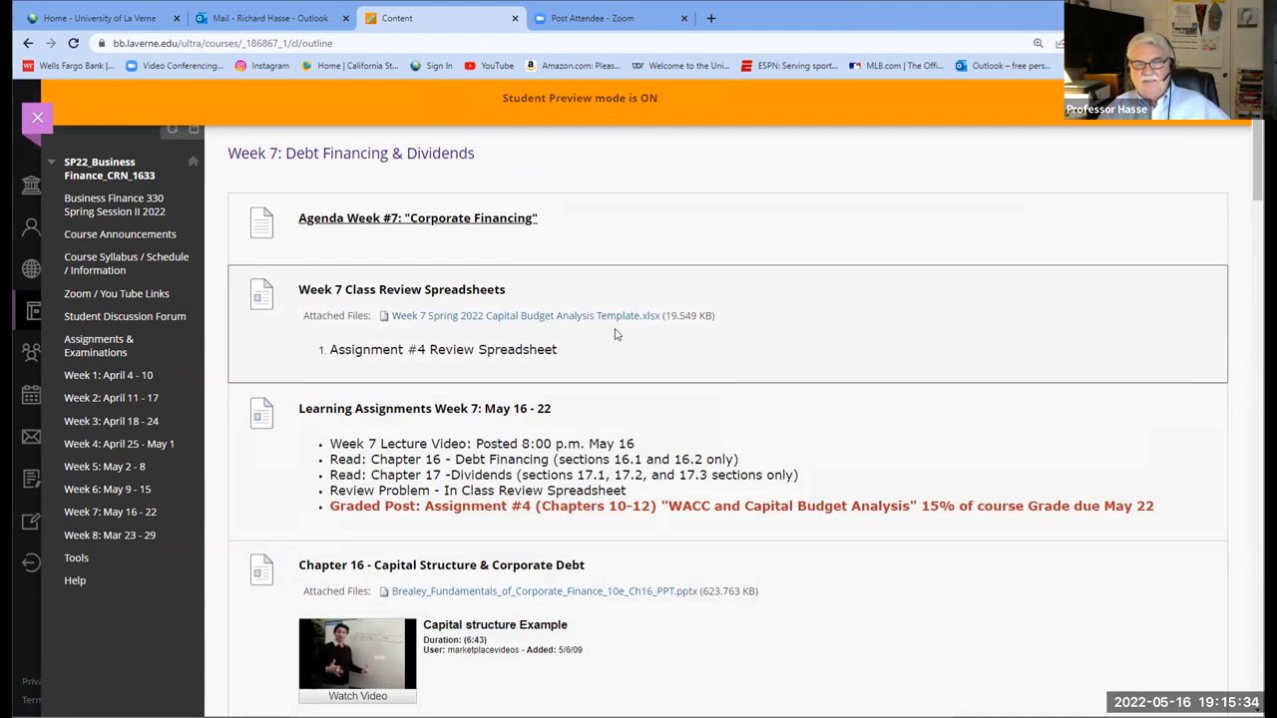
mouse_move(566, 398)
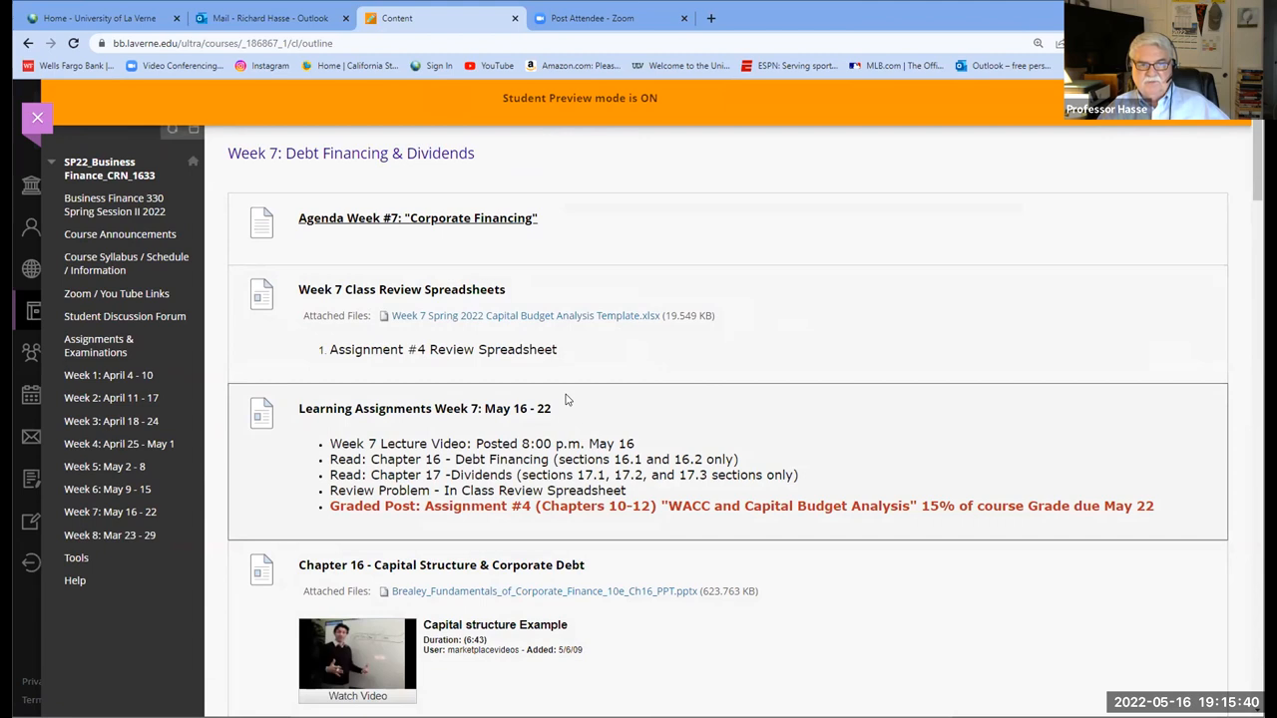
mouse_move(742, 684)
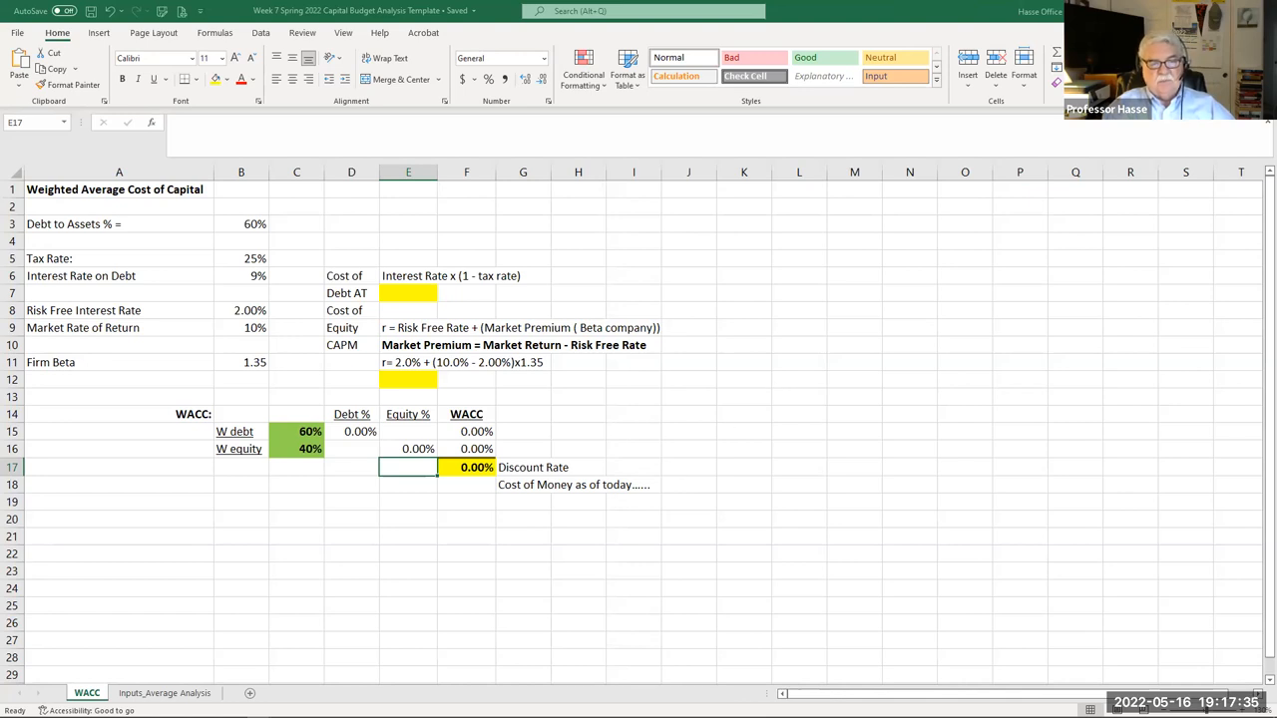
- Review the template's Inputs_Average Analysis sheet, then the WACC sheet's 60%/40% weights
click(164, 692)
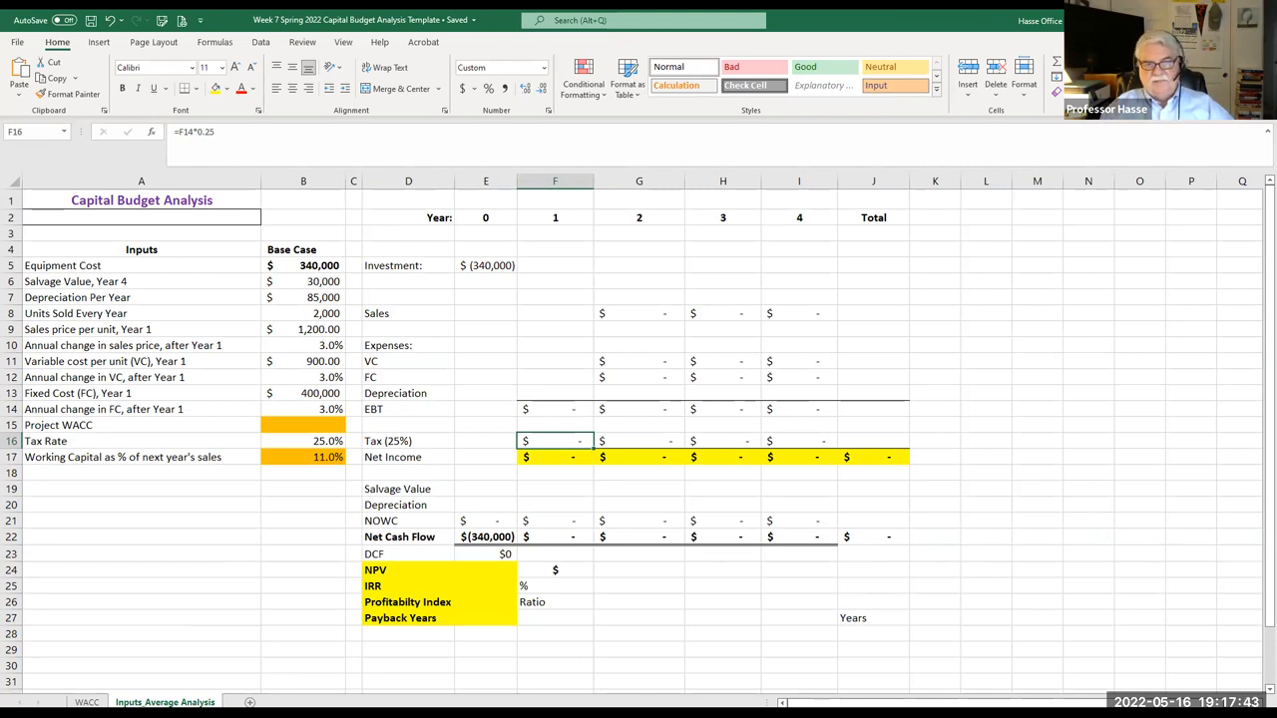
click(88, 703)
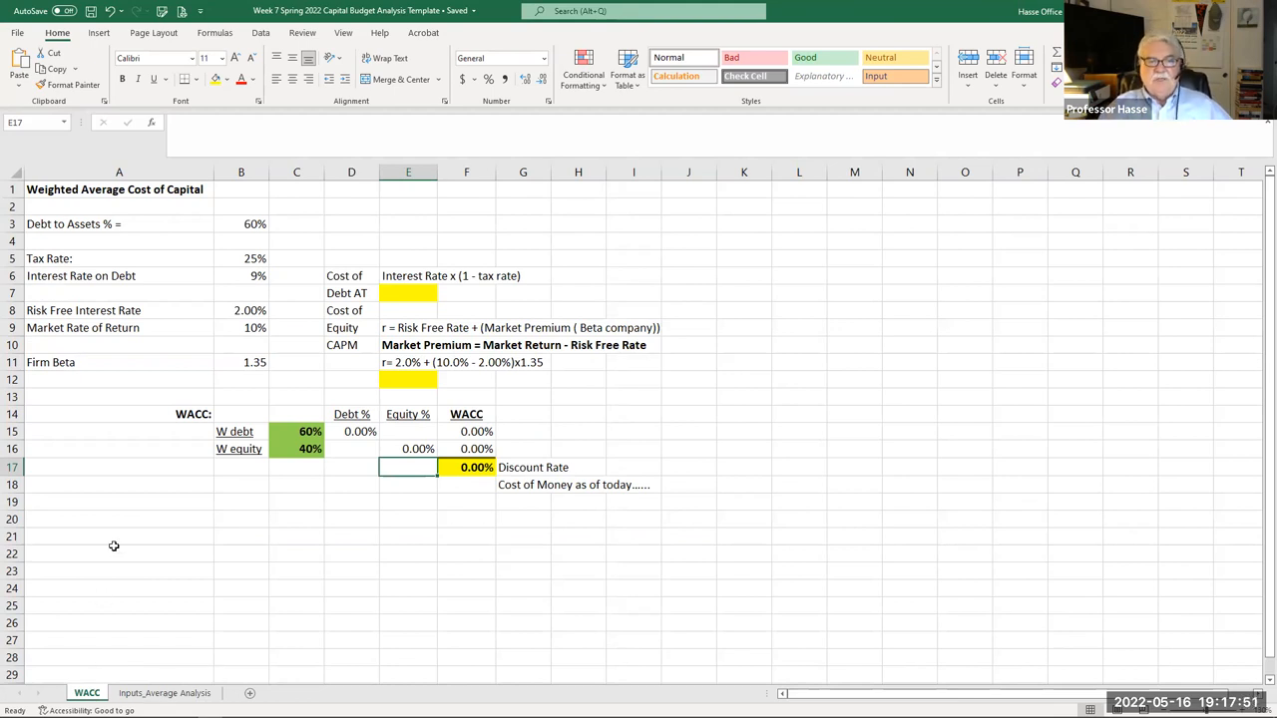
drag(295, 431, 295, 447)
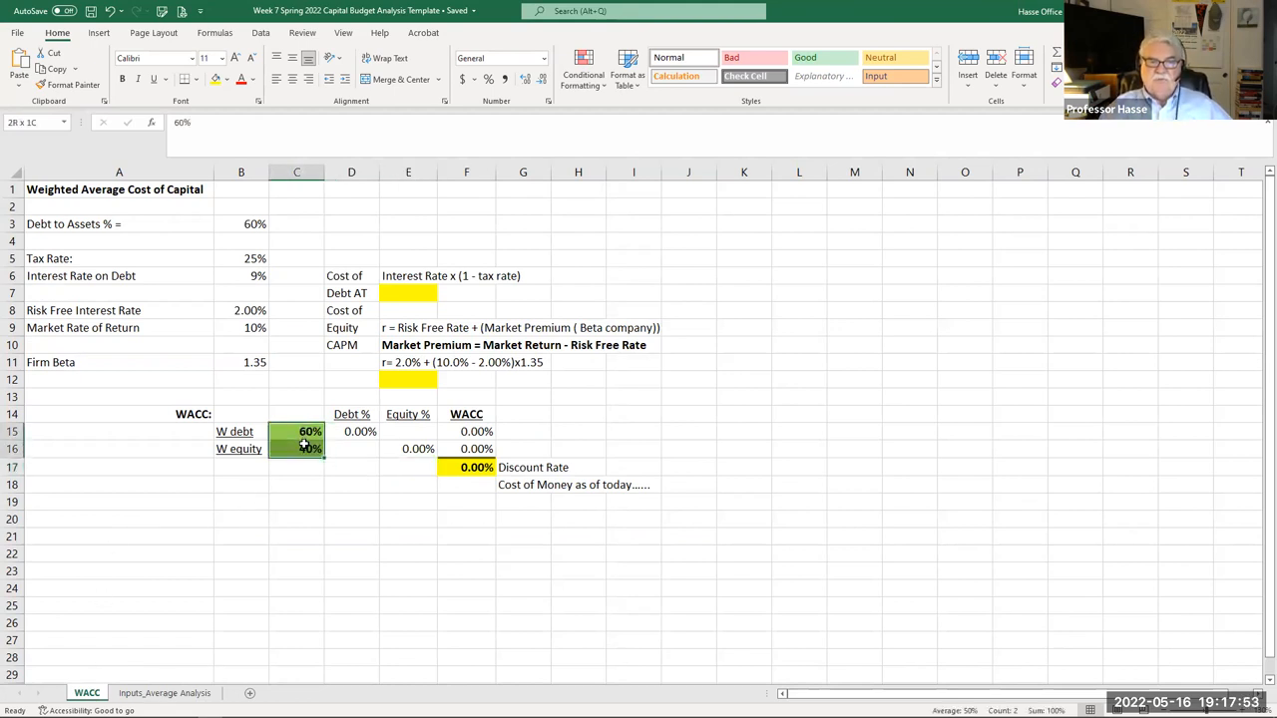
click(239, 555)
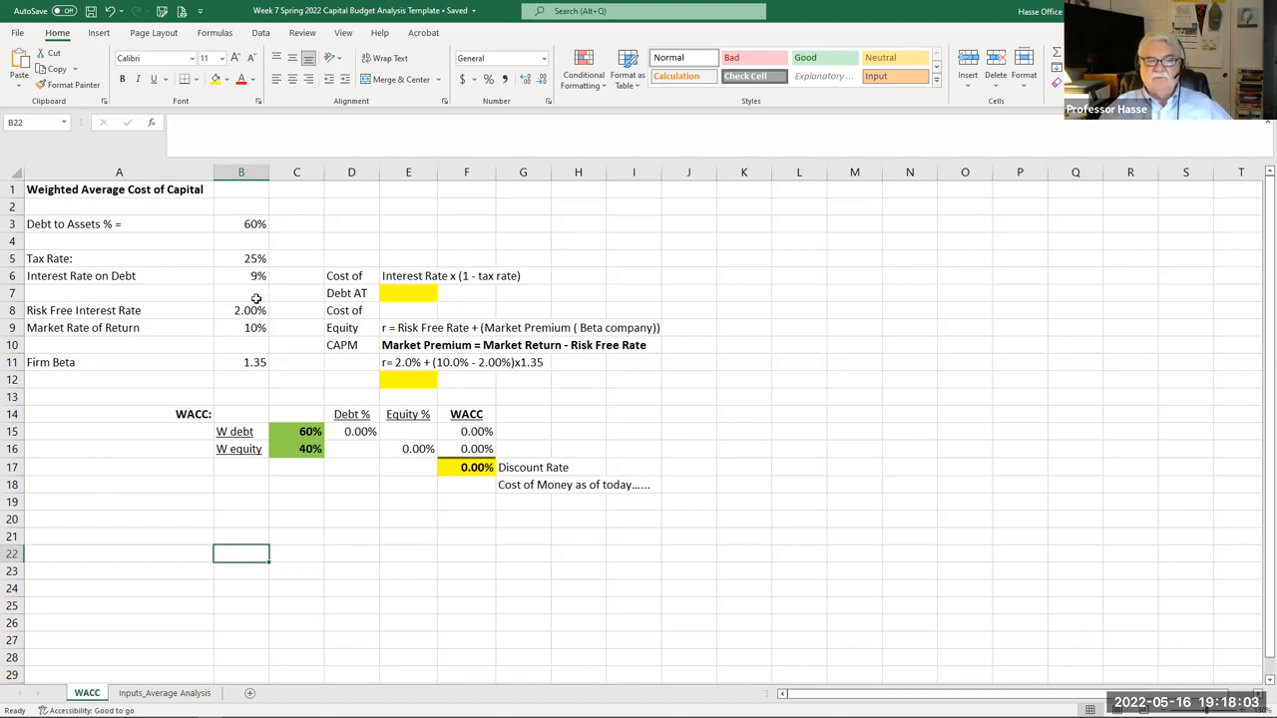
mouse_move(238, 327)
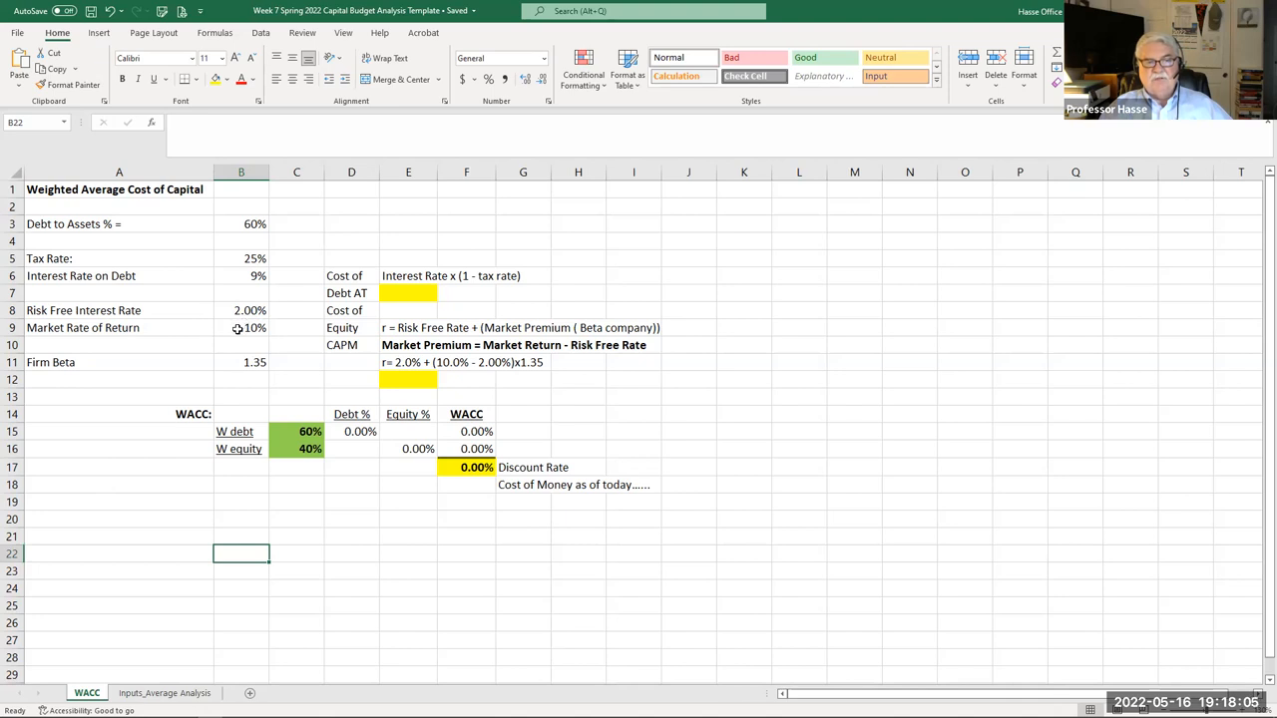
mouse_move(213, 370)
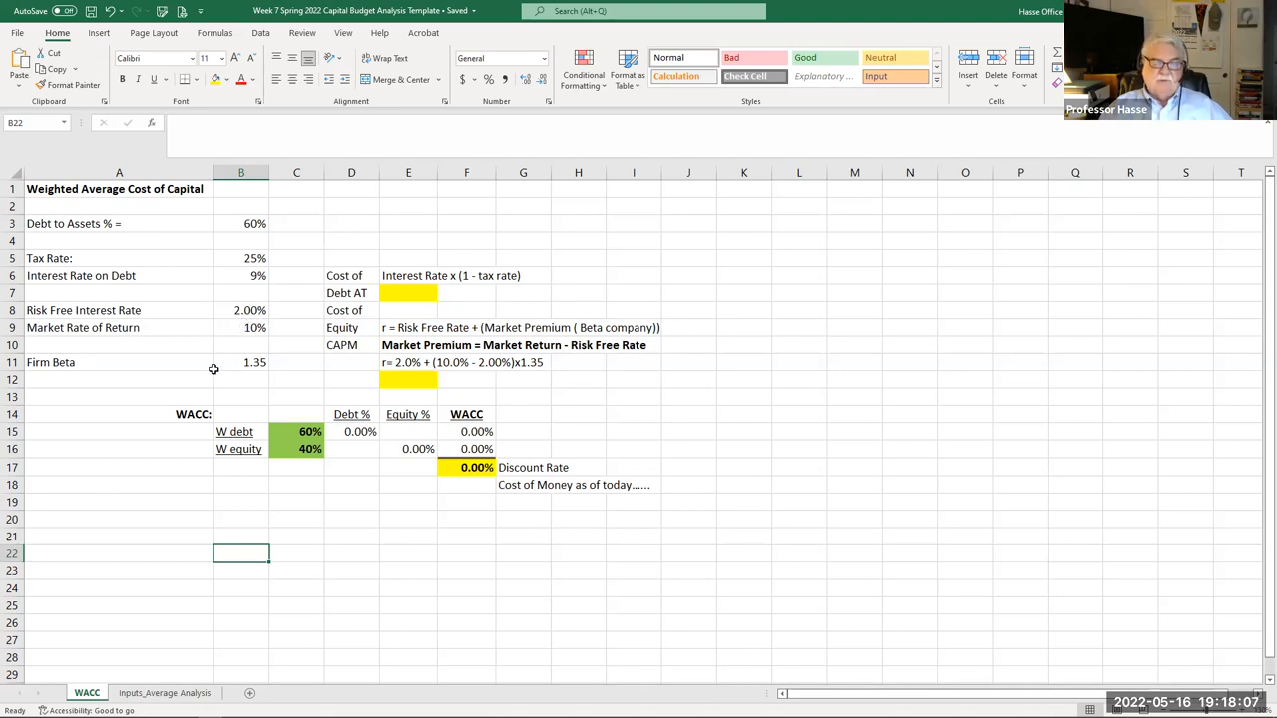
mouse_move(263, 373)
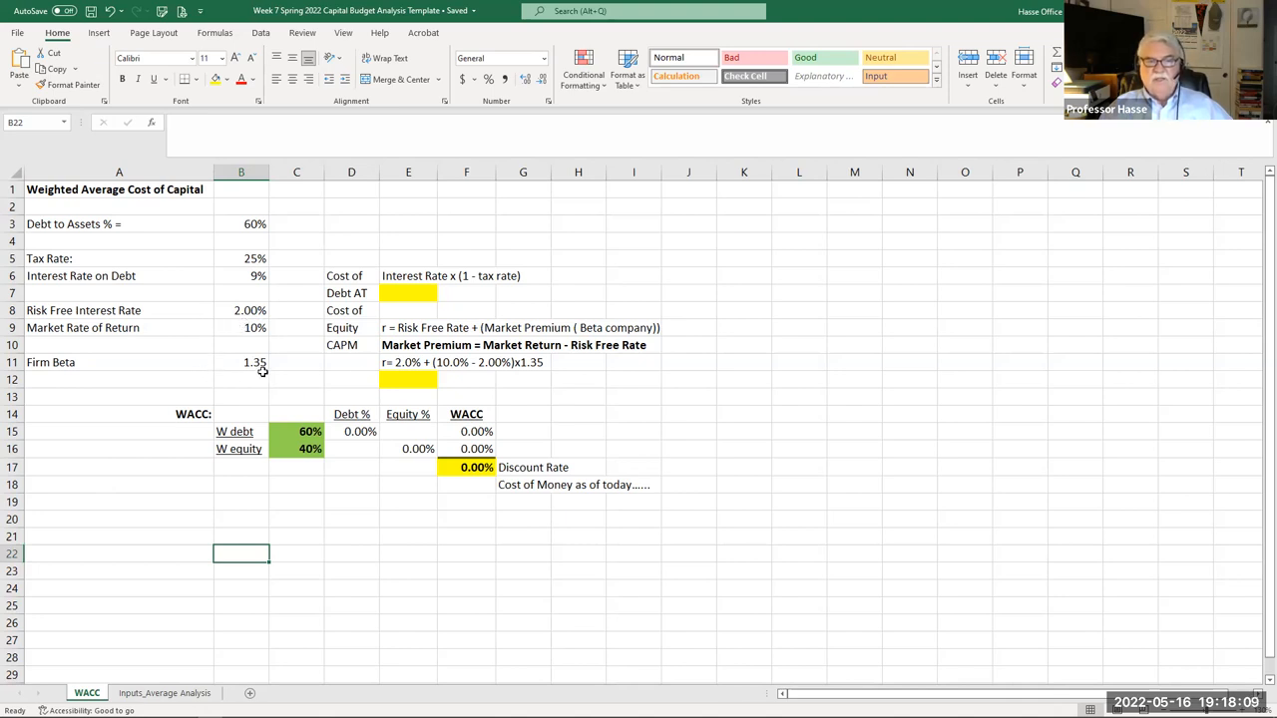
mouse_move(399, 384)
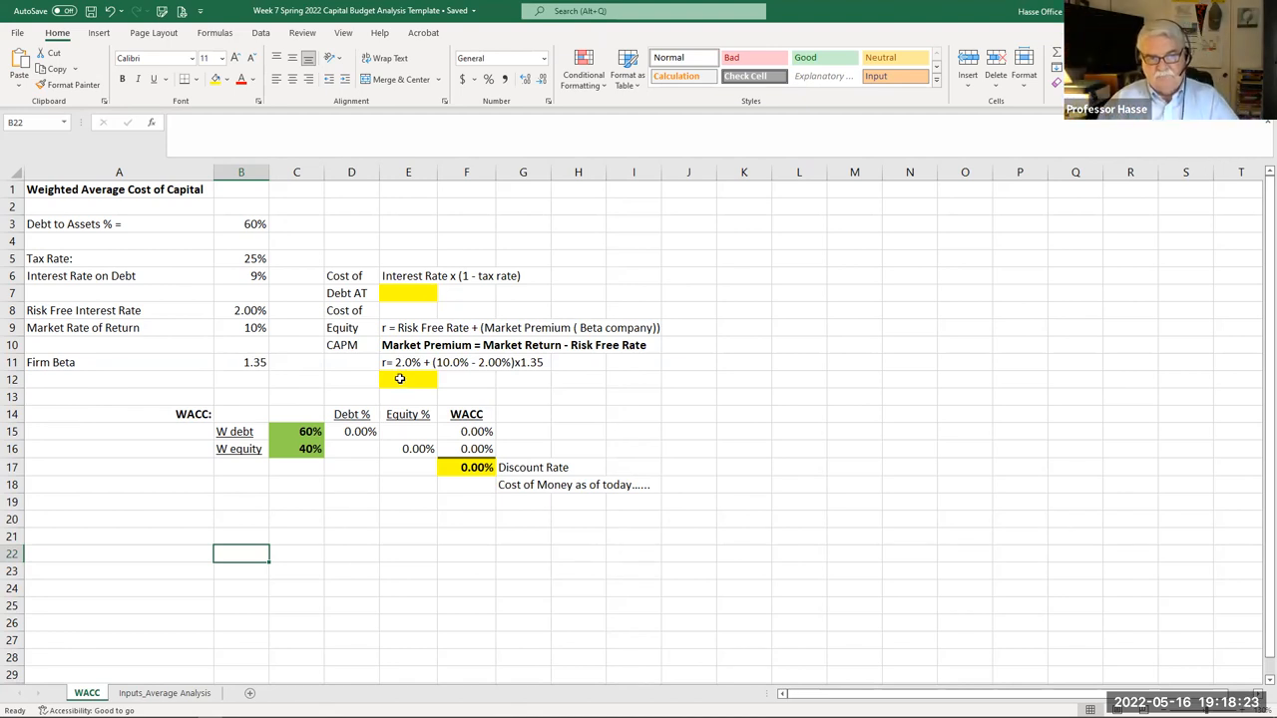
mouse_move(90, 355)
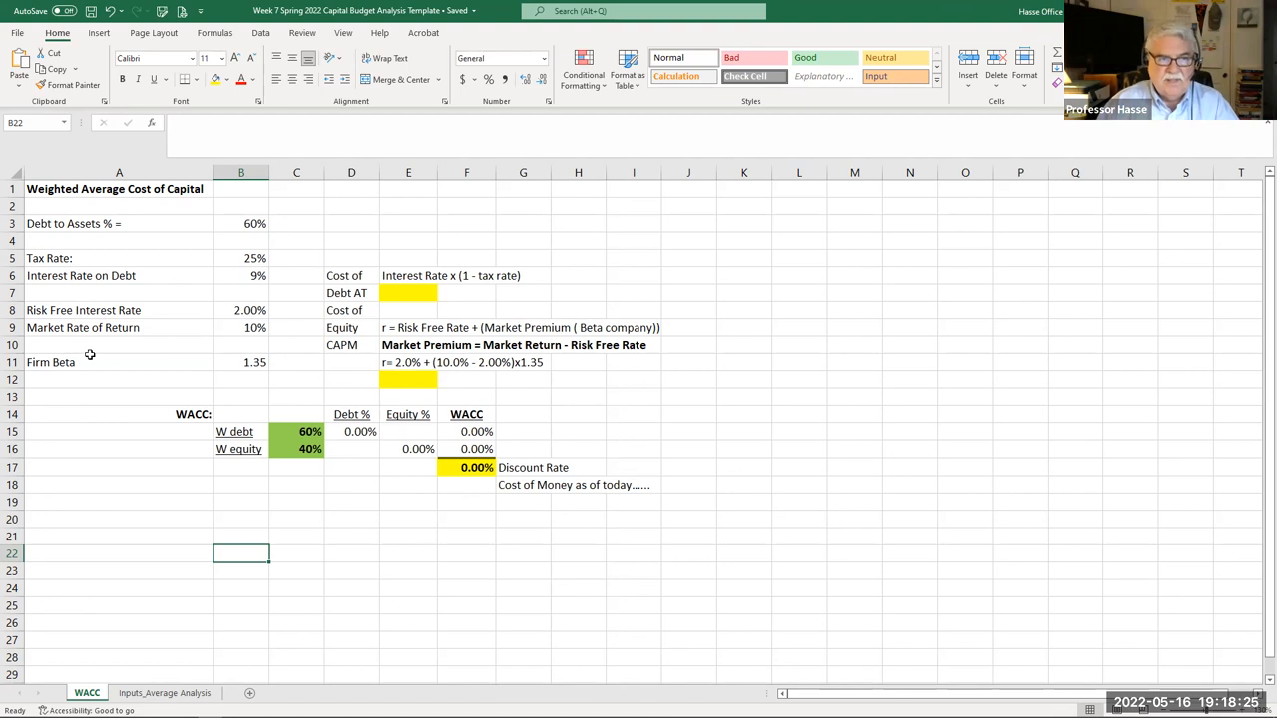
- Enter the after-tax cost of debt formula =0.09*(1-.25) in E7, giving 6.75%
click(240, 275)
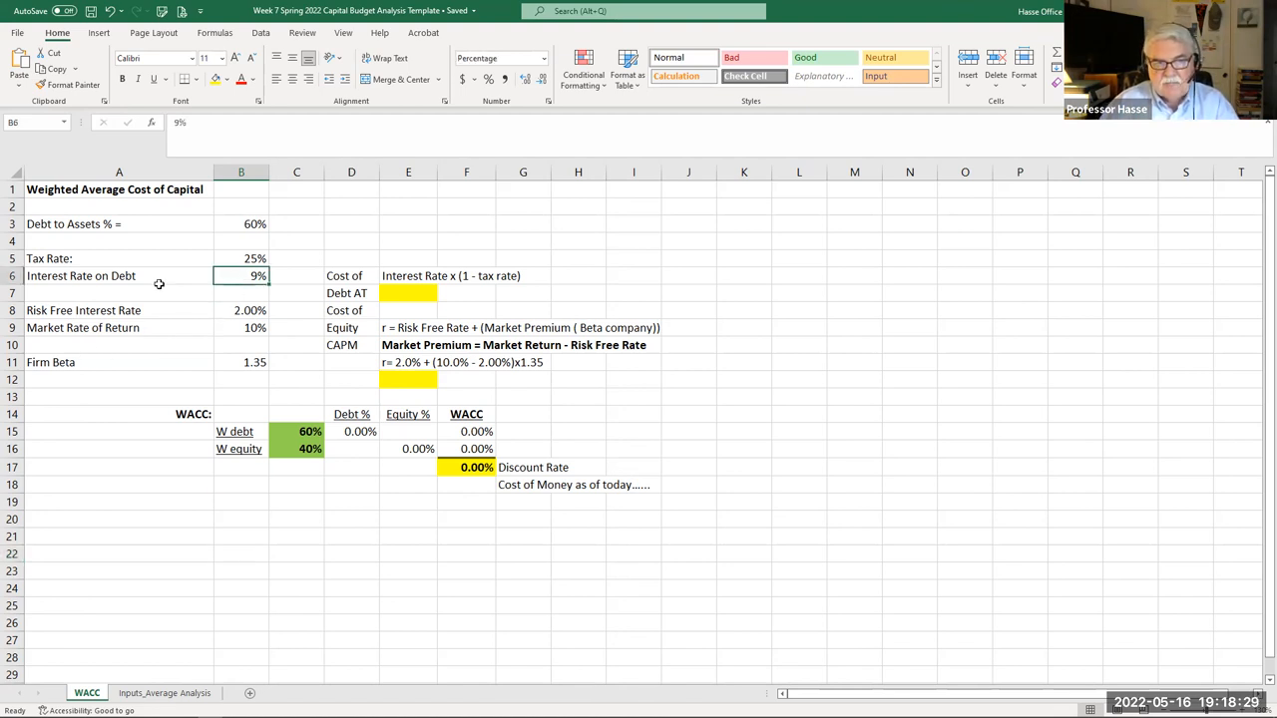
click(239, 260)
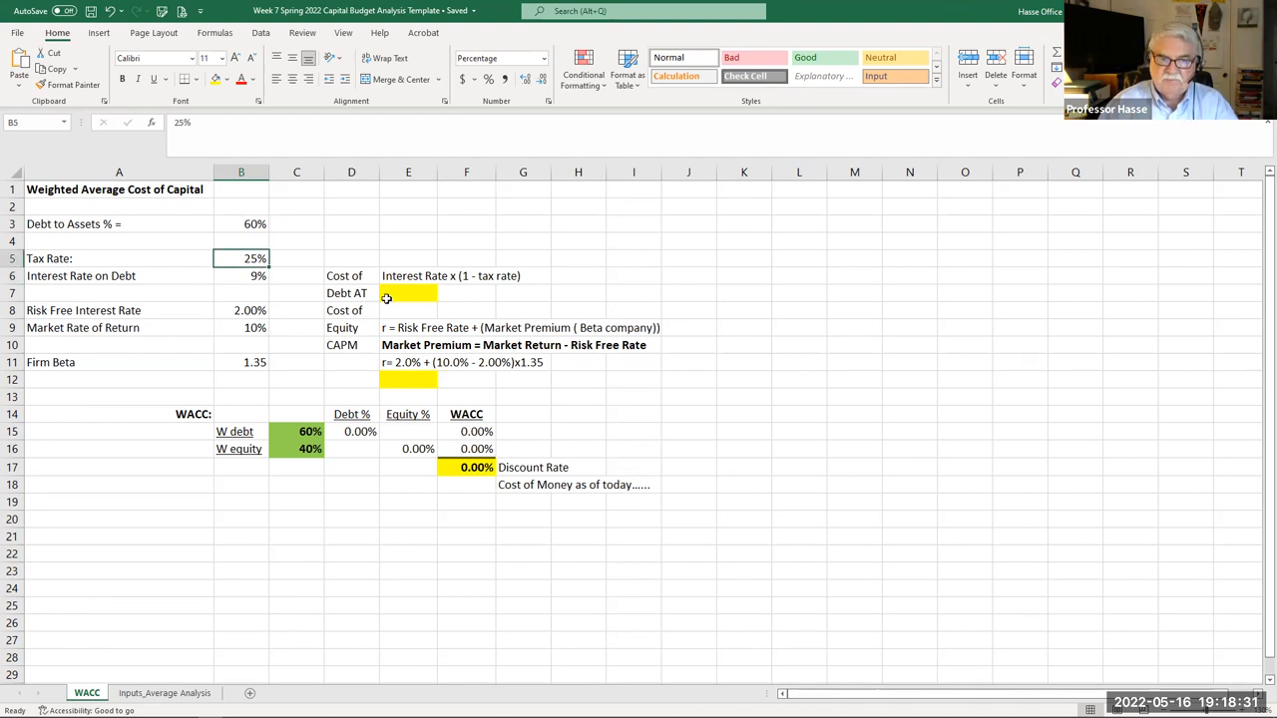
click(407, 292)
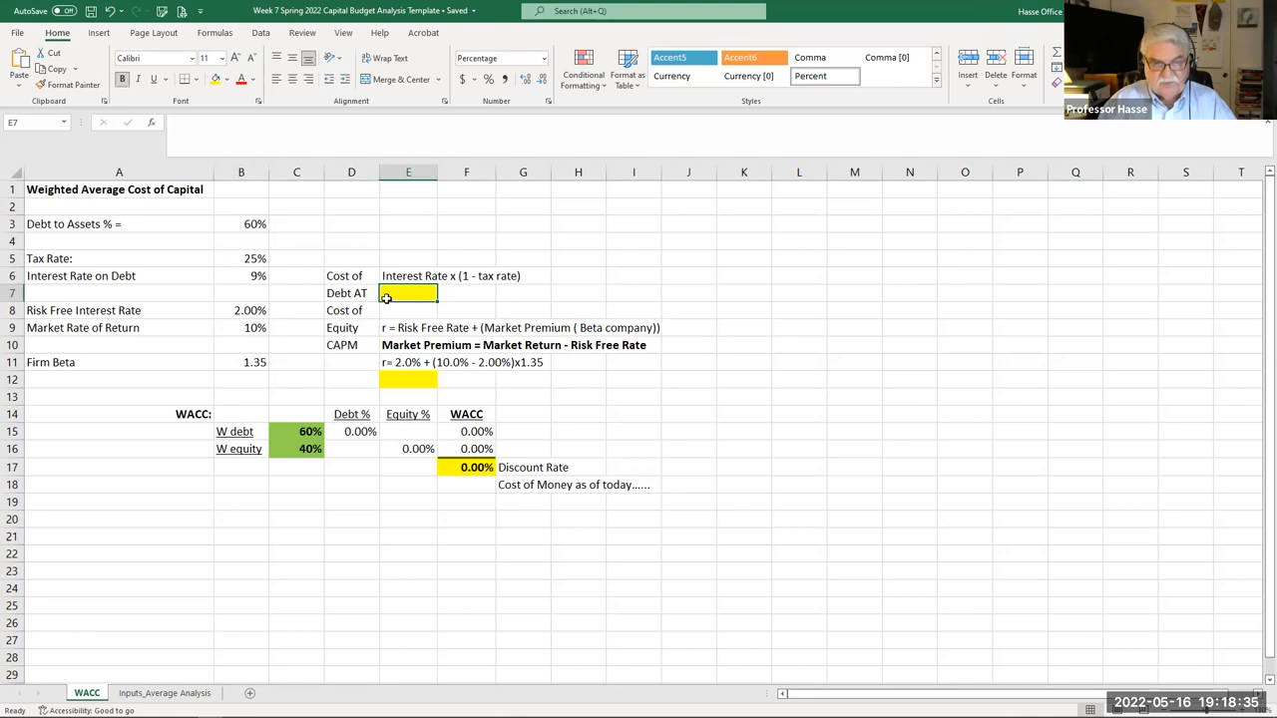
text(=)
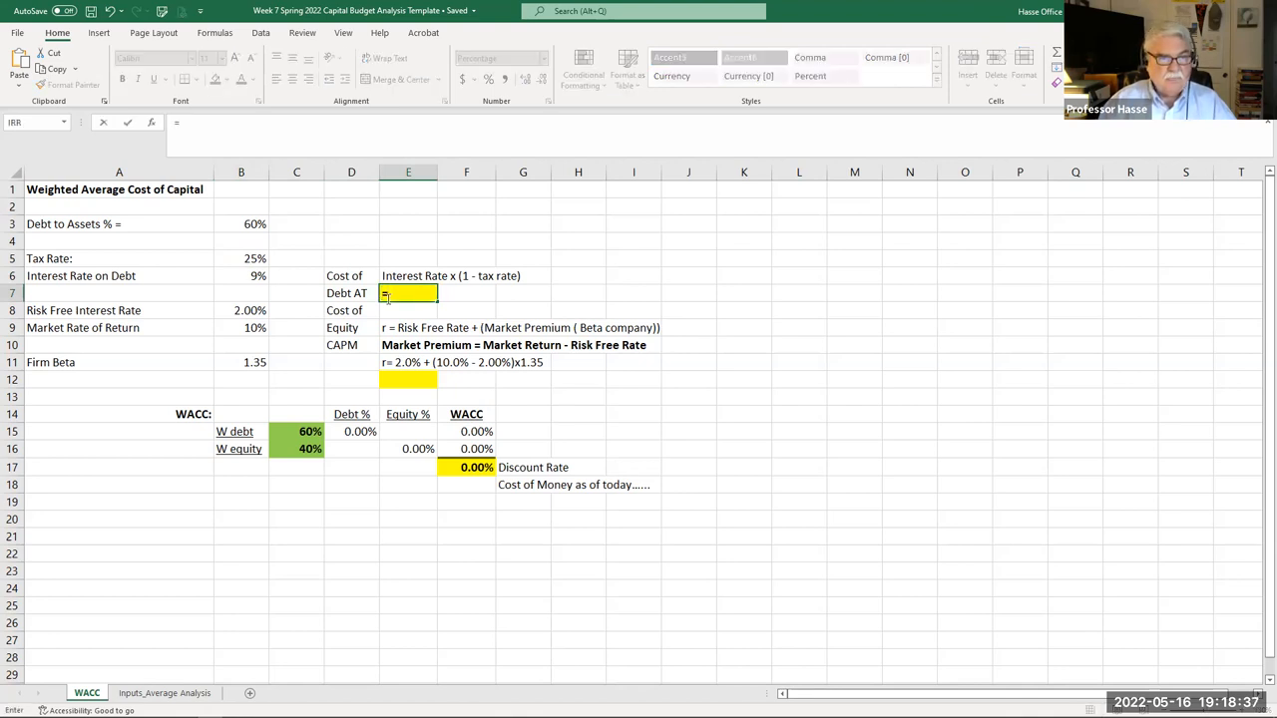
text(09)
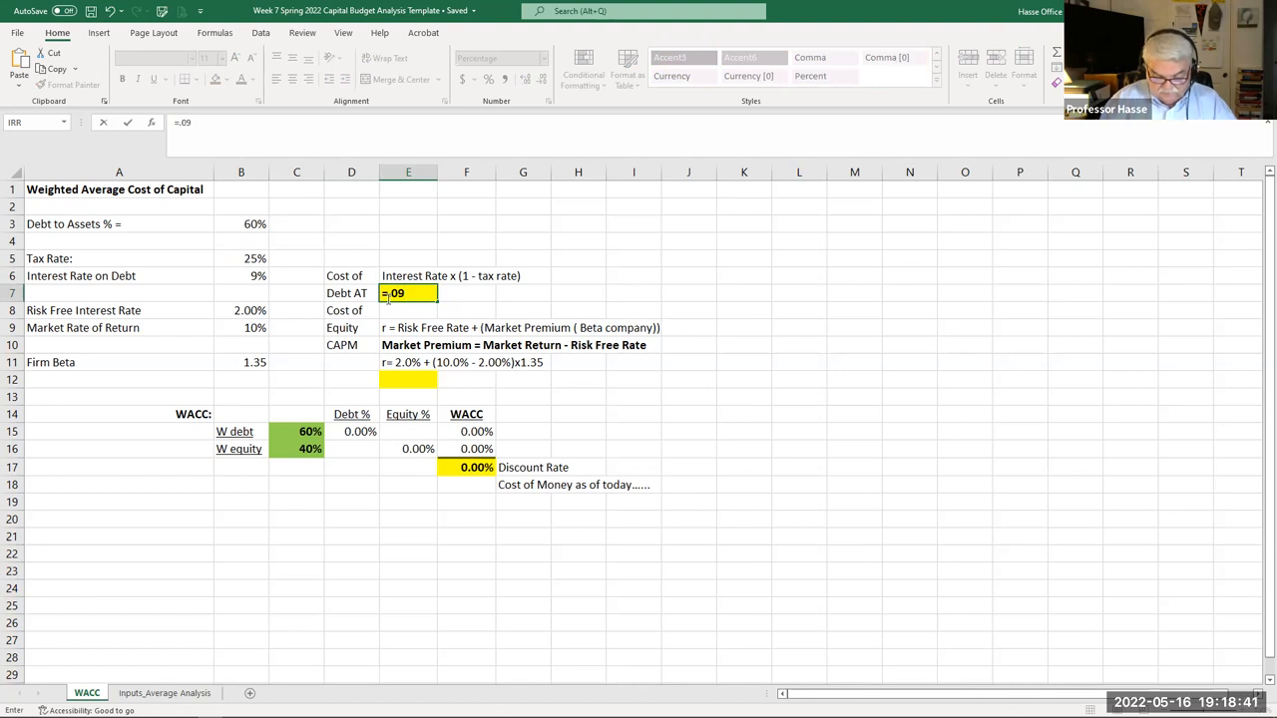
text(*)
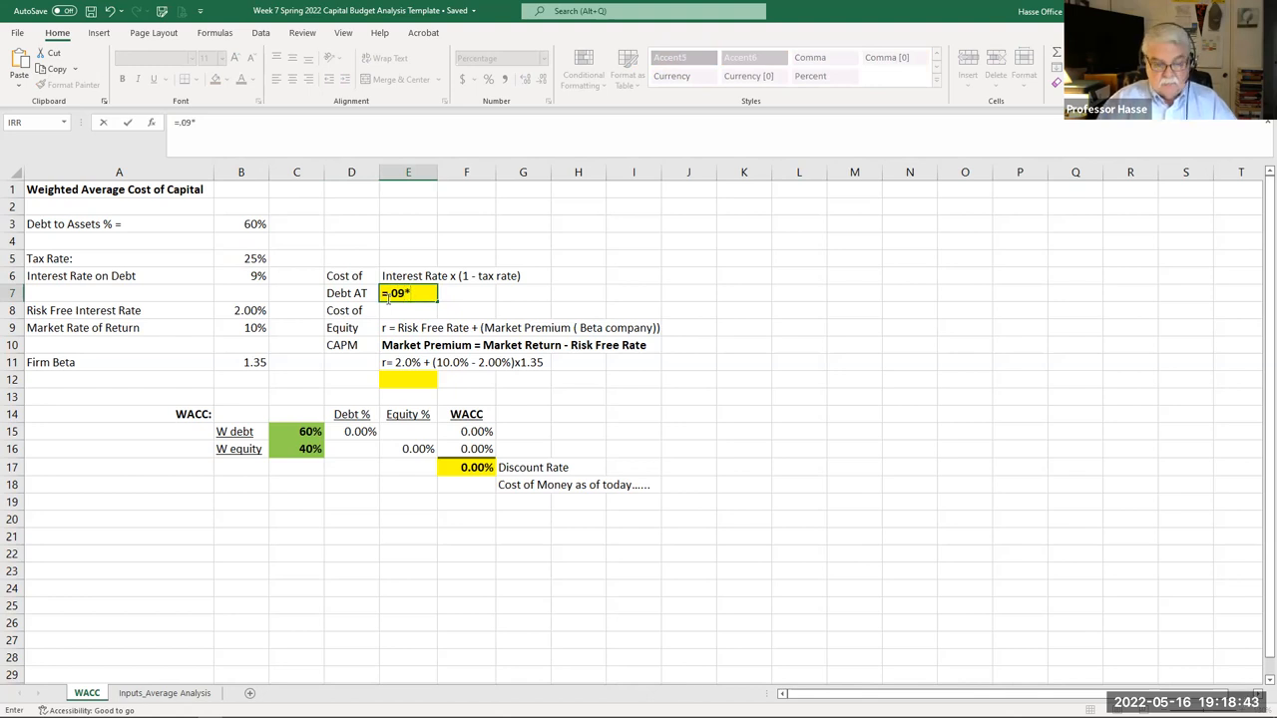
text(()
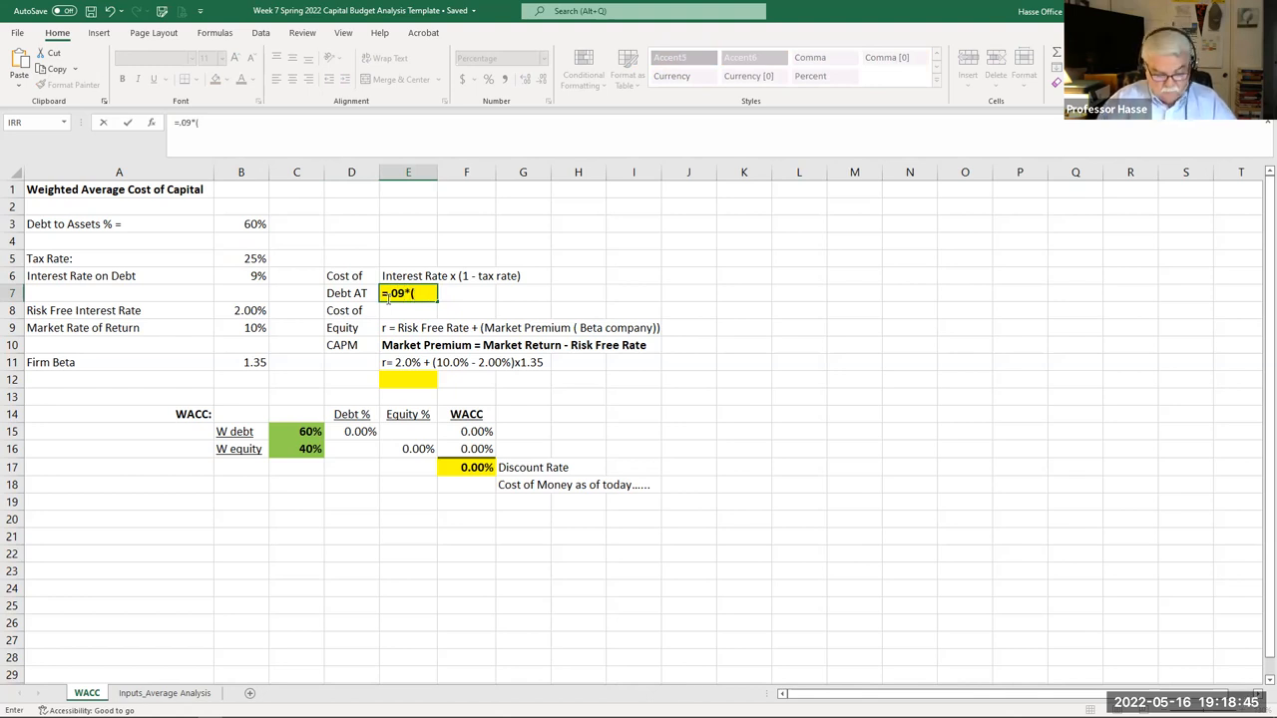
text((1-)
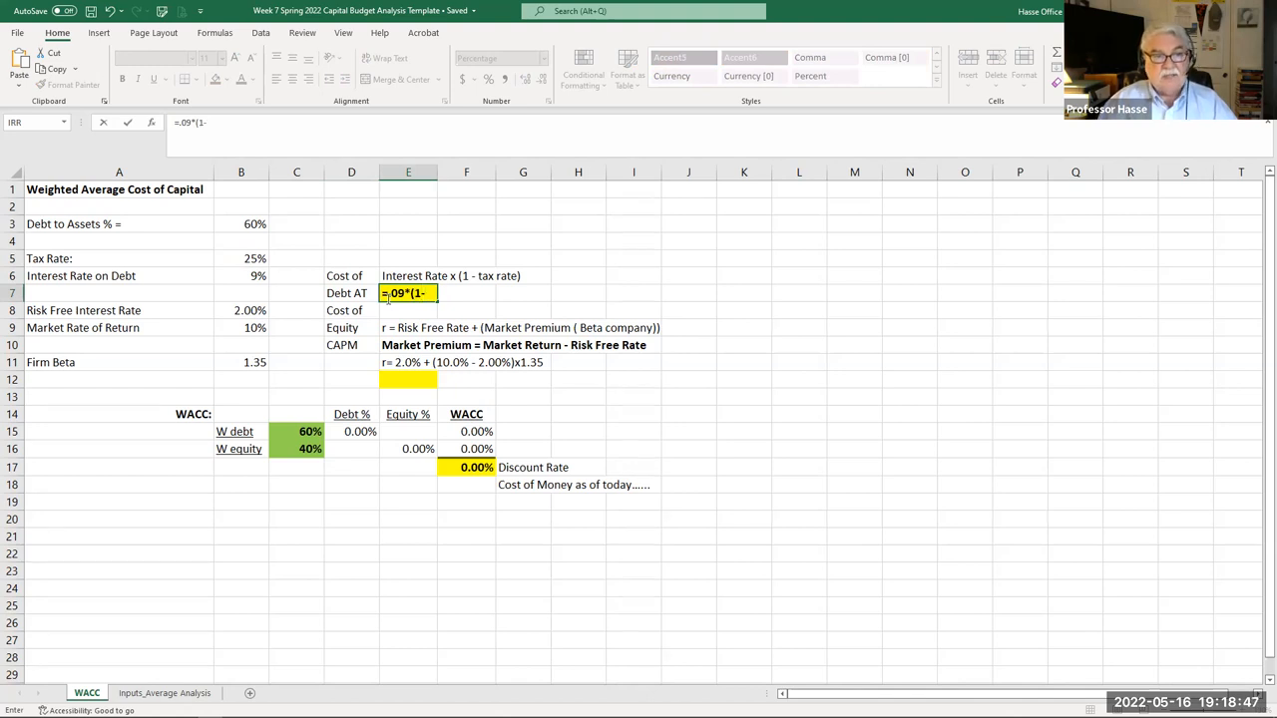
text(.25)
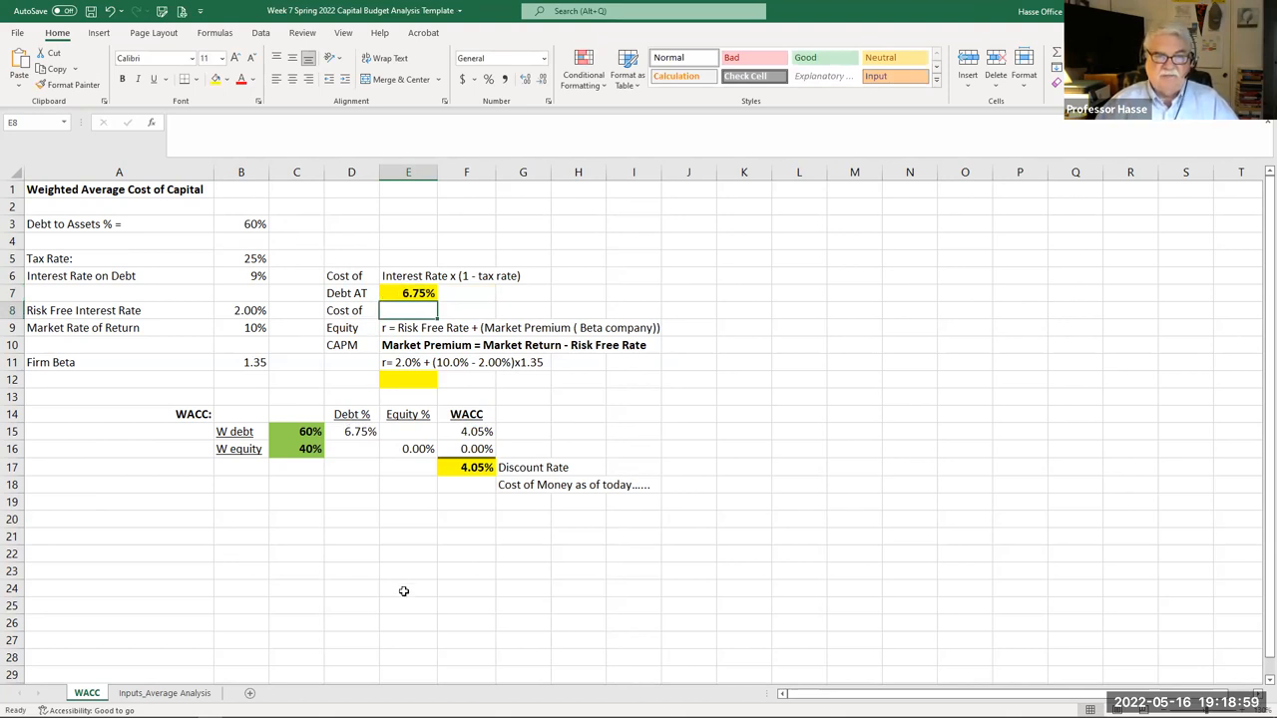
click(407, 292)
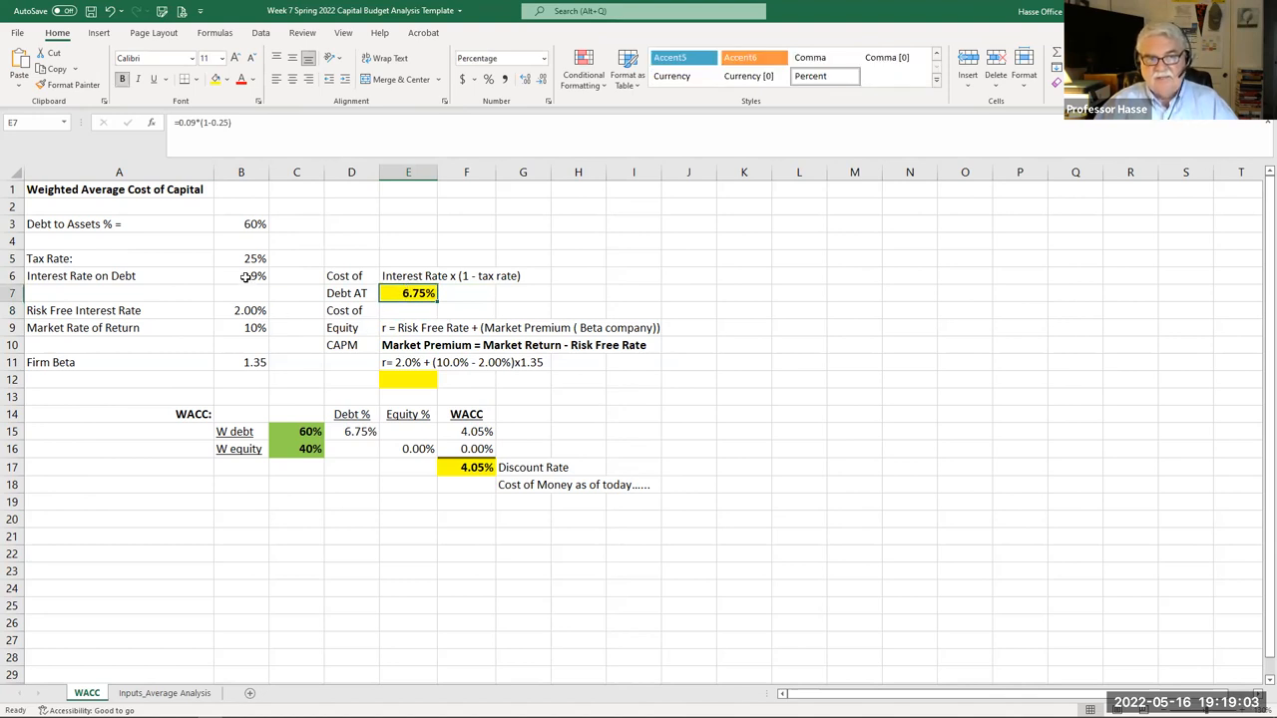
click(239, 259)
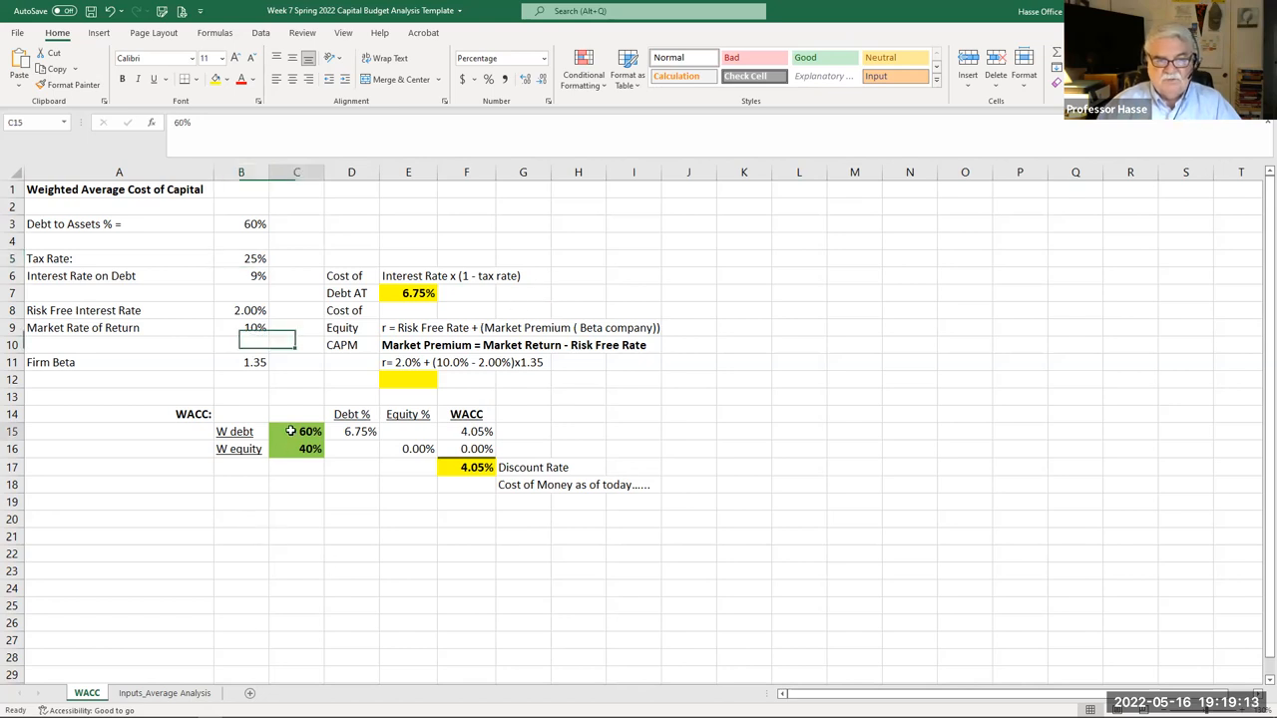
click(295, 432)
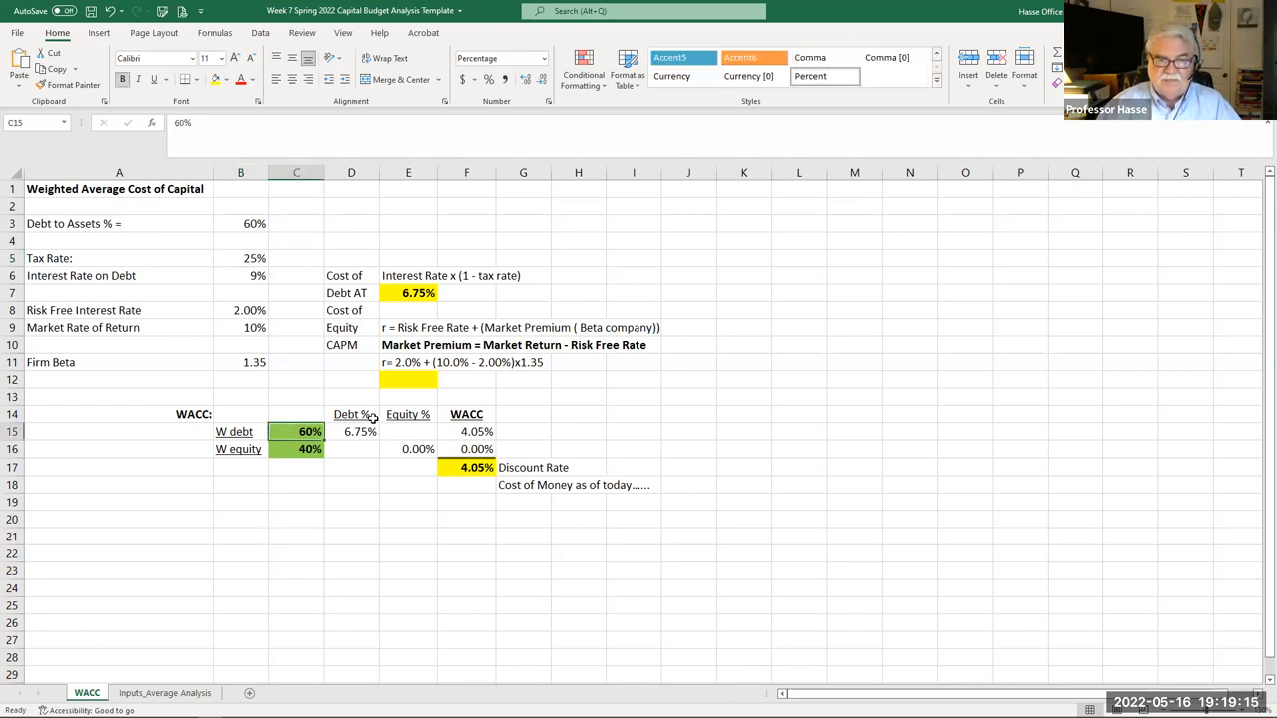
click(352, 431)
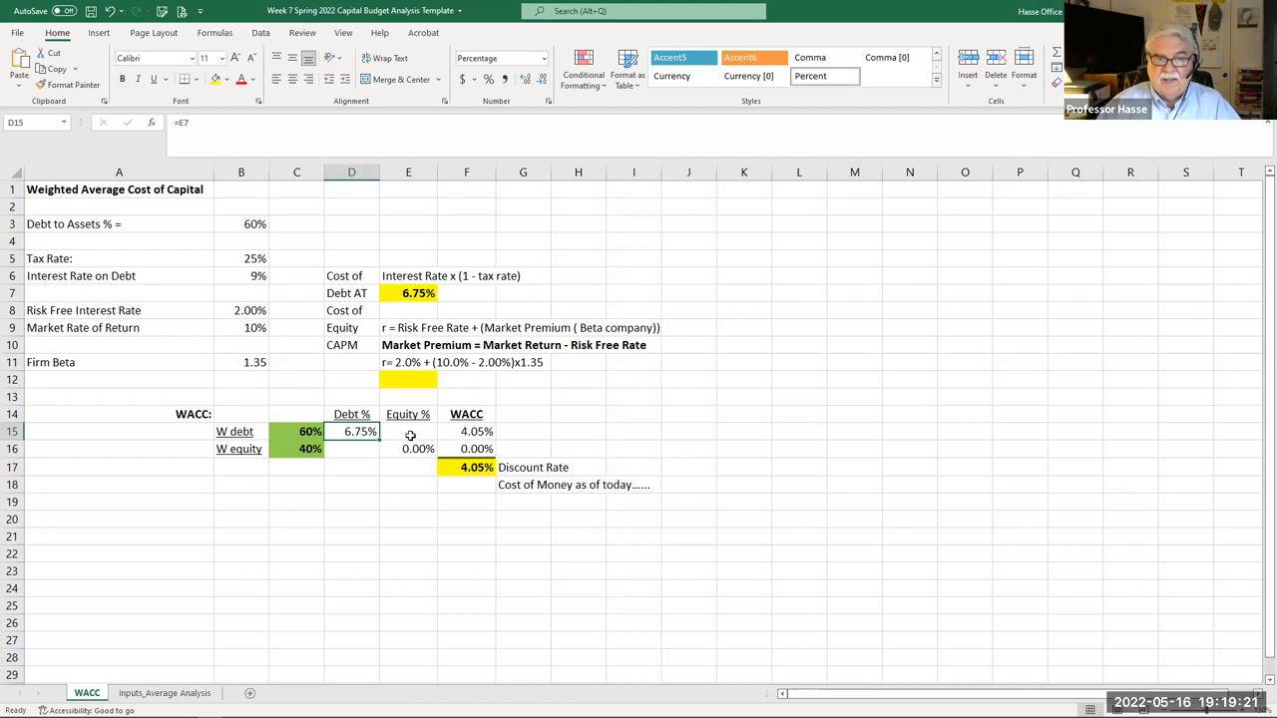
click(467, 431)
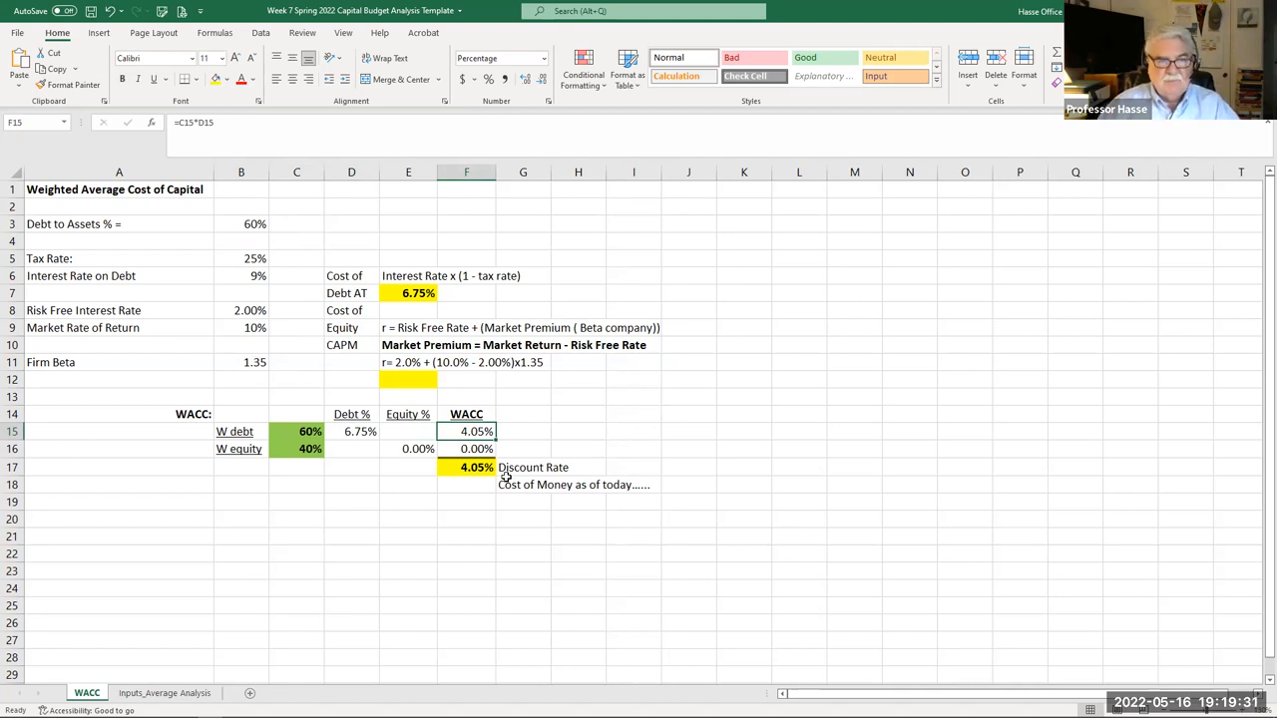
mouse_move(247, 467)
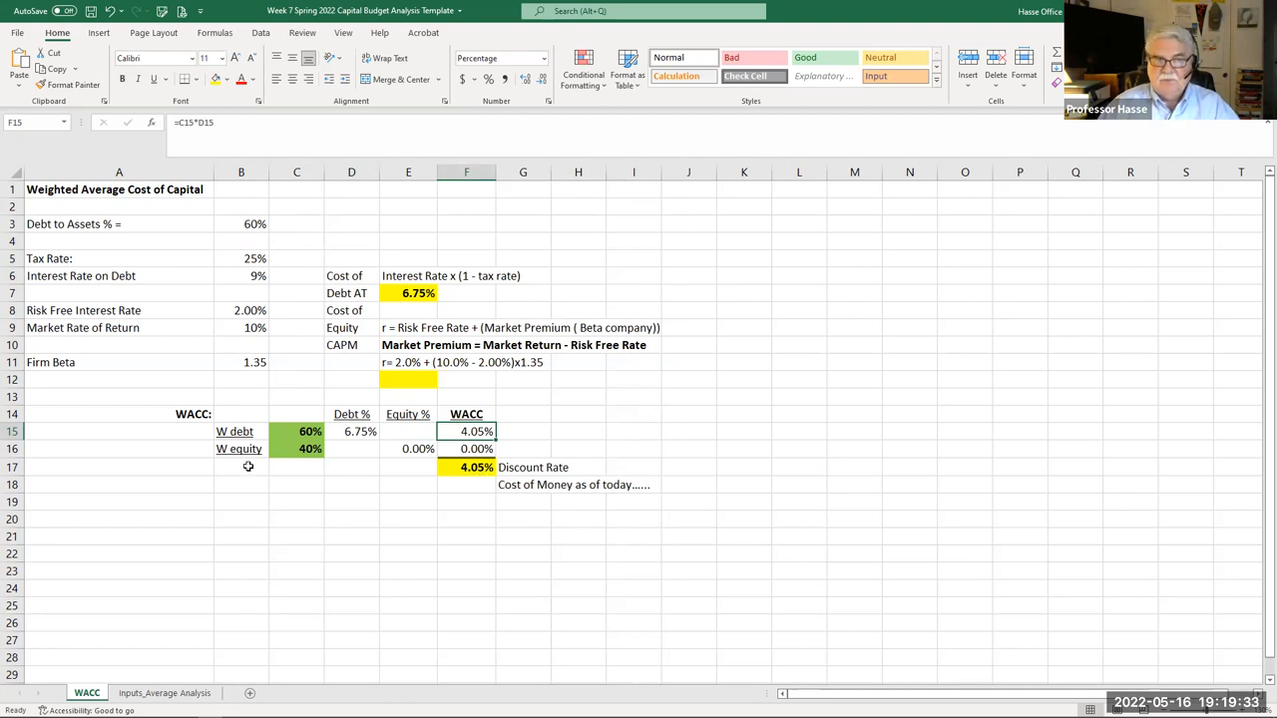
mouse_move(245, 469)
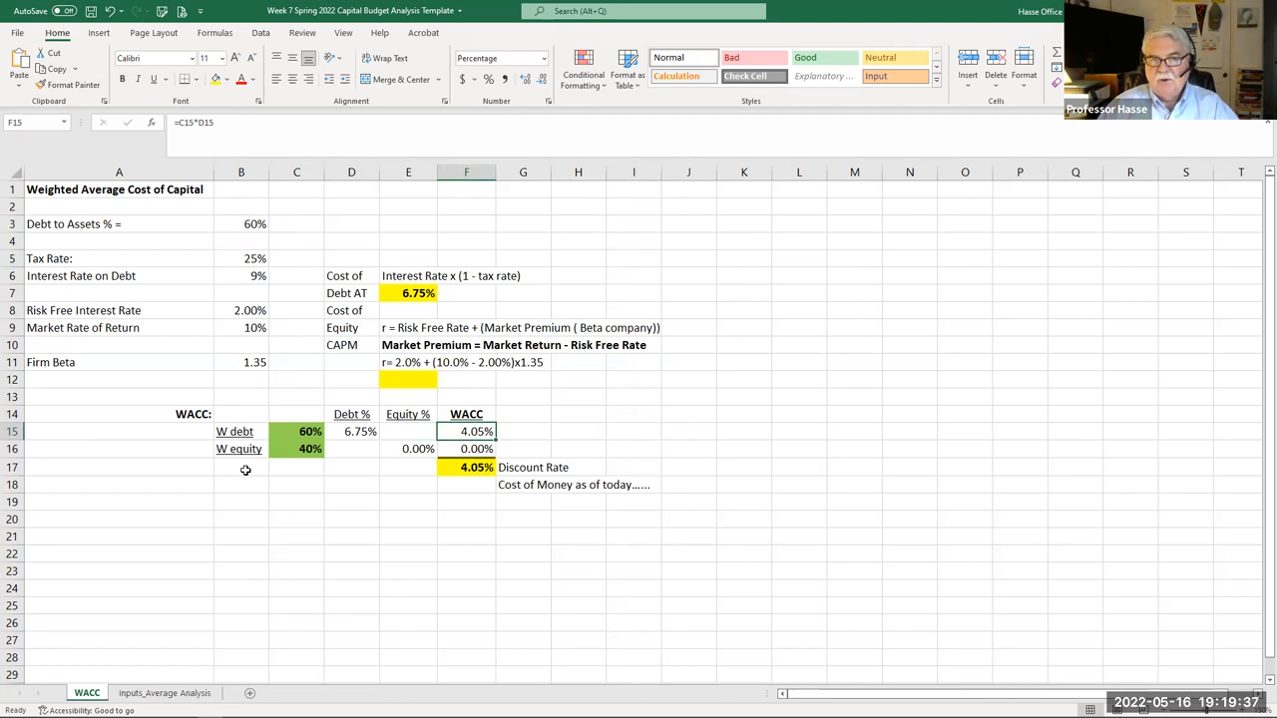
mouse_move(251, 469)
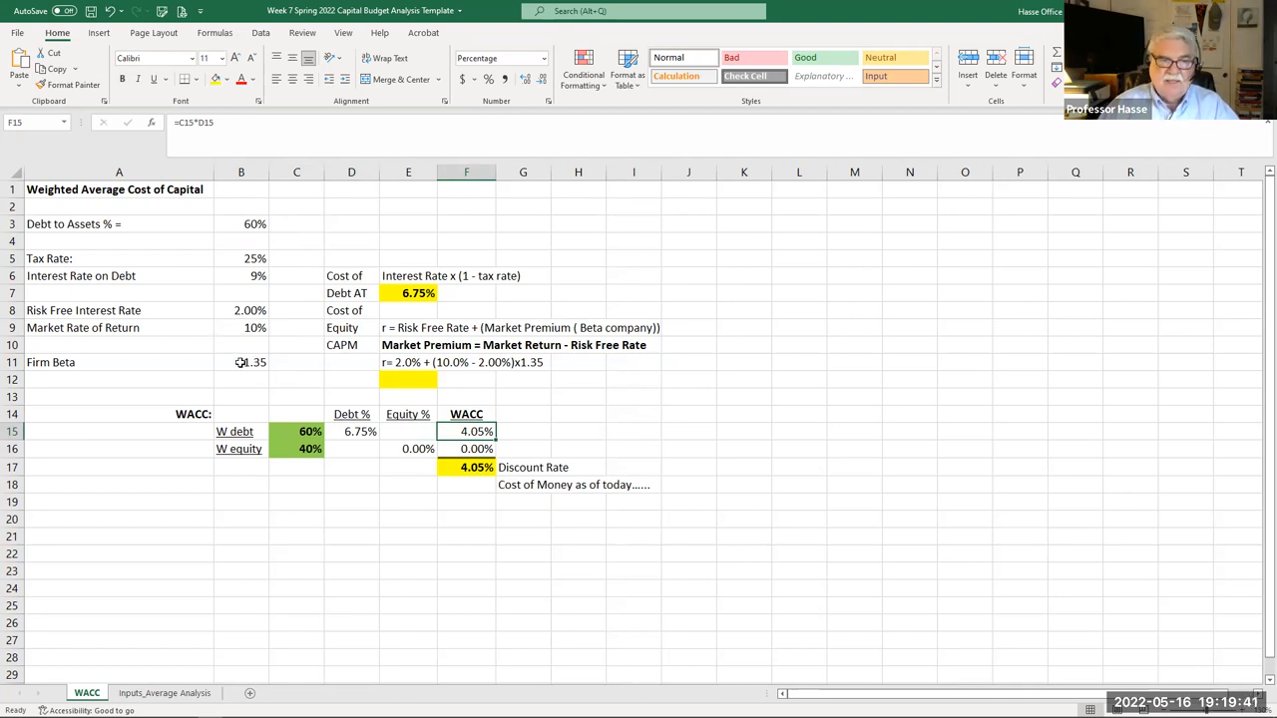
- Check the risk-free rate, market return, firm beta and the CAPM worked example
click(240, 364)
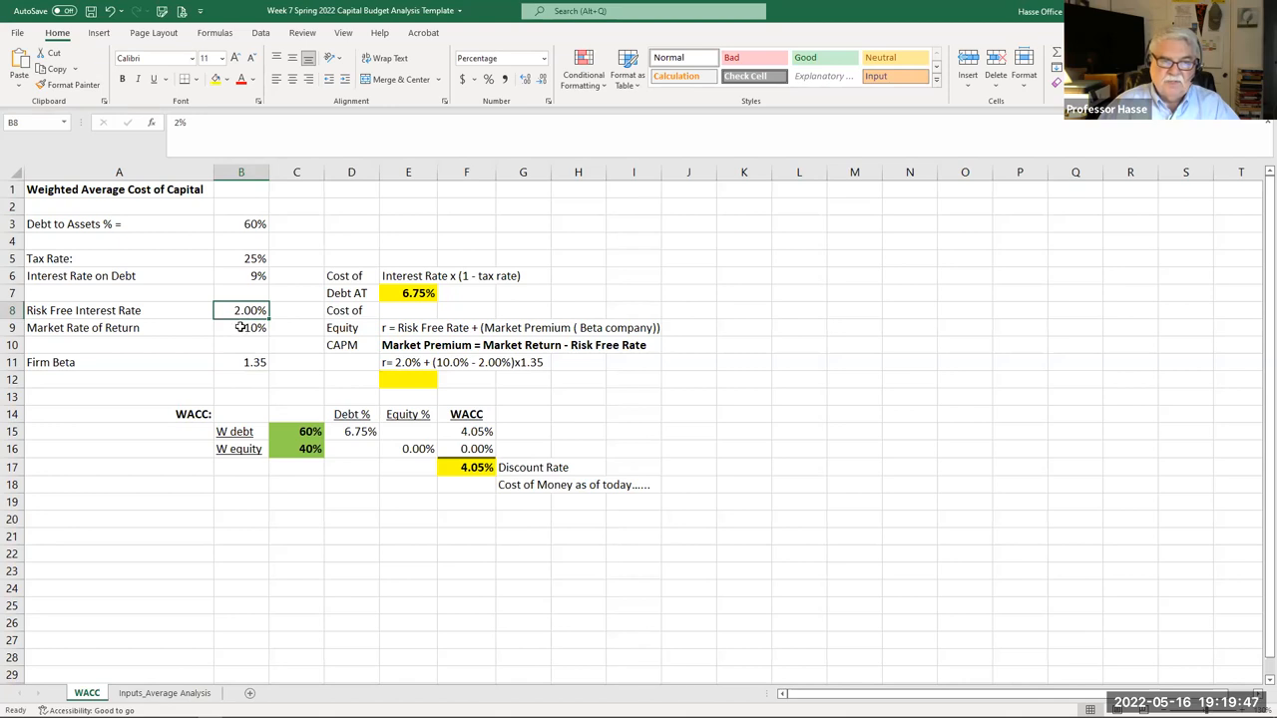
click(240, 327)
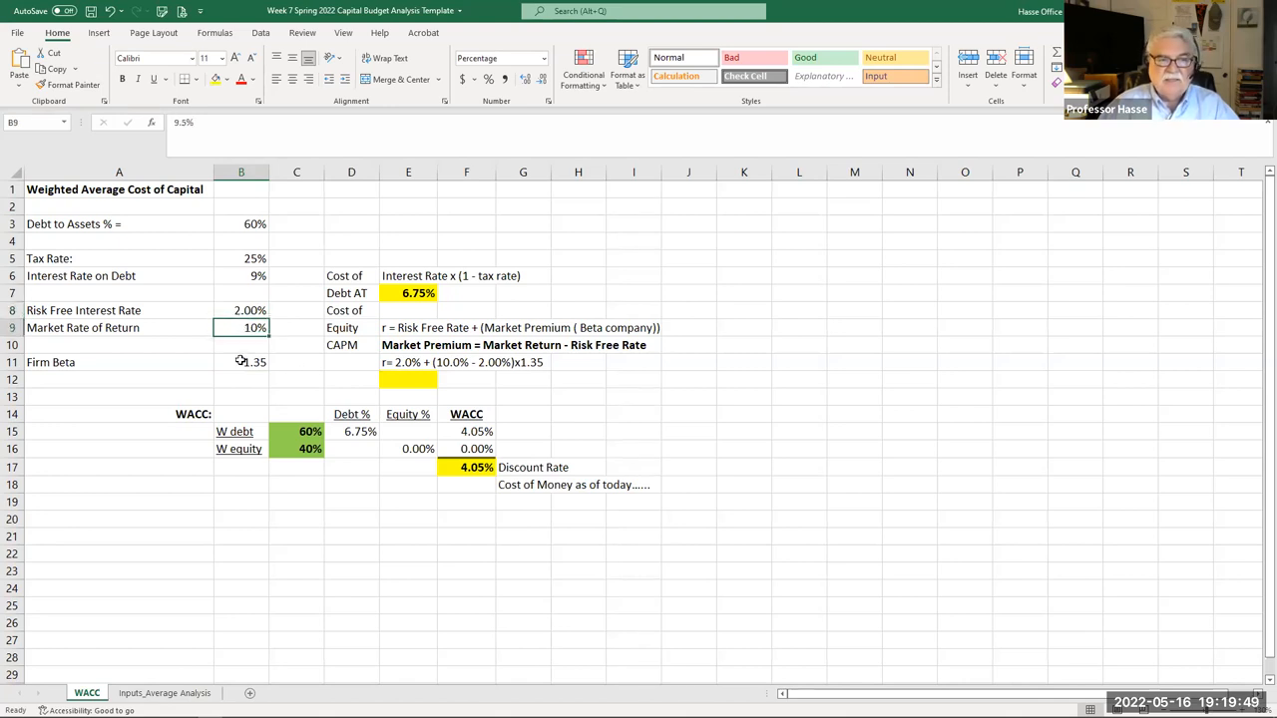
click(240, 361)
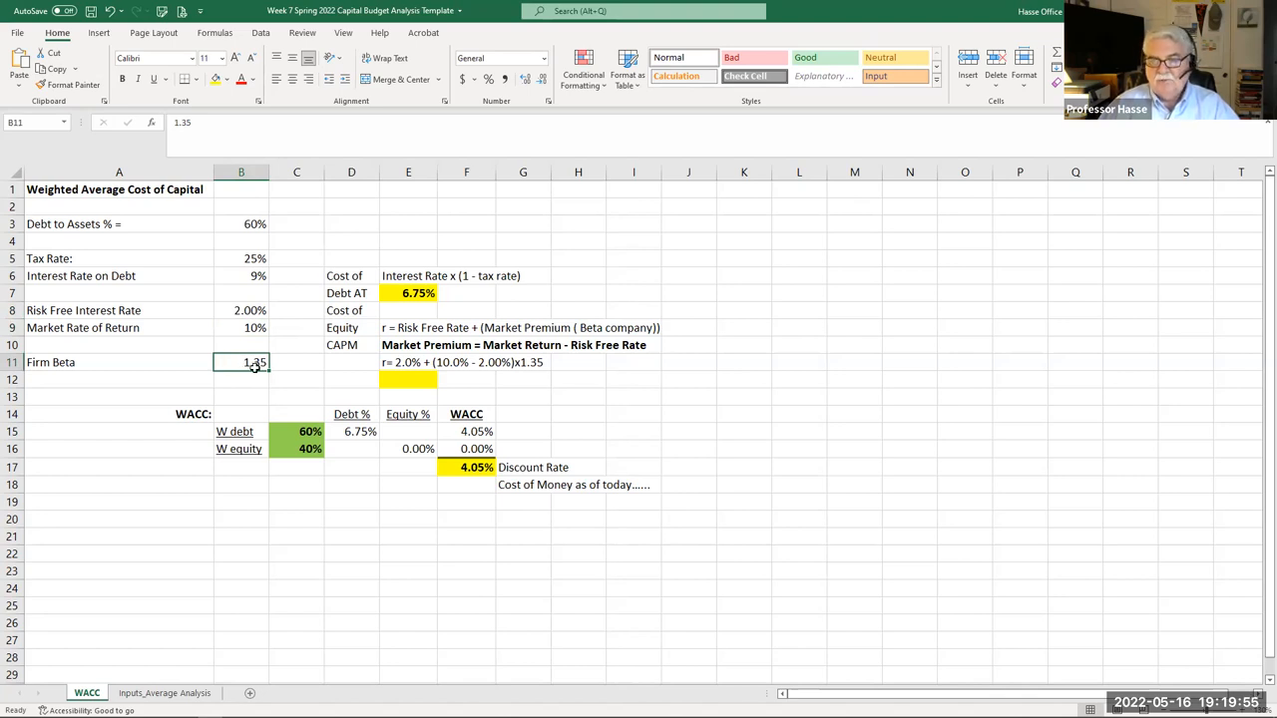
mouse_move(334, 405)
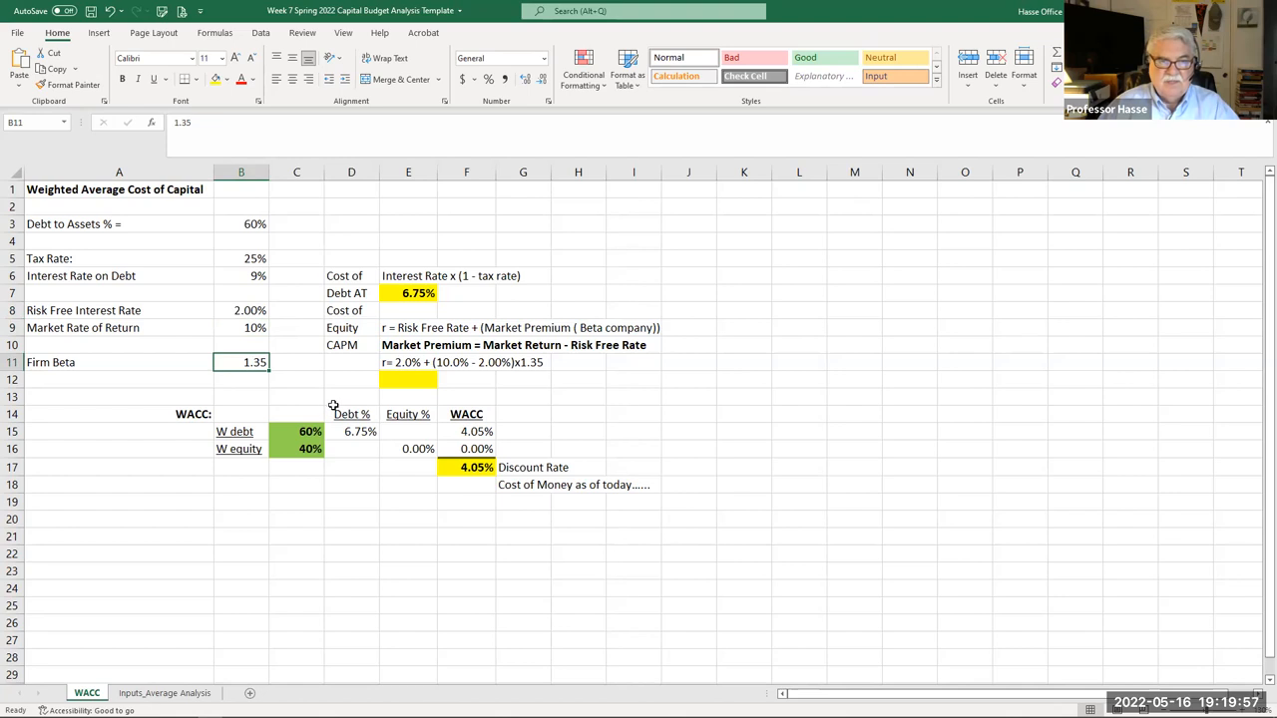
click(407, 363)
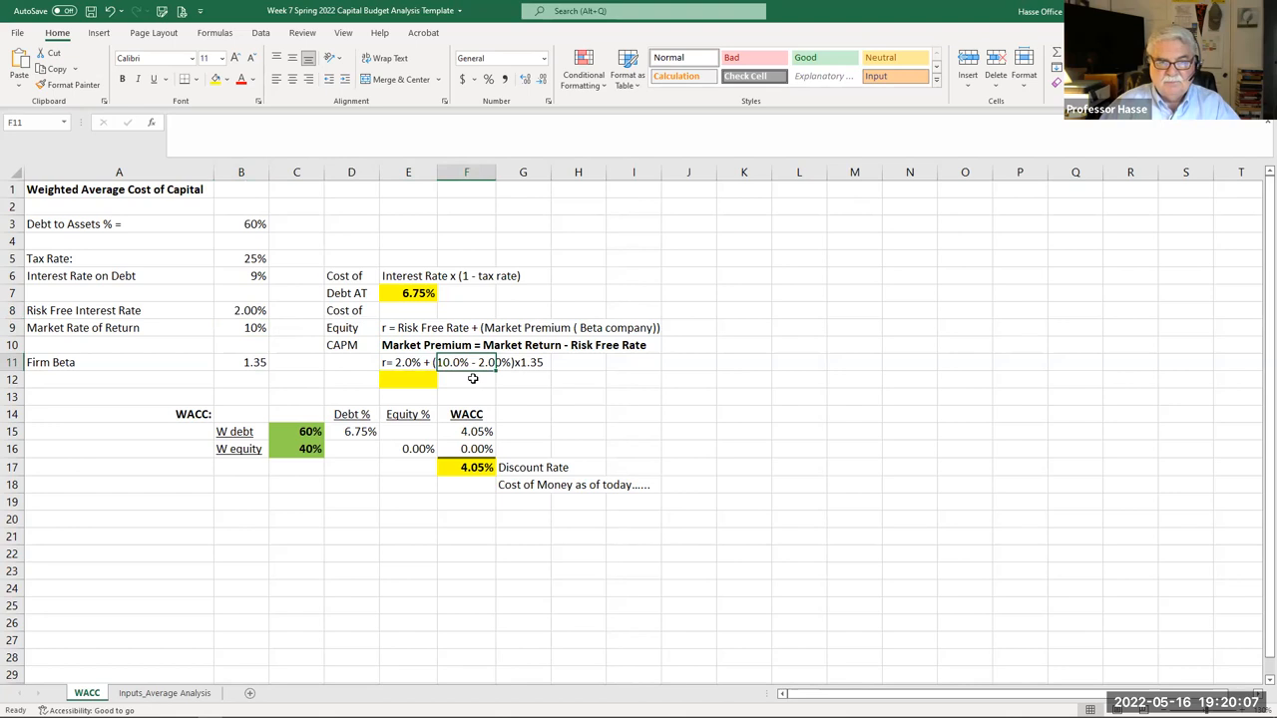
mouse_move(479, 401)
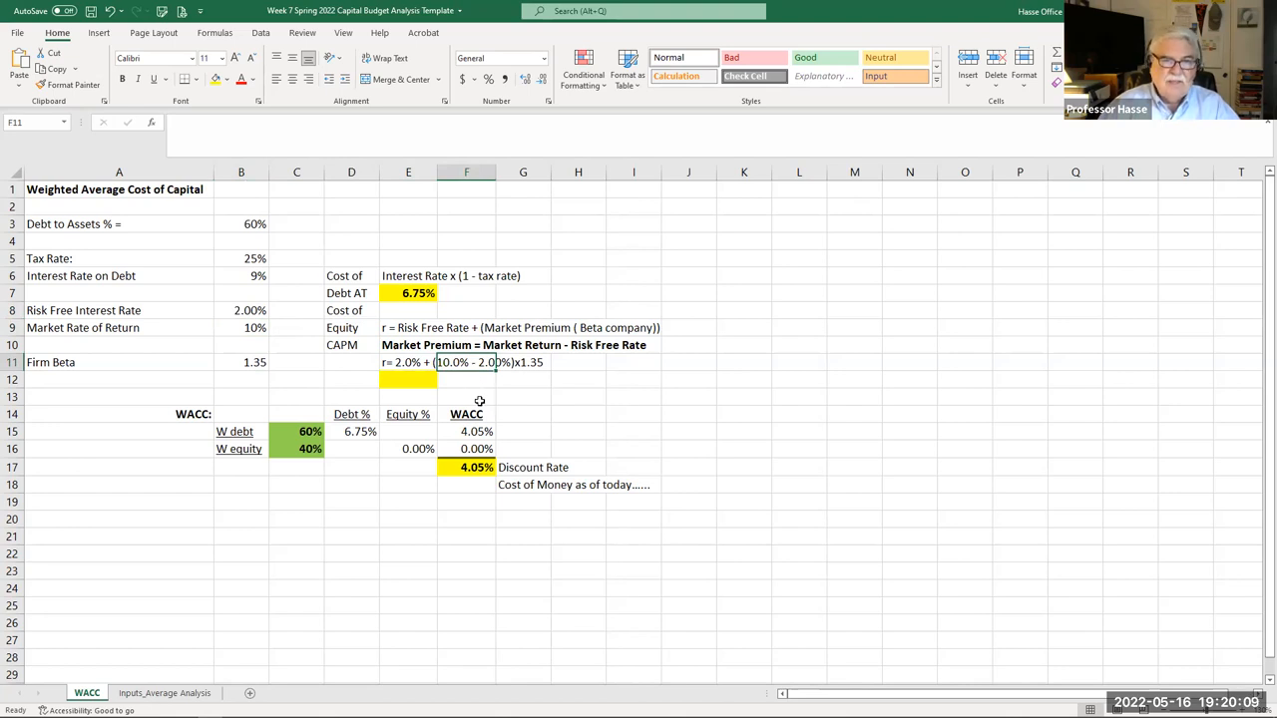
mouse_move(543, 377)
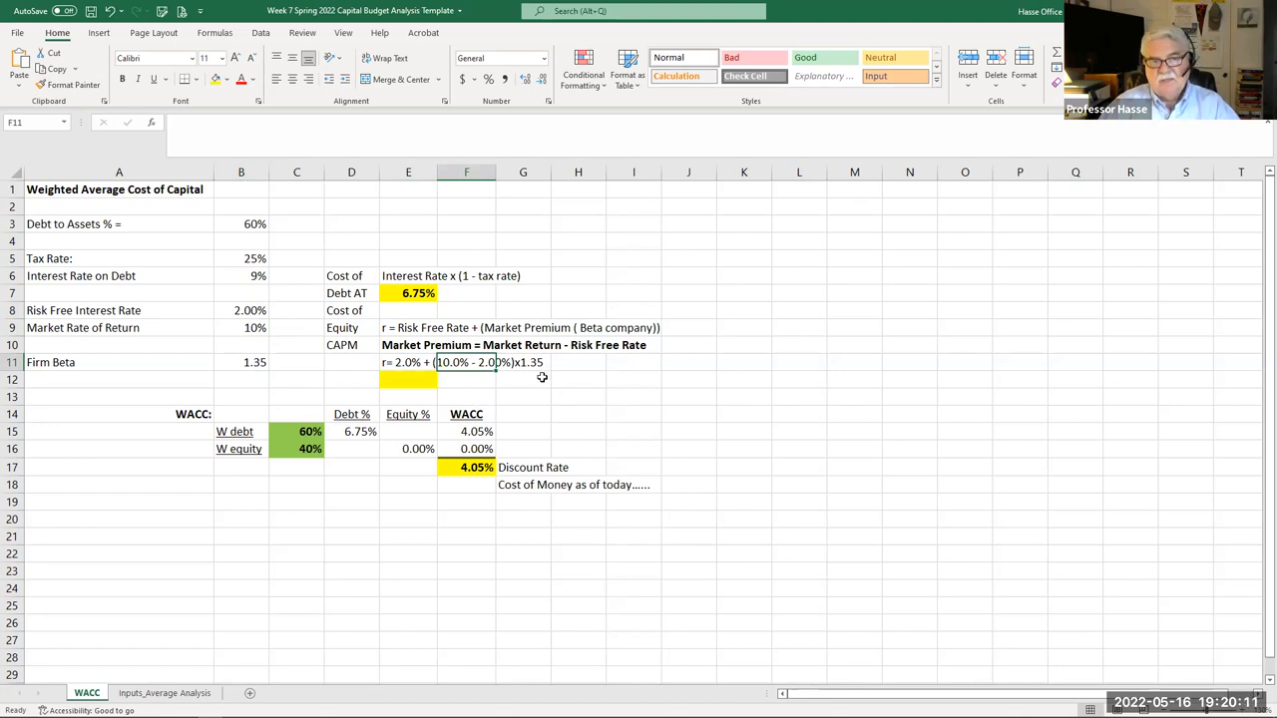
- Enter the CAPM cost of equity =(.02+(.1-.02)*1.35) in E12 for 12.80%, accepting Excel's correction
click(407, 379)
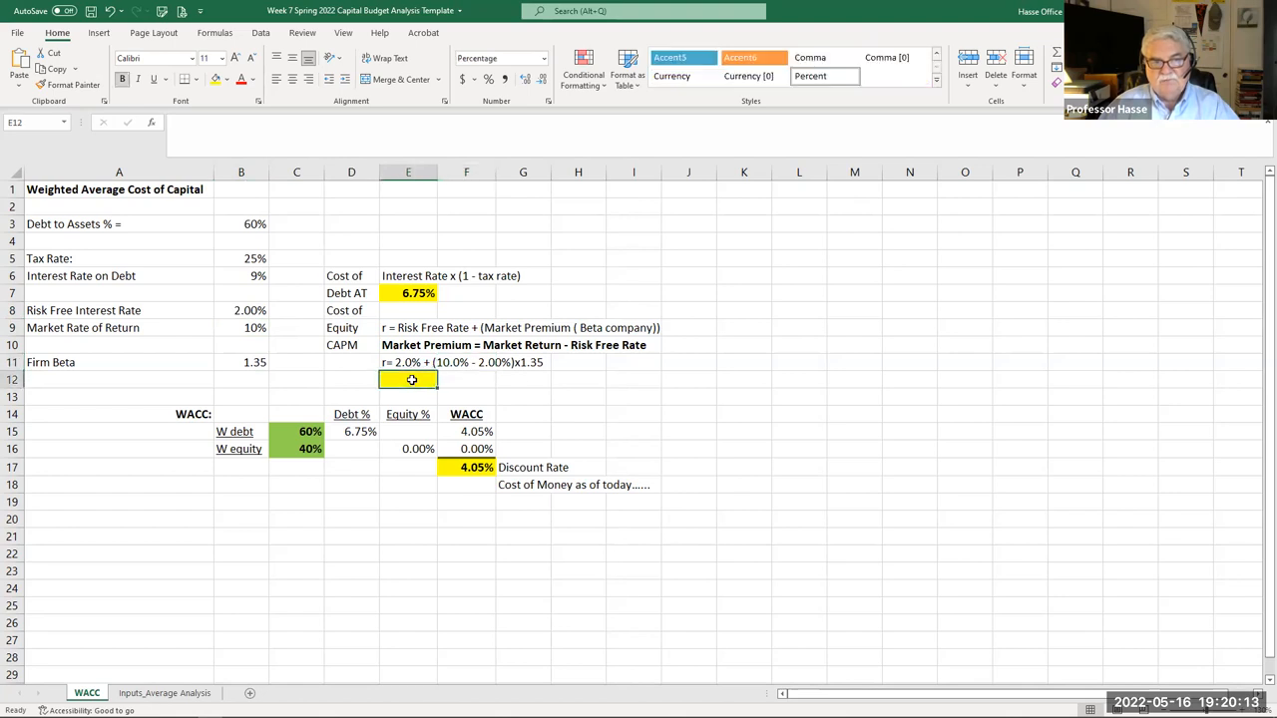
text(=)
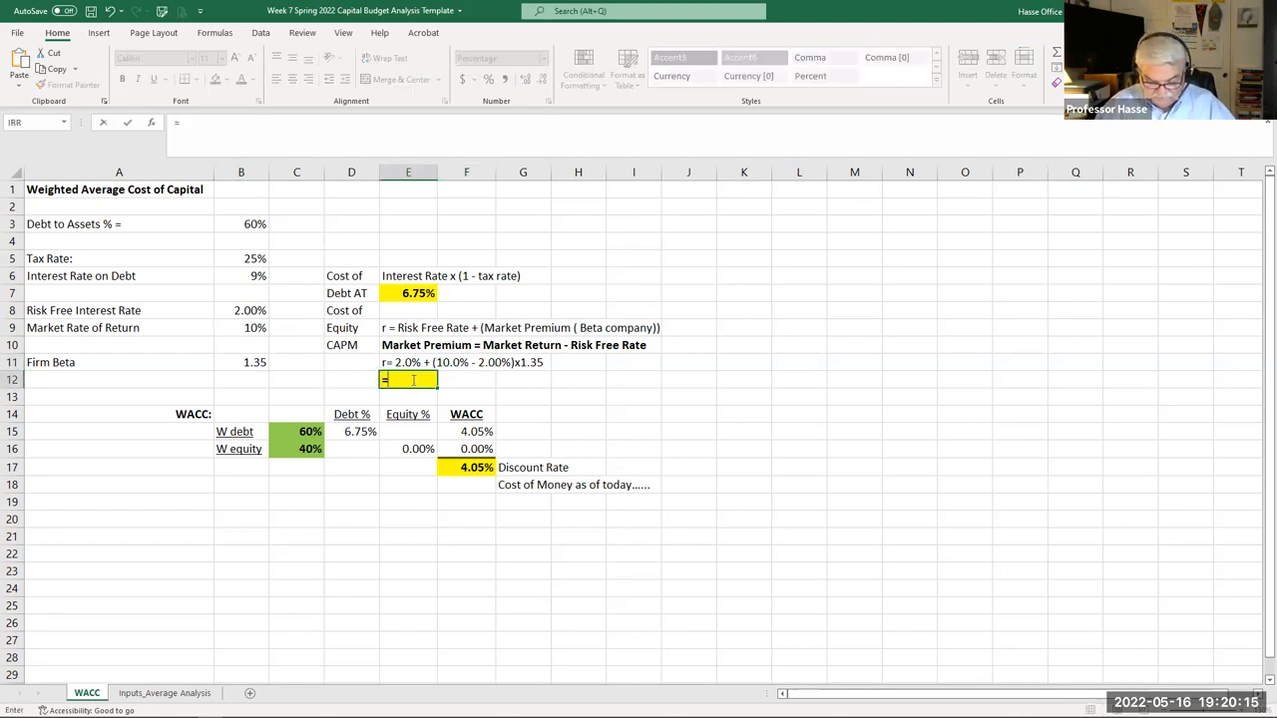
text((()
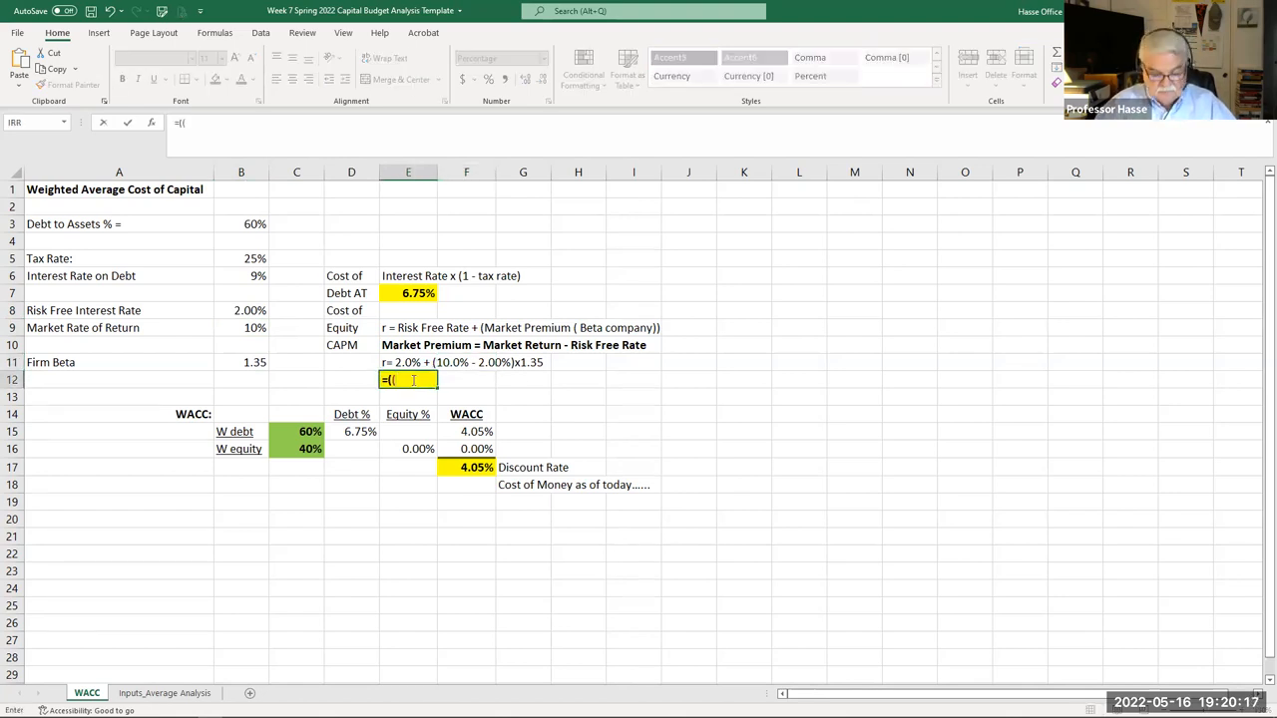
text(.02)
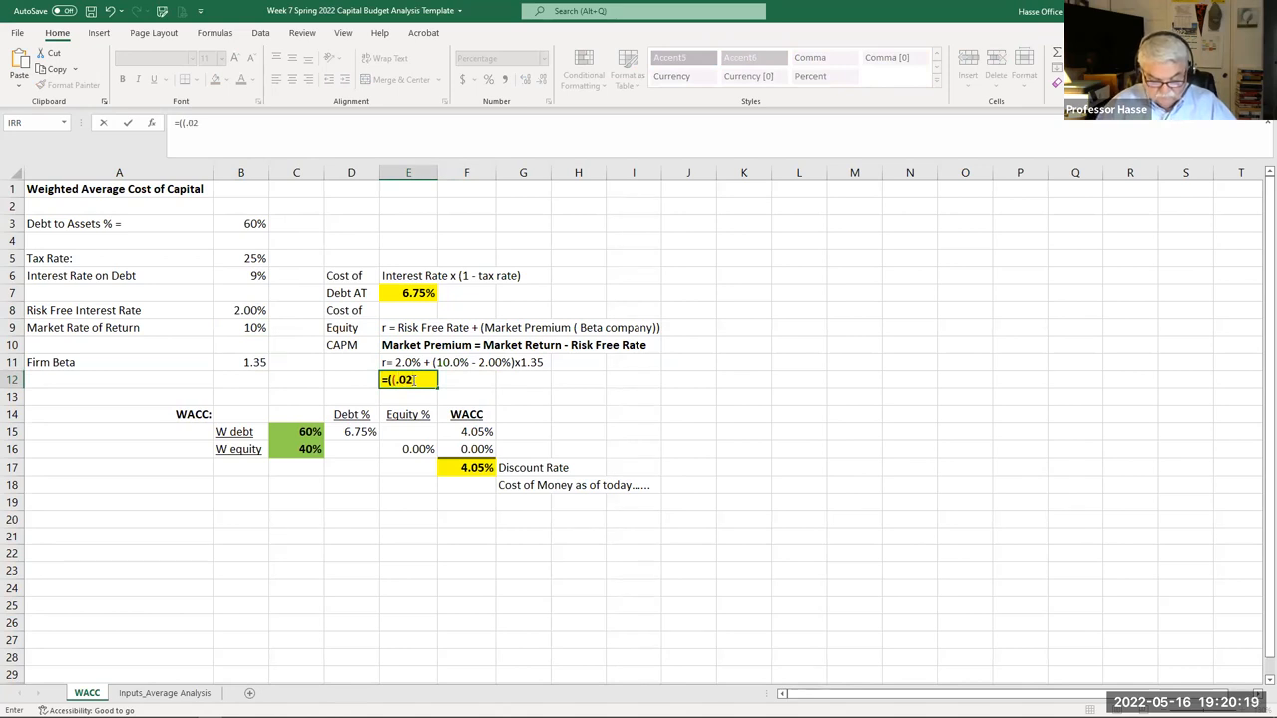
text(+)
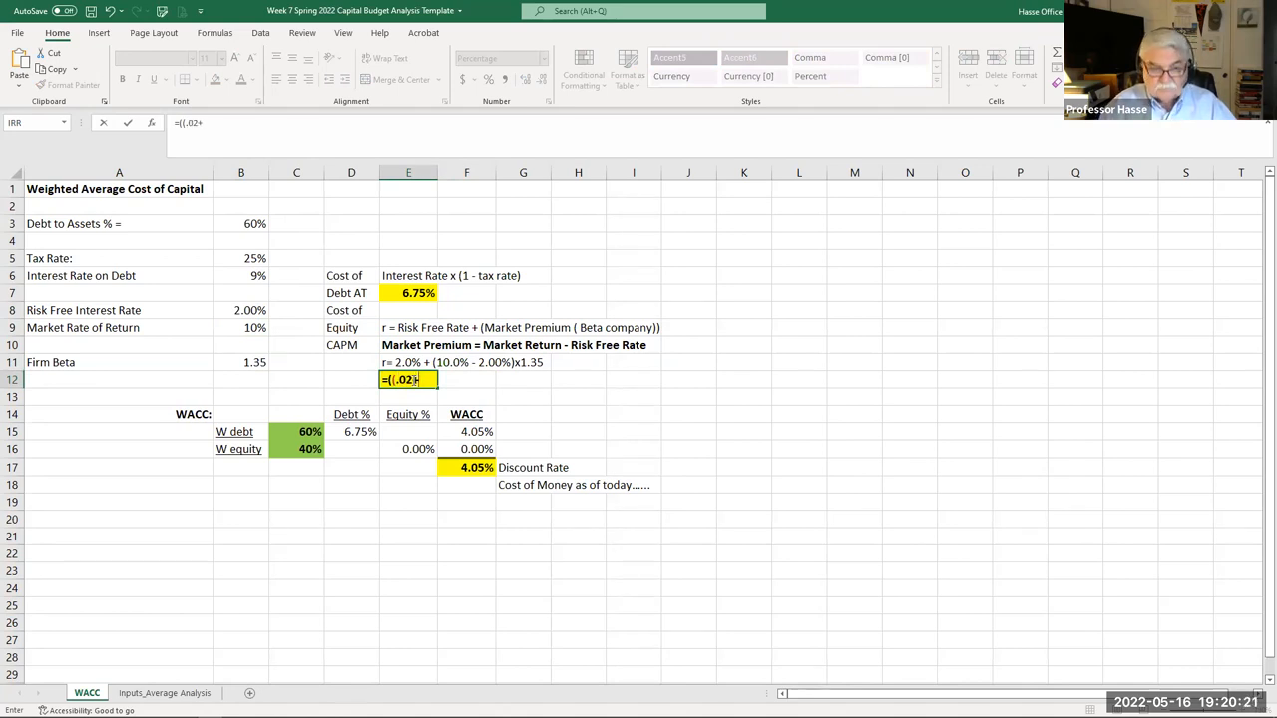
text(()
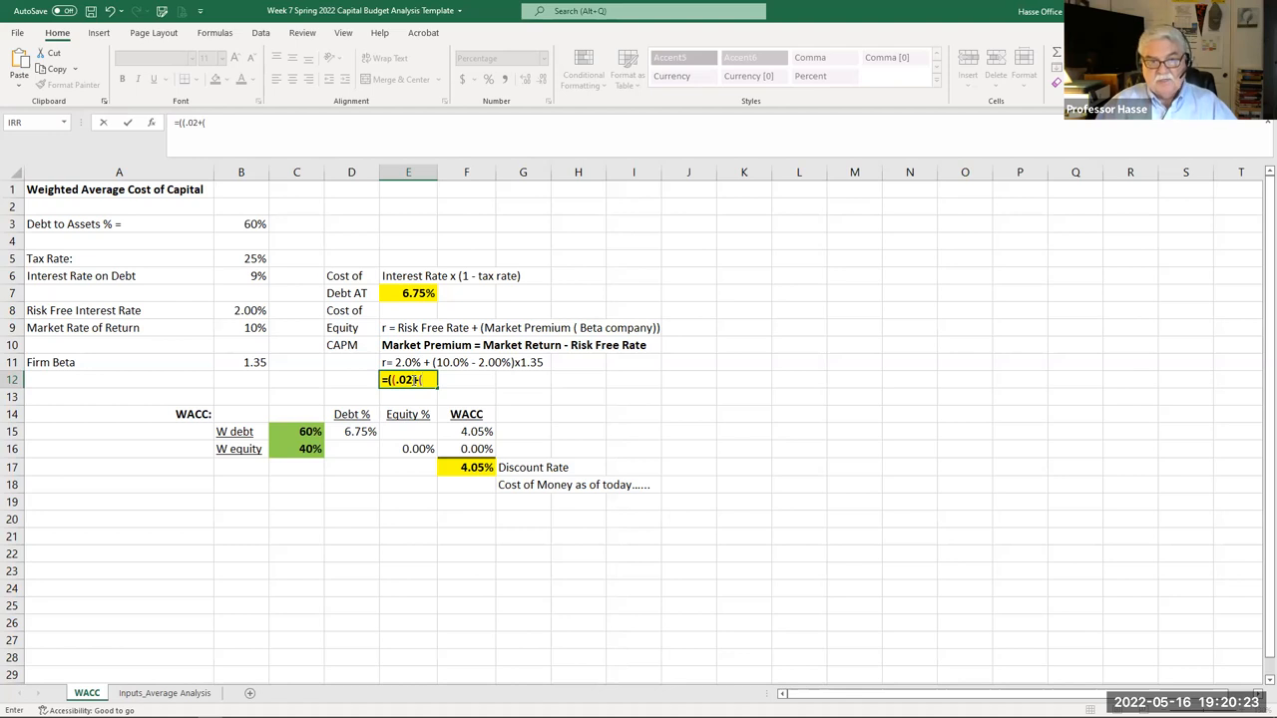
text((.1)
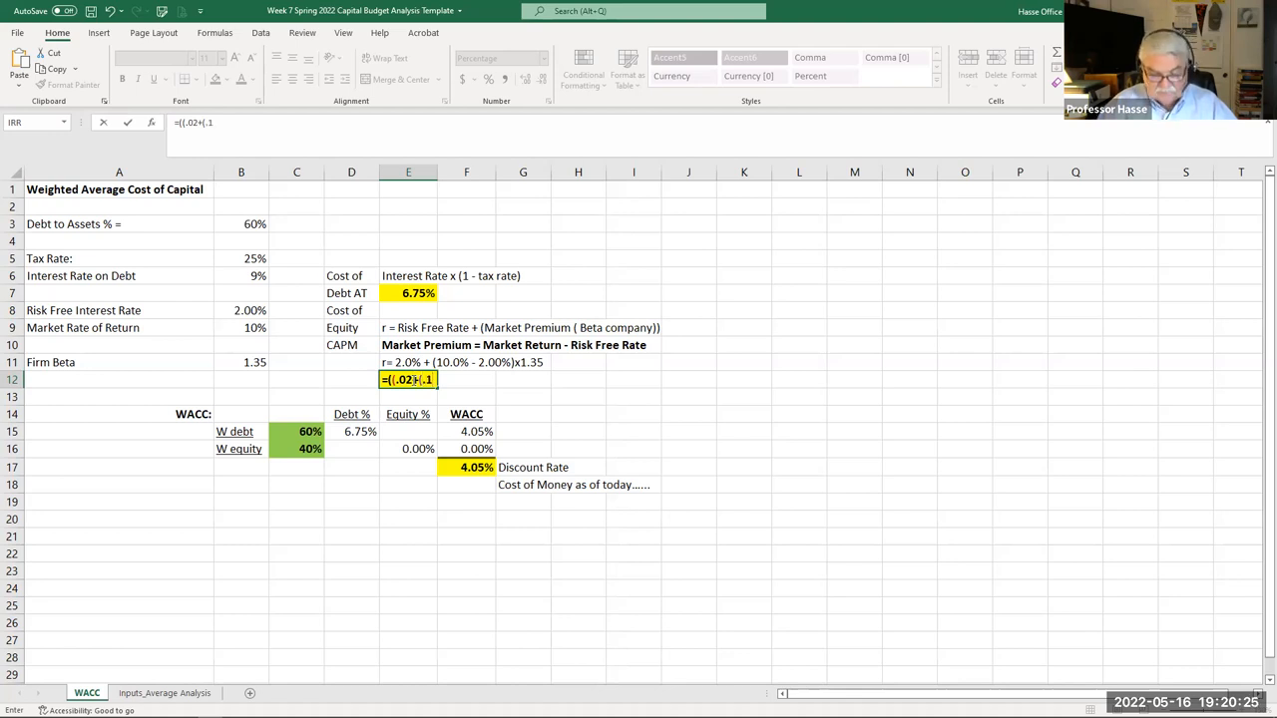
text(-)
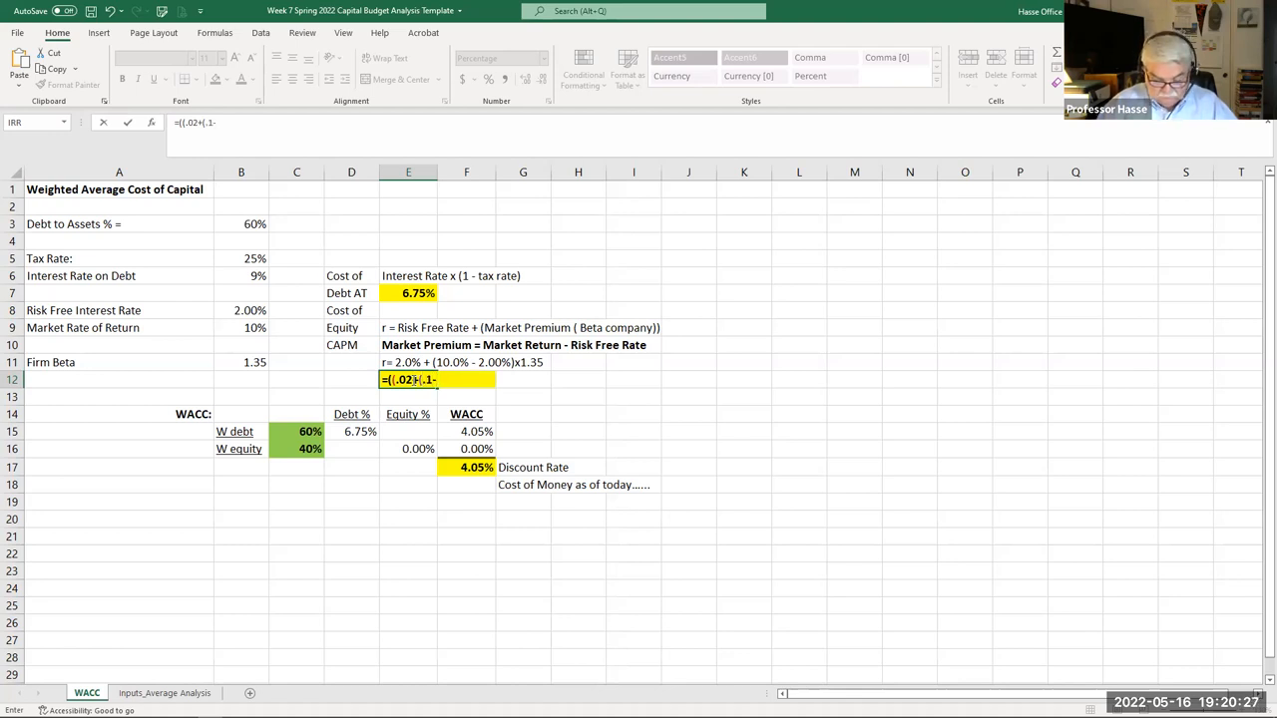
text(.02))
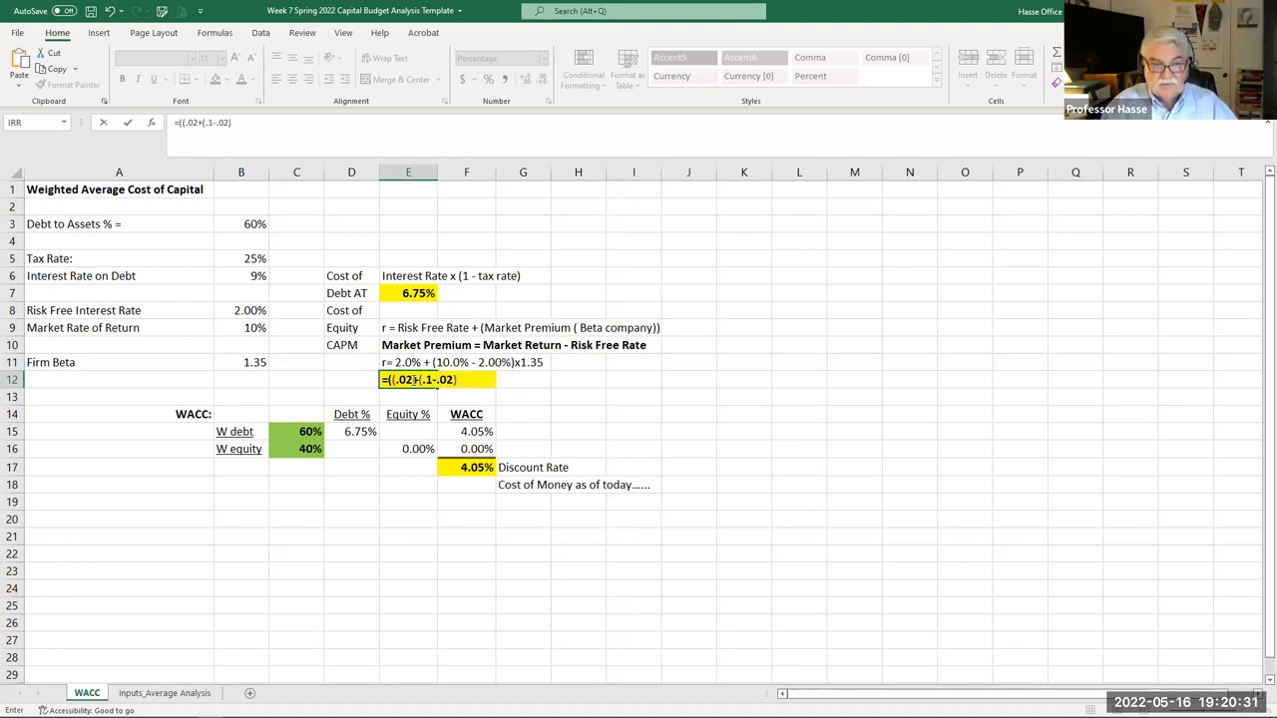
text(*1.)
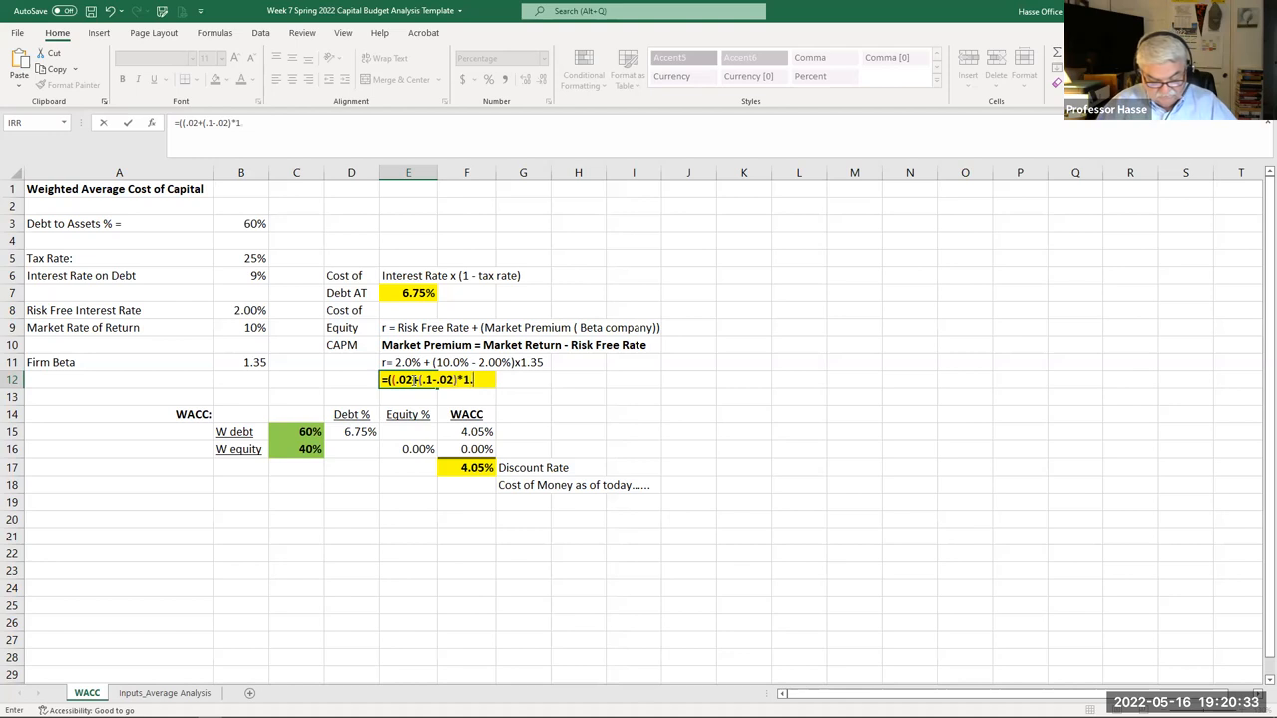
text(35)
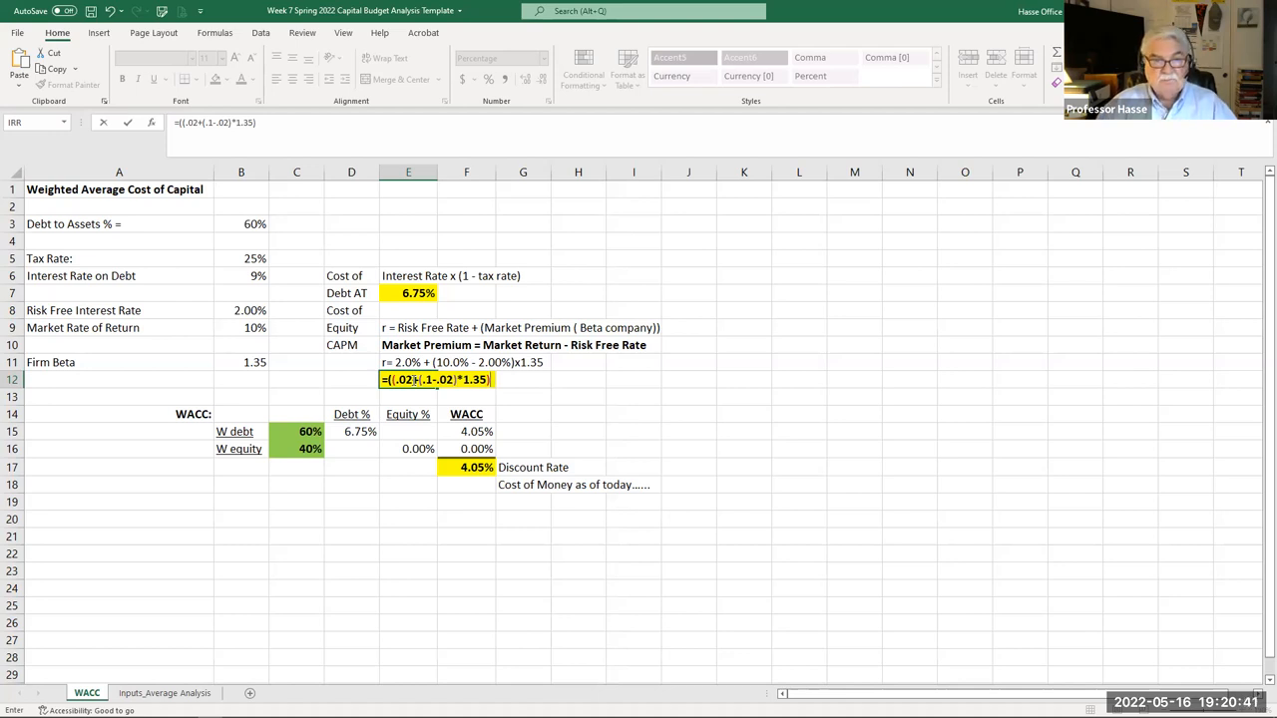
key(Enter)
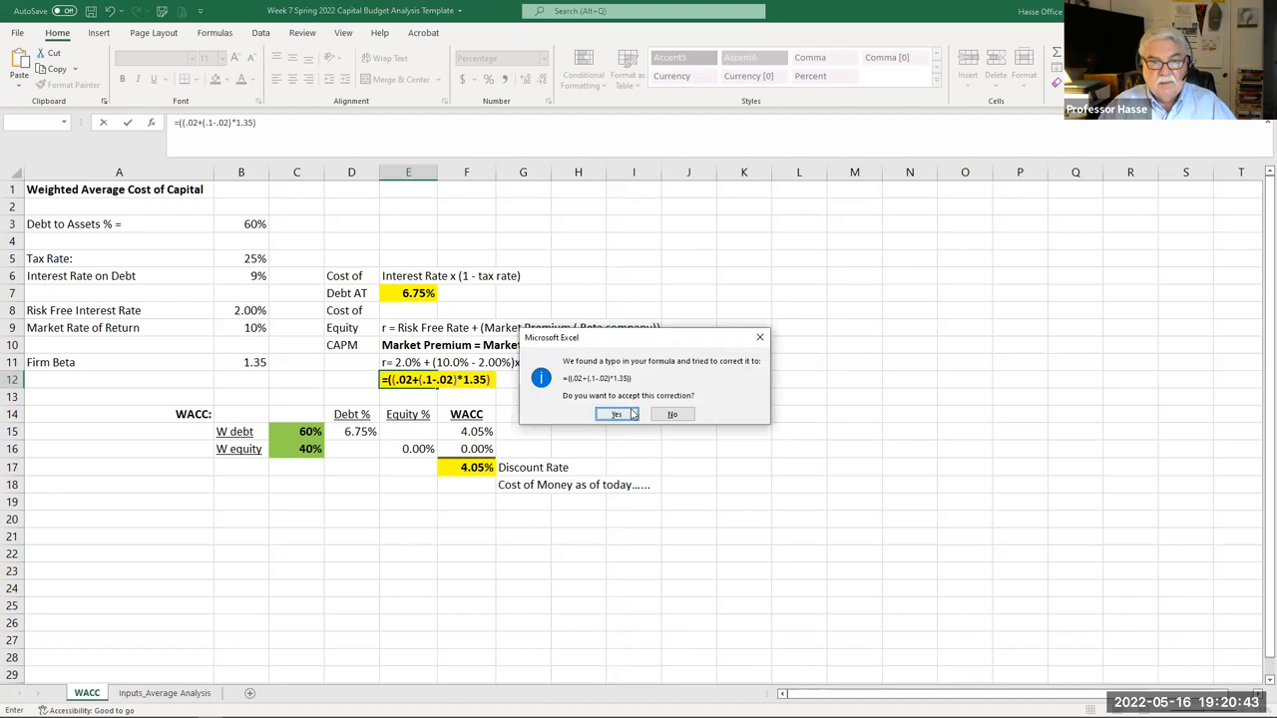
click(614, 413)
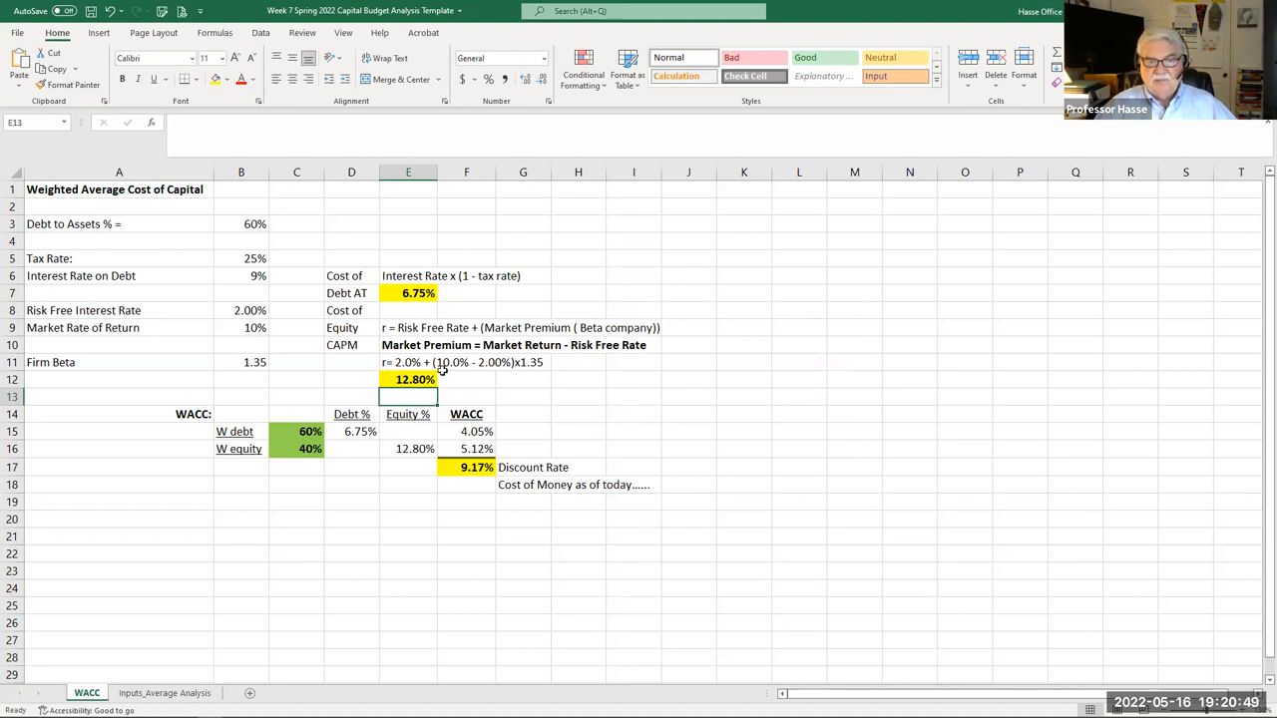
mouse_move(533, 374)
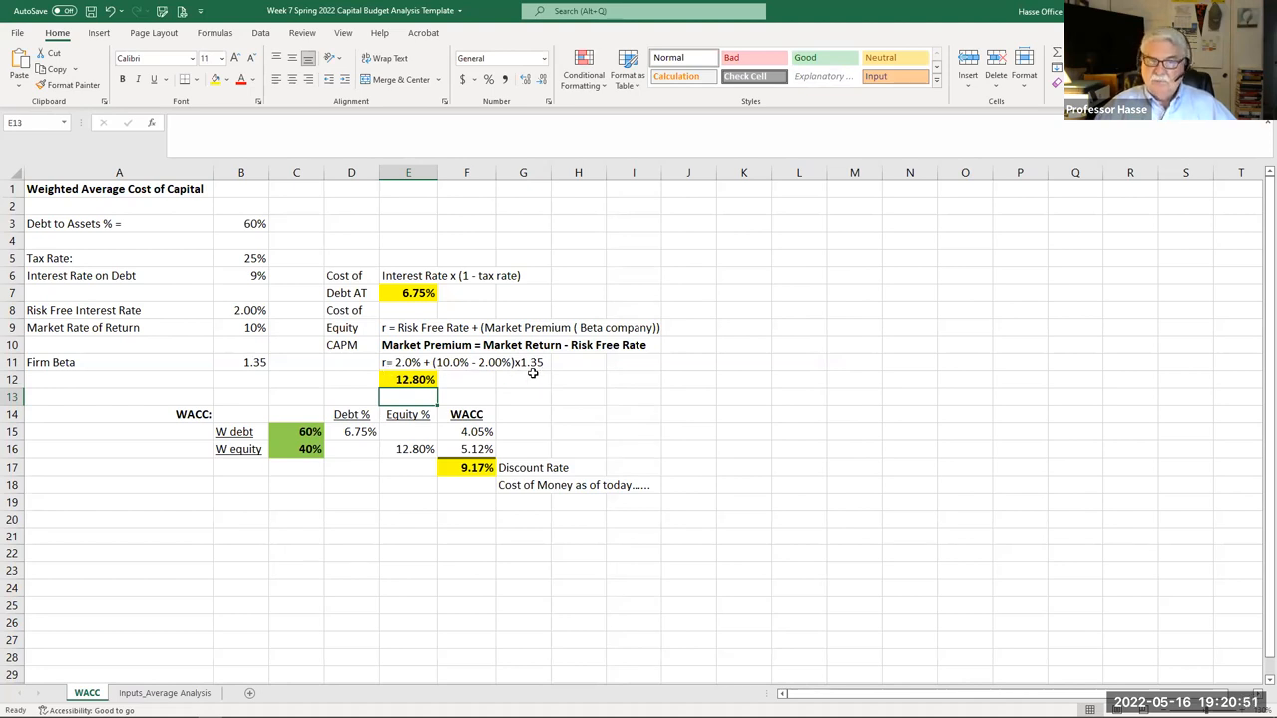
click(407, 379)
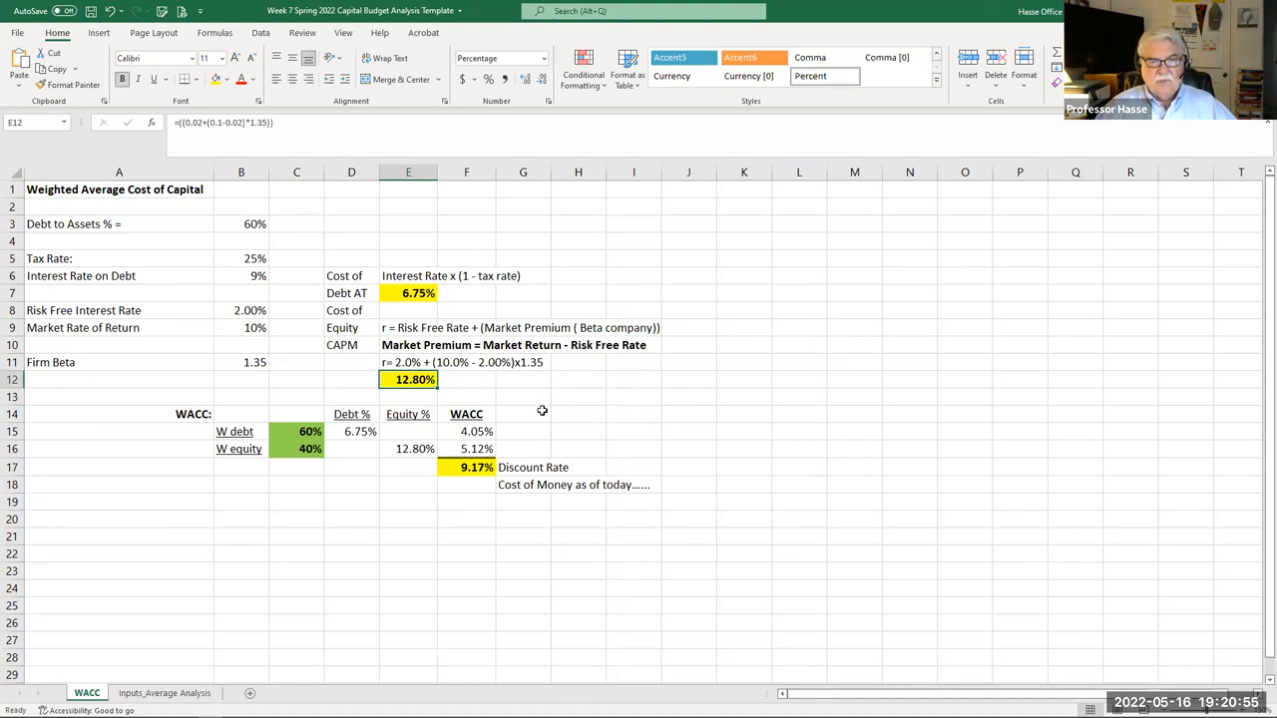
mouse_move(381, 547)
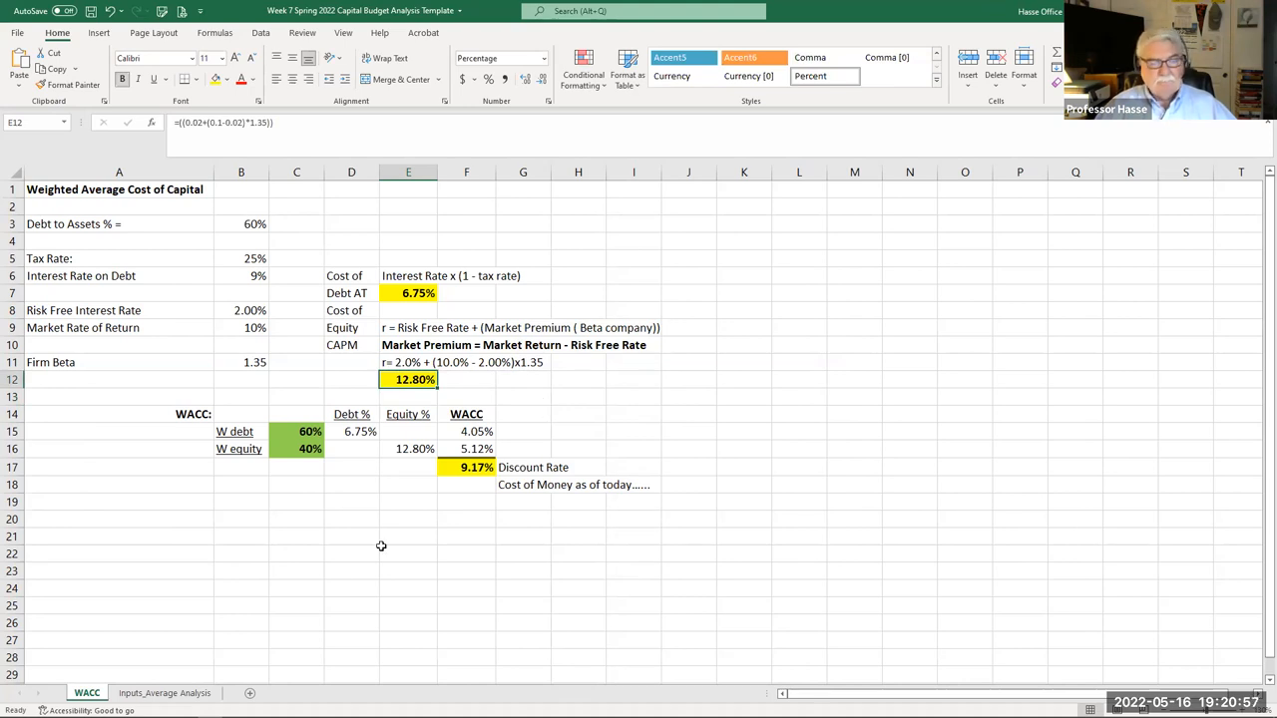
click(407, 447)
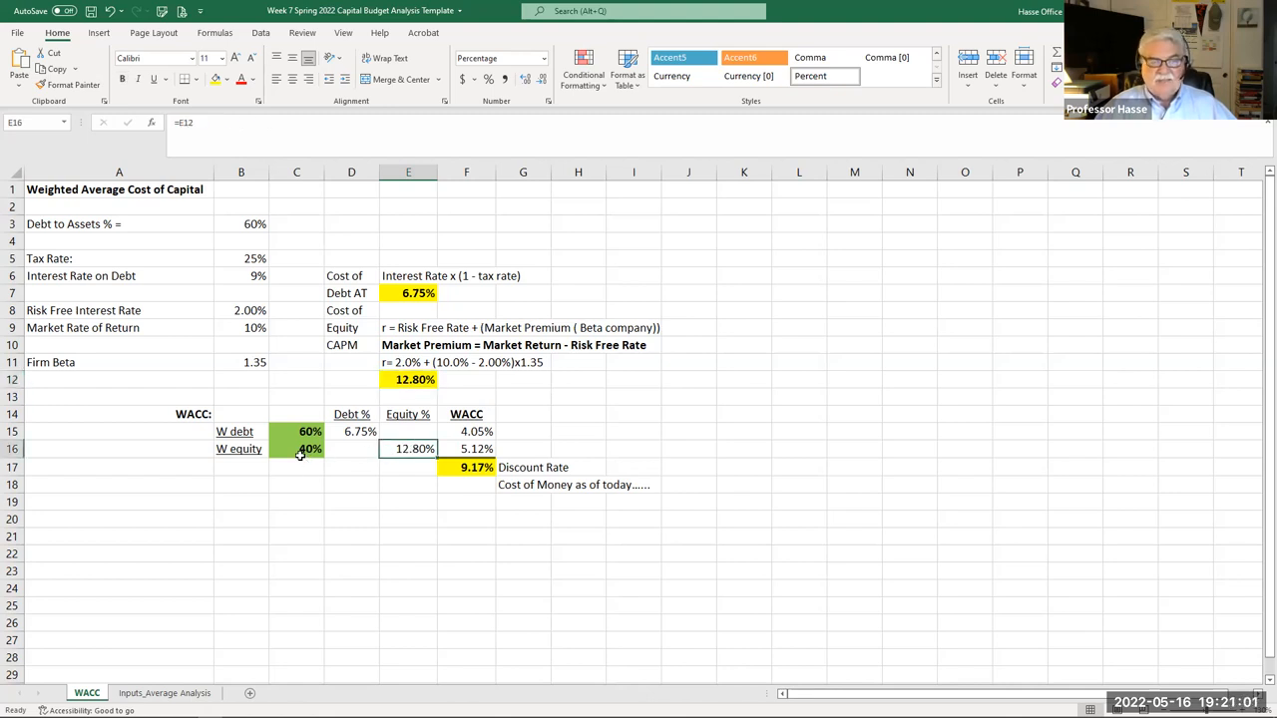
click(295, 449)
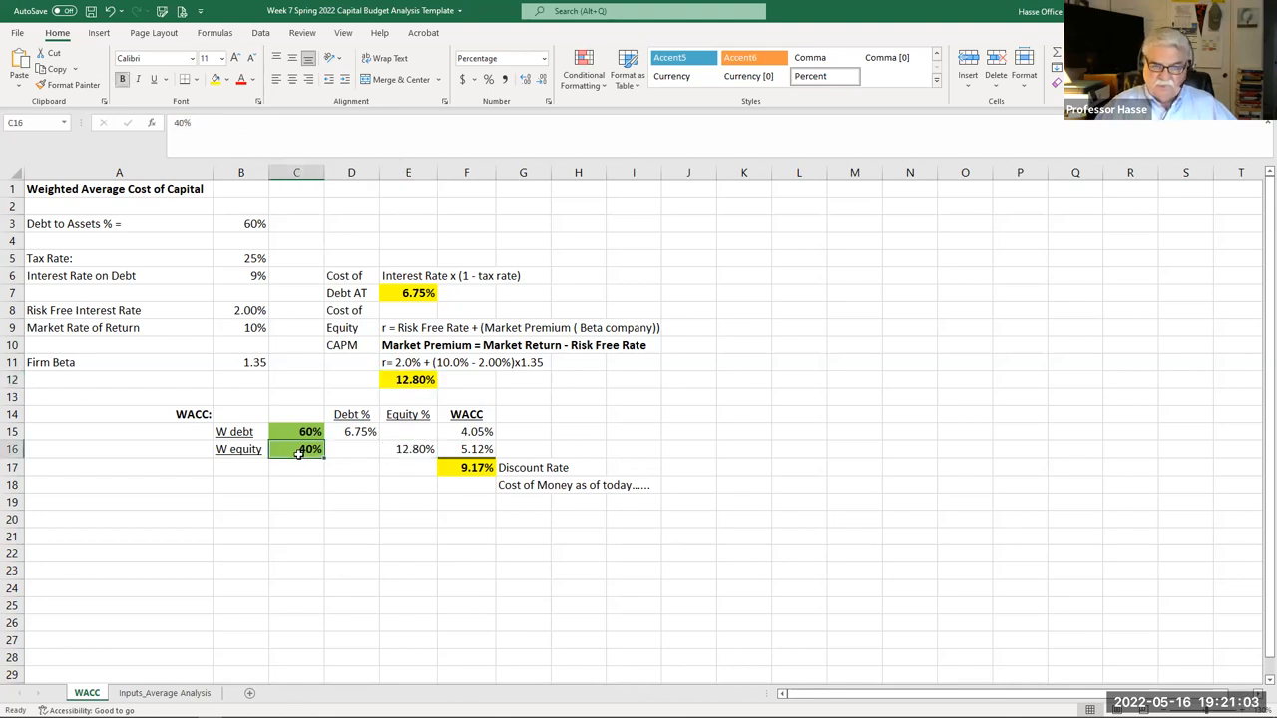
click(467, 447)
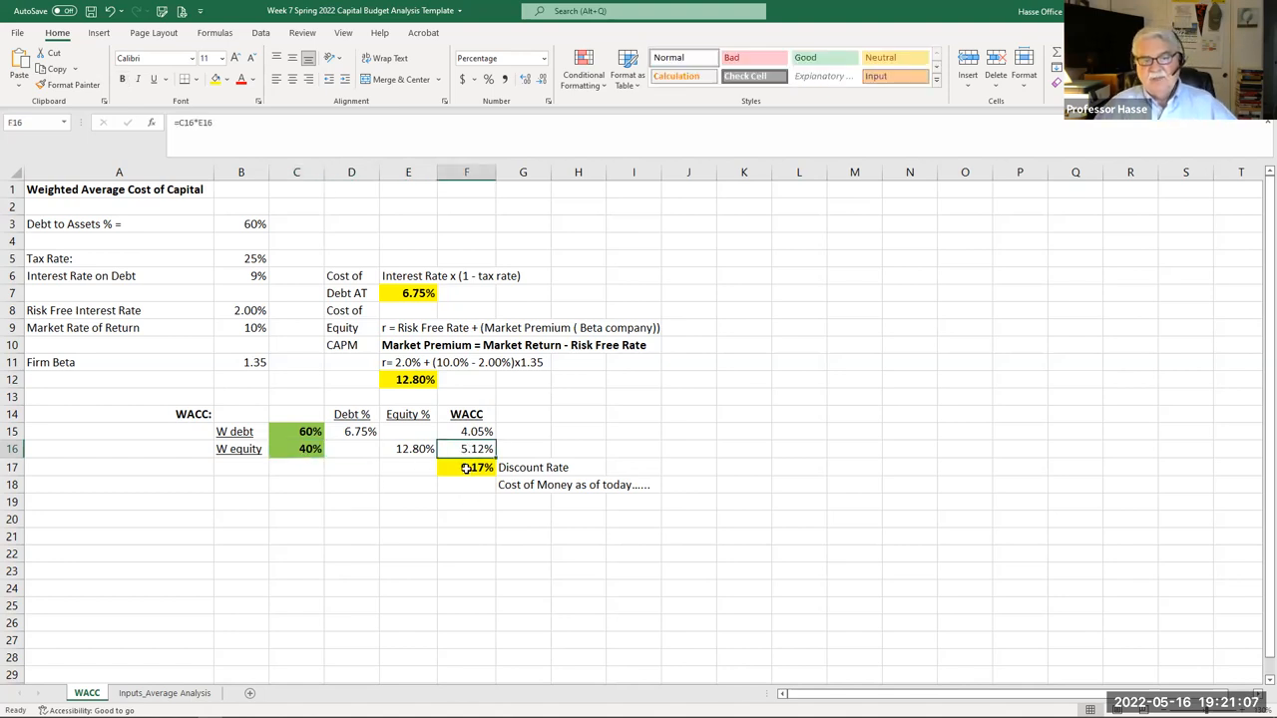
click(467, 467)
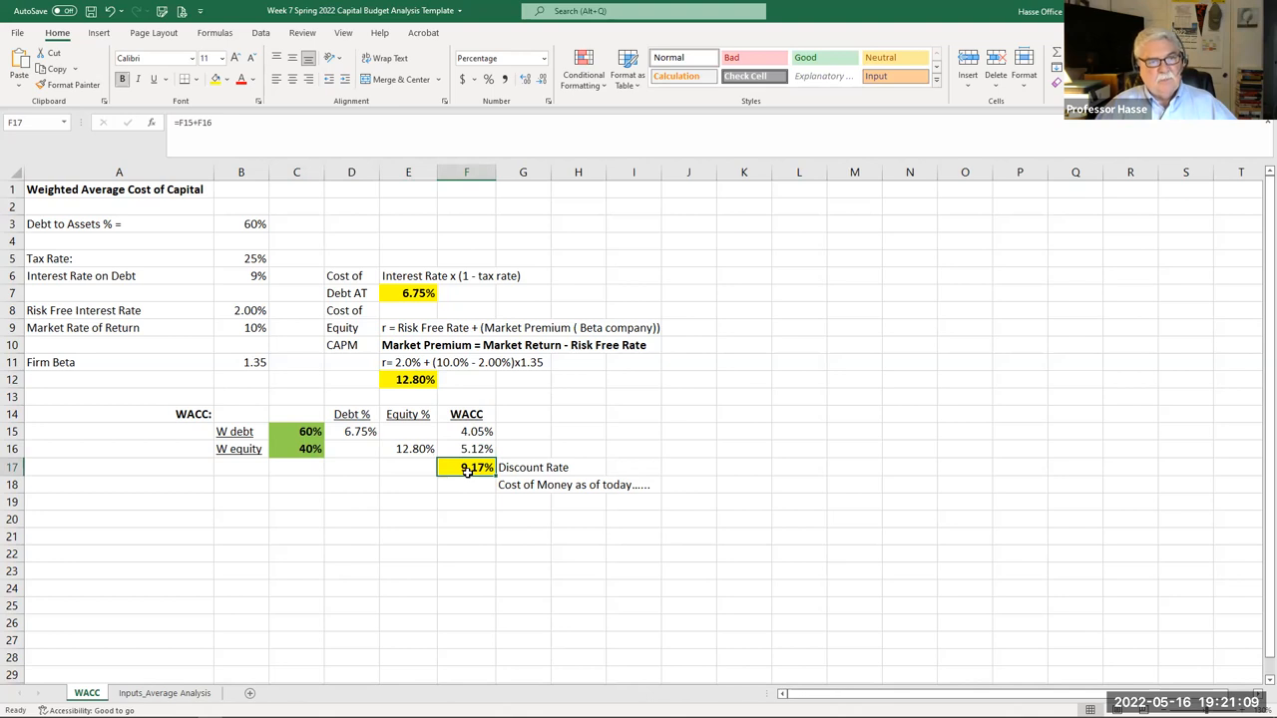
mouse_move(519, 519)
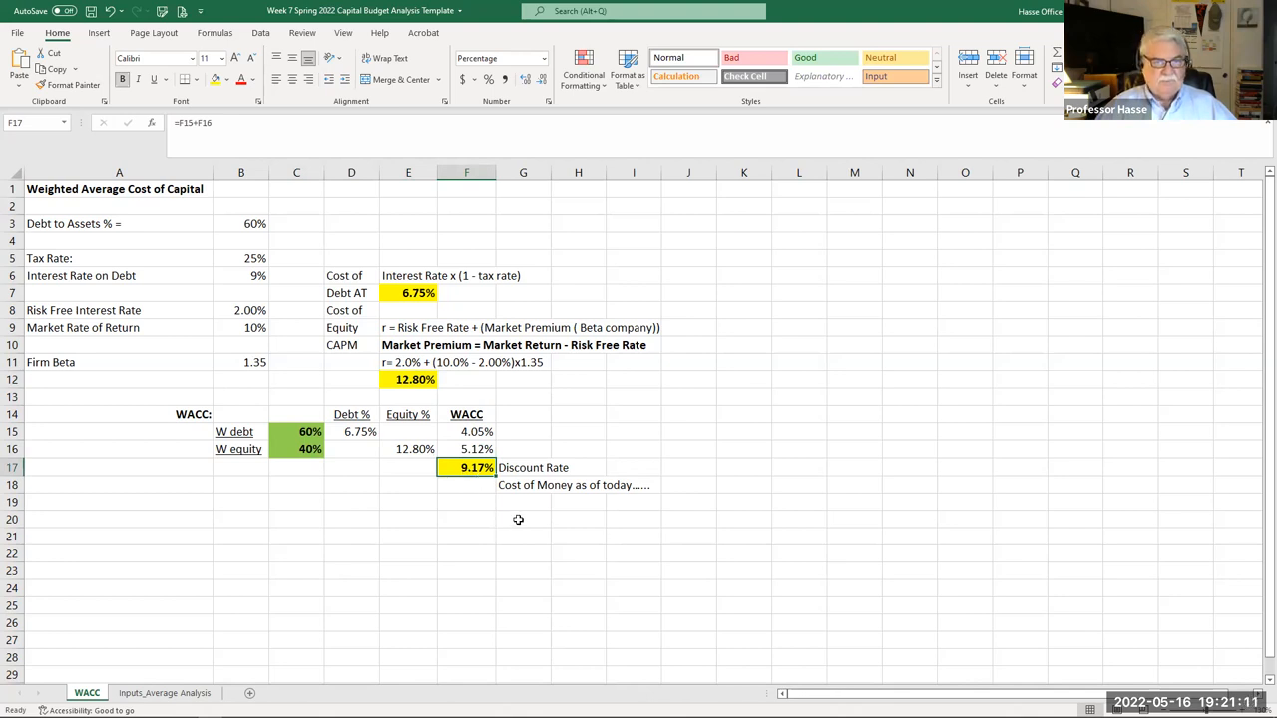
mouse_move(359, 551)
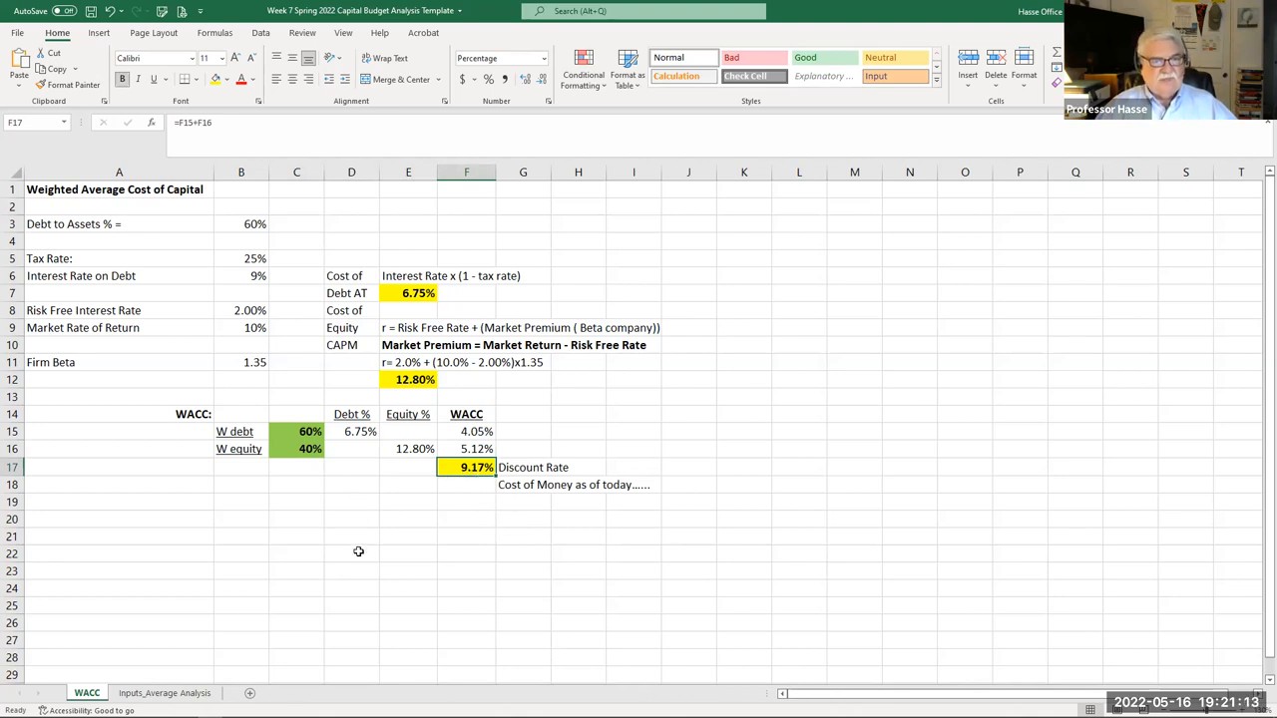
mouse_move(247, 262)
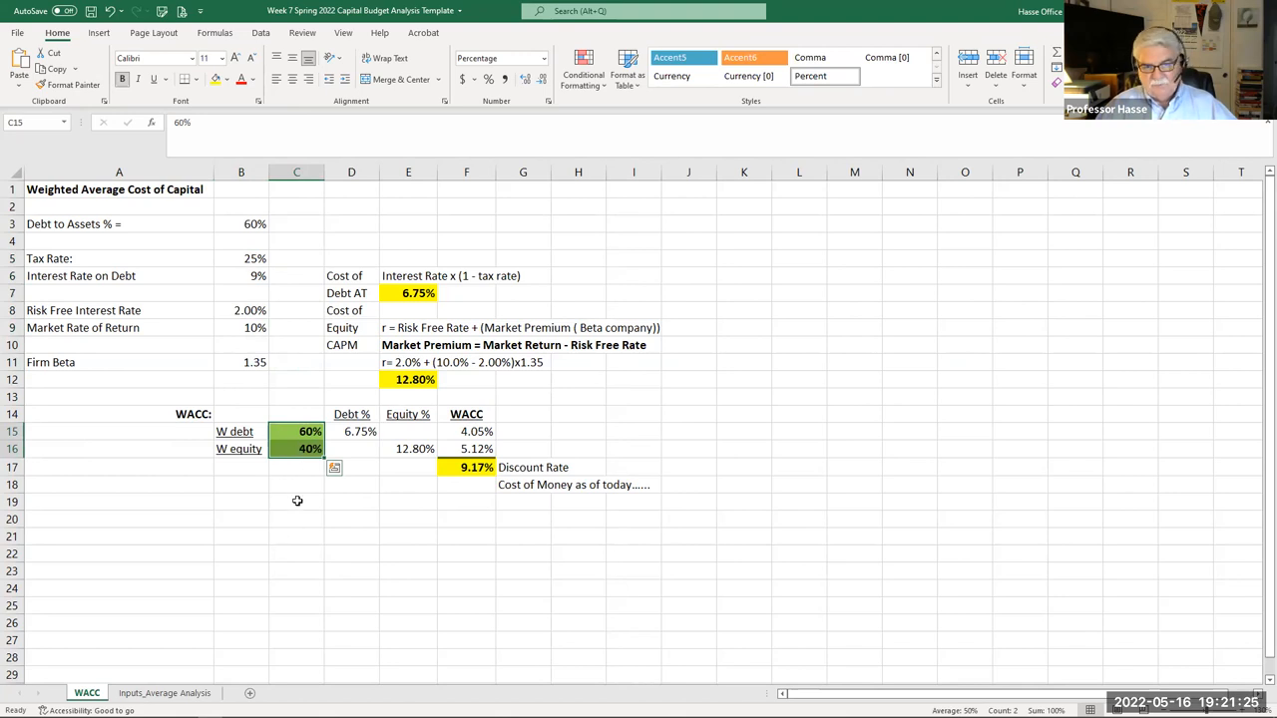
click(475, 467)
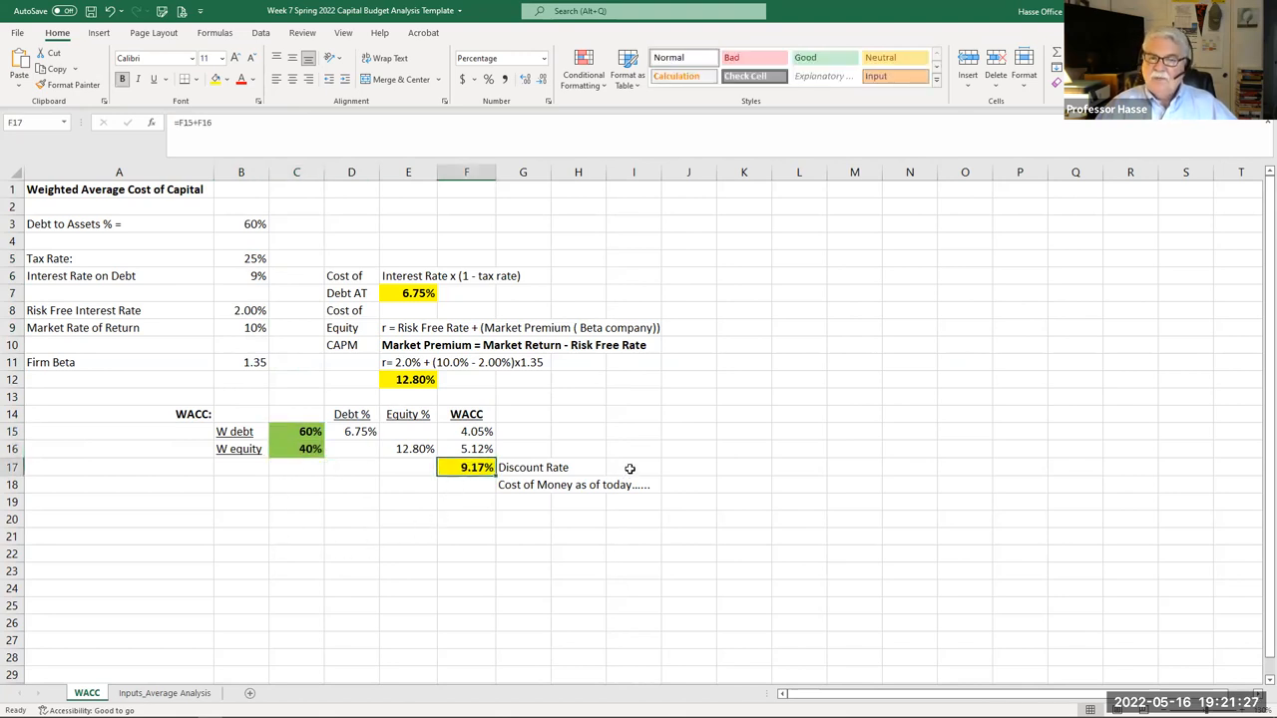
mouse_move(635, 467)
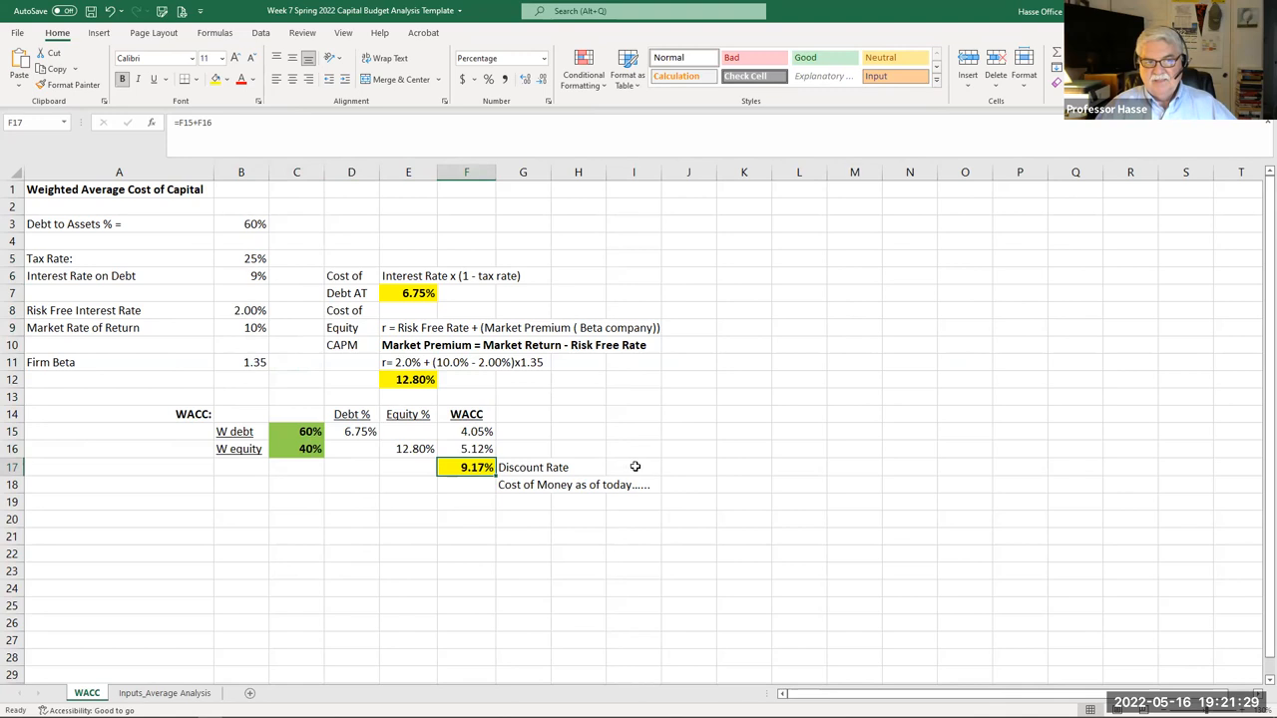
- Enter 9.17% as Project WACC in B15 on Inputs_Average Analysis, verifying against the WACC sheet
click(164, 692)
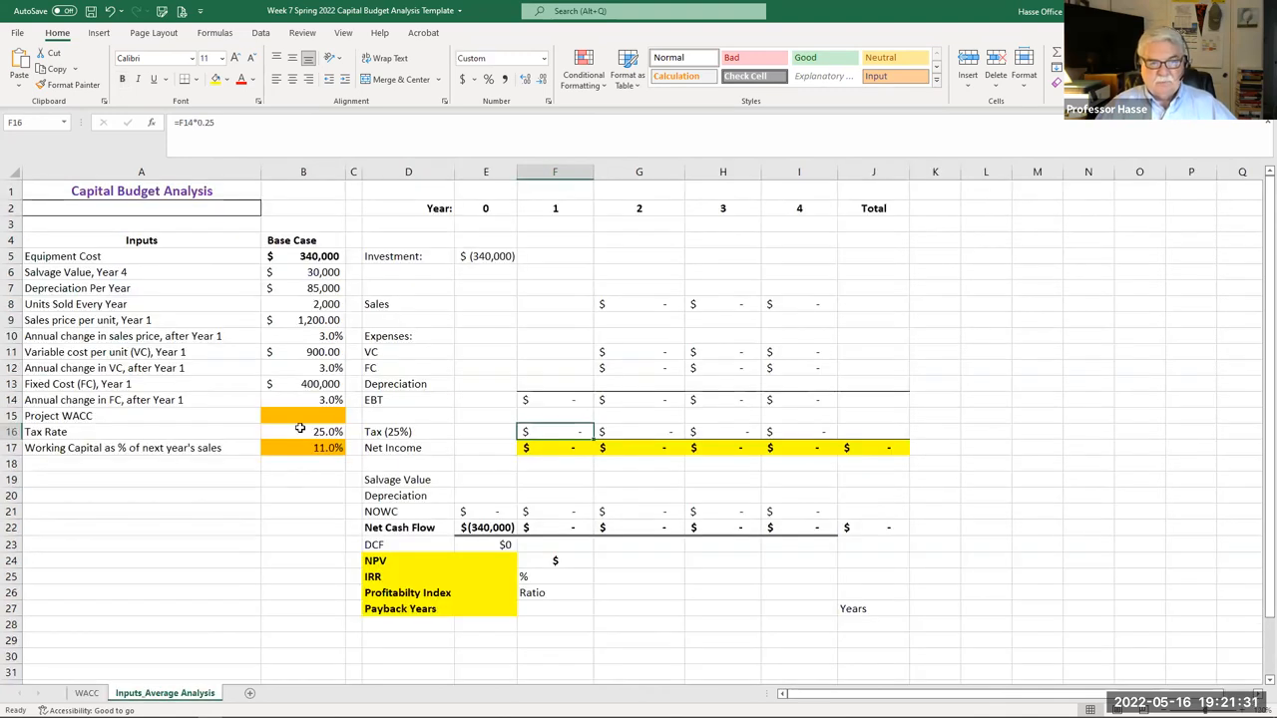
click(303, 415)
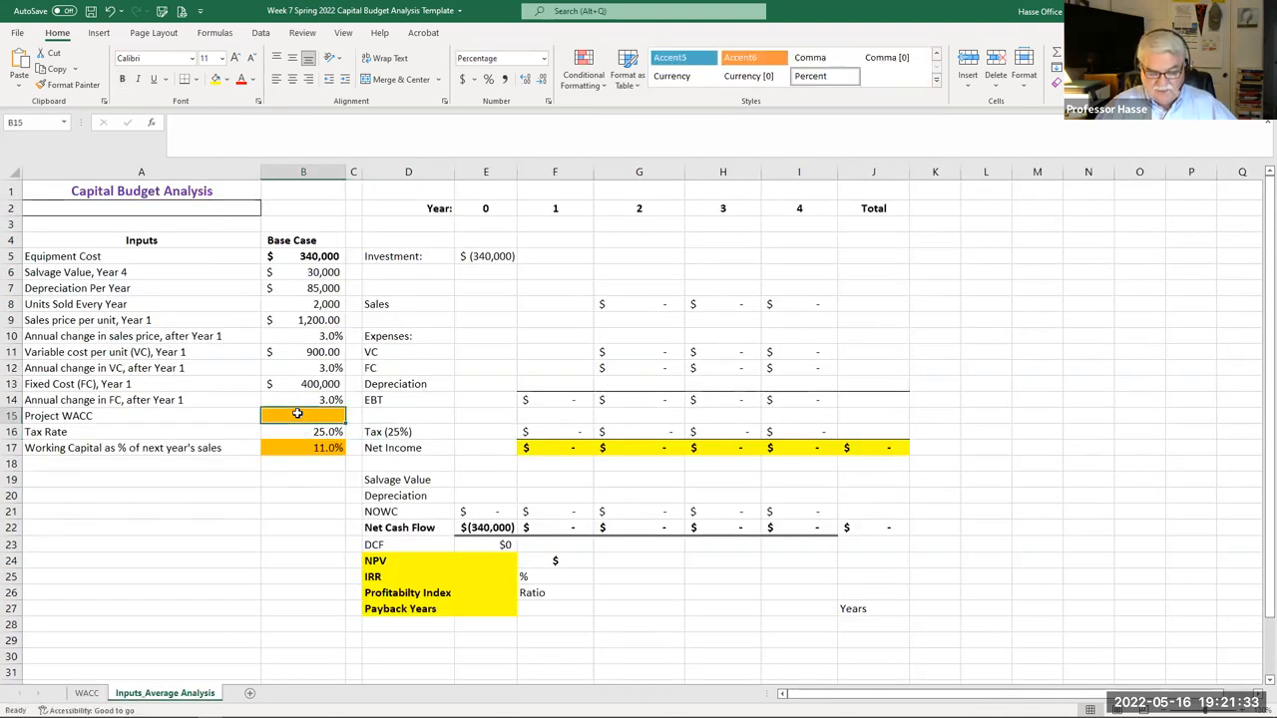
text(9.%)
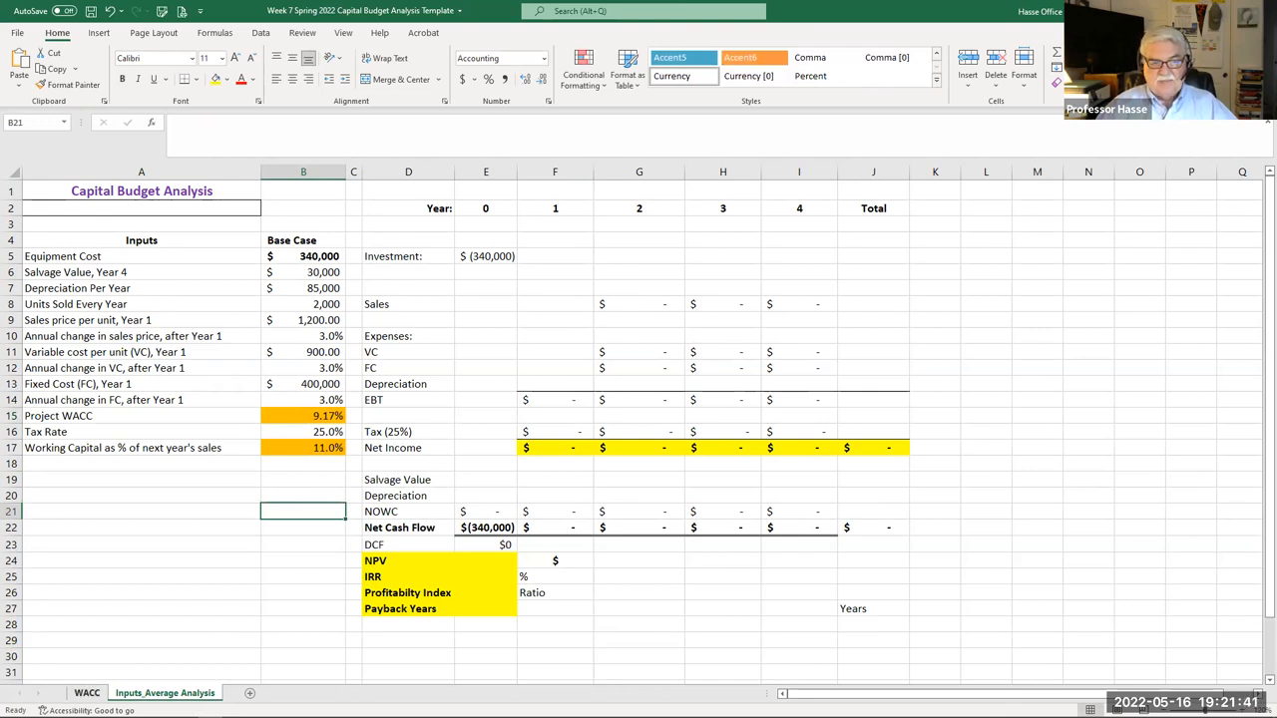
click(88, 693)
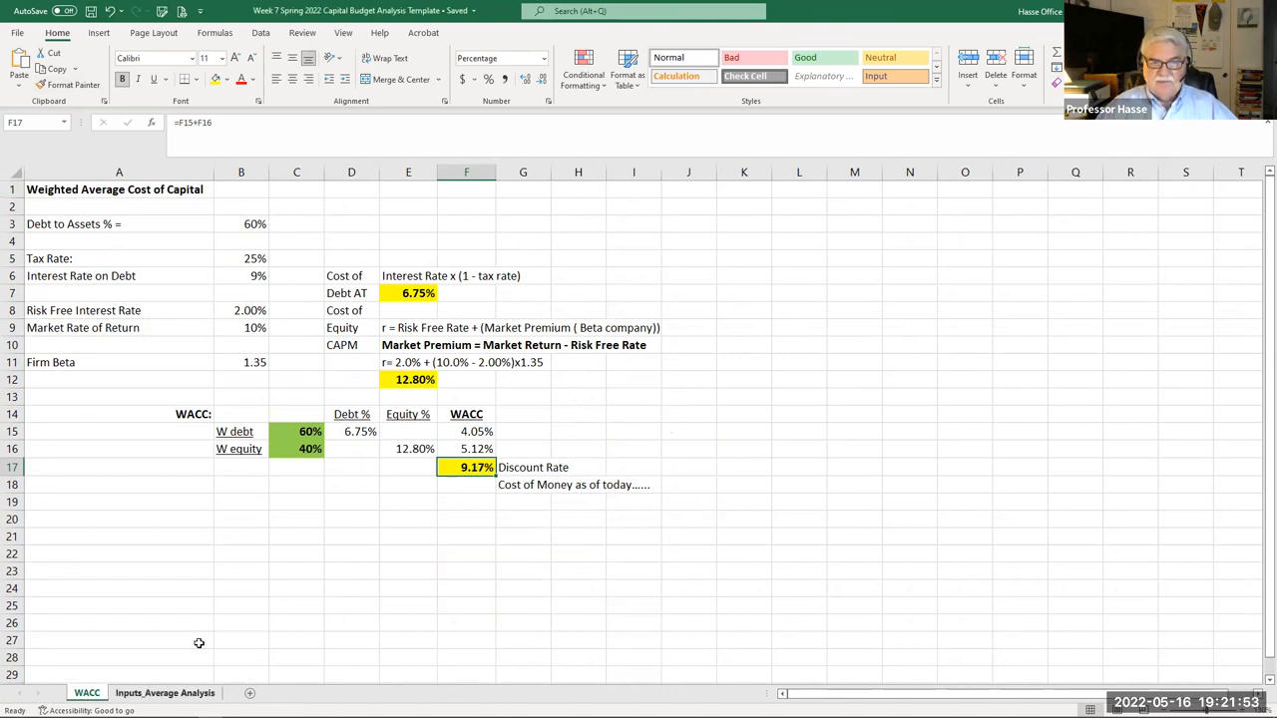
click(163, 692)
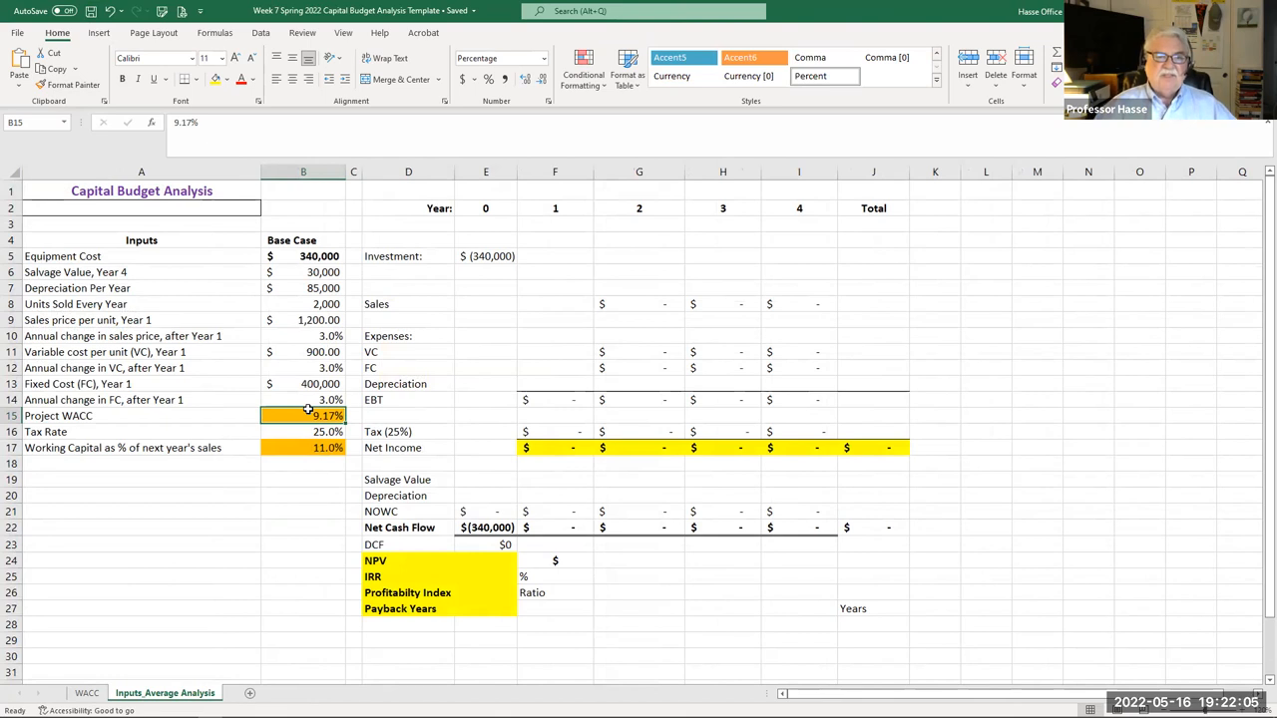
click(487, 256)
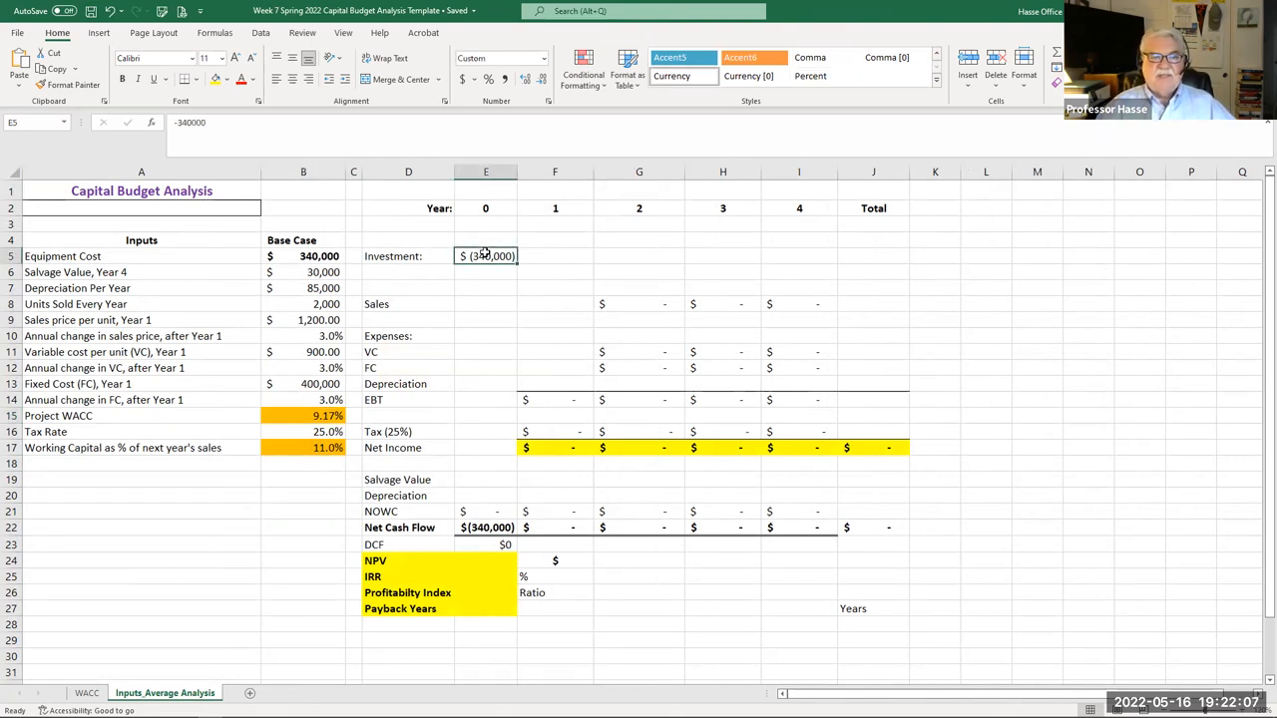
mouse_move(489, 269)
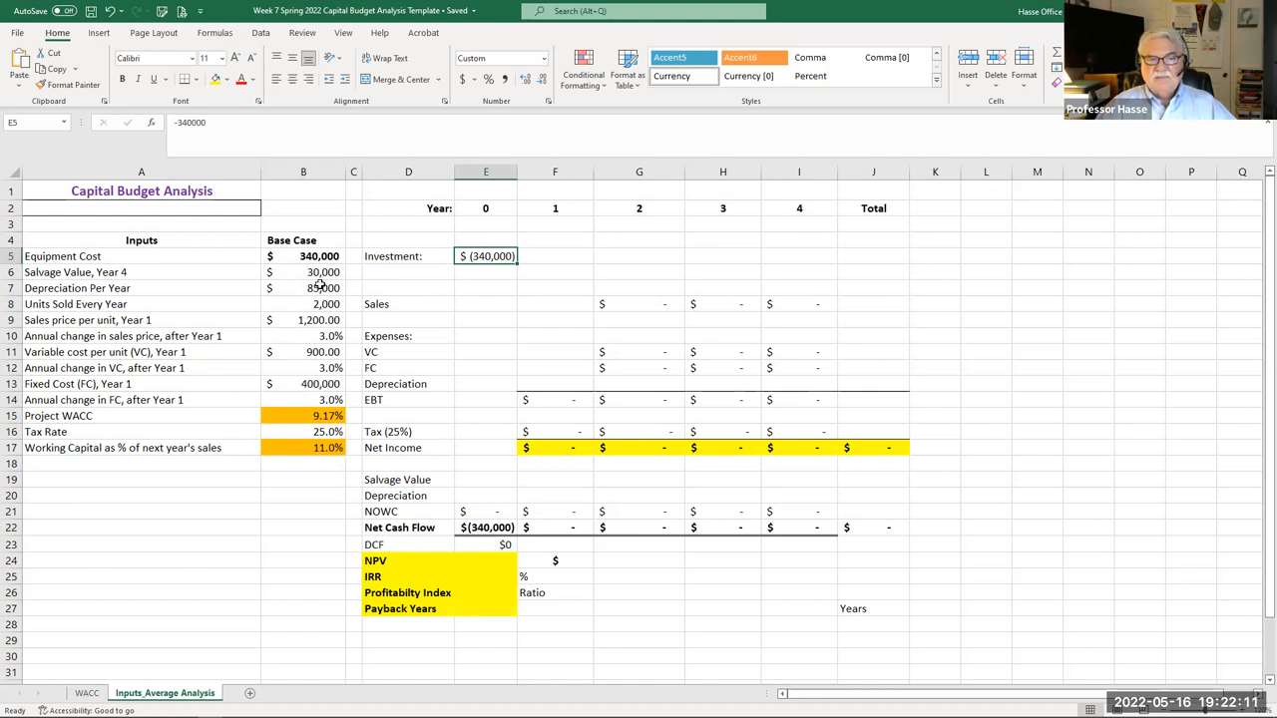
click(303, 272)
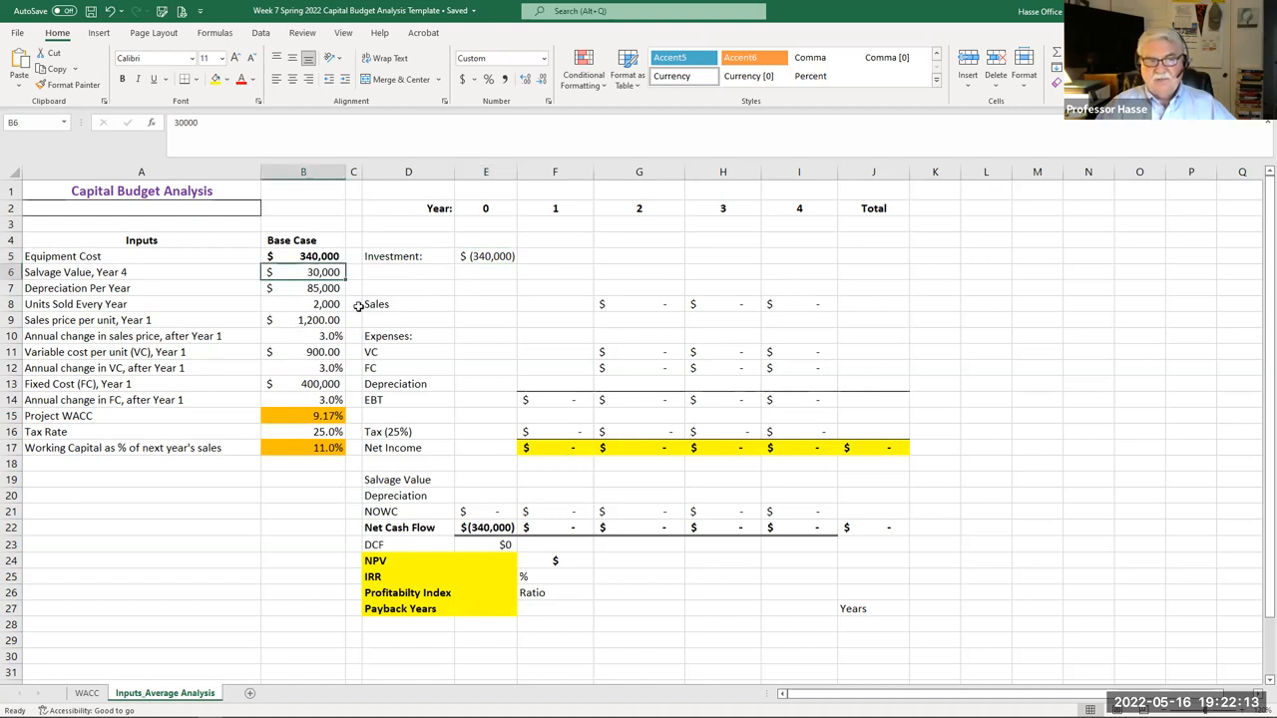
click(303, 287)
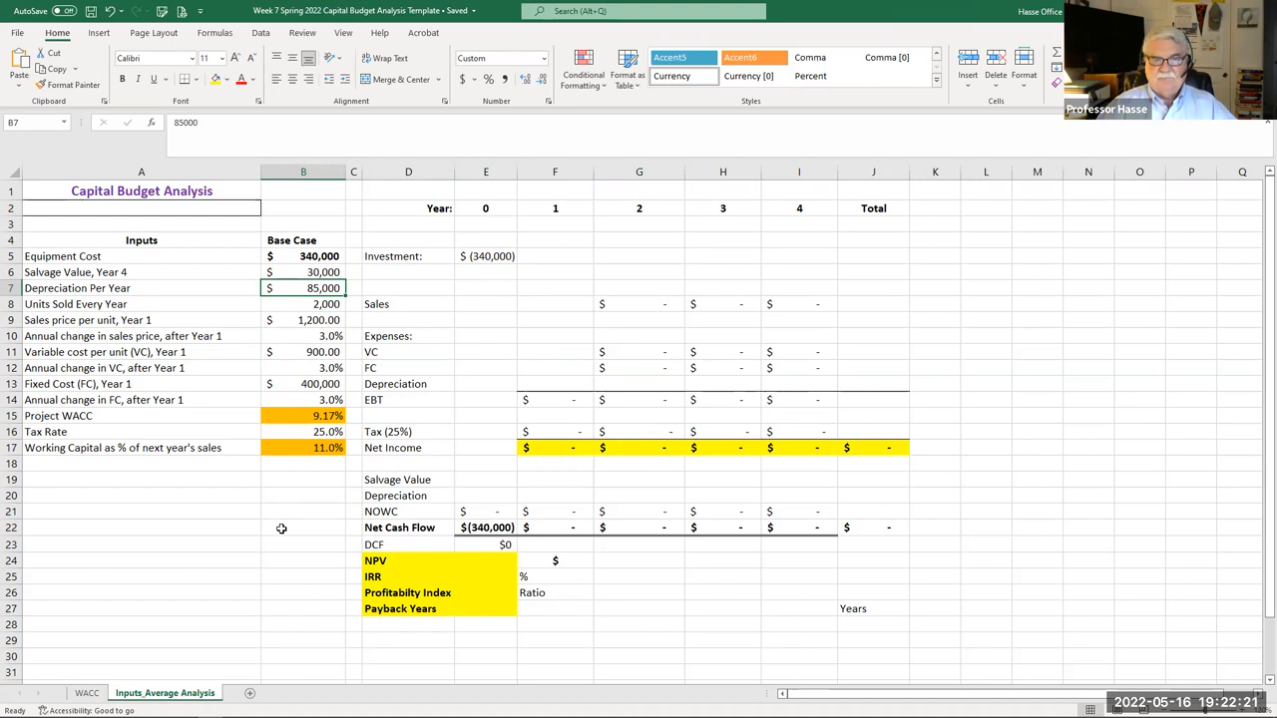
click(487, 256)
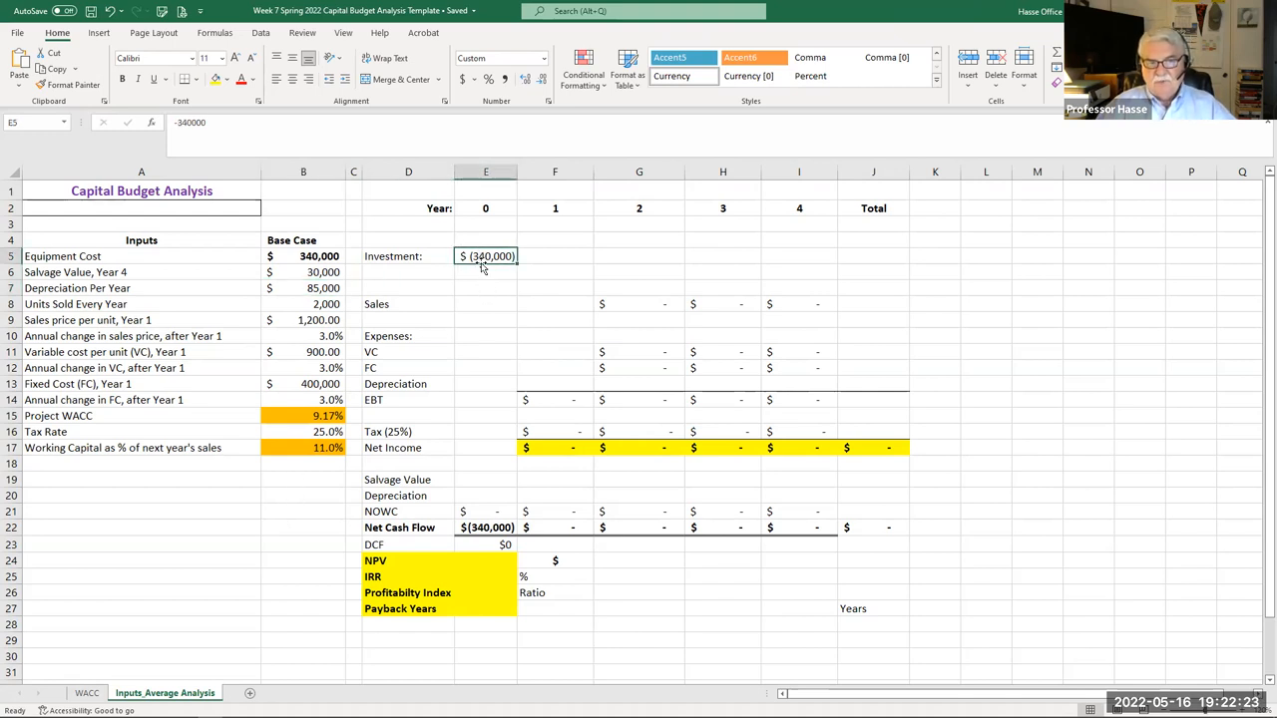
mouse_move(483, 278)
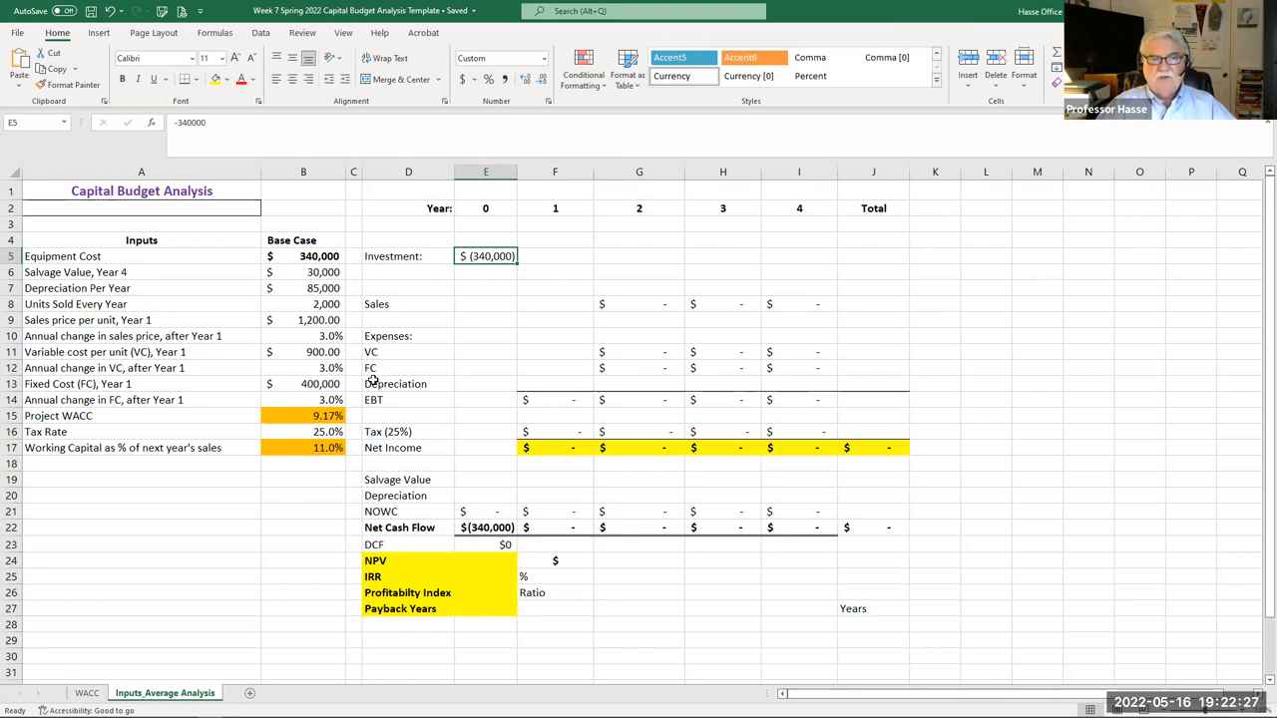
mouse_move(401, 346)
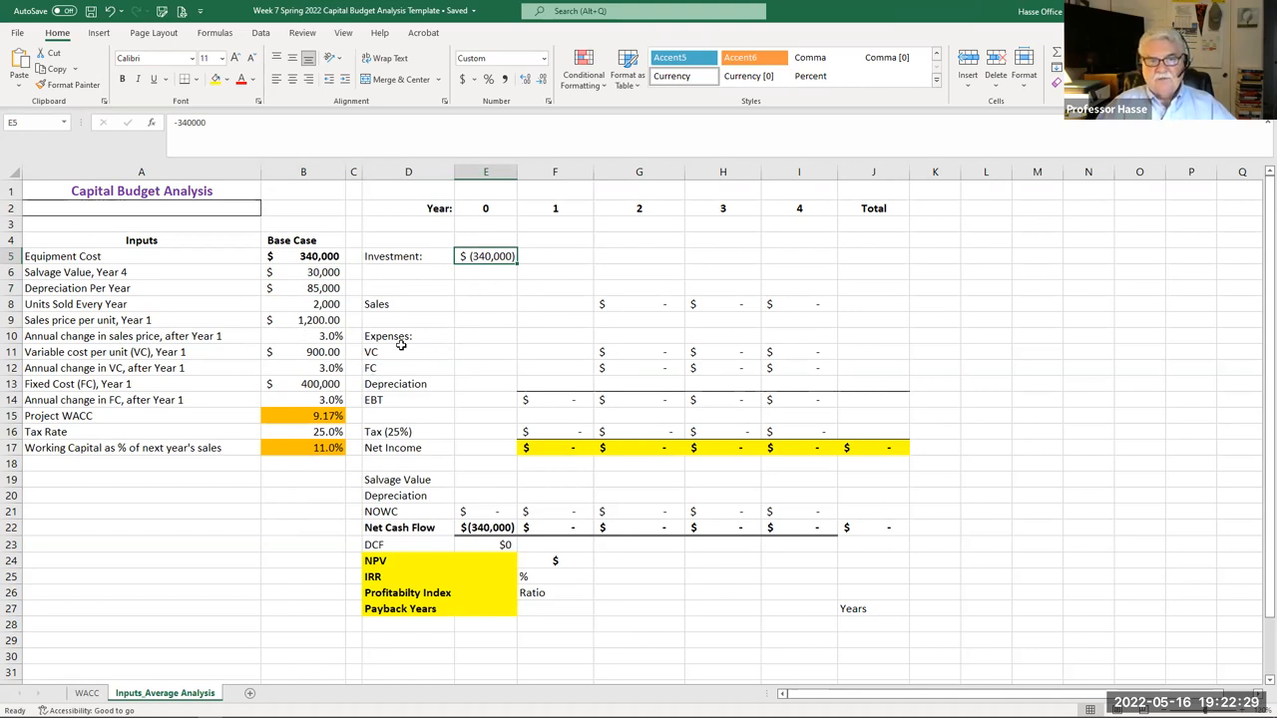
mouse_move(449, 385)
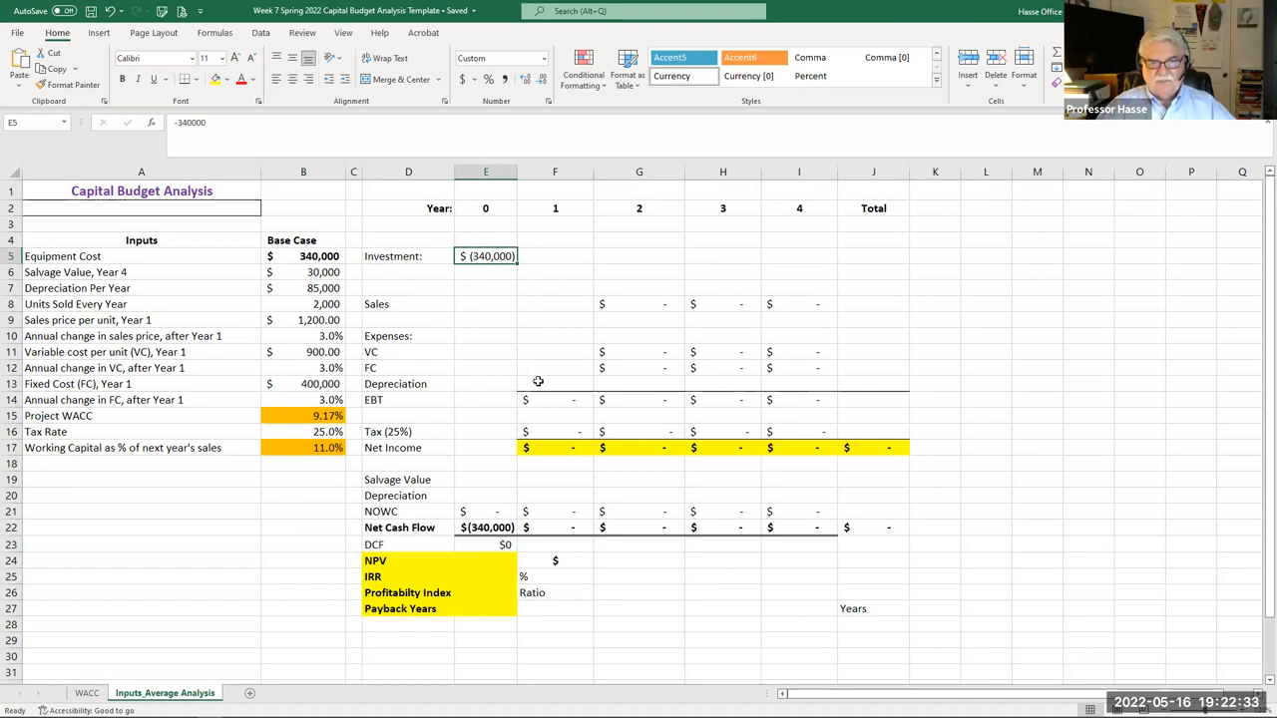
- Enter 85,000 depreciation for years 1–4 and year 1 sales =B8*B9 of 2,400,000
text(85,000)
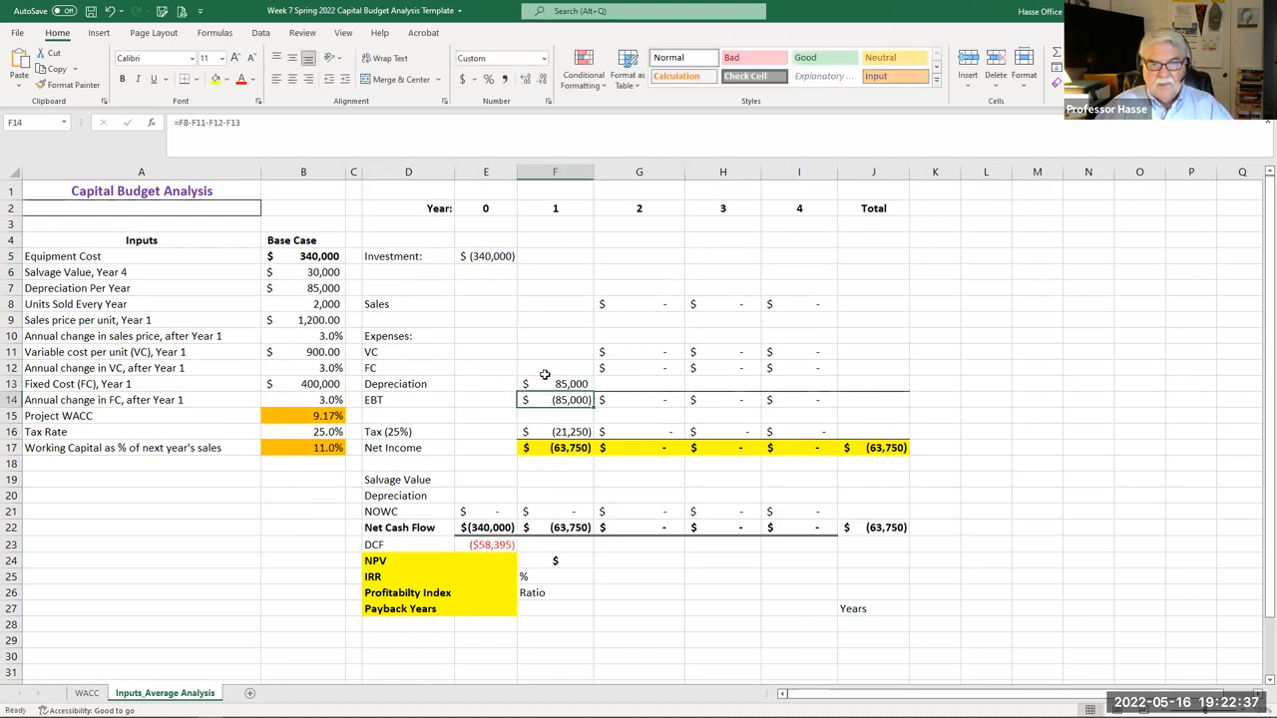
click(555, 383)
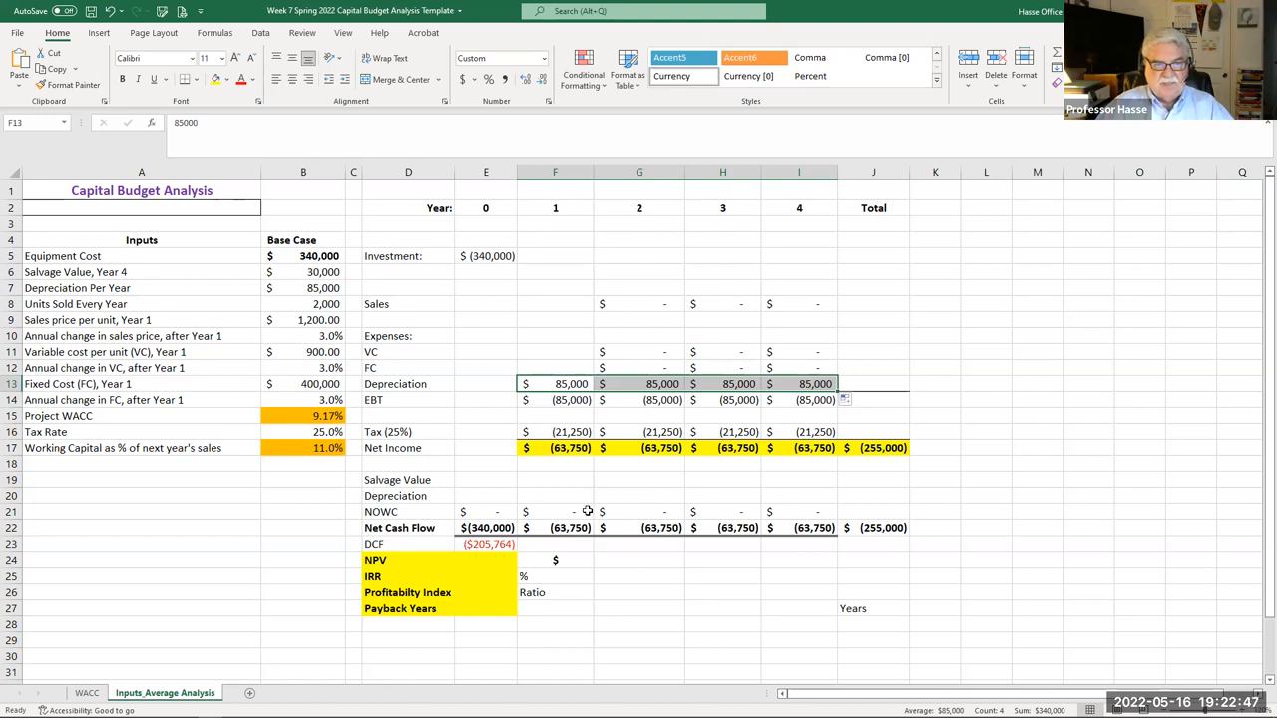
click(555, 303)
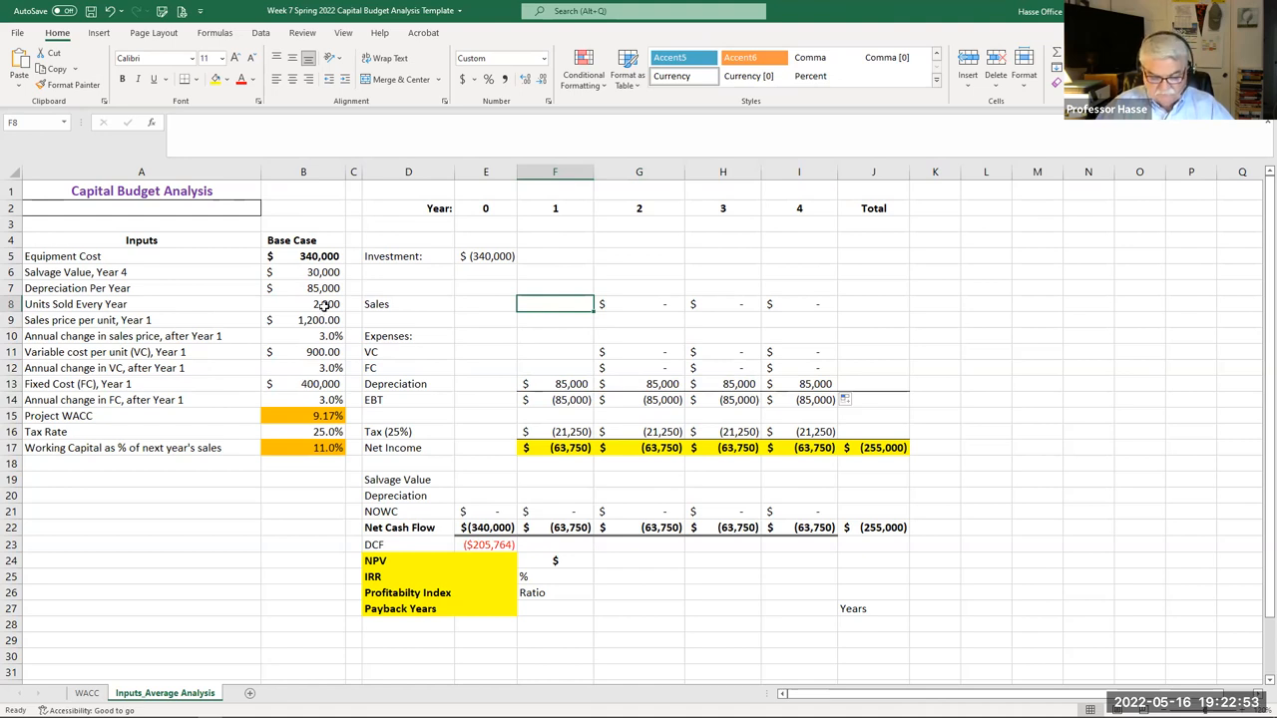
text(=B8)
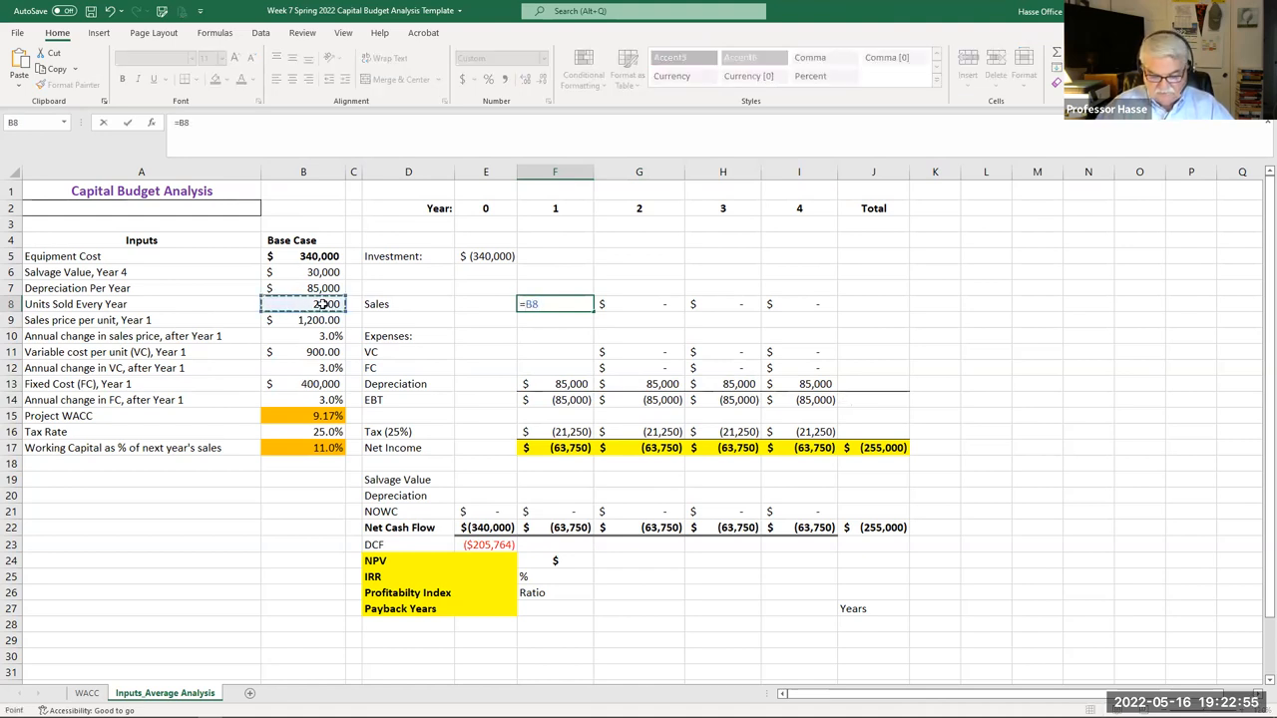
text(*)
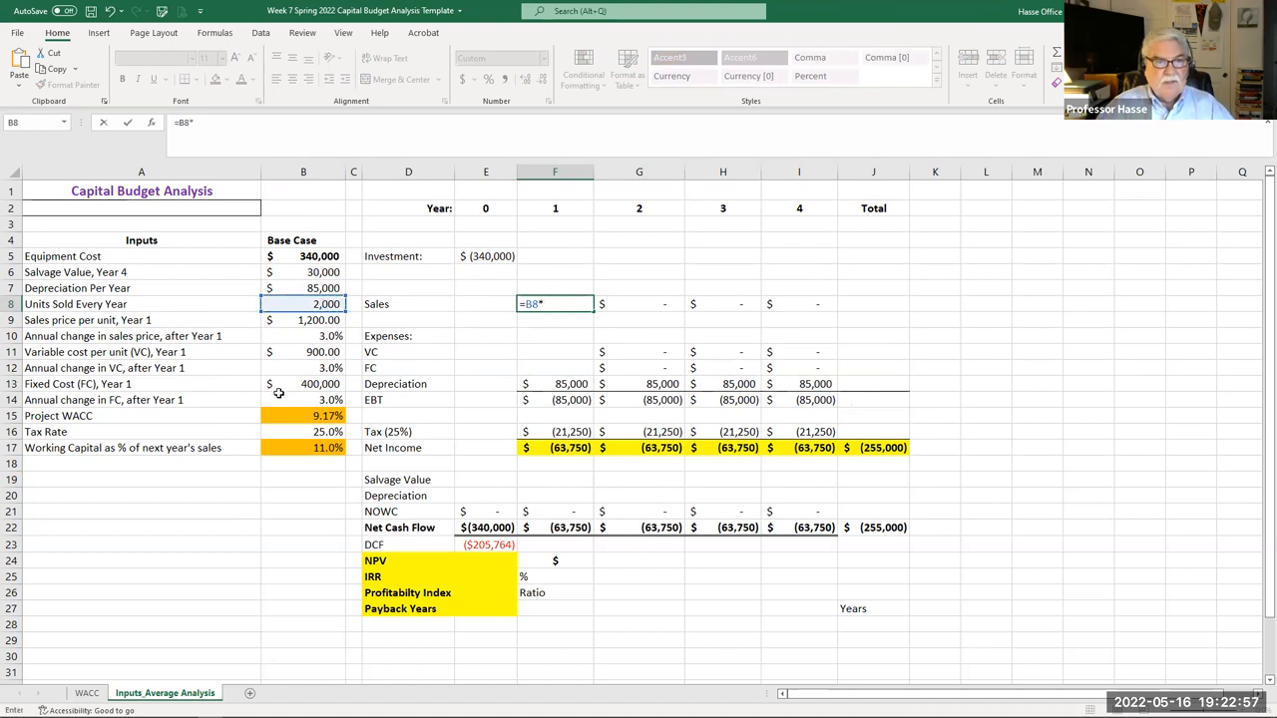
click(303, 319)
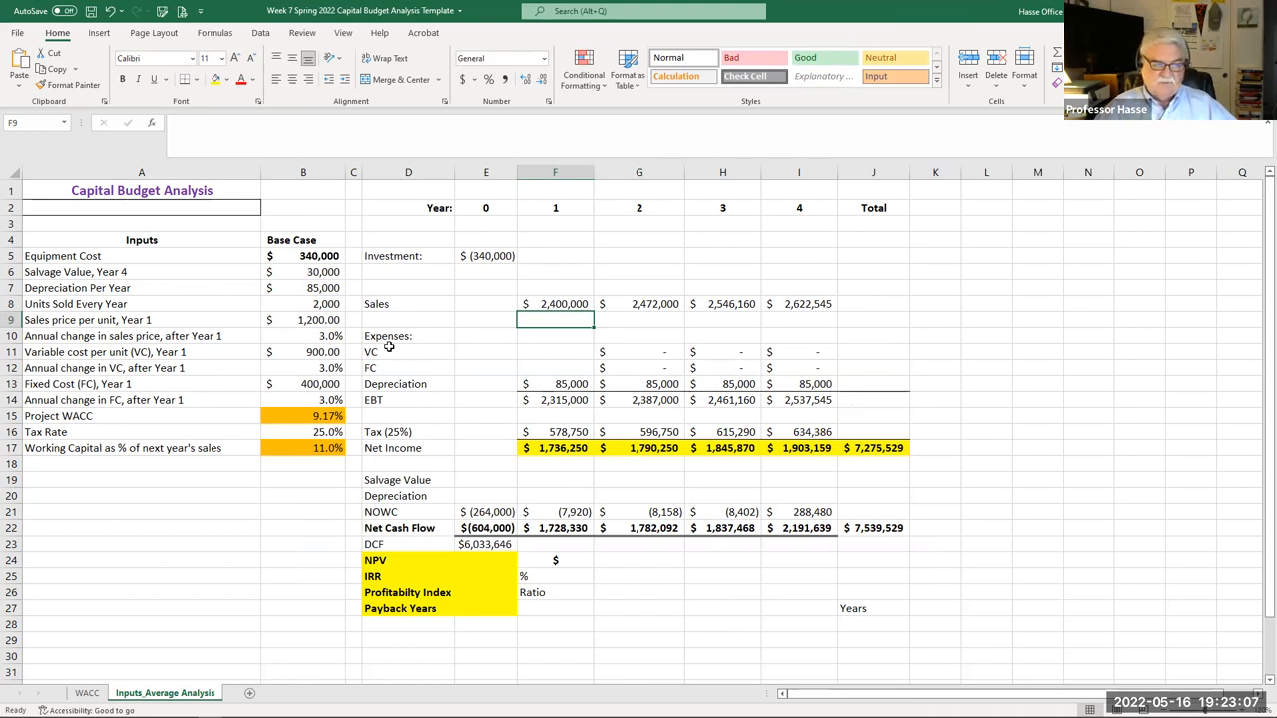
mouse_move(407, 383)
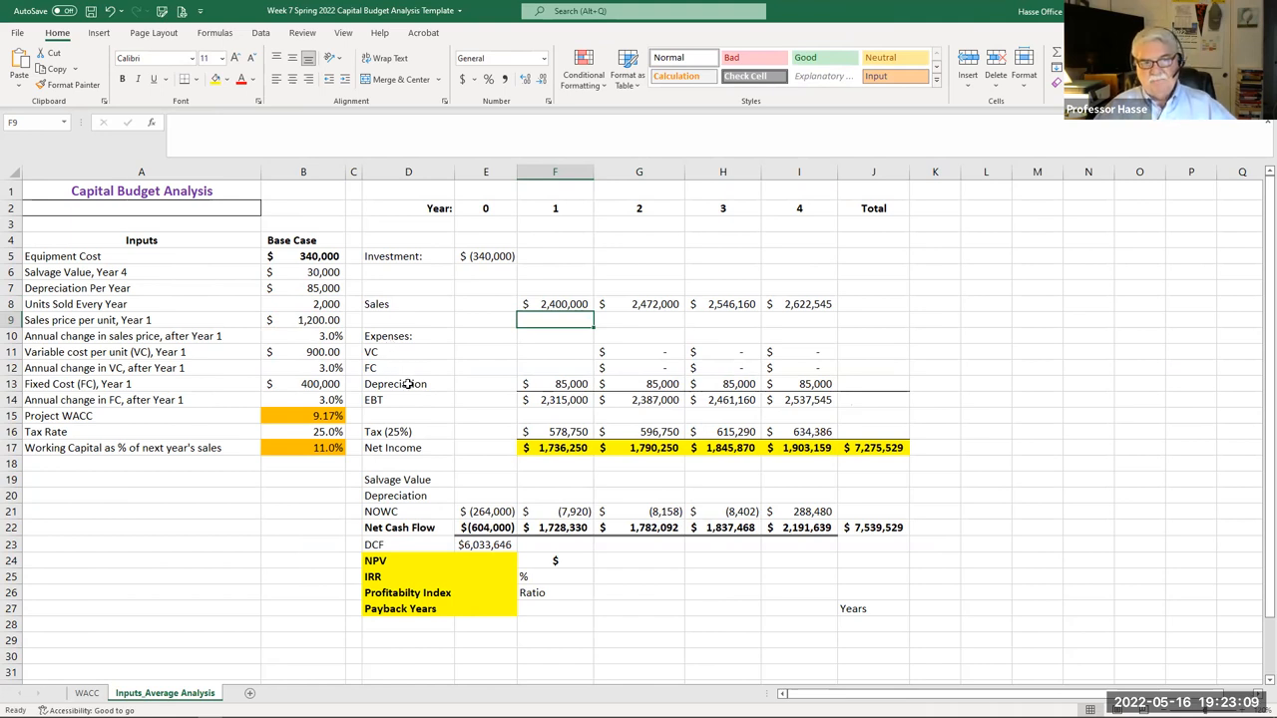
- Verify the years 2–4 sales formulas grow 3% yearly to 2,622,545
click(639, 303)
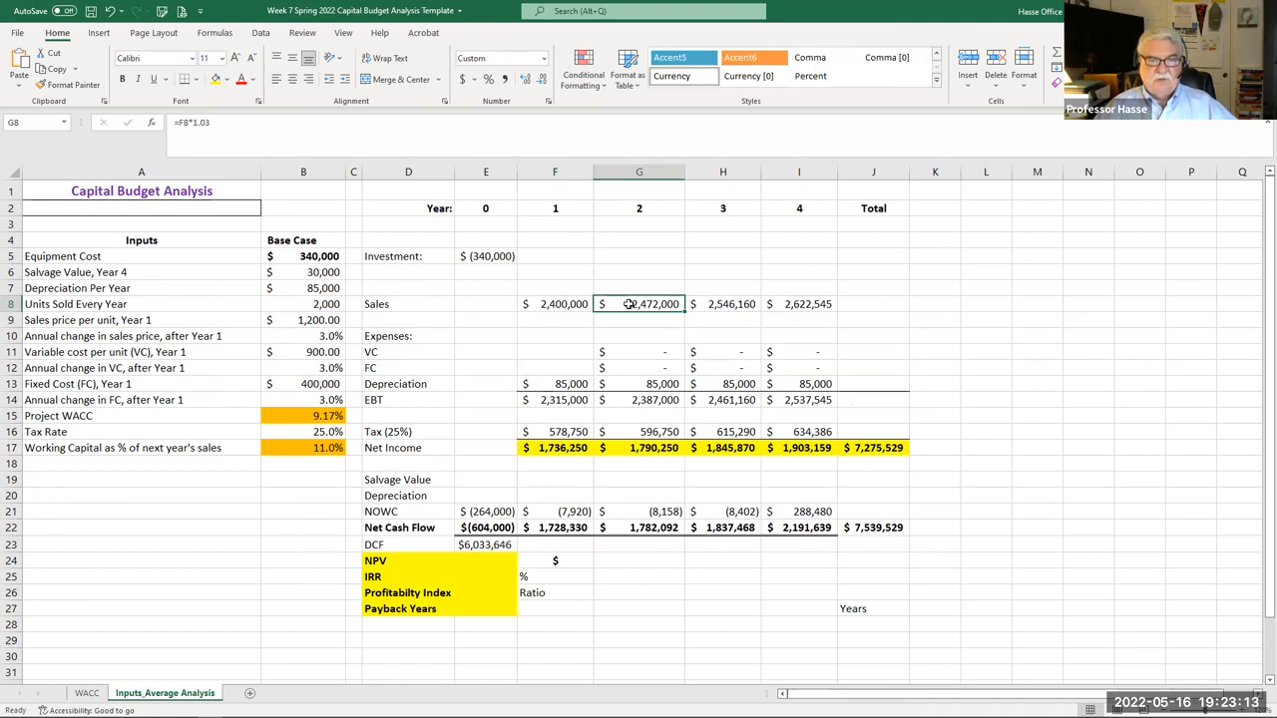
click(303, 336)
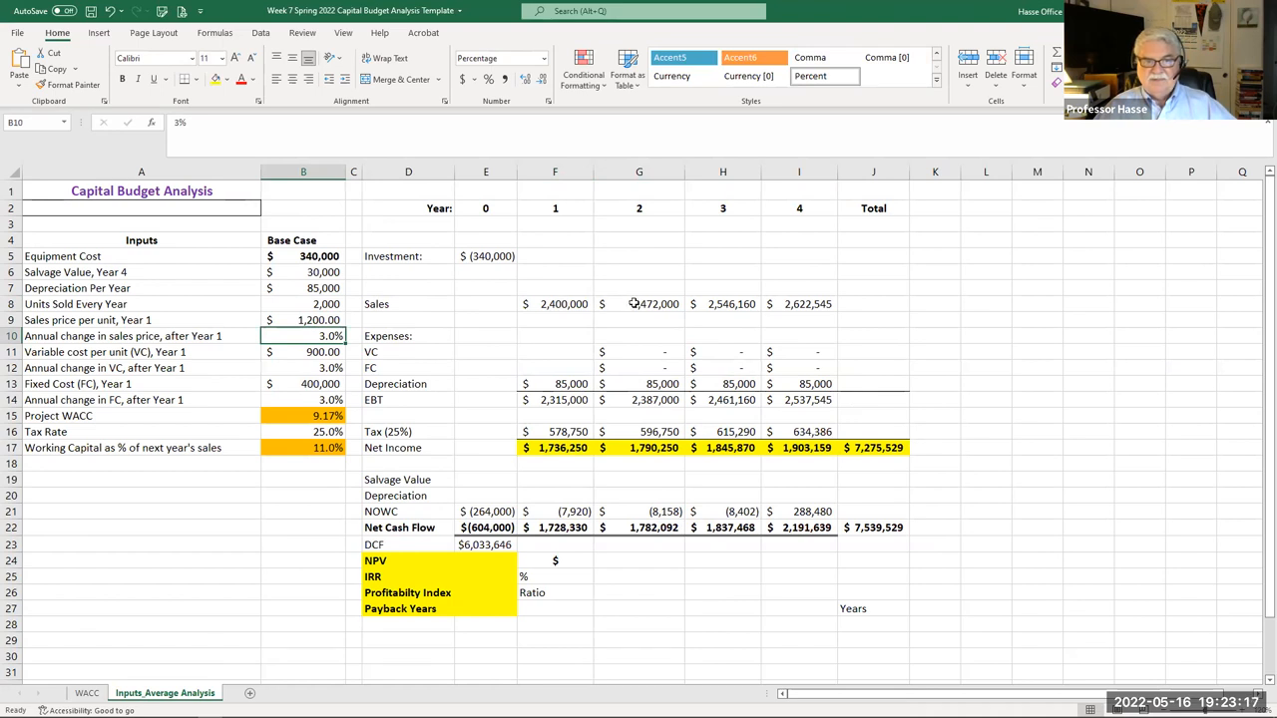
click(639, 303)
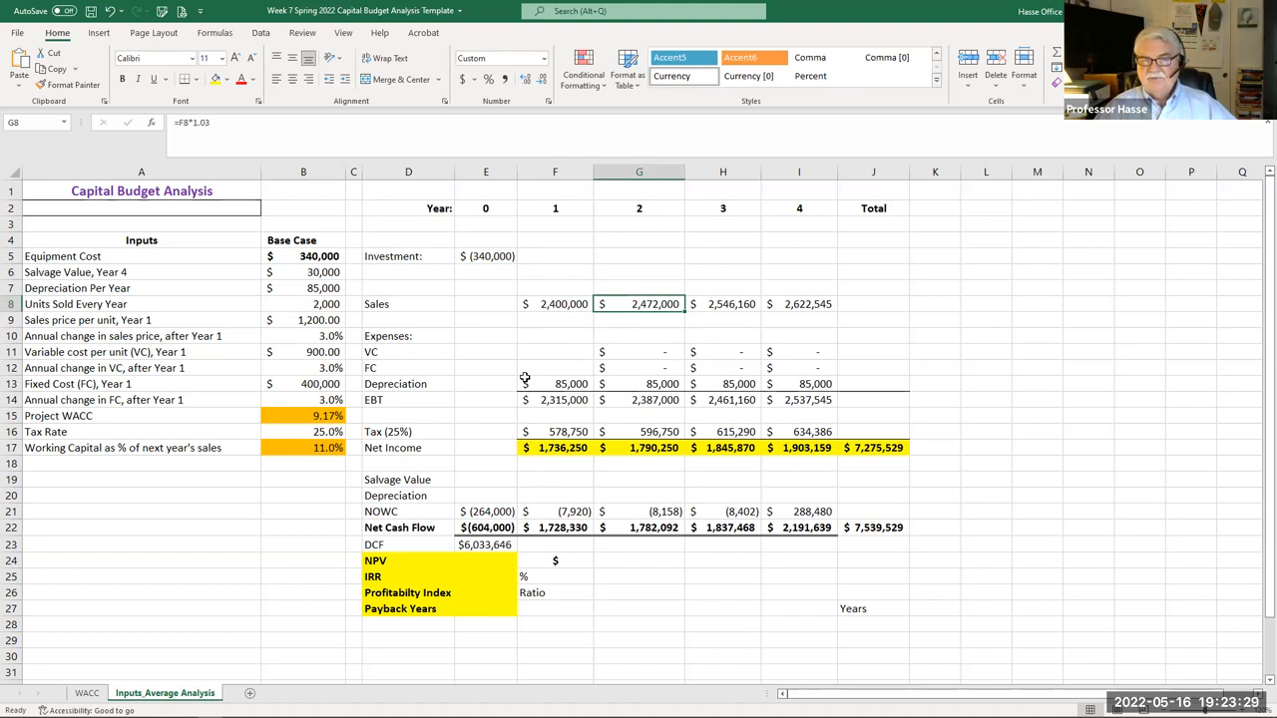
mouse_move(543, 385)
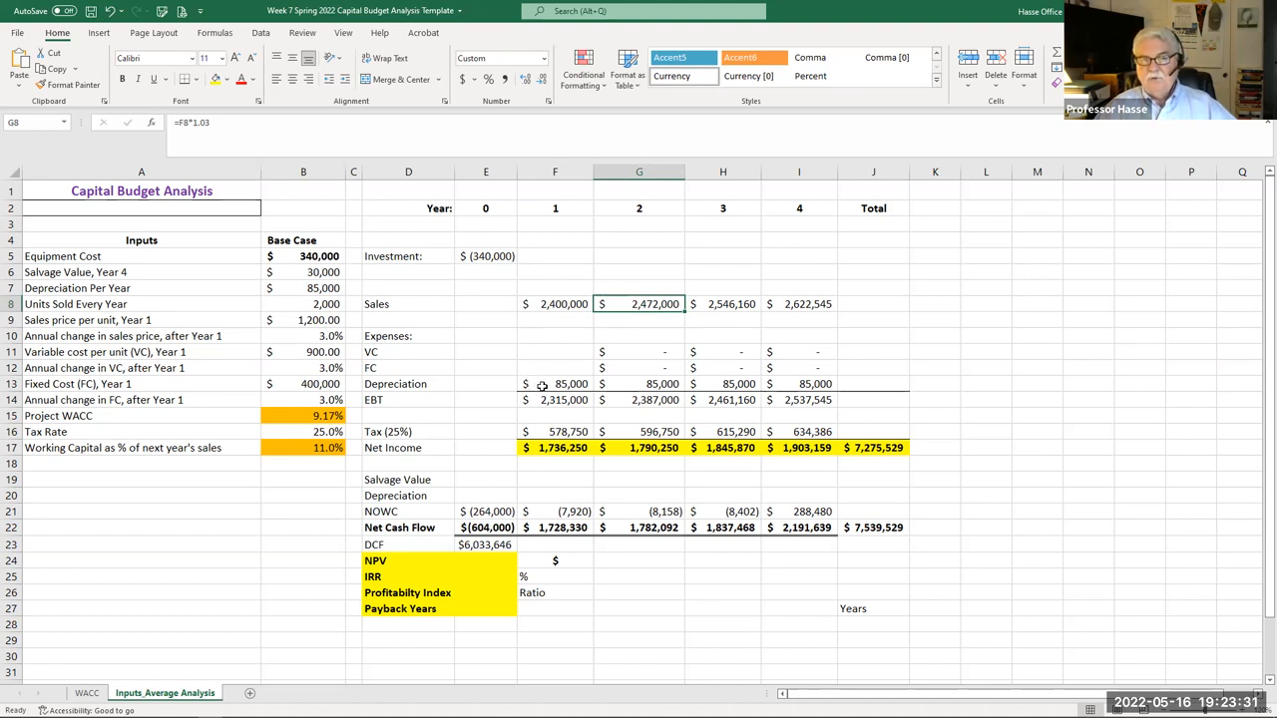
mouse_move(637, 323)
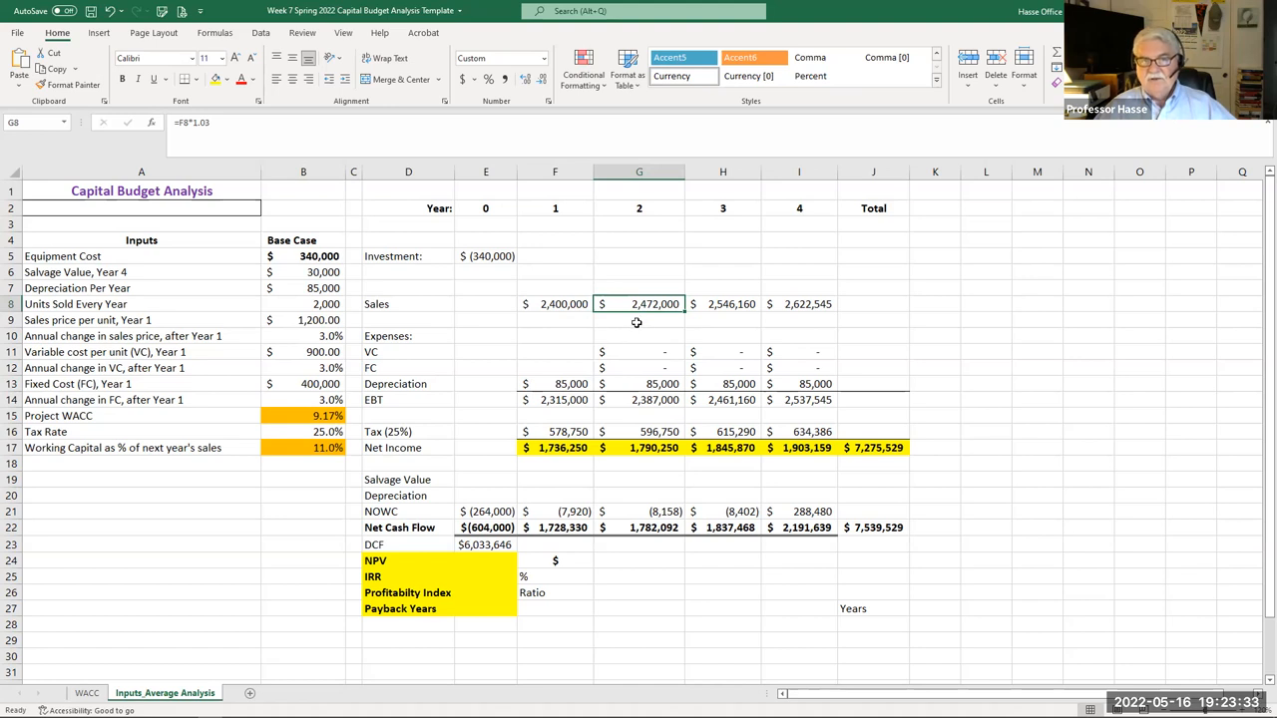
click(723, 304)
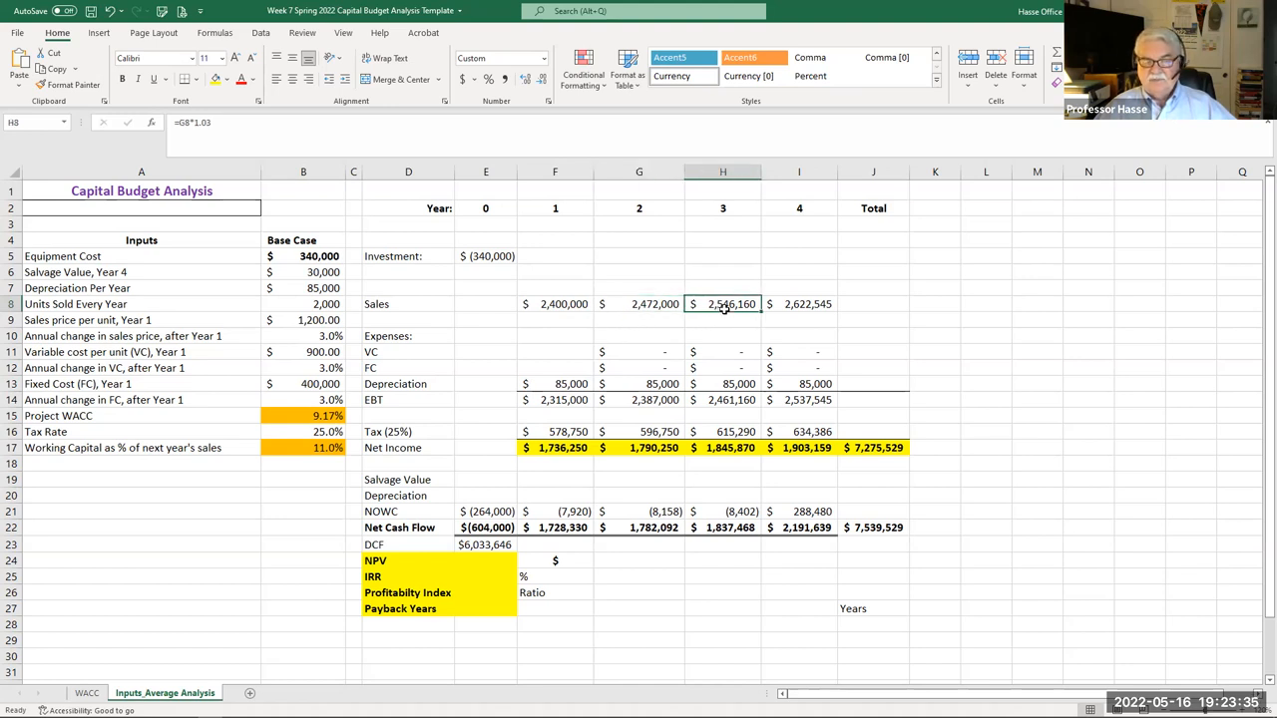
click(798, 304)
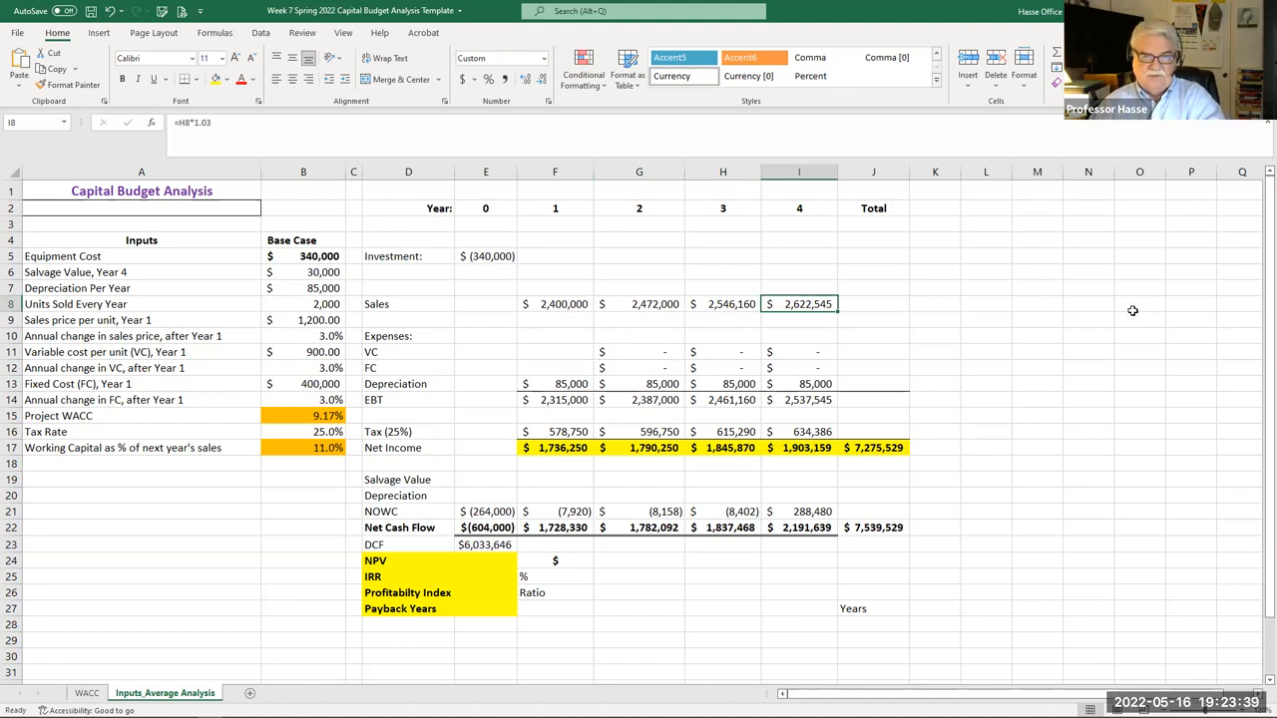
mouse_move(826, 365)
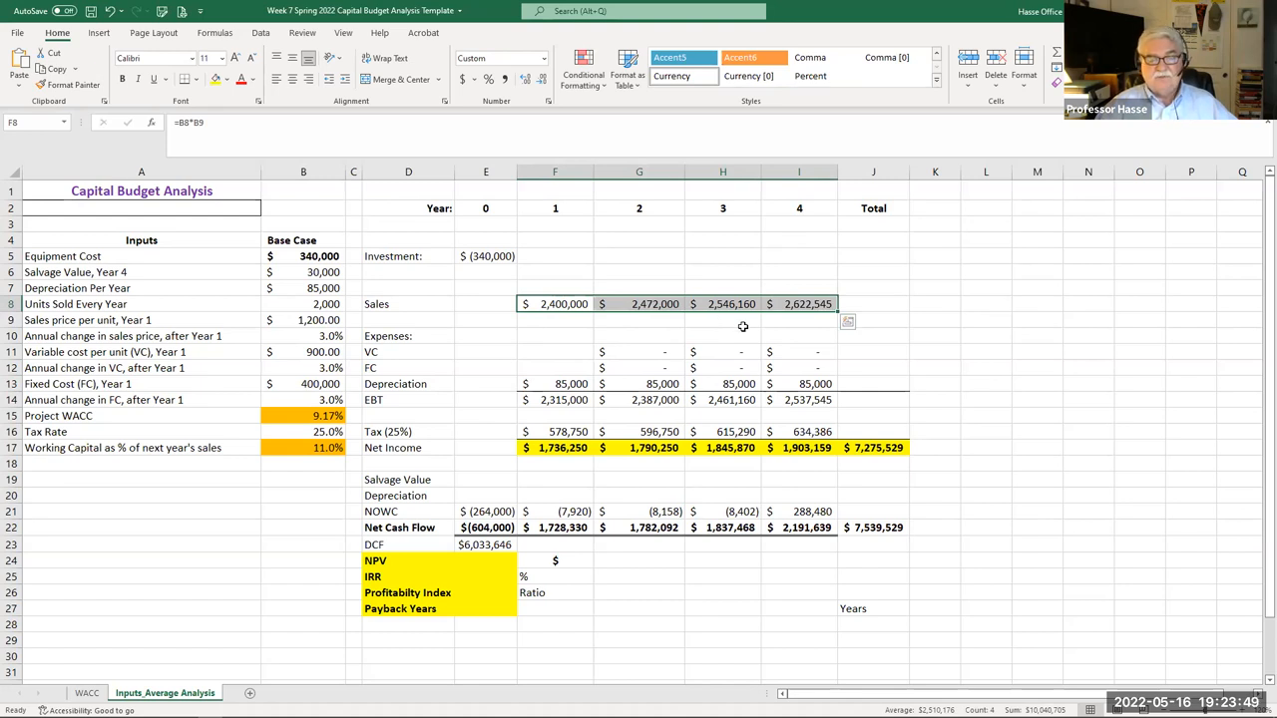
click(639, 304)
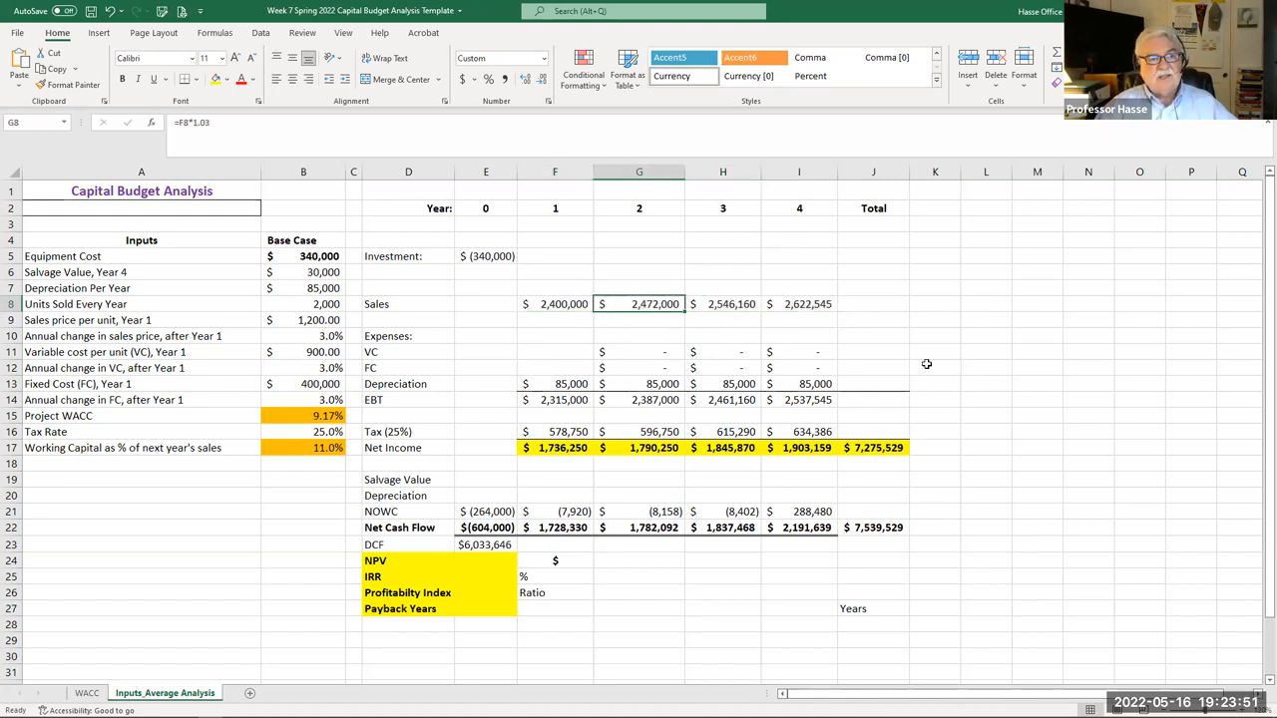
mouse_move(921, 387)
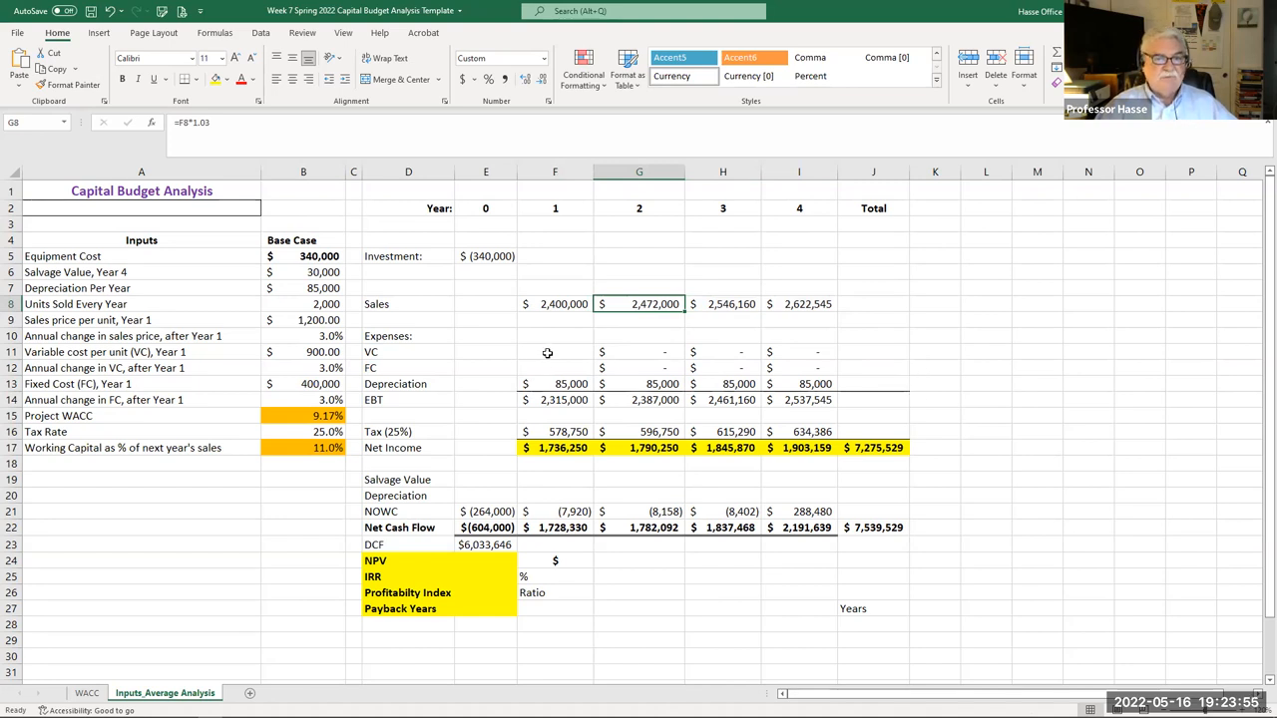
click(555, 351)
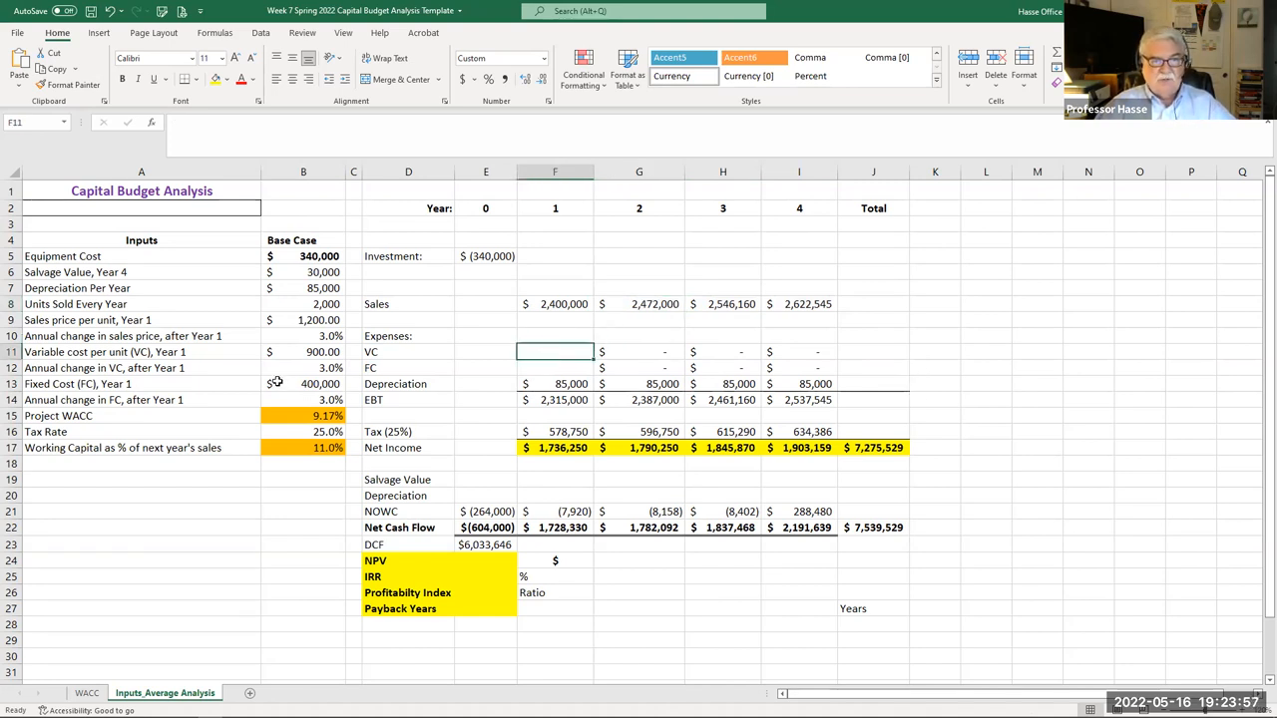
text(=)
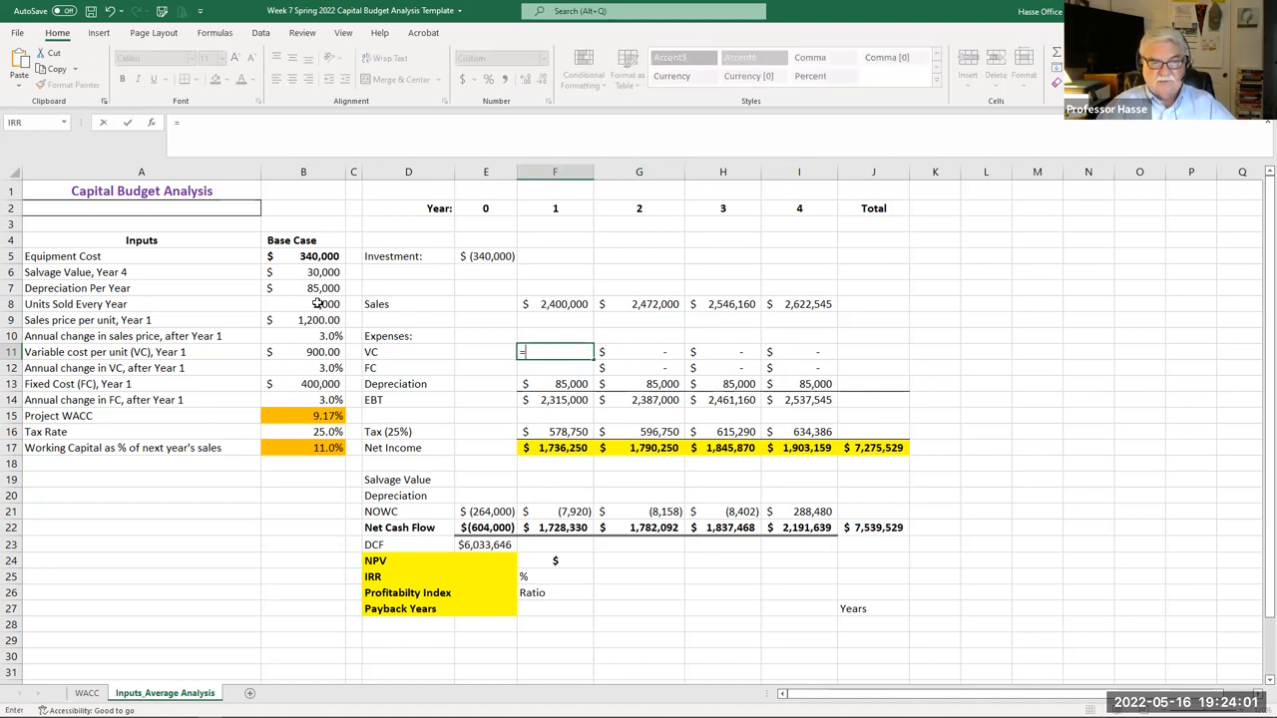
click(319, 304)
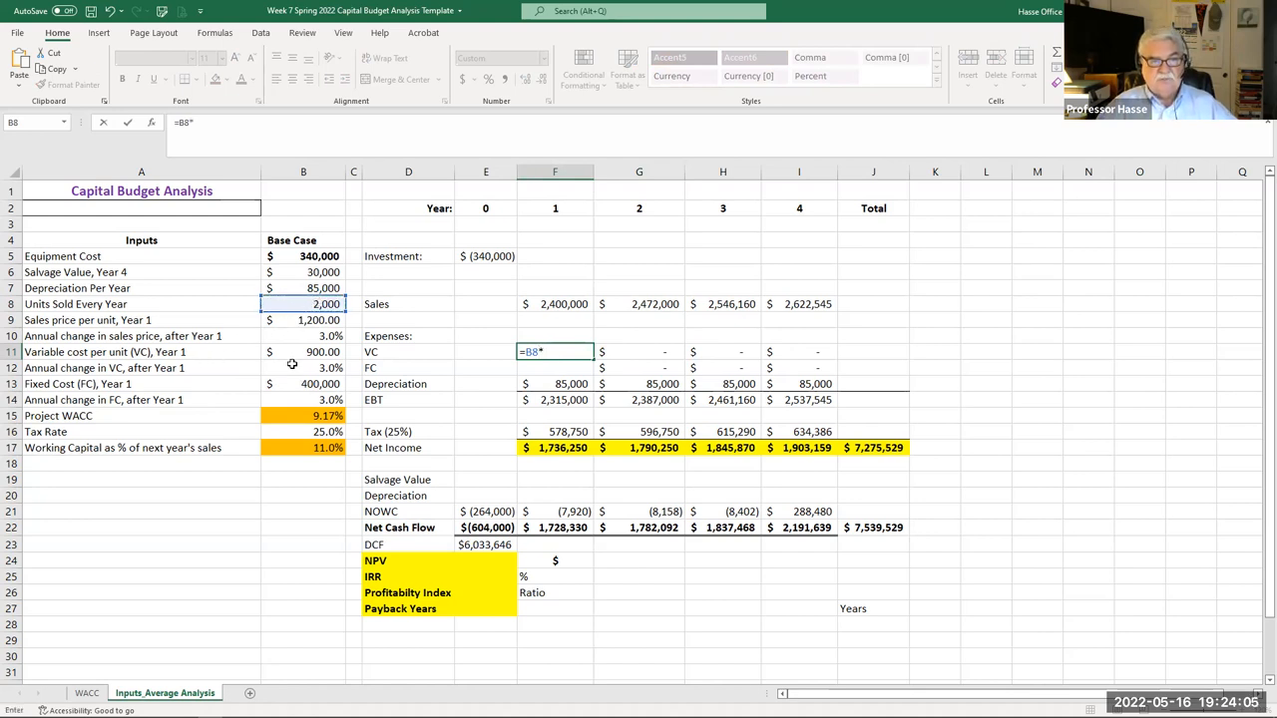
click(303, 351)
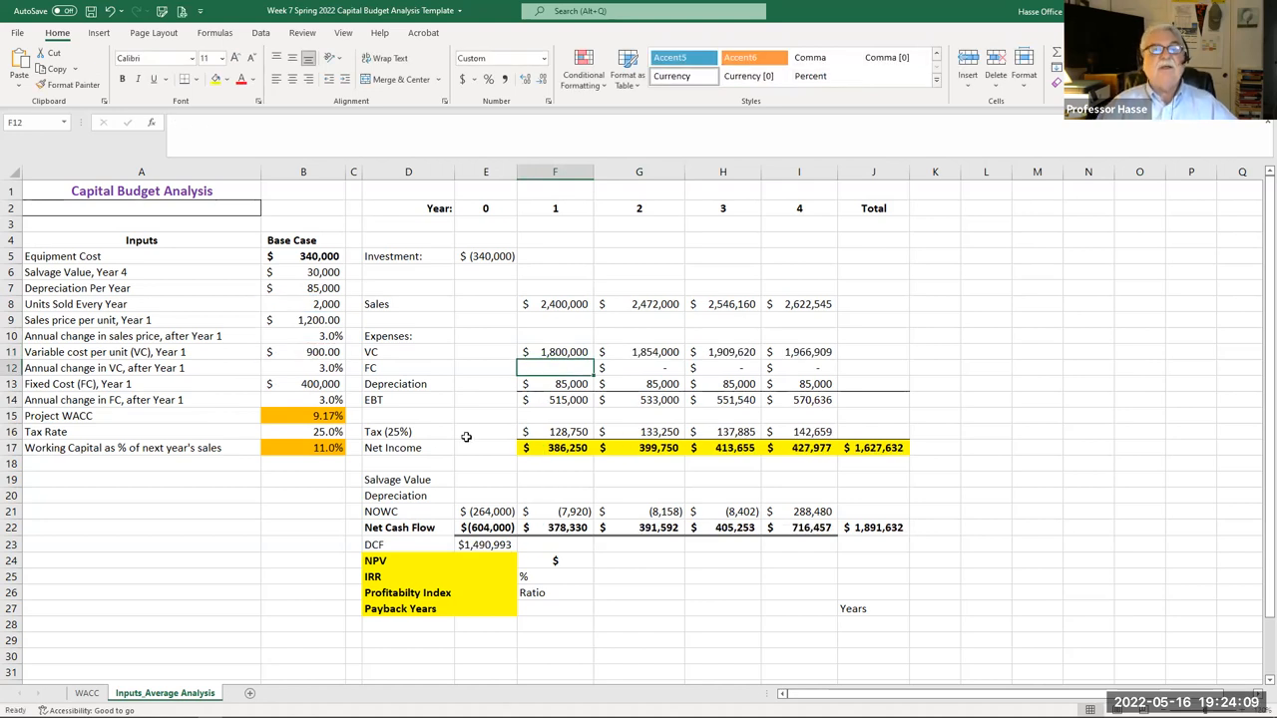
click(555, 352)
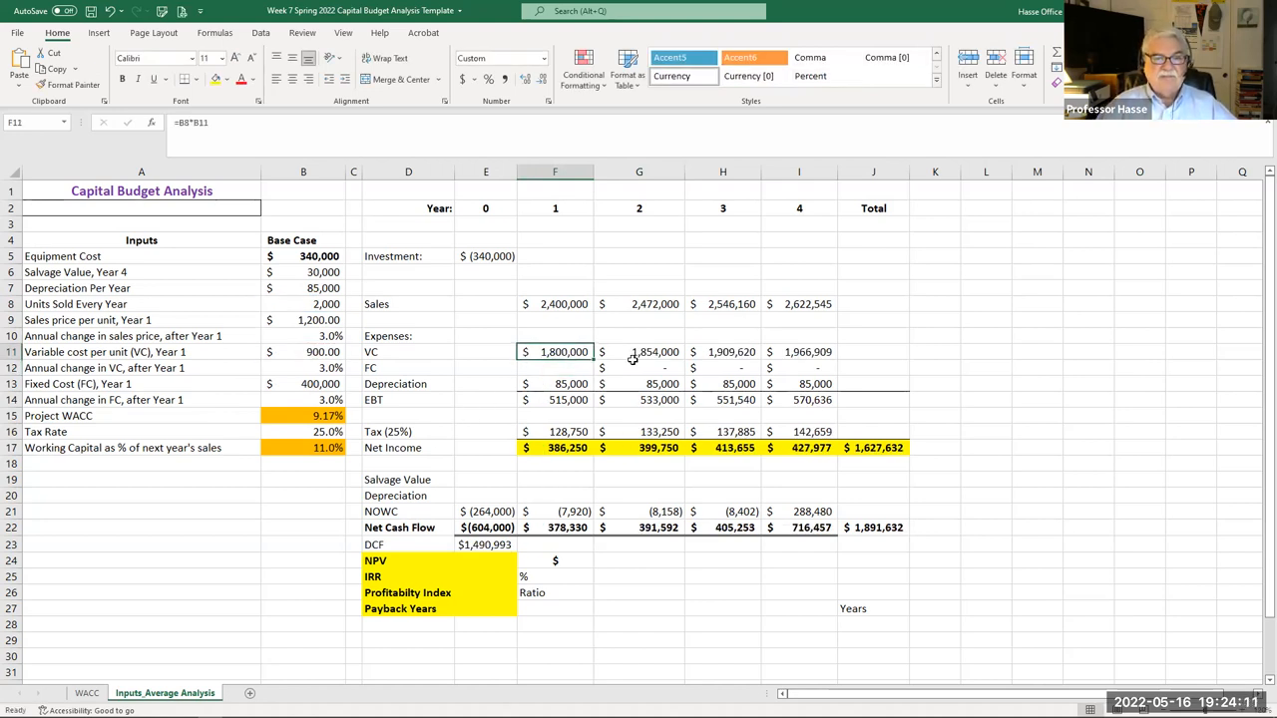
click(638, 351)
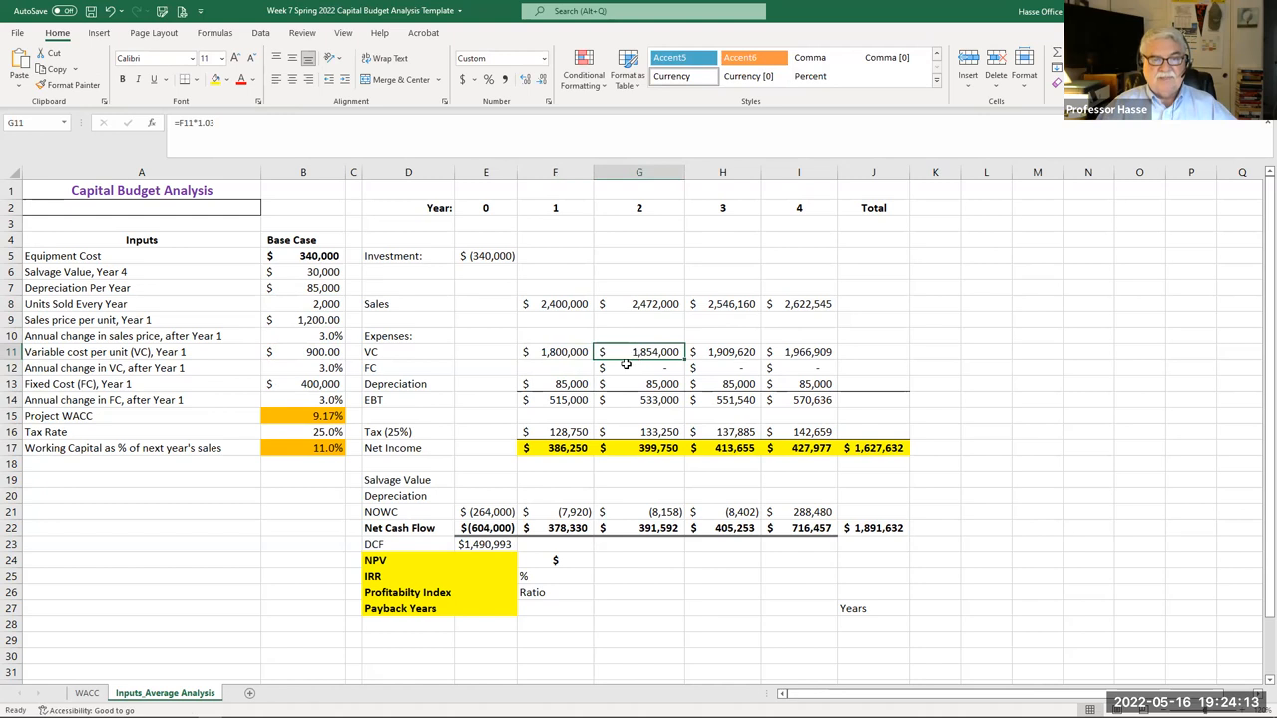
click(303, 367)
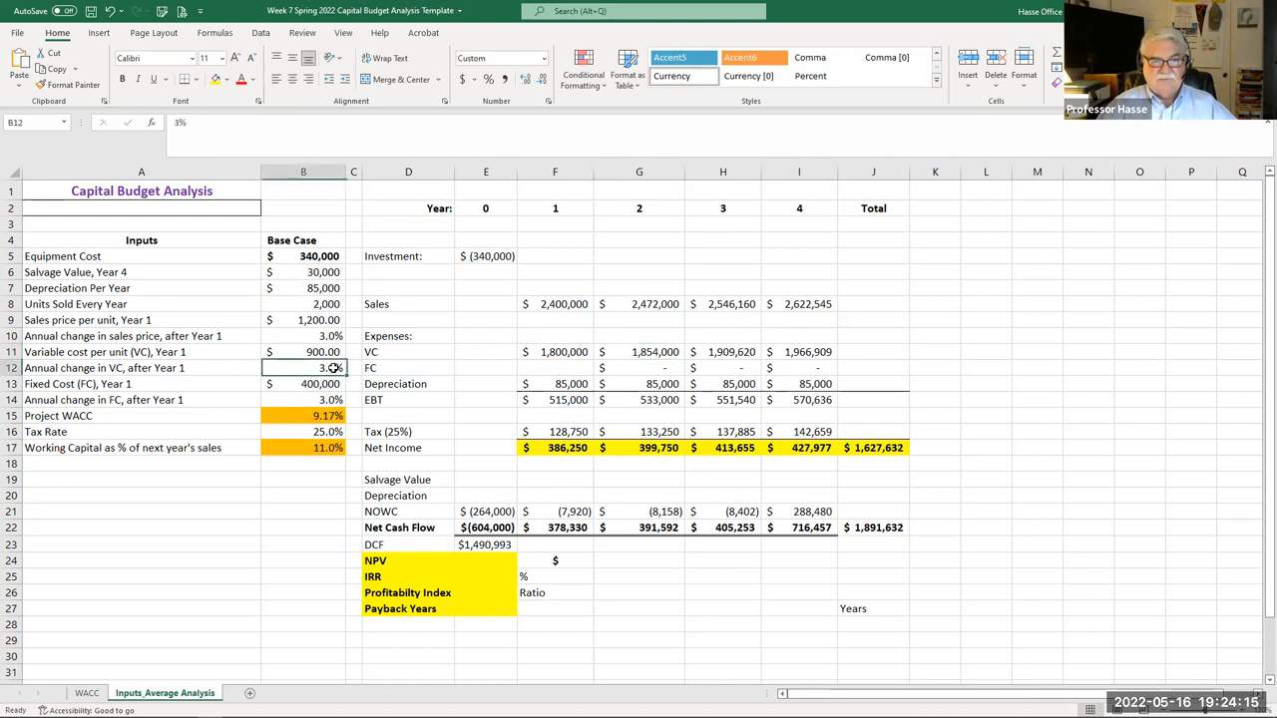
click(638, 351)
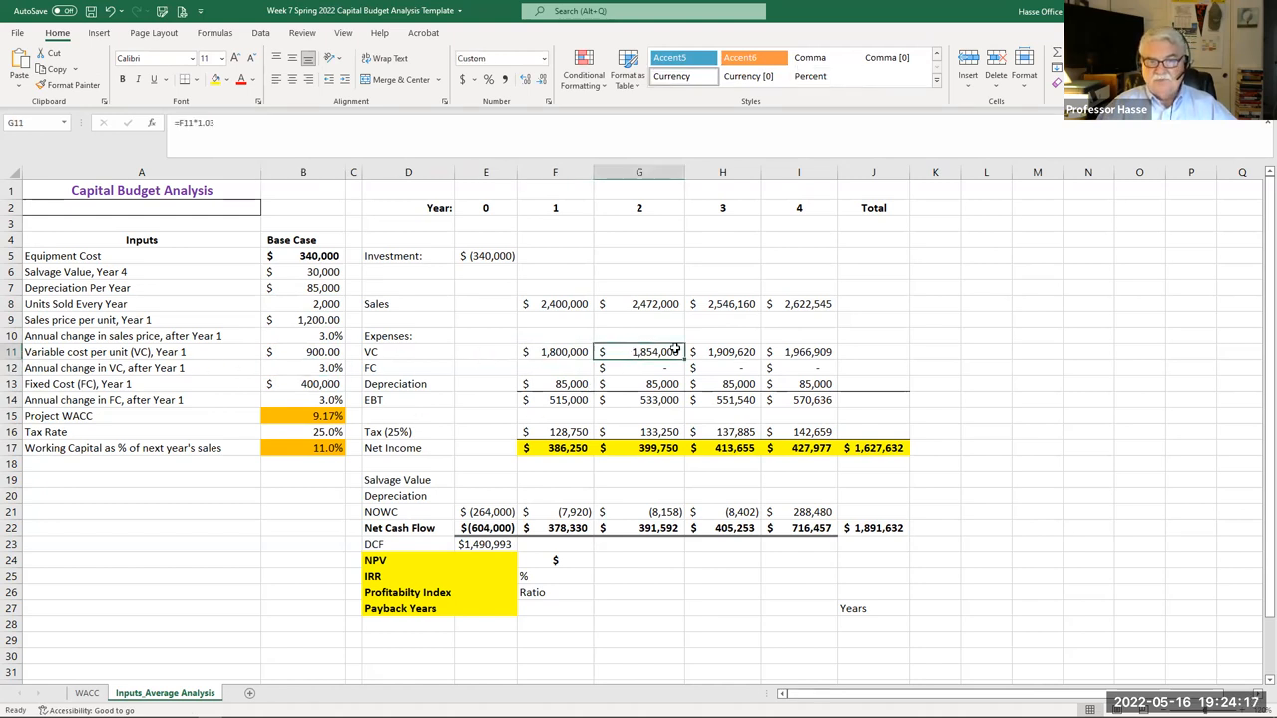
click(798, 352)
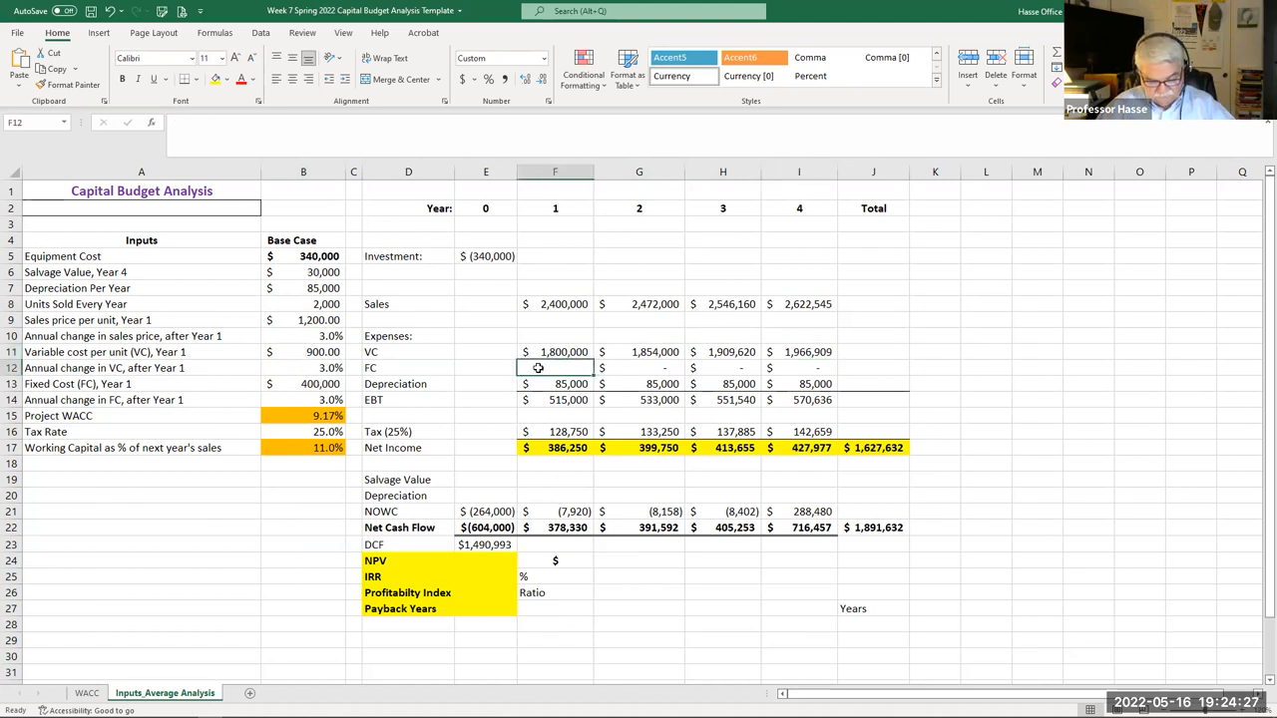
- Enter $400,000 year 1 fixed cost in F12 and check the =F12*1.03 growth formulas
text(400000)
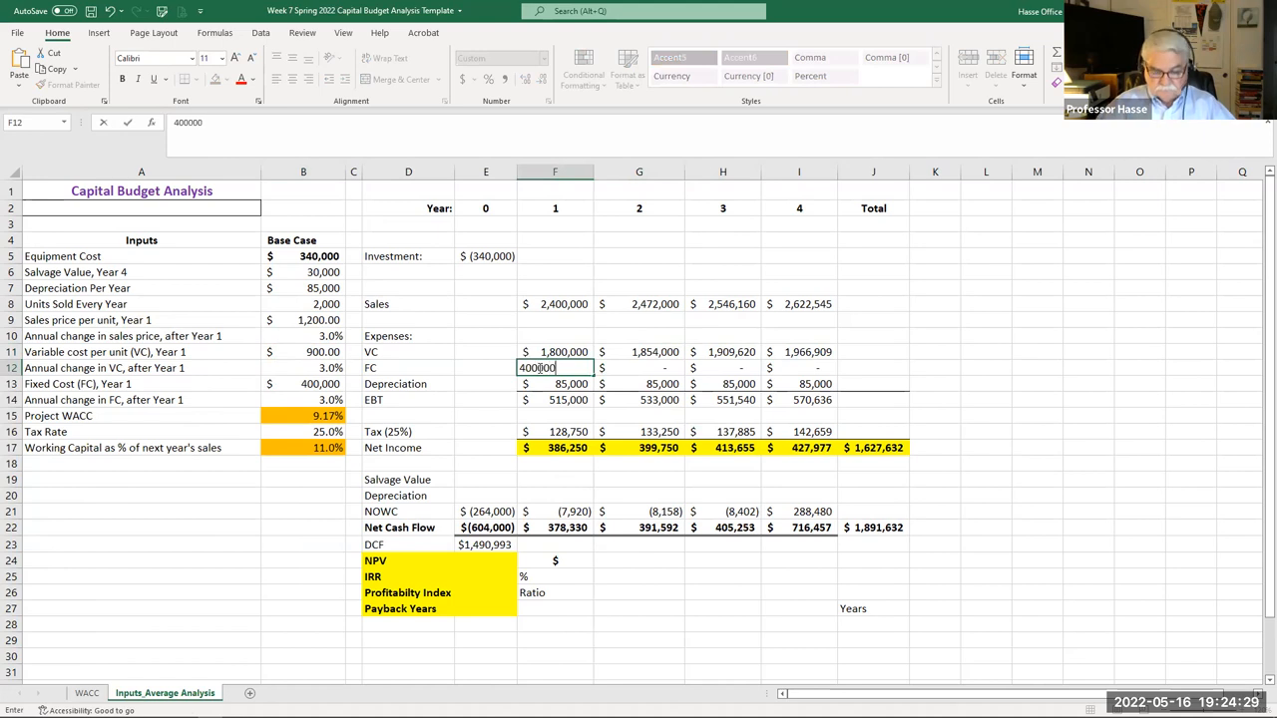
key(enter)
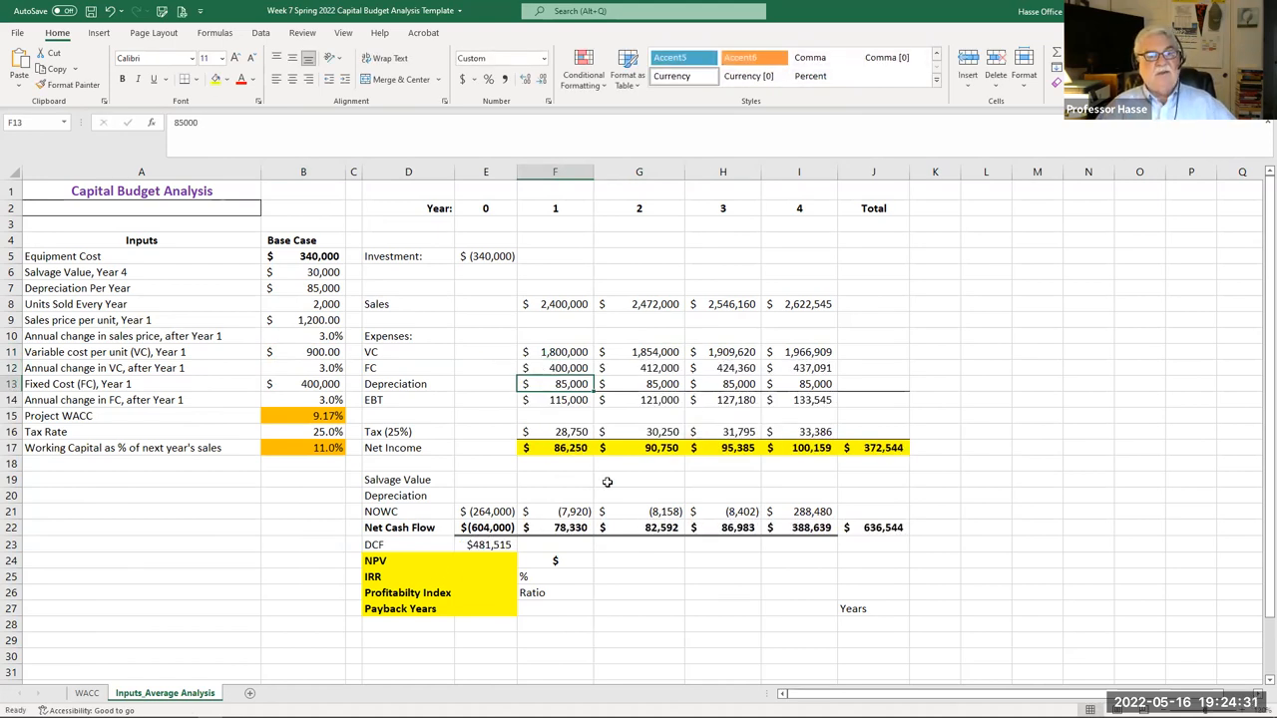
click(555, 367)
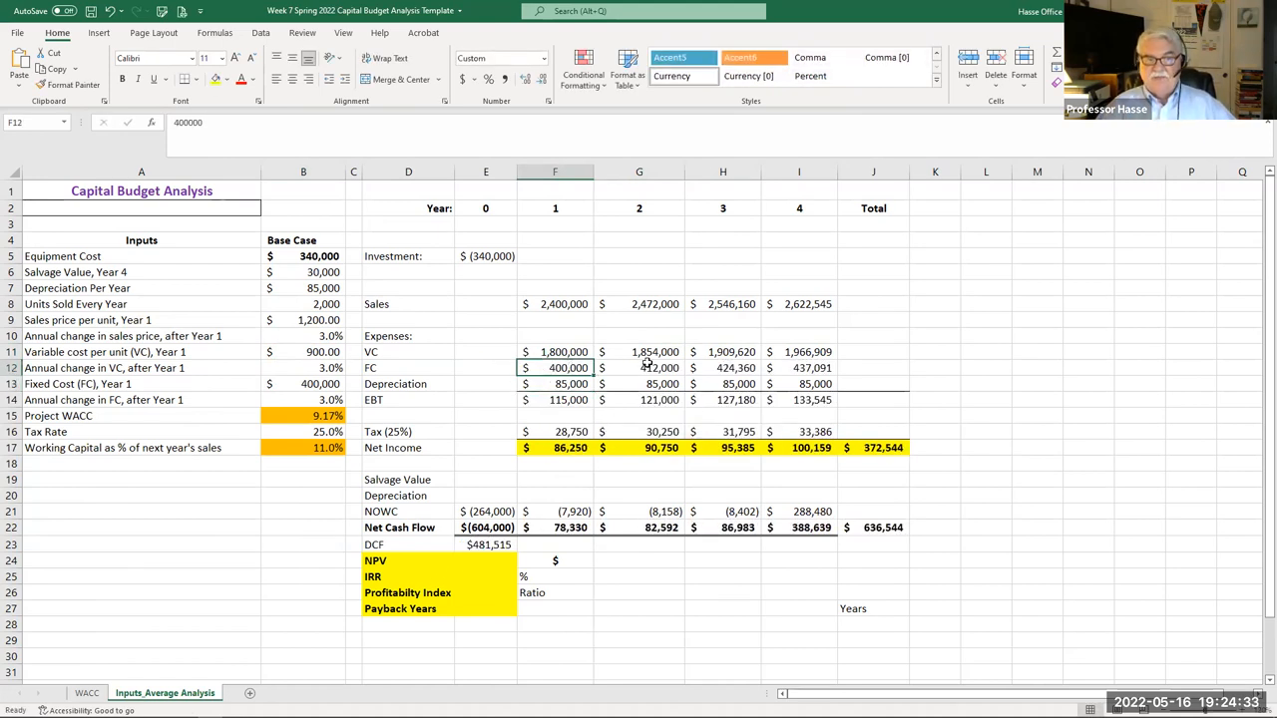
click(723, 367)
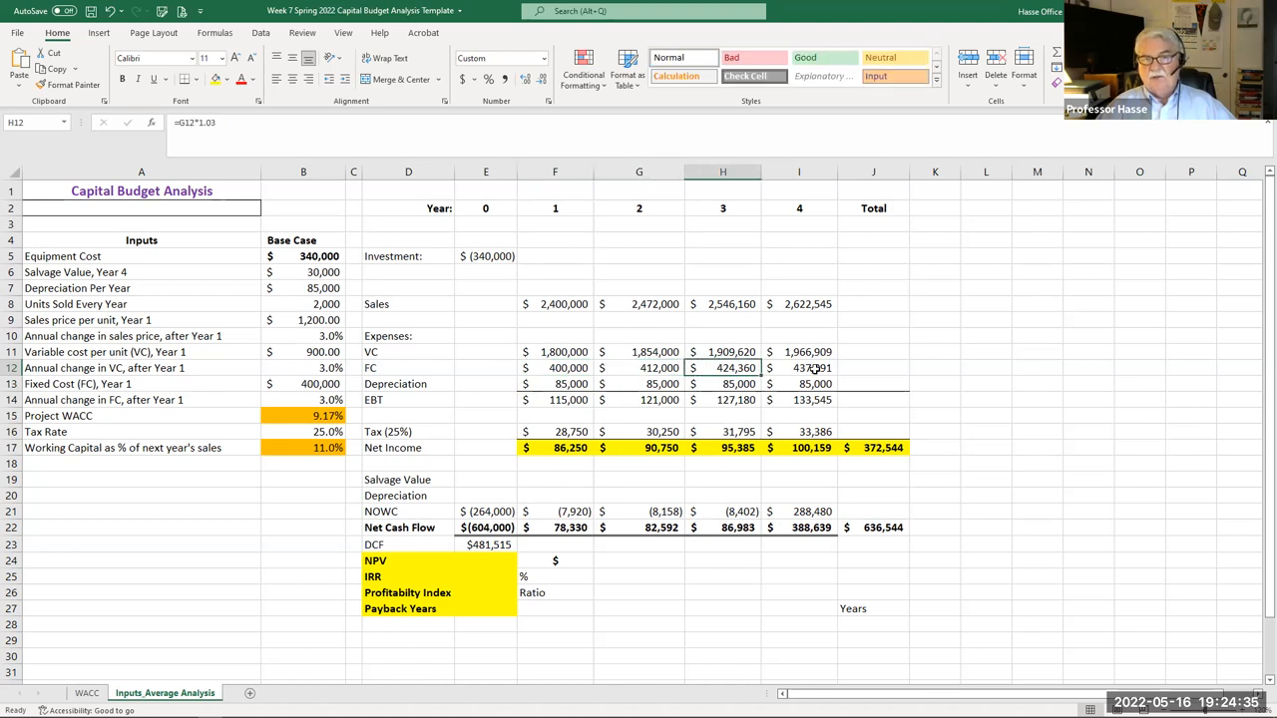
click(639, 367)
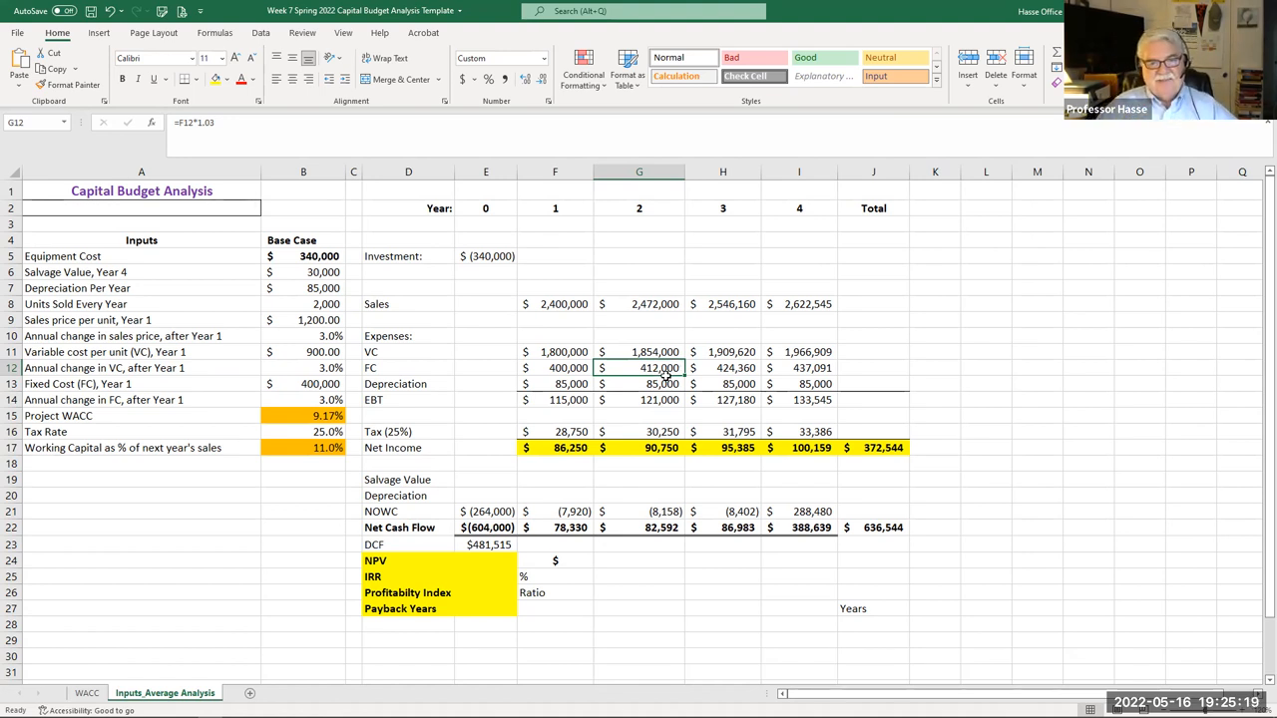
mouse_move(656, 379)
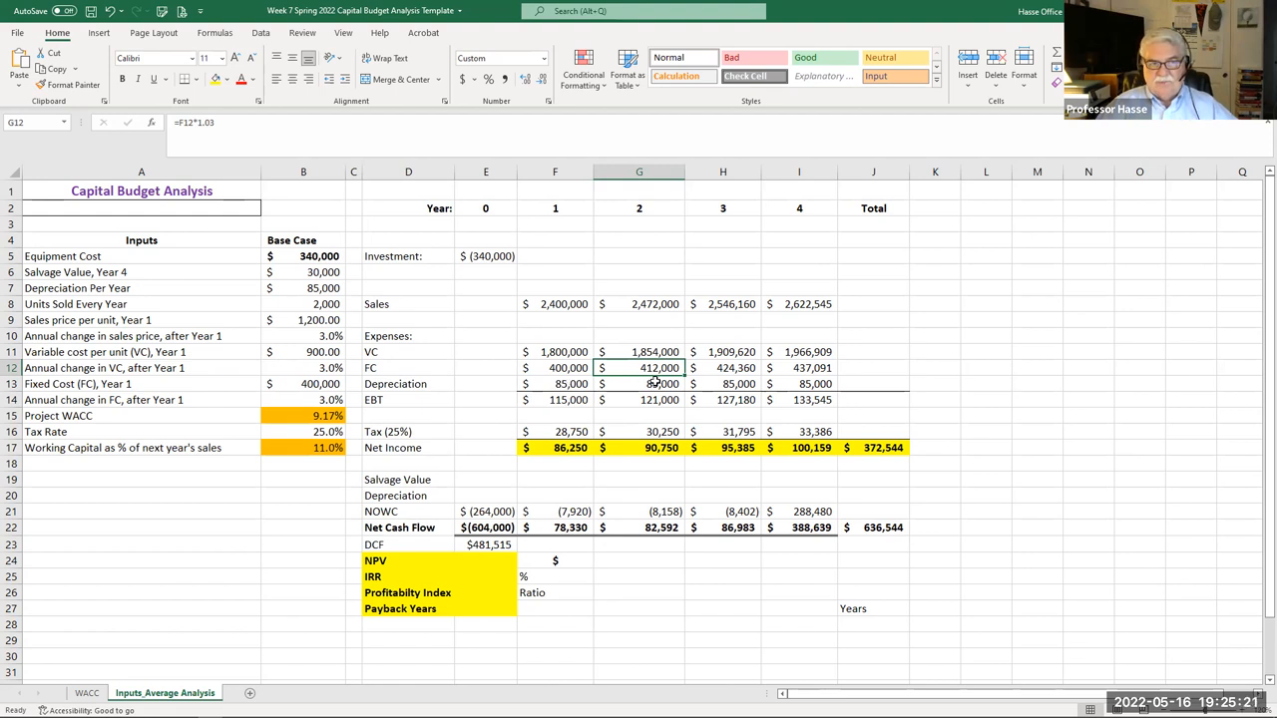
mouse_move(565, 409)
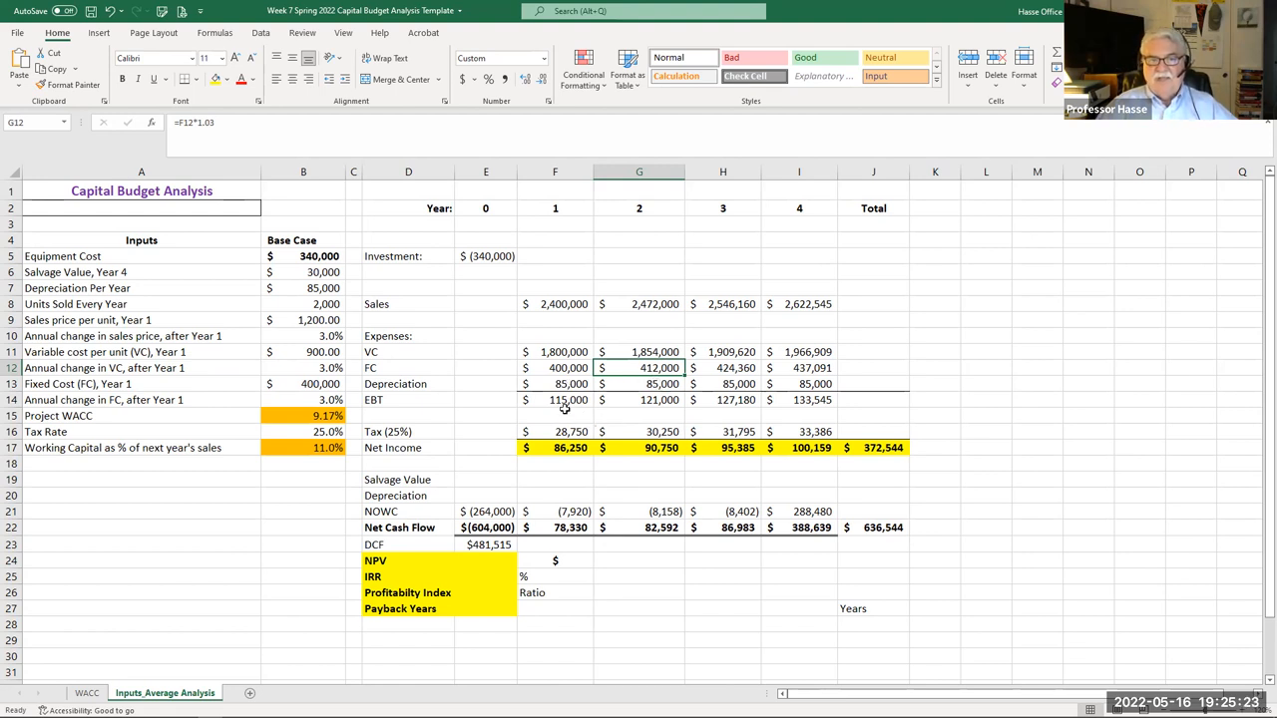
click(798, 399)
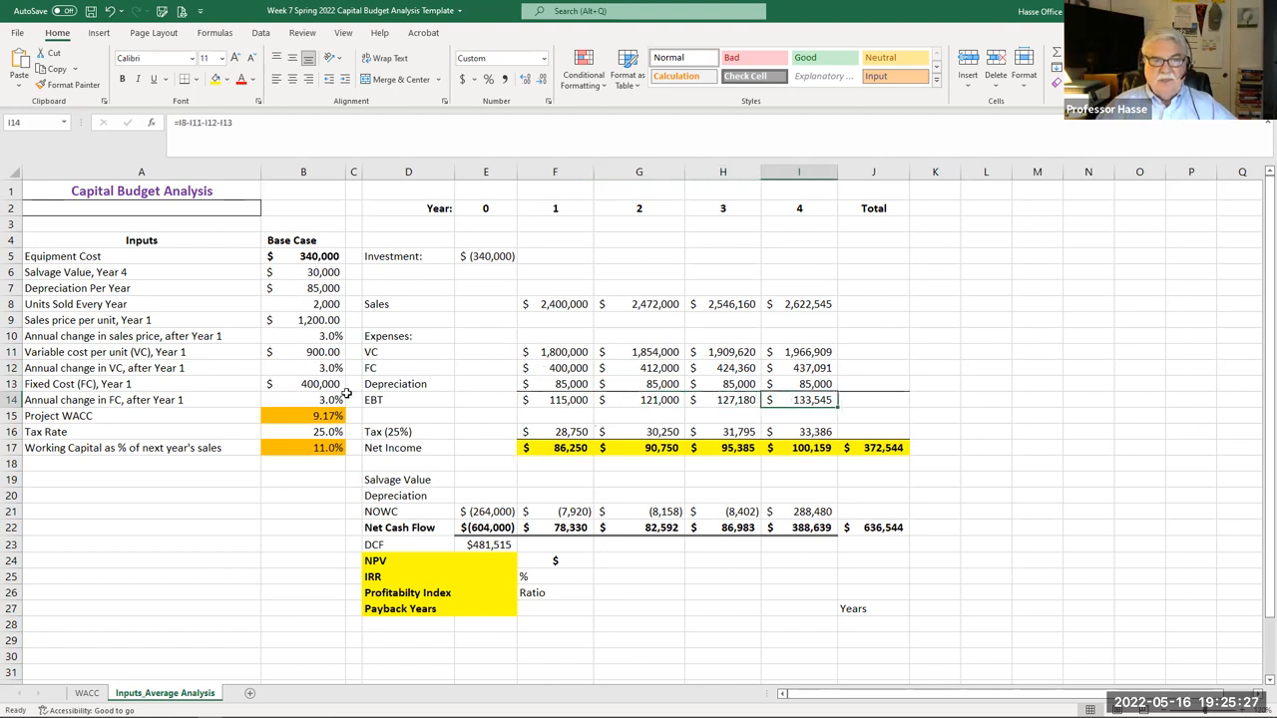
click(304, 431)
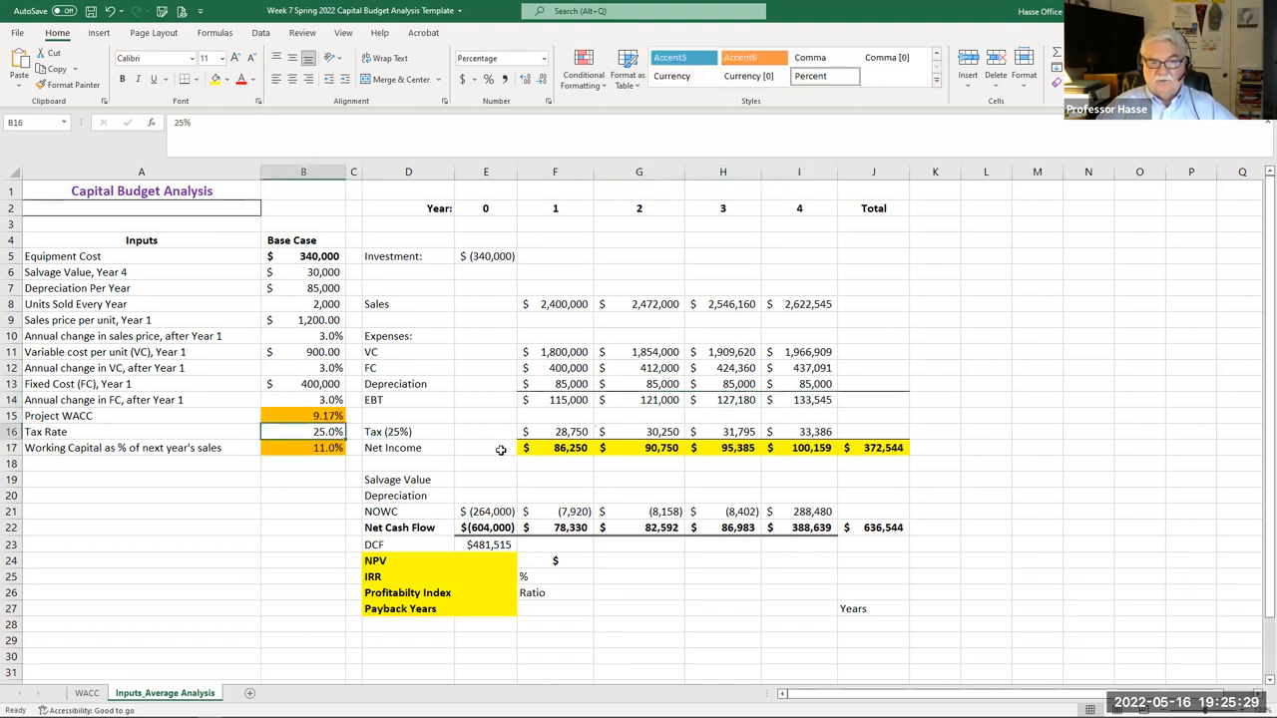
click(555, 431)
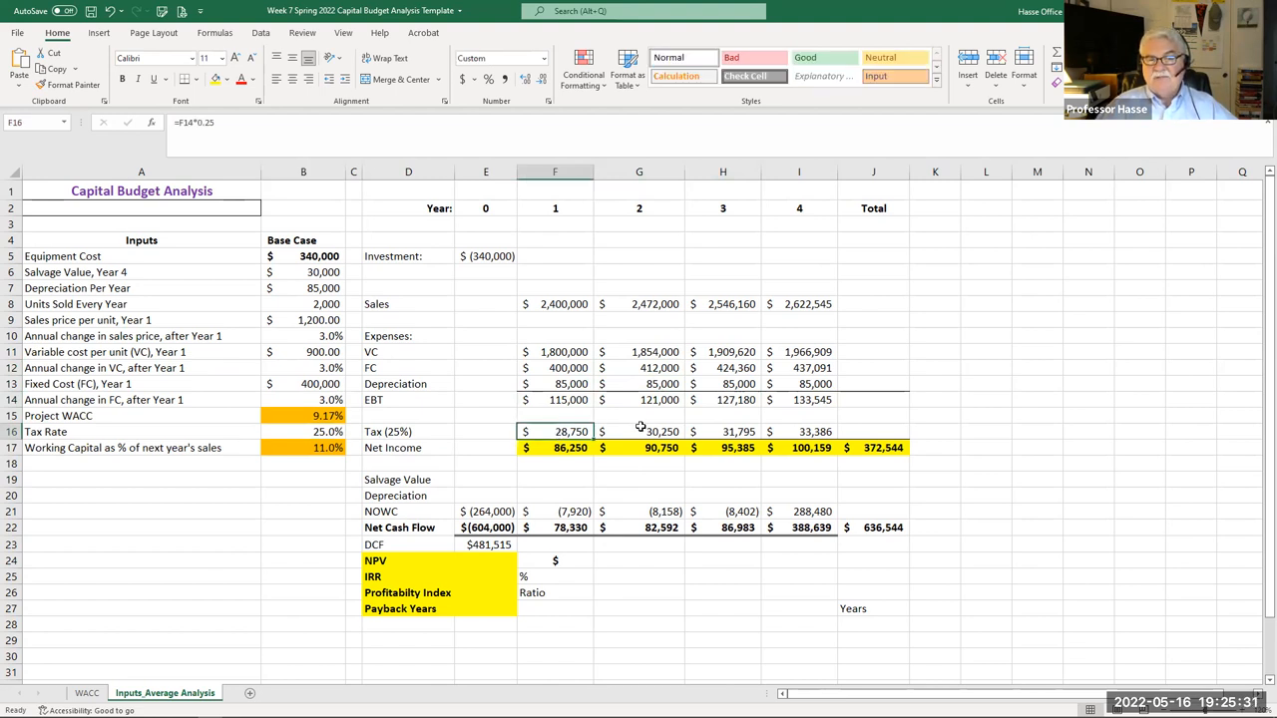
click(798, 431)
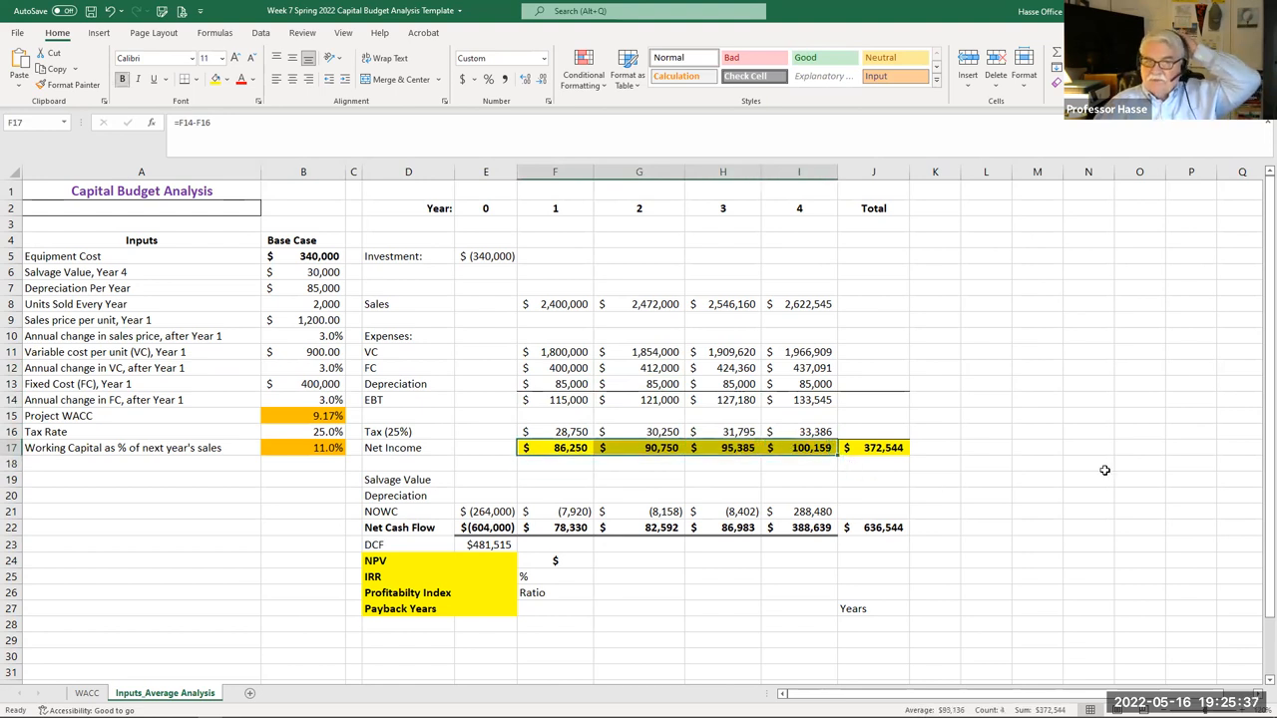
mouse_move(1016, 471)
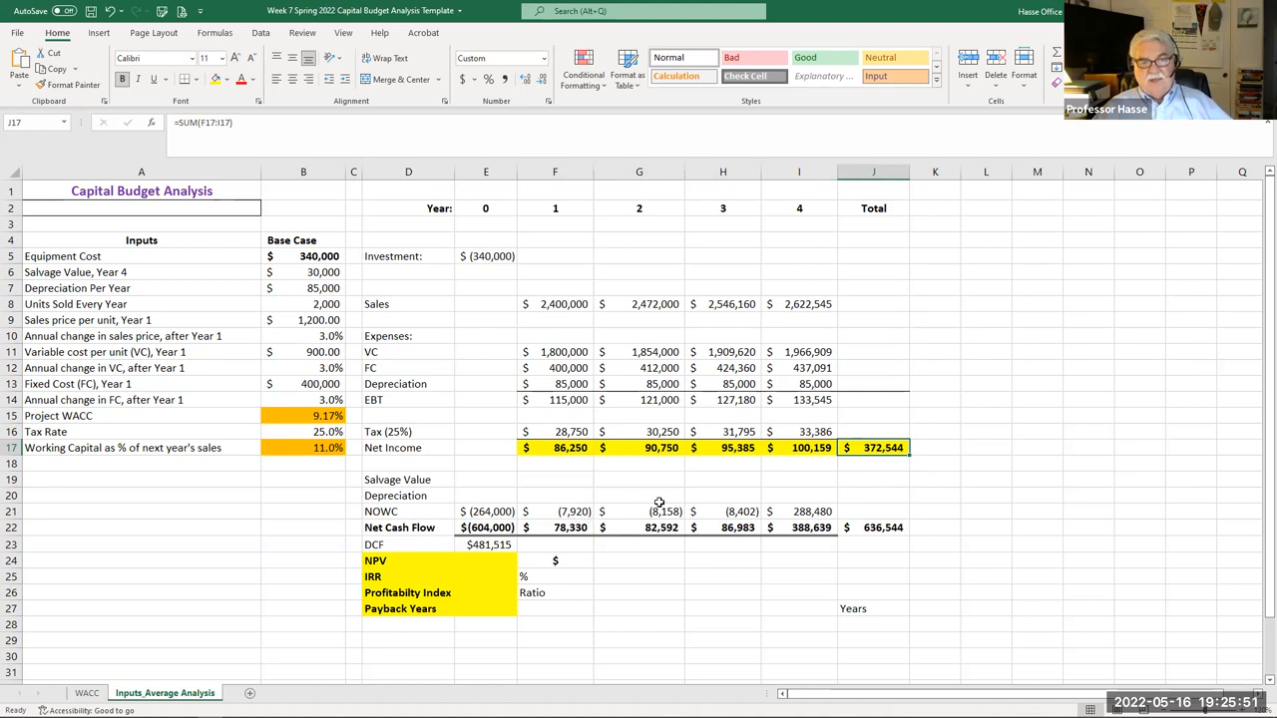
mouse_move(287, 276)
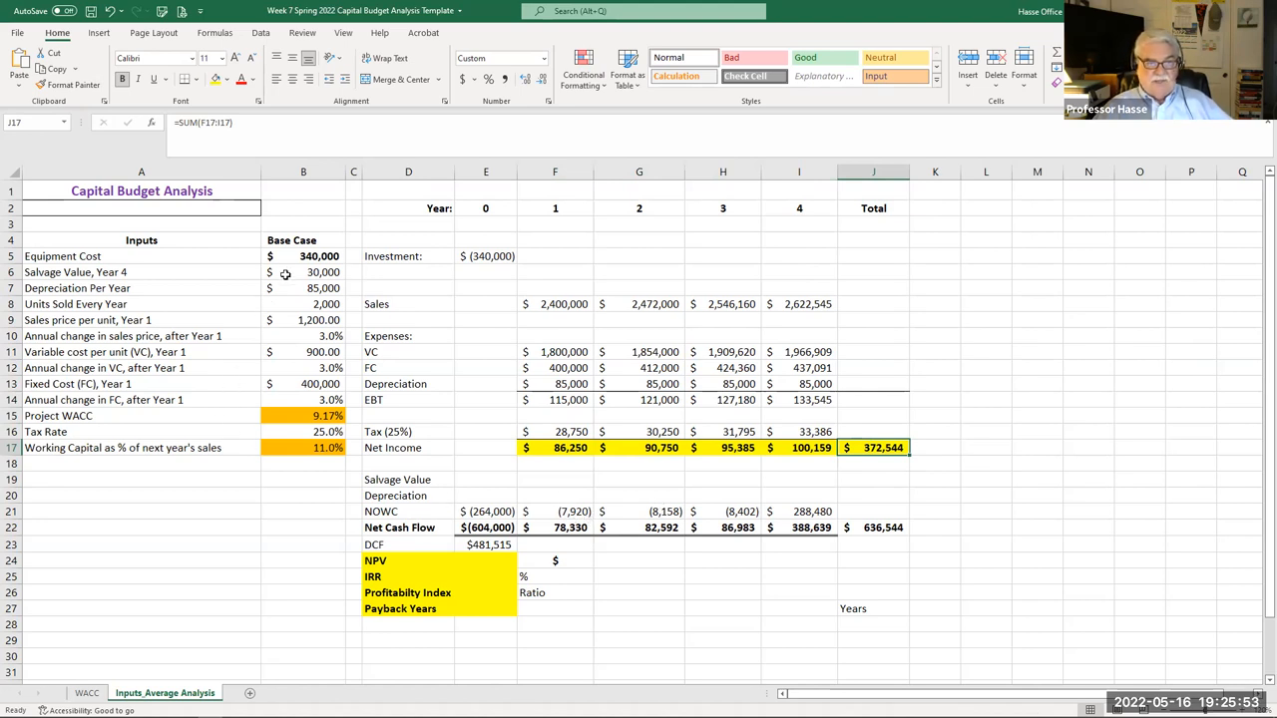
- Enter the year 4 after-tax salvage value =30000*(1-.25) in I19, giving 22,500
click(303, 271)
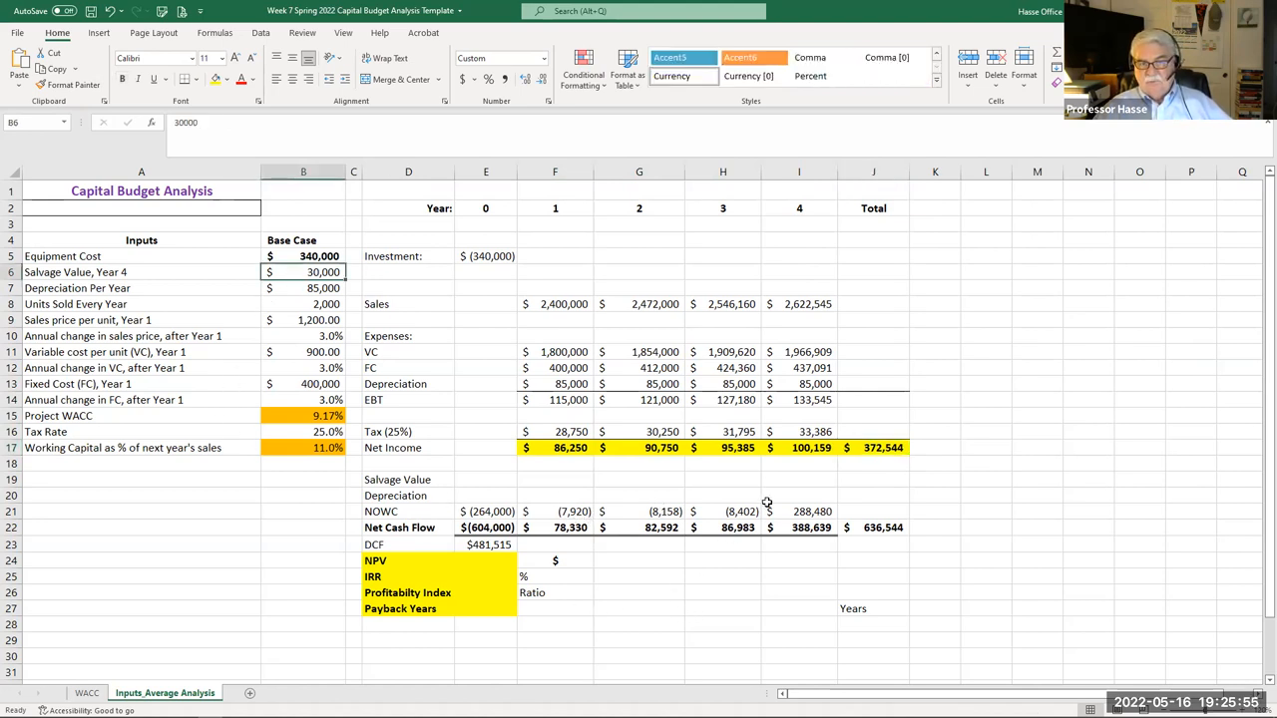
click(798, 479)
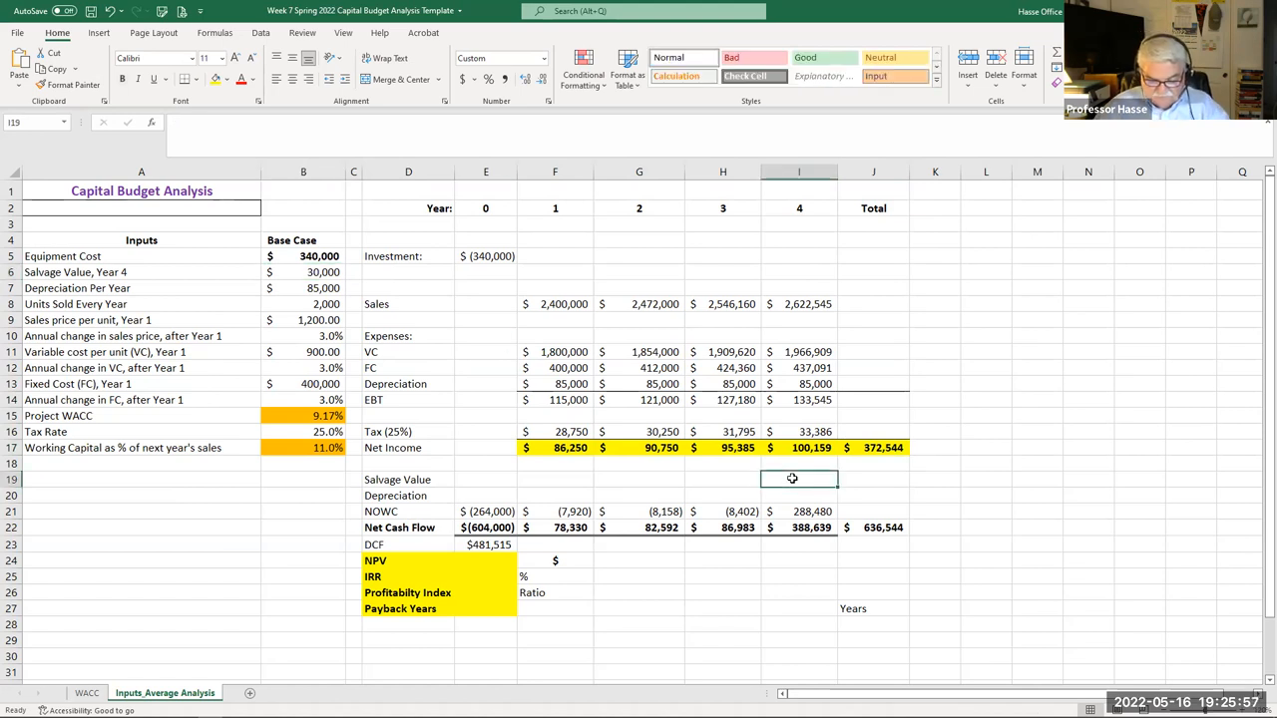
text(=30000)
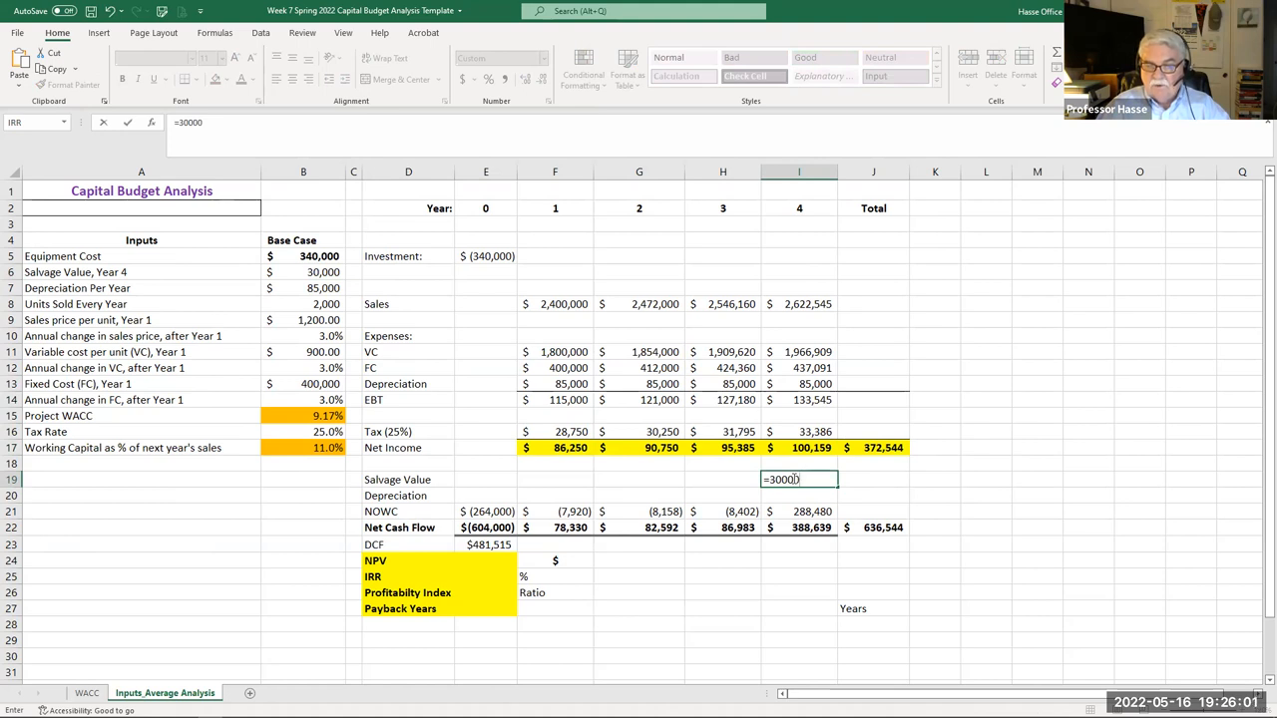
text(()
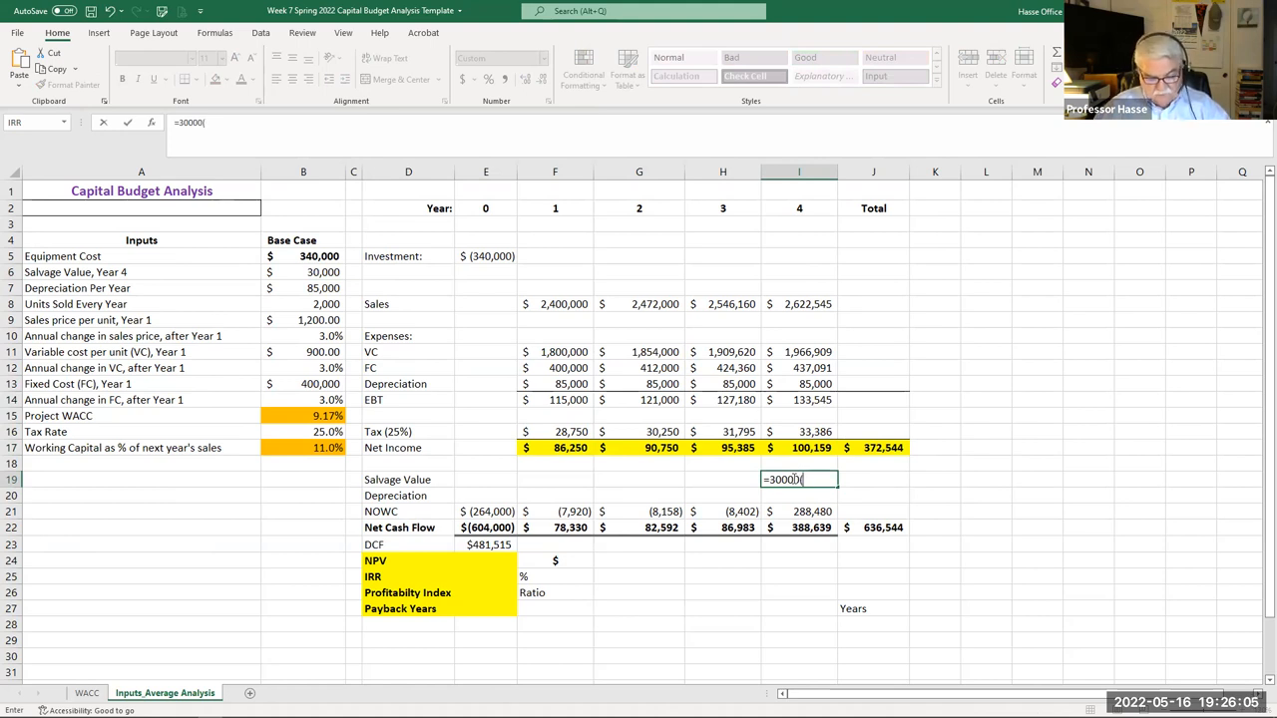
text((1-)
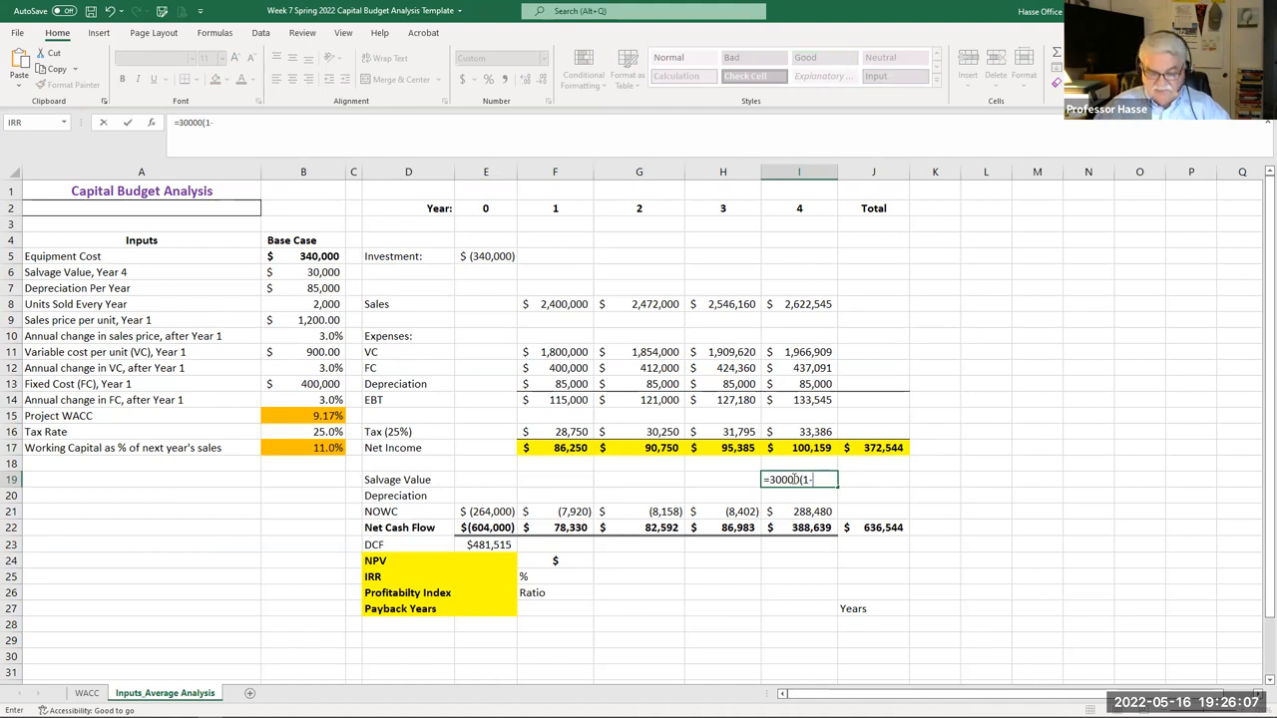
text(.)
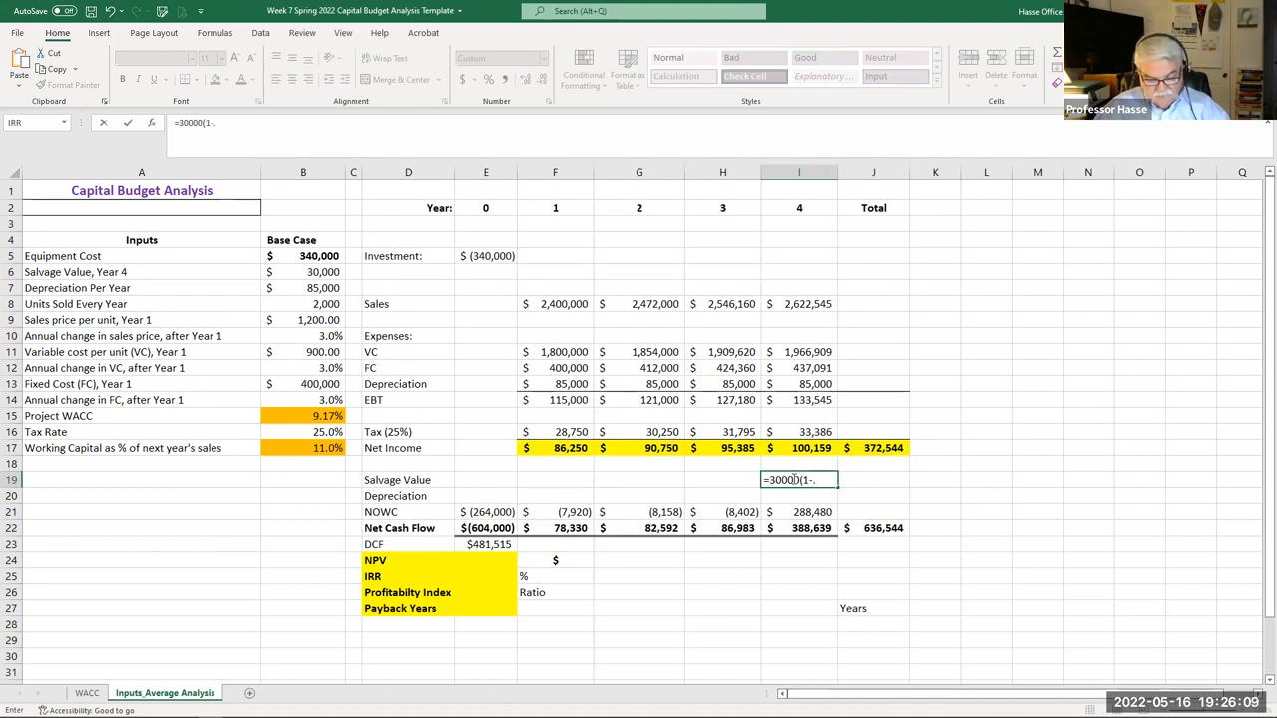
text(25))
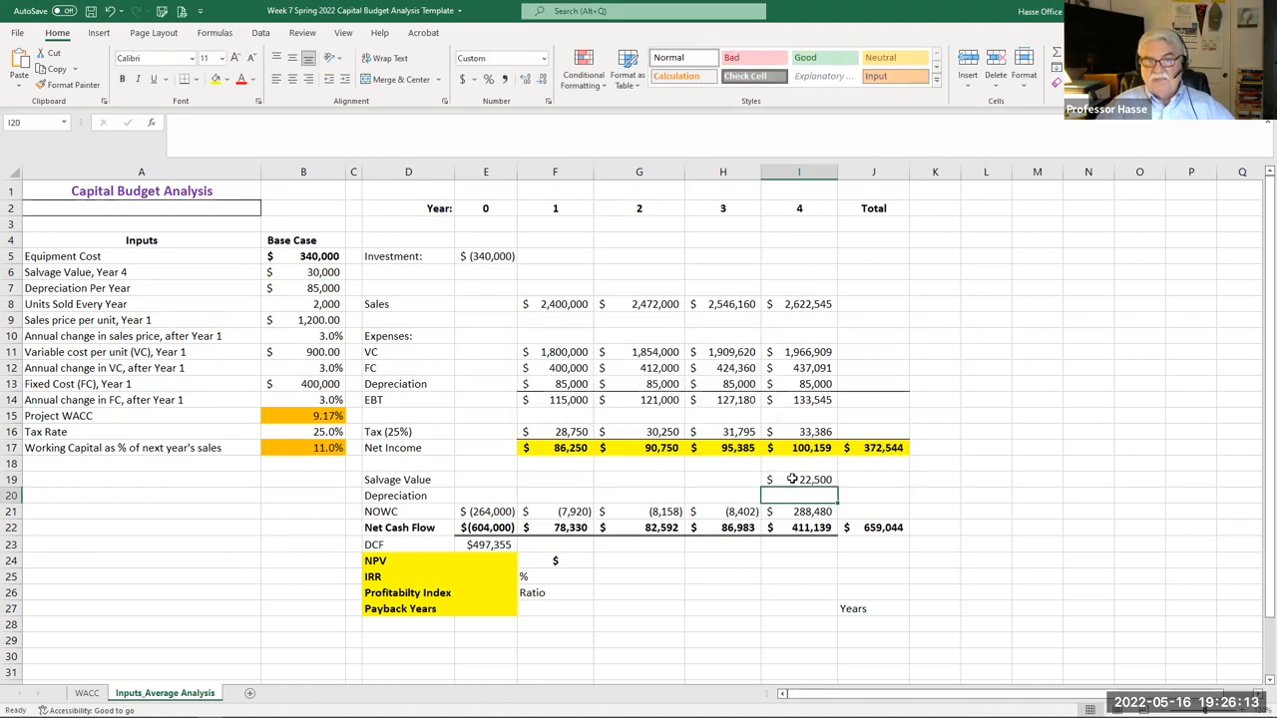
mouse_move(1042, 447)
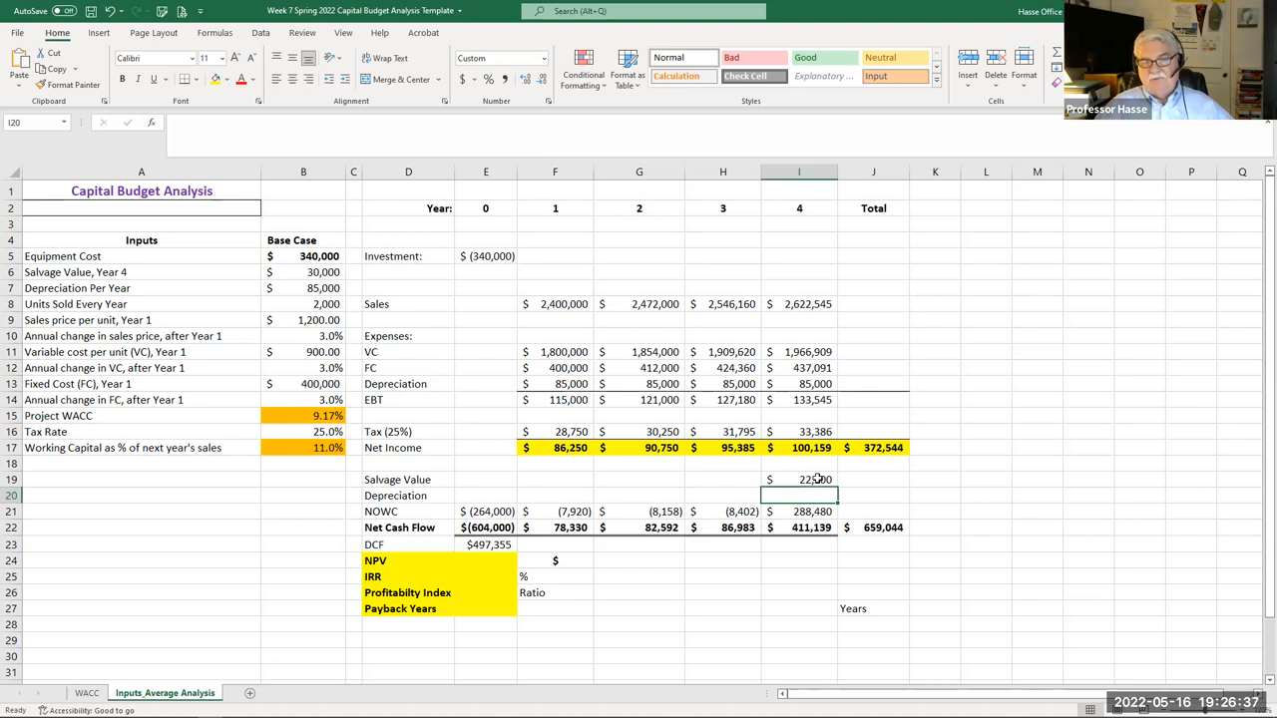
click(798, 479)
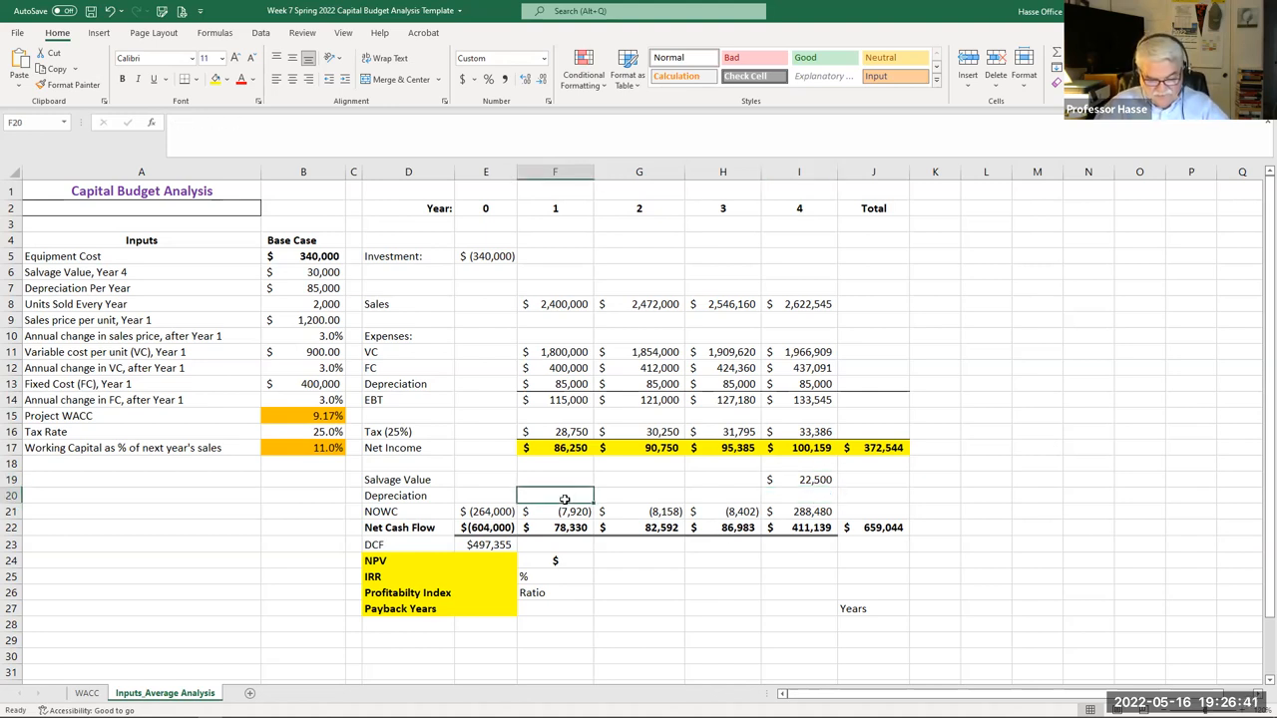
- Enter 85,000 depreciation add-back for year 1 and fill it across years 1–4
text(85000)
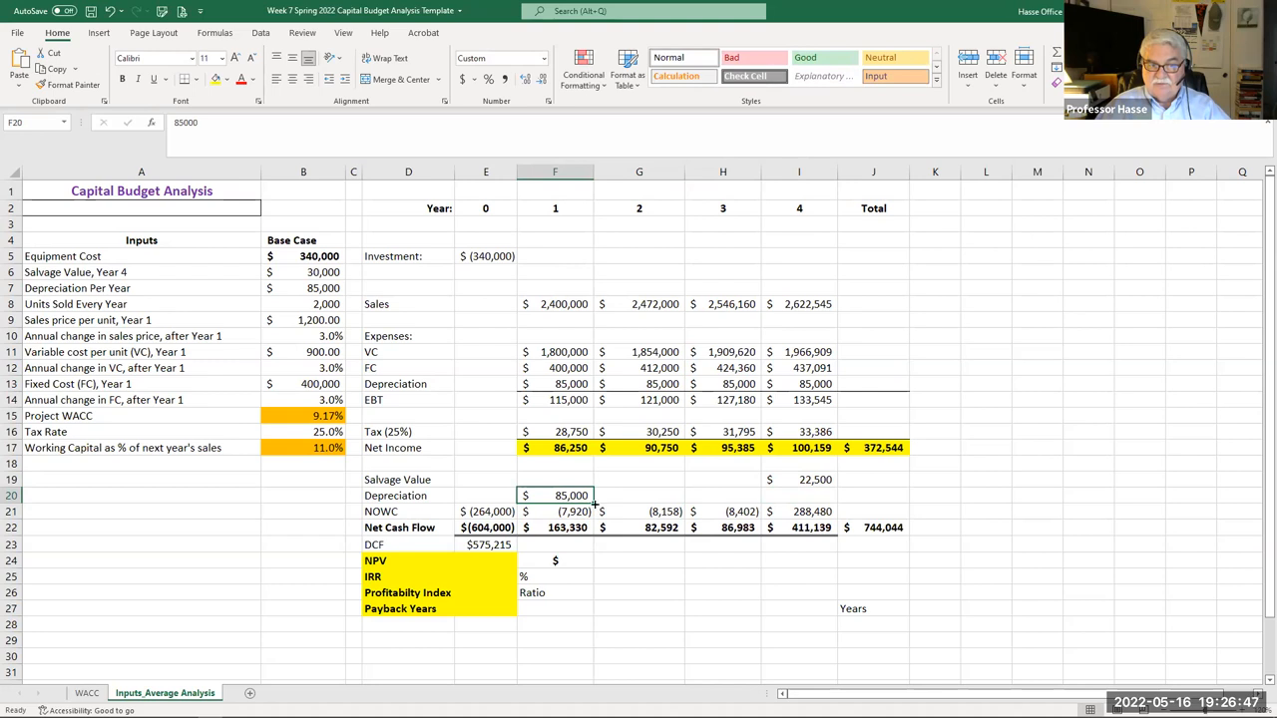
drag(555, 494, 798, 494)
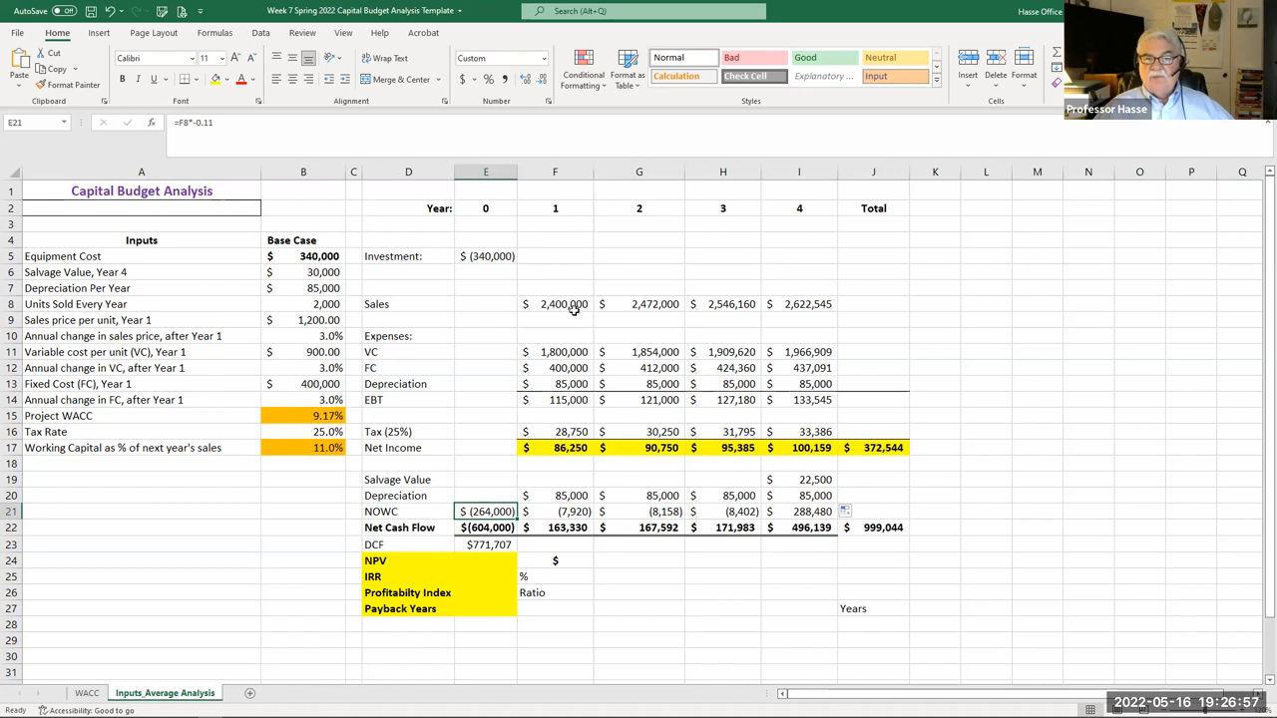
click(723, 303)
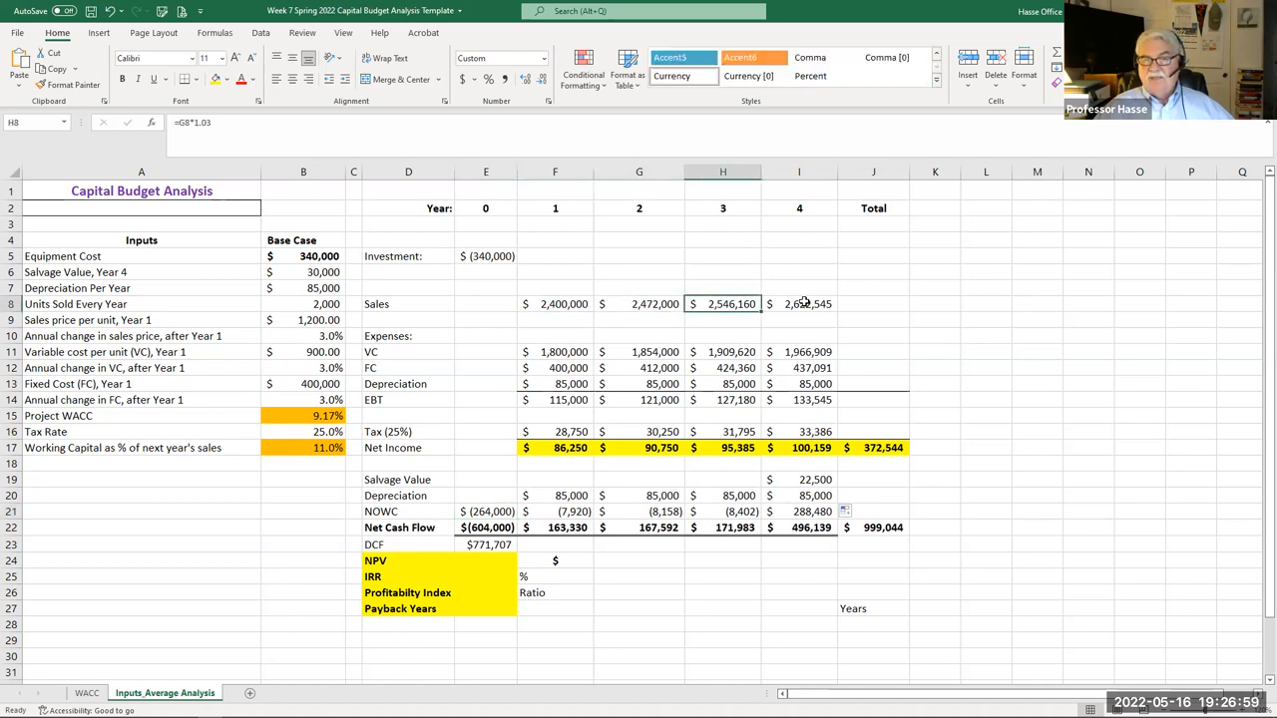
click(798, 304)
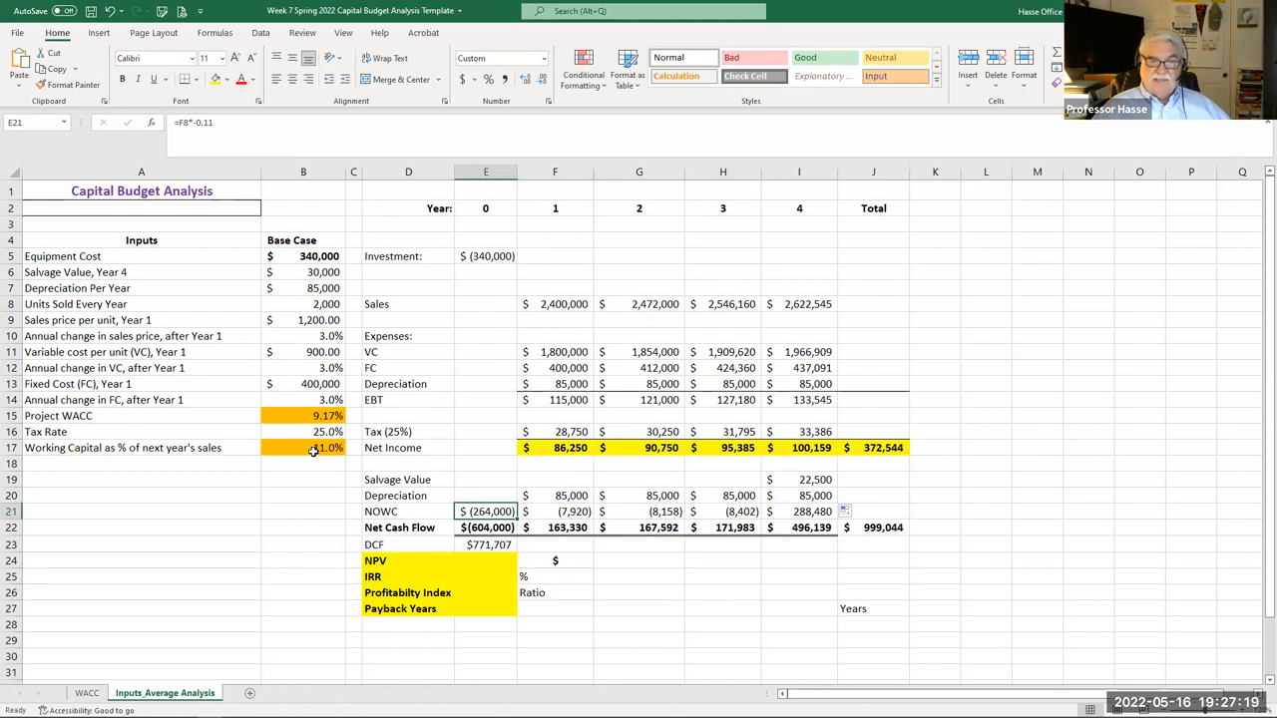
click(545, 333)
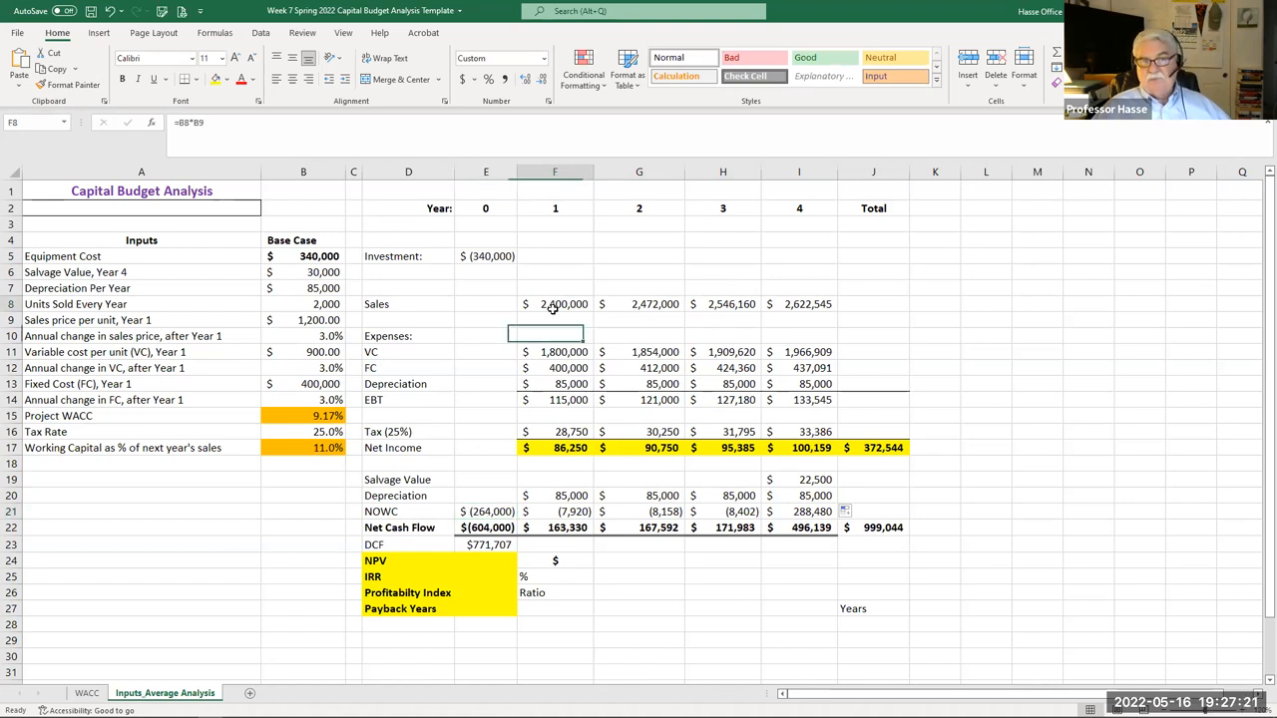
click(555, 303)
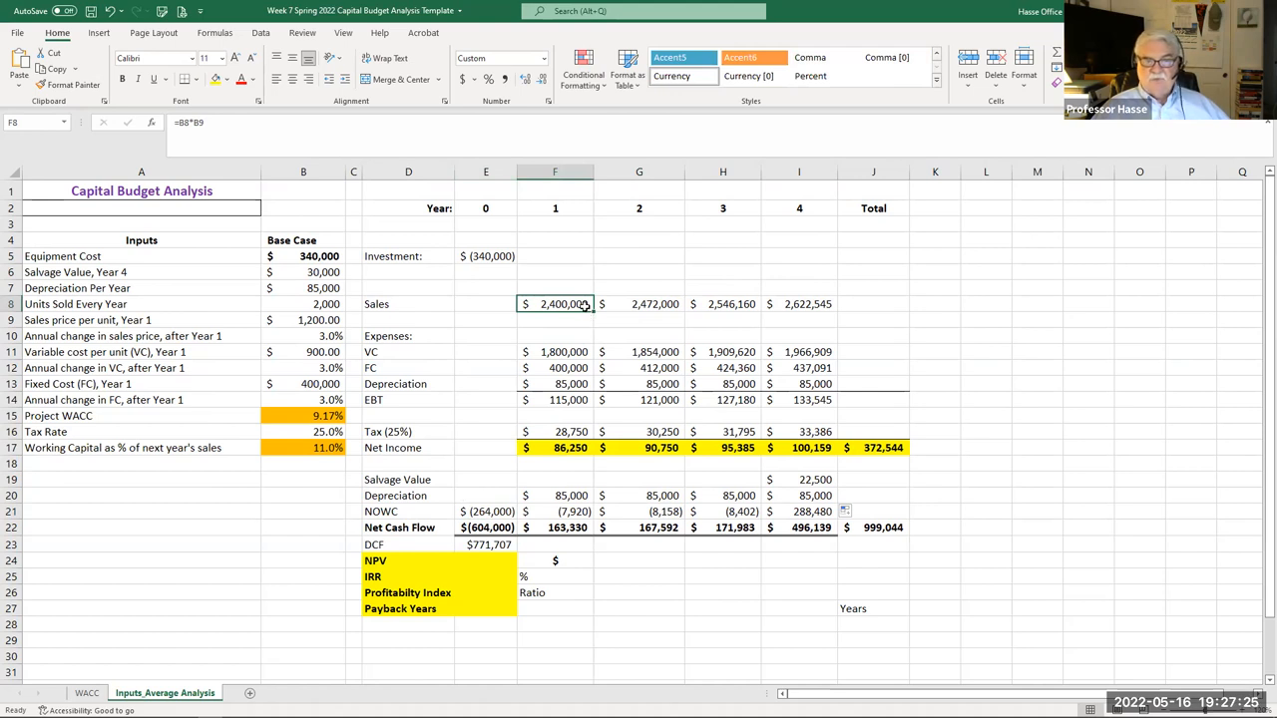
click(485, 511)
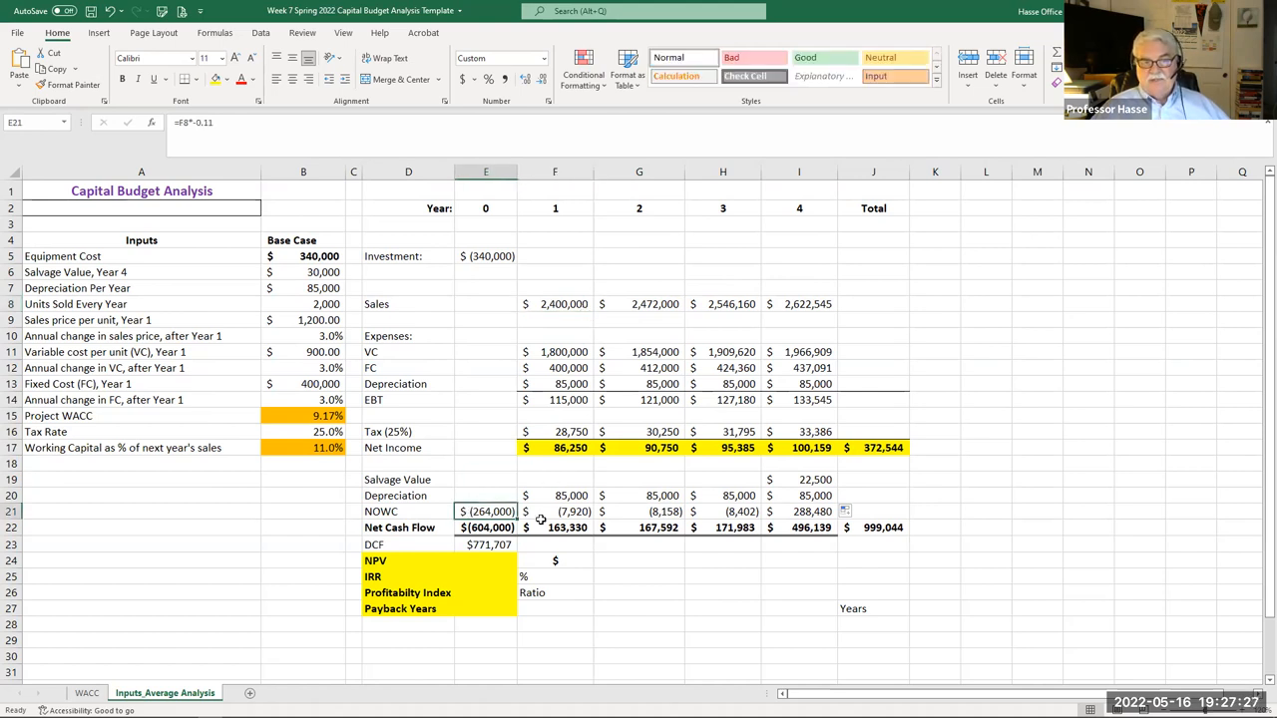
mouse_move(623, 604)
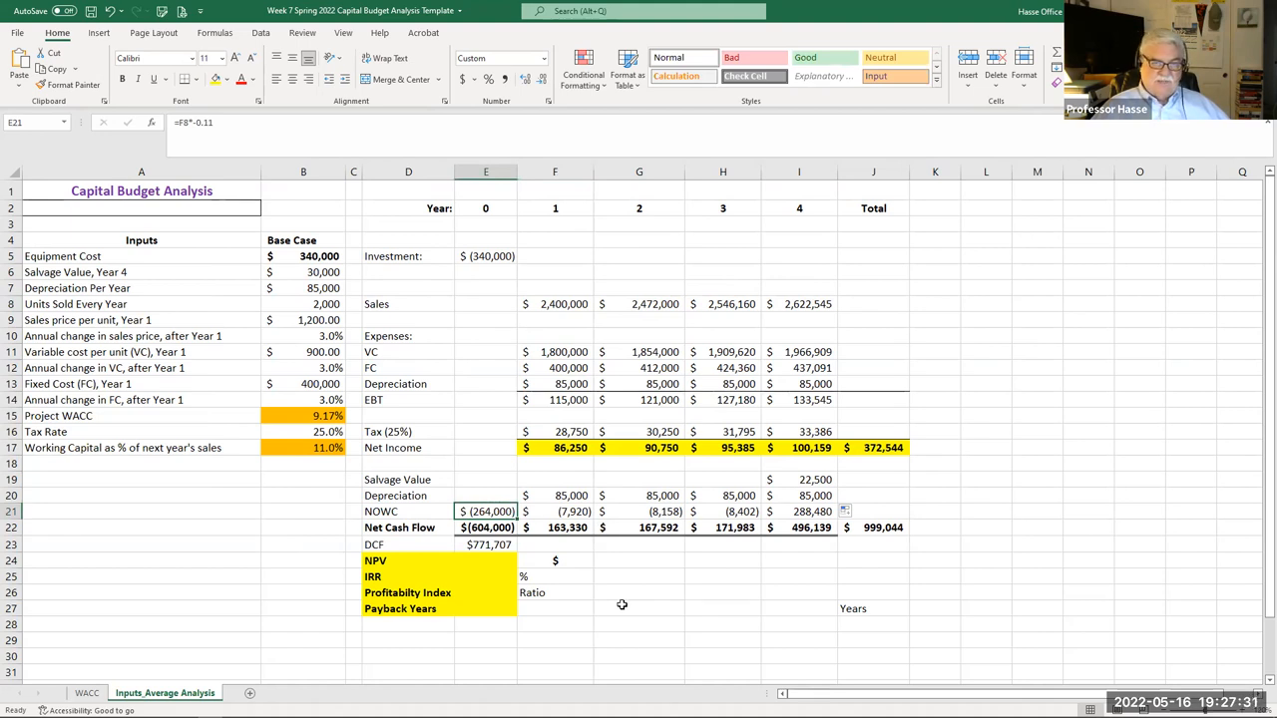
click(555, 511)
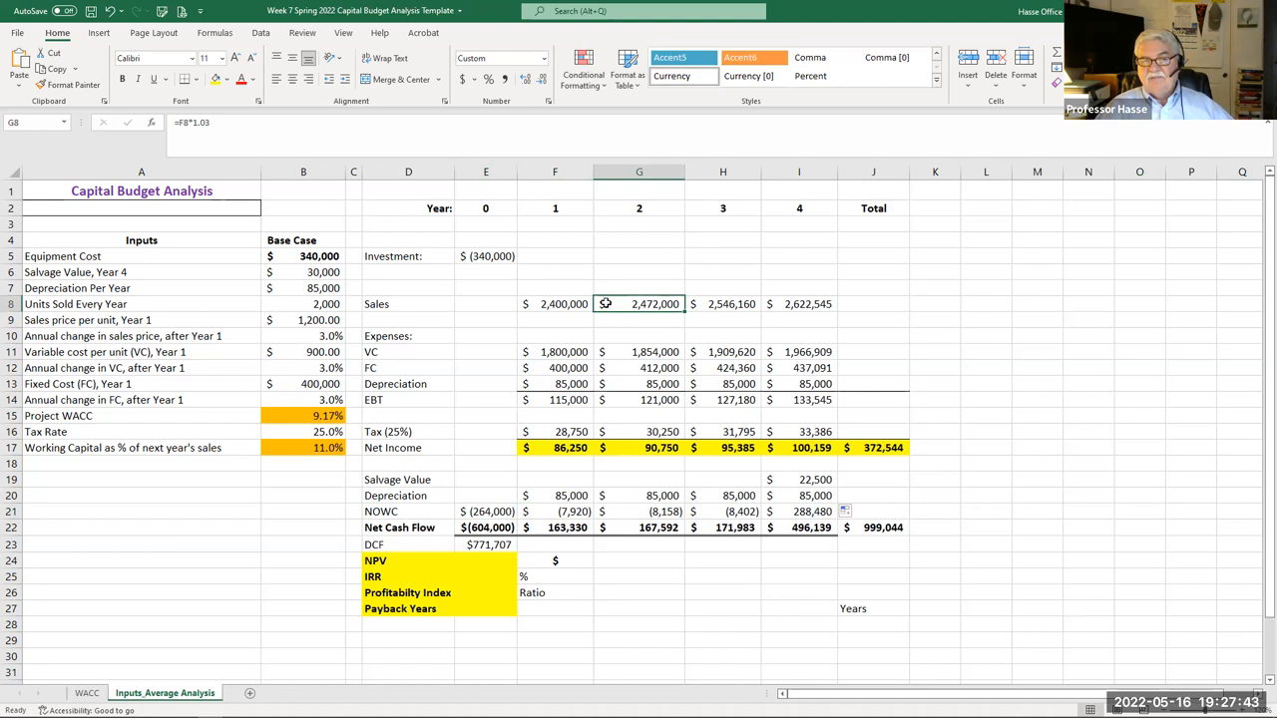
click(555, 303)
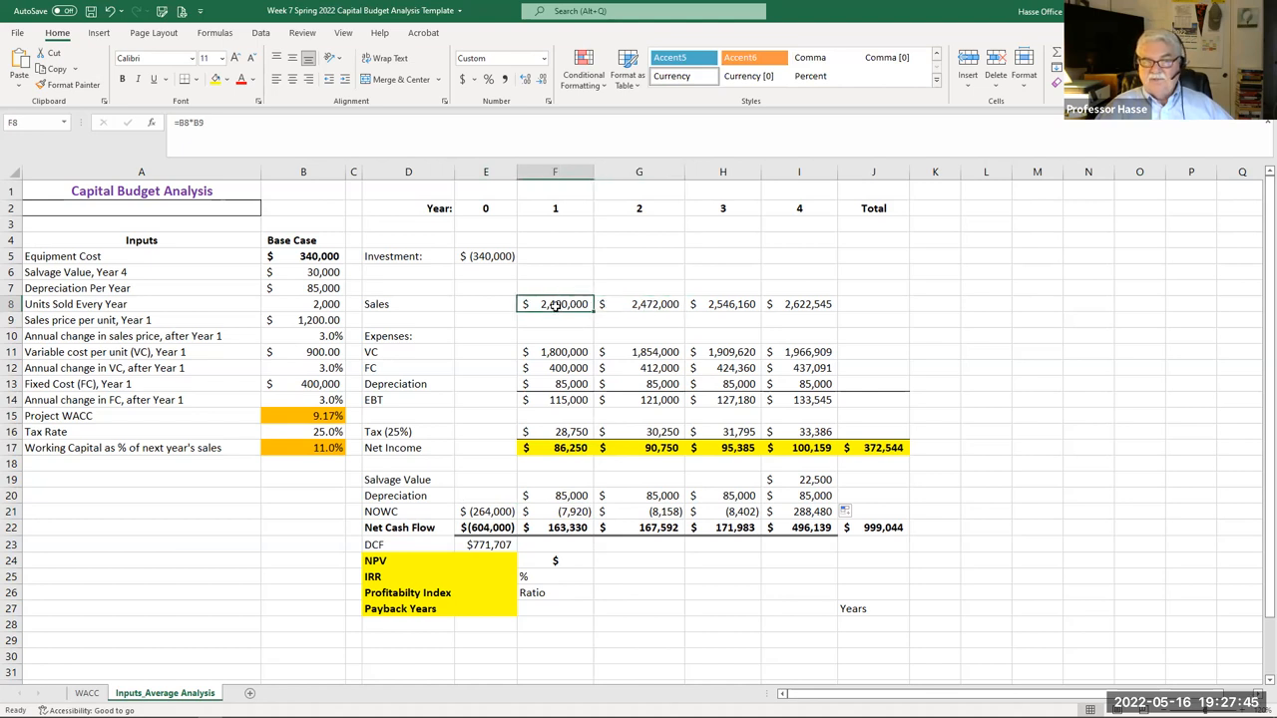
click(555, 511)
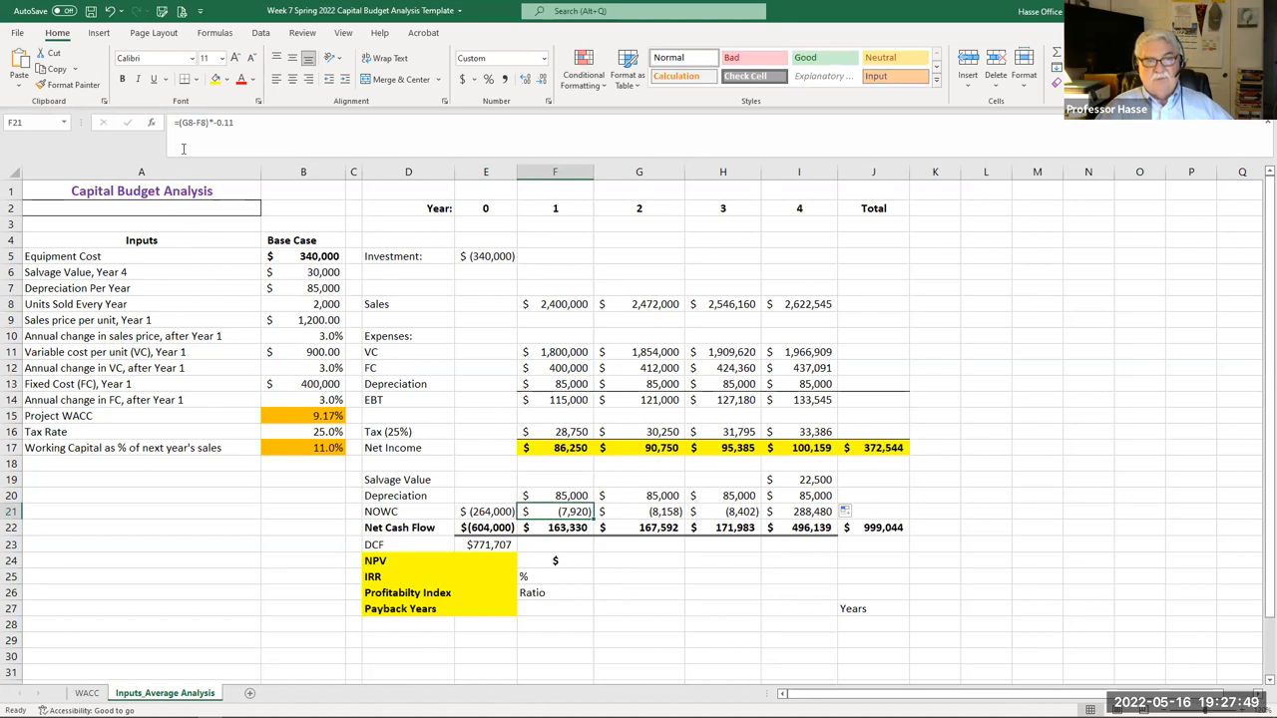
mouse_move(203, 139)
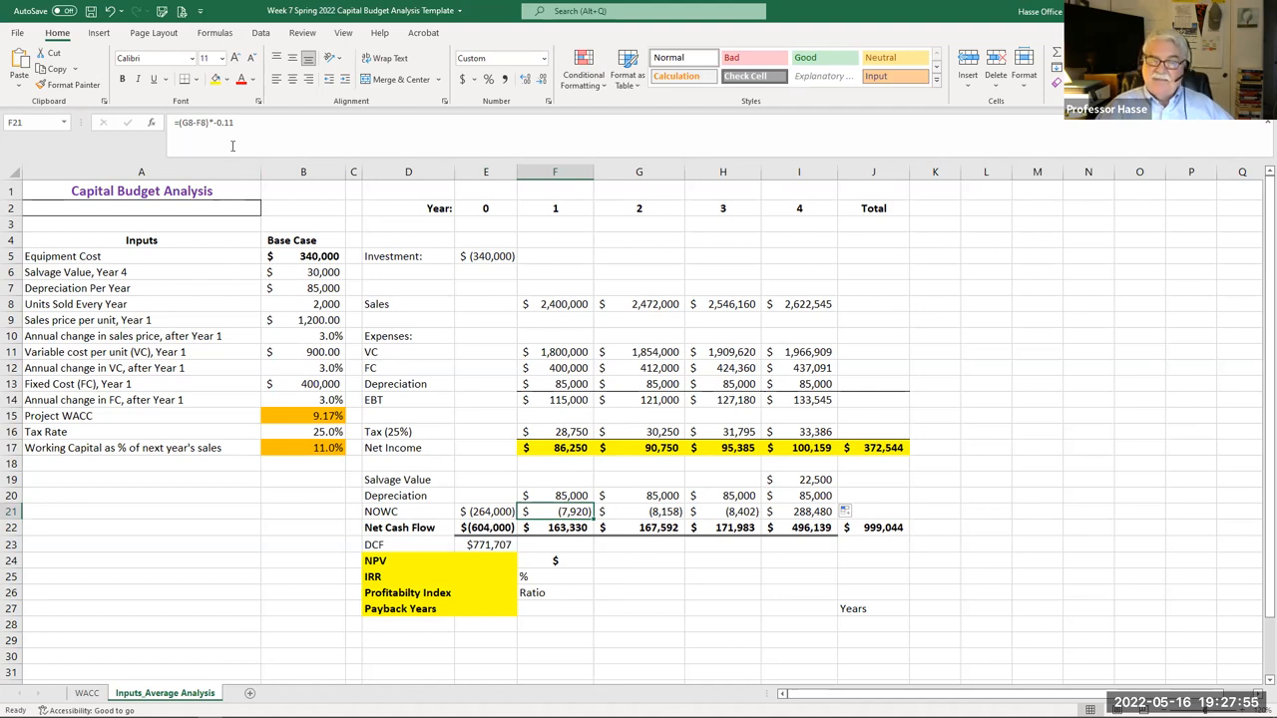
mouse_move(231, 148)
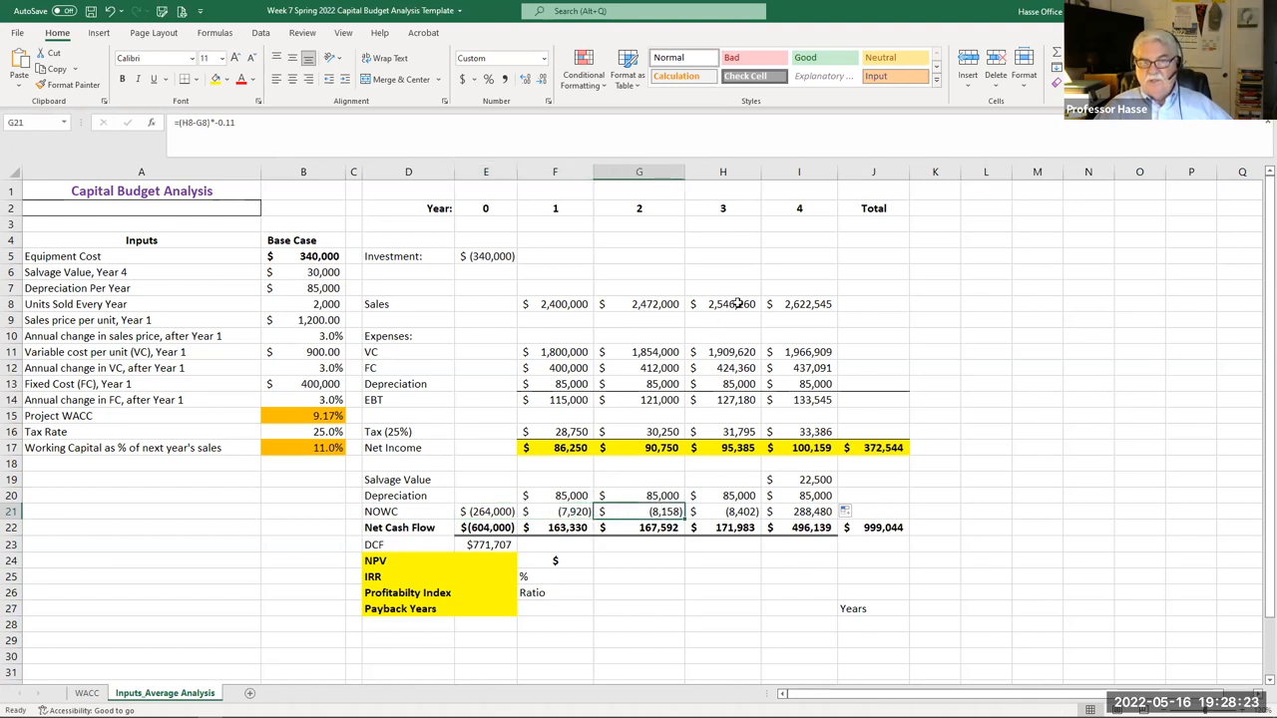
mouse_move(653, 315)
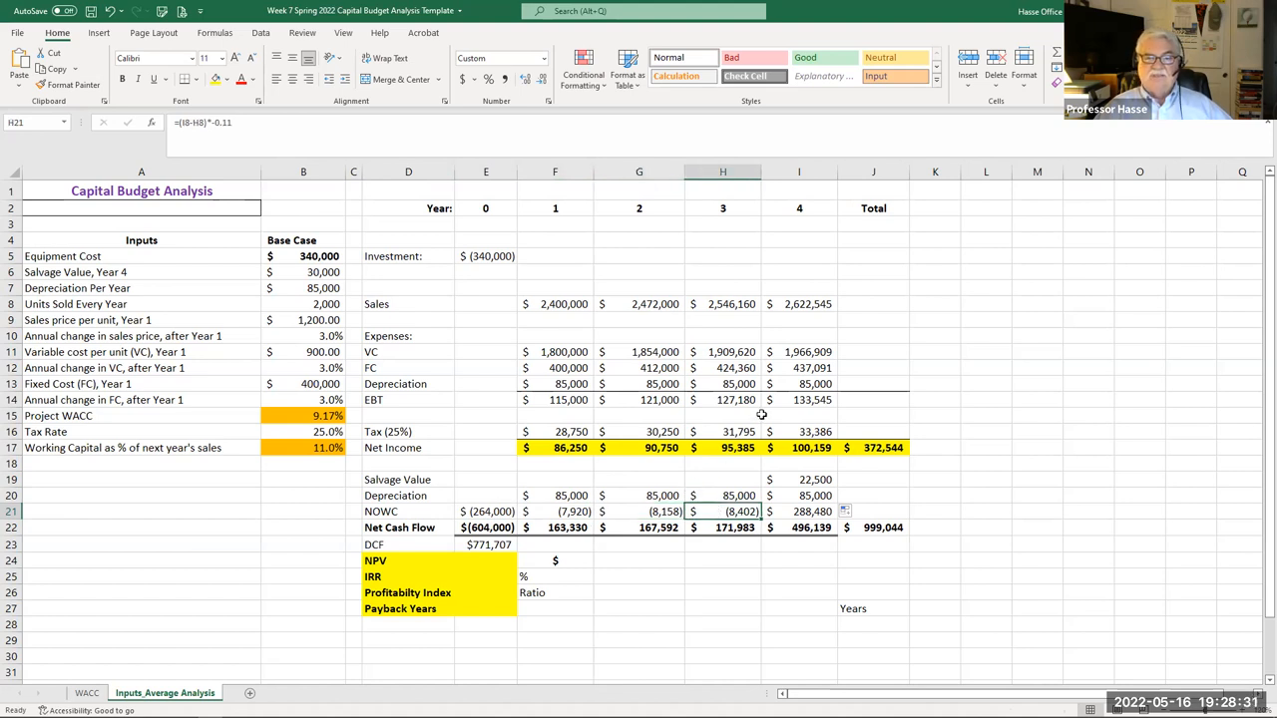
click(798, 304)
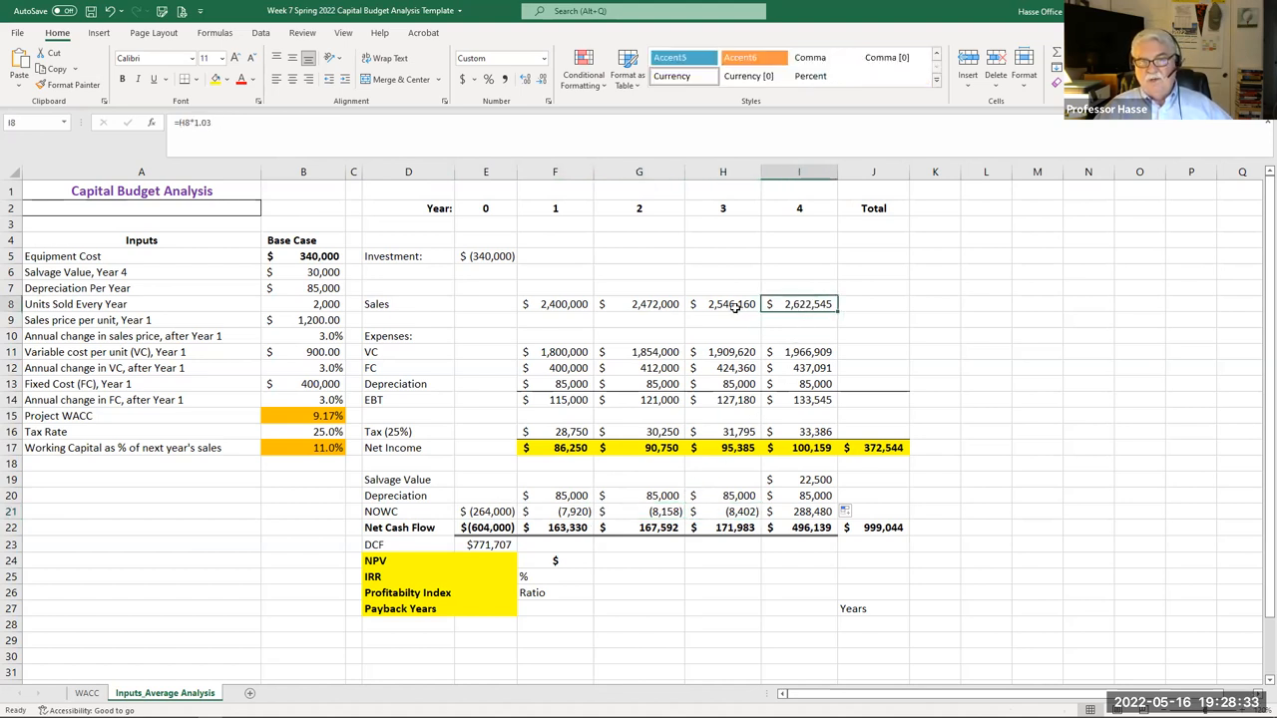
click(723, 511)
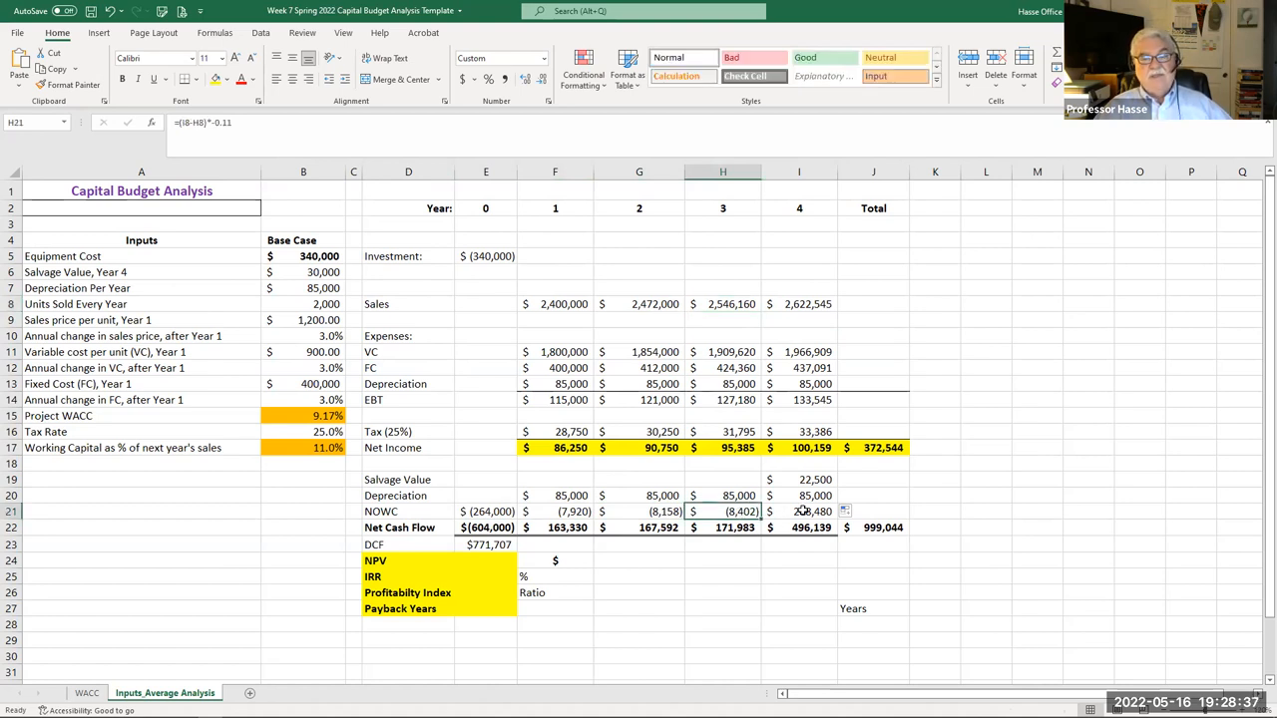
click(798, 511)
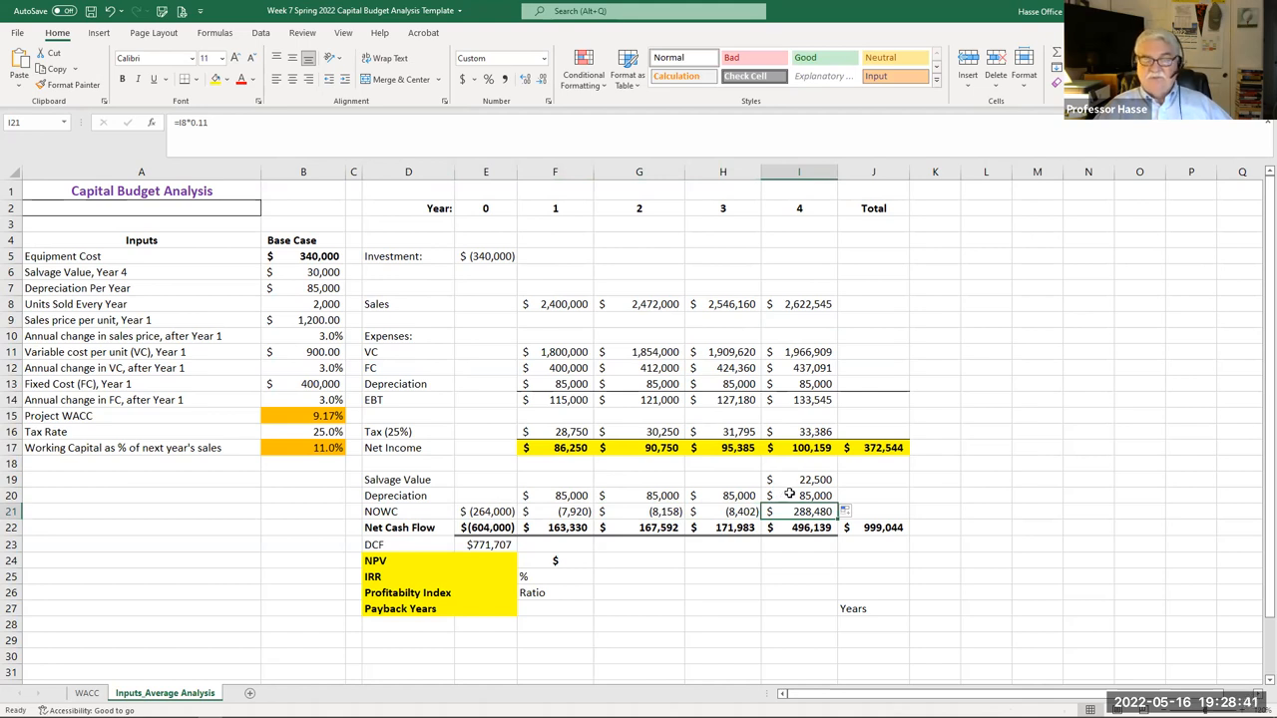
mouse_move(876, 304)
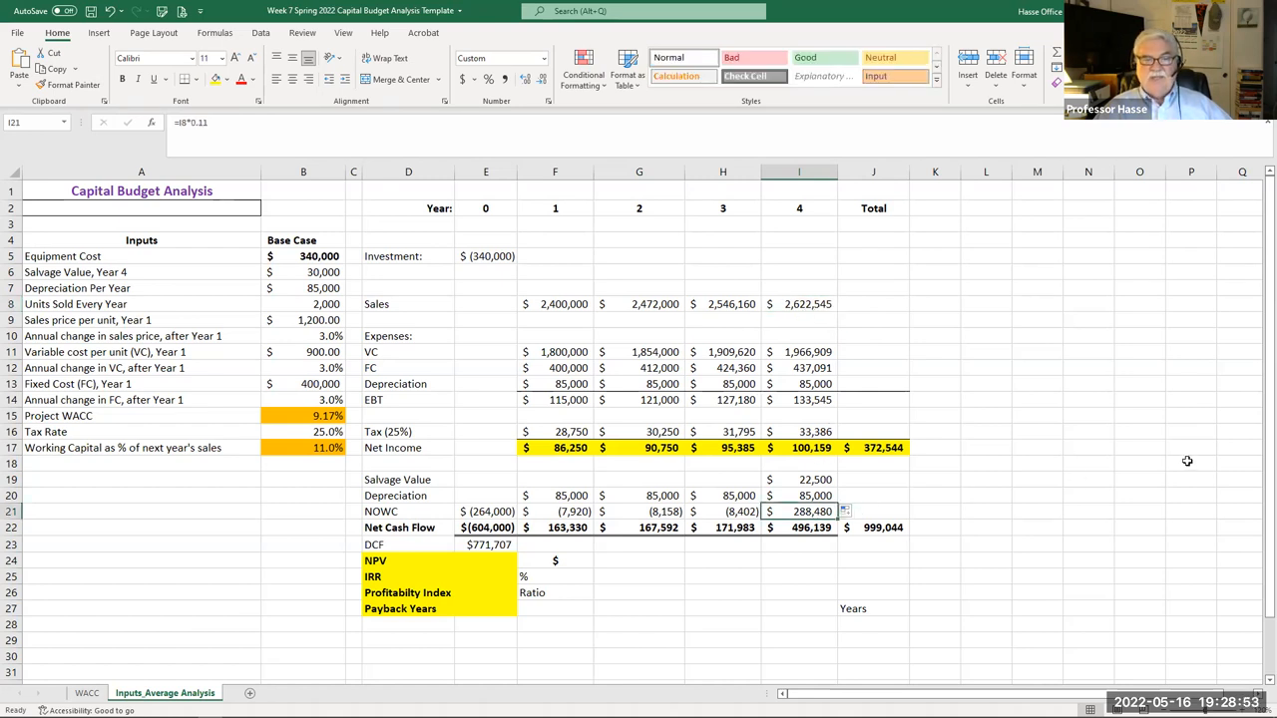
mouse_move(998, 579)
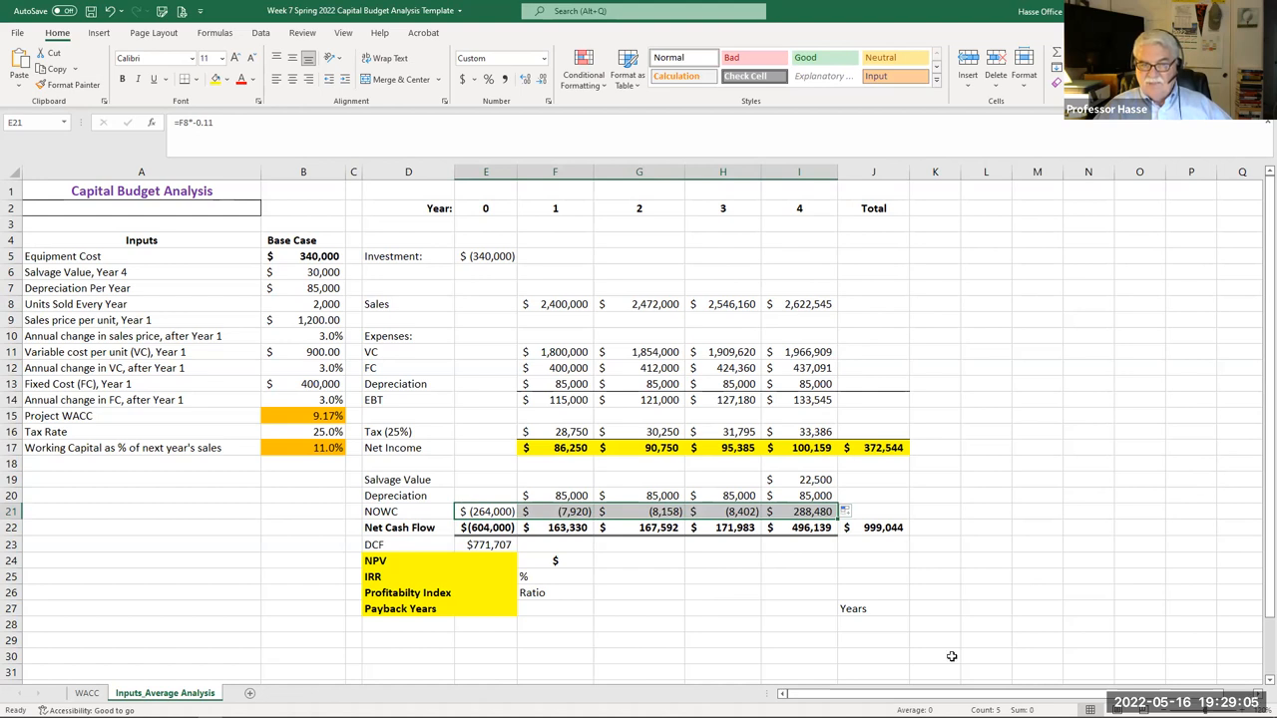
click(555, 511)
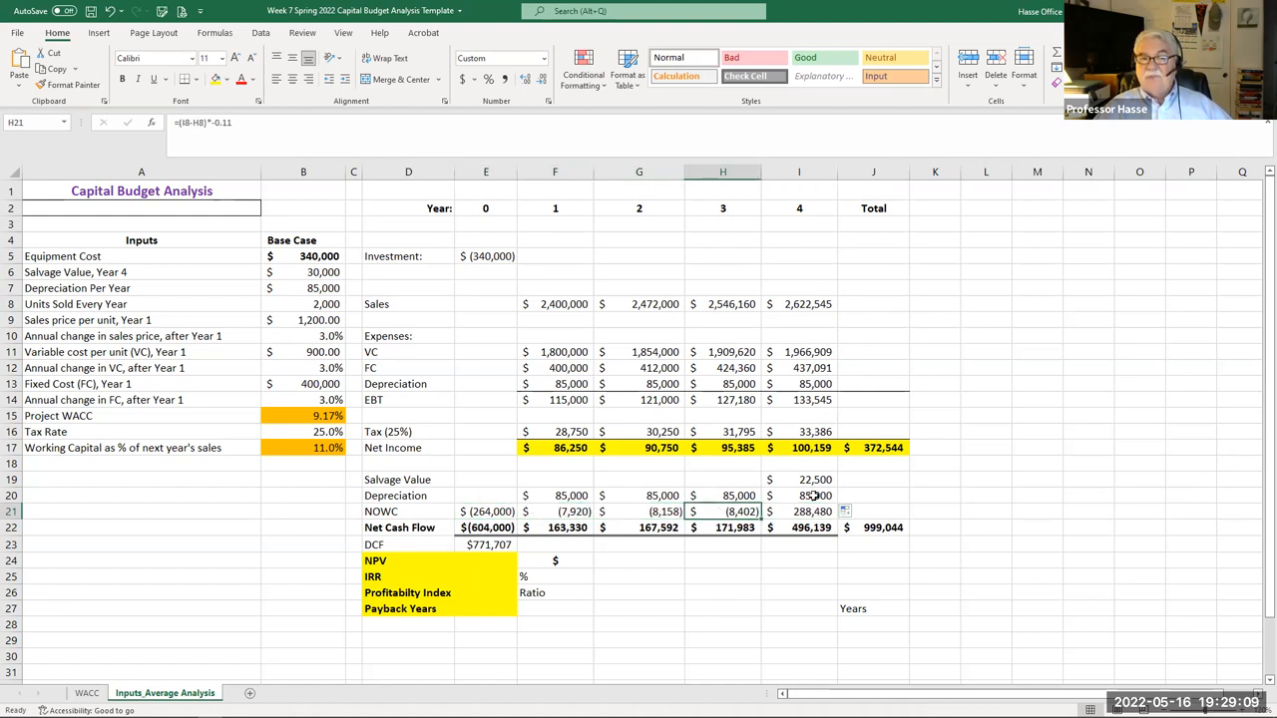
click(798, 511)
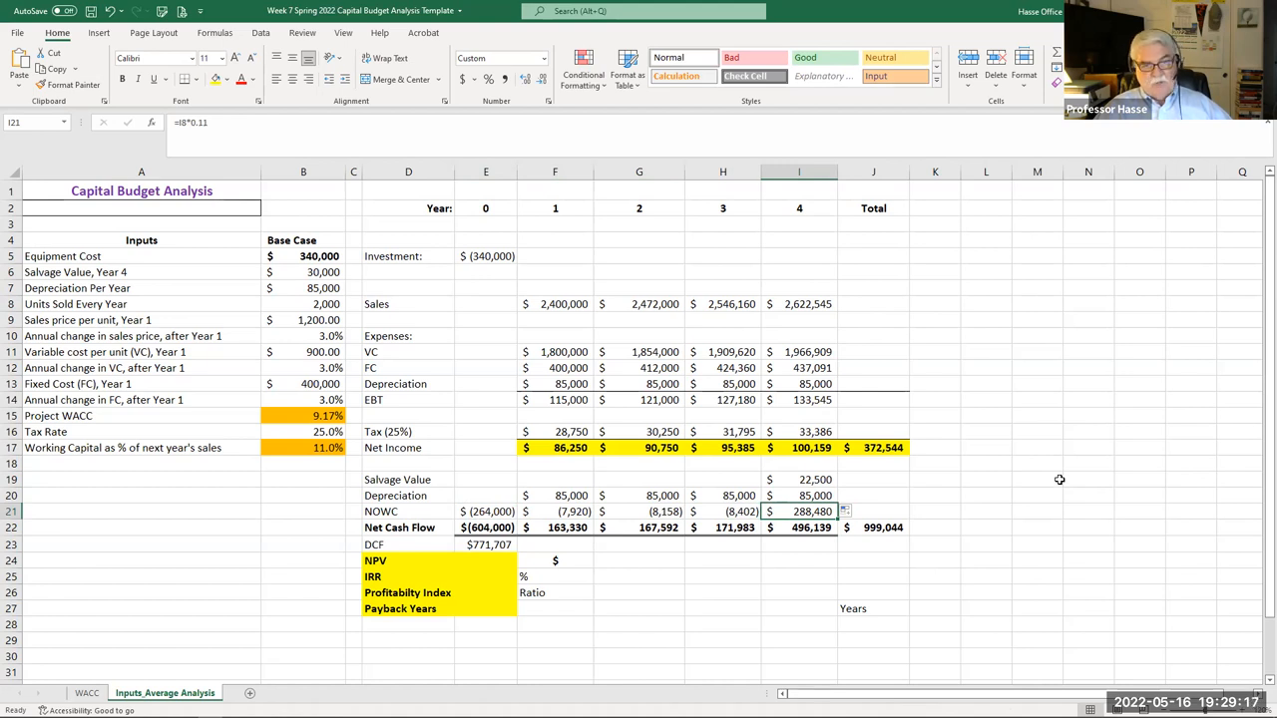
click(489, 543)
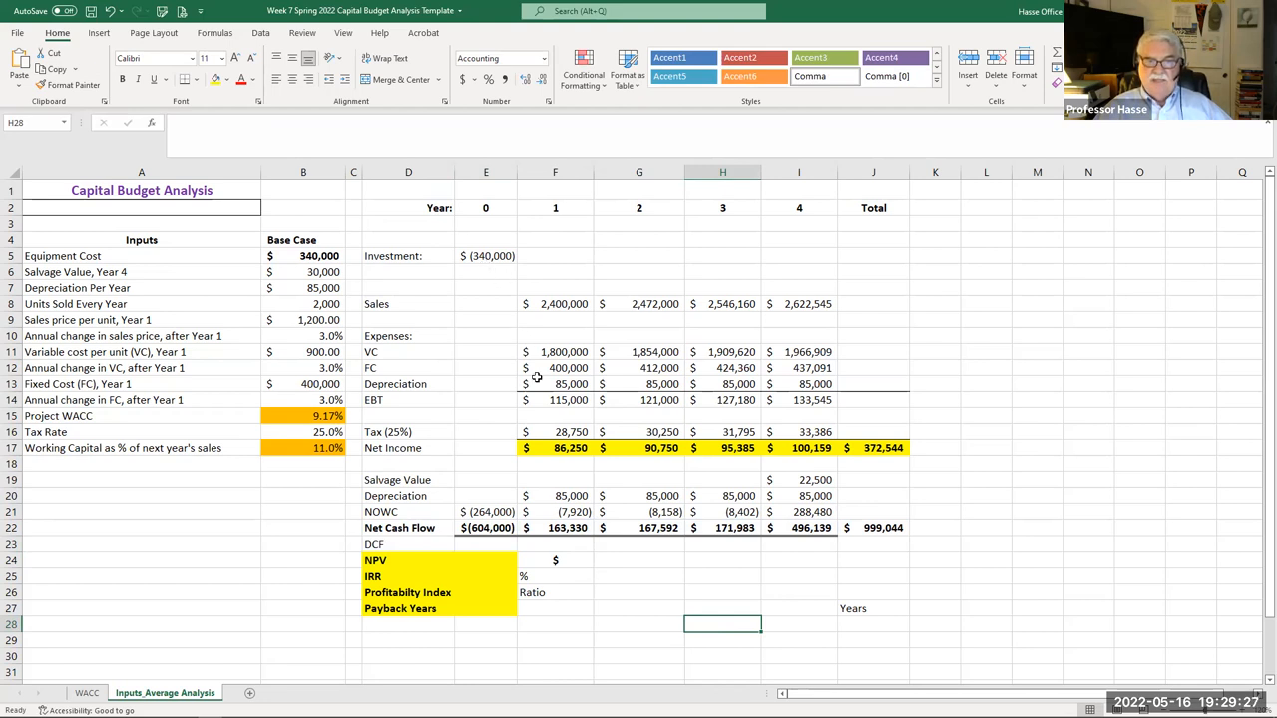
click(487, 510)
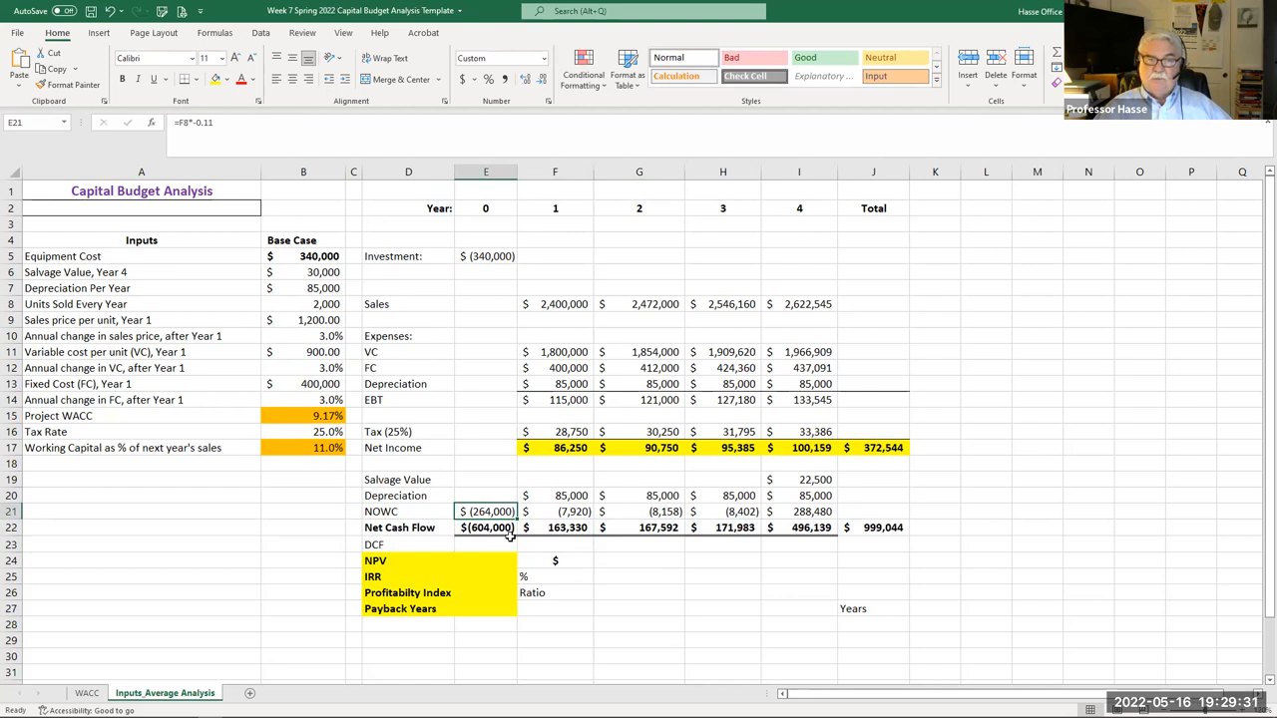
click(487, 527)
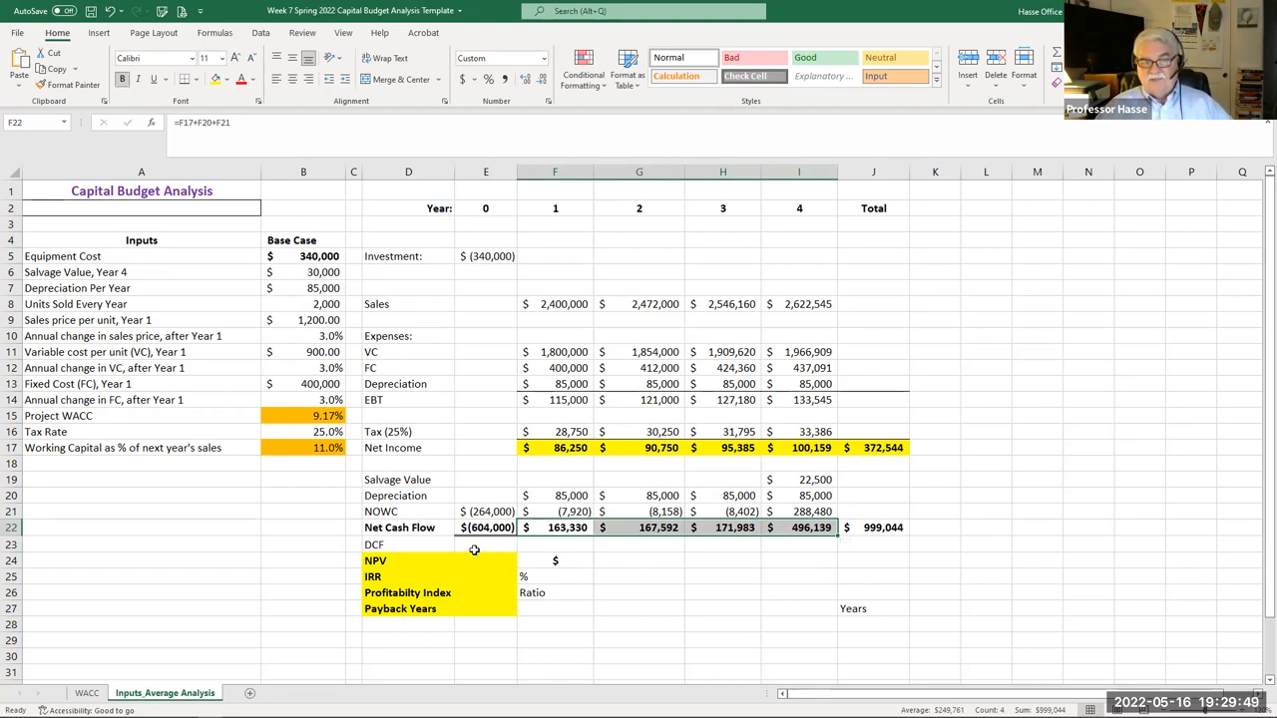
click(487, 543)
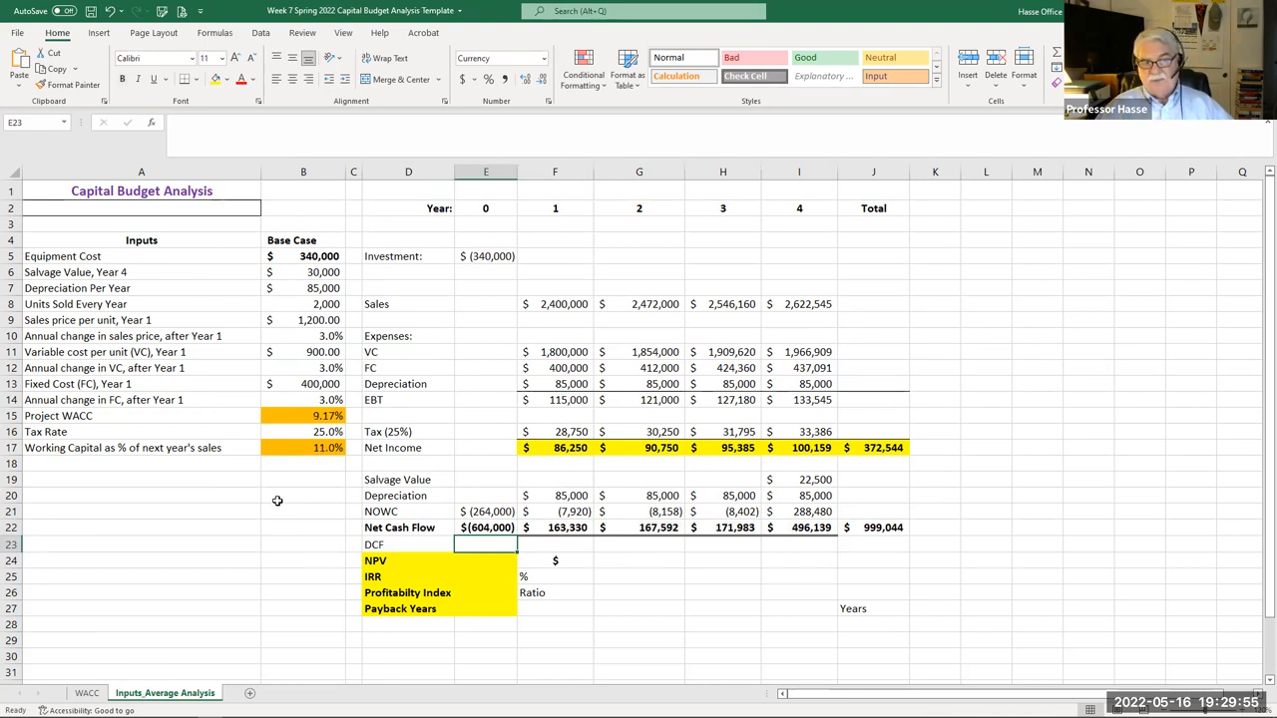
mouse_move(279, 495)
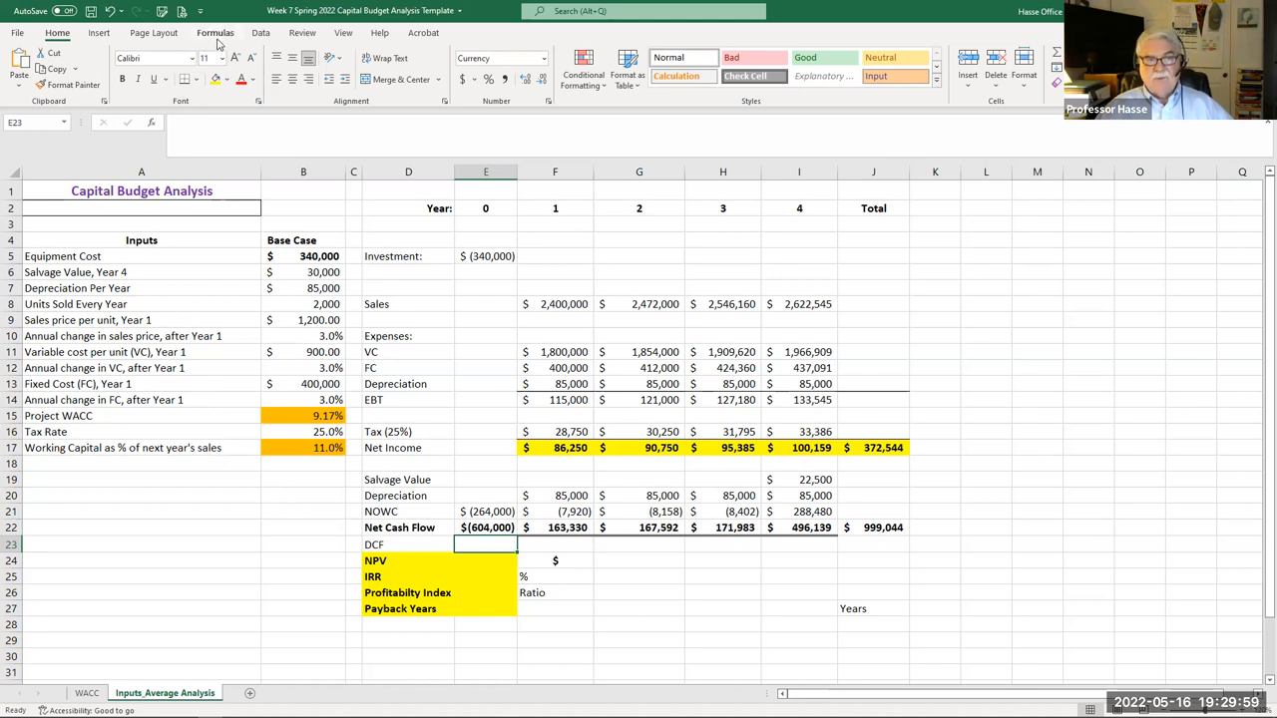
- Insert an NPV of the year 1–4 net cash flows at 9.17%, giving a DCF of $721,707
click(215, 32)
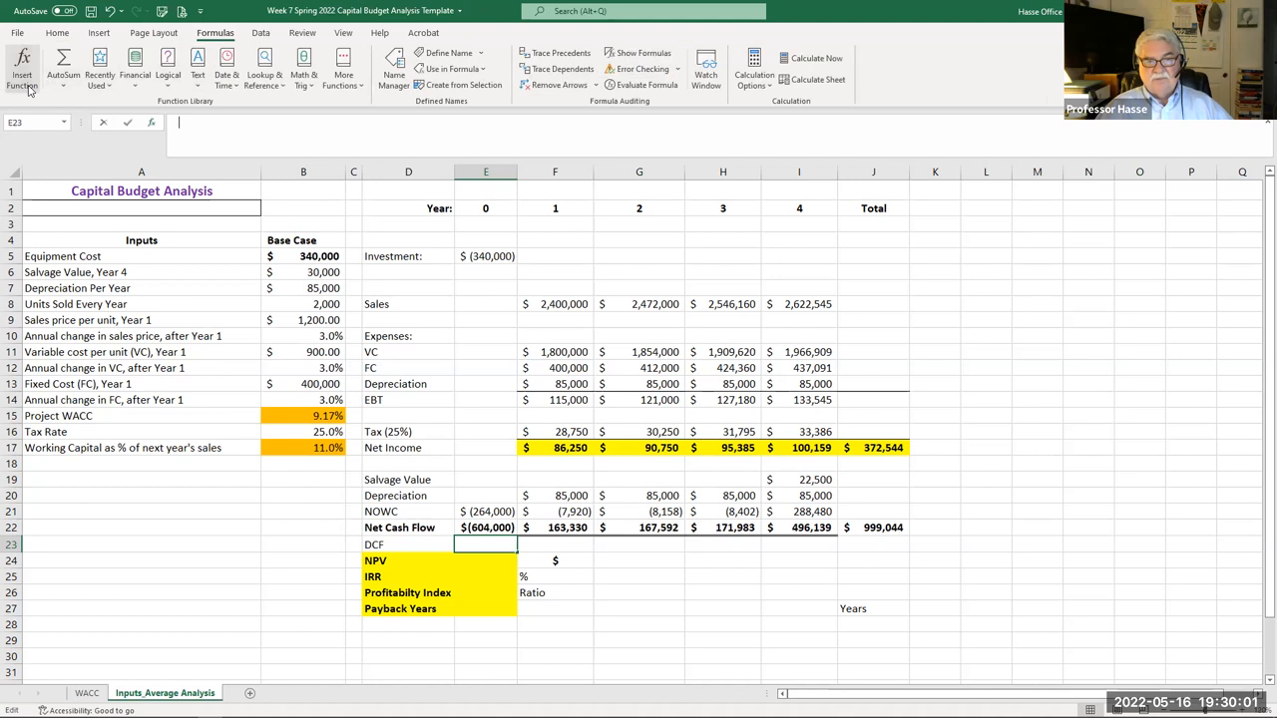
click(22, 64)
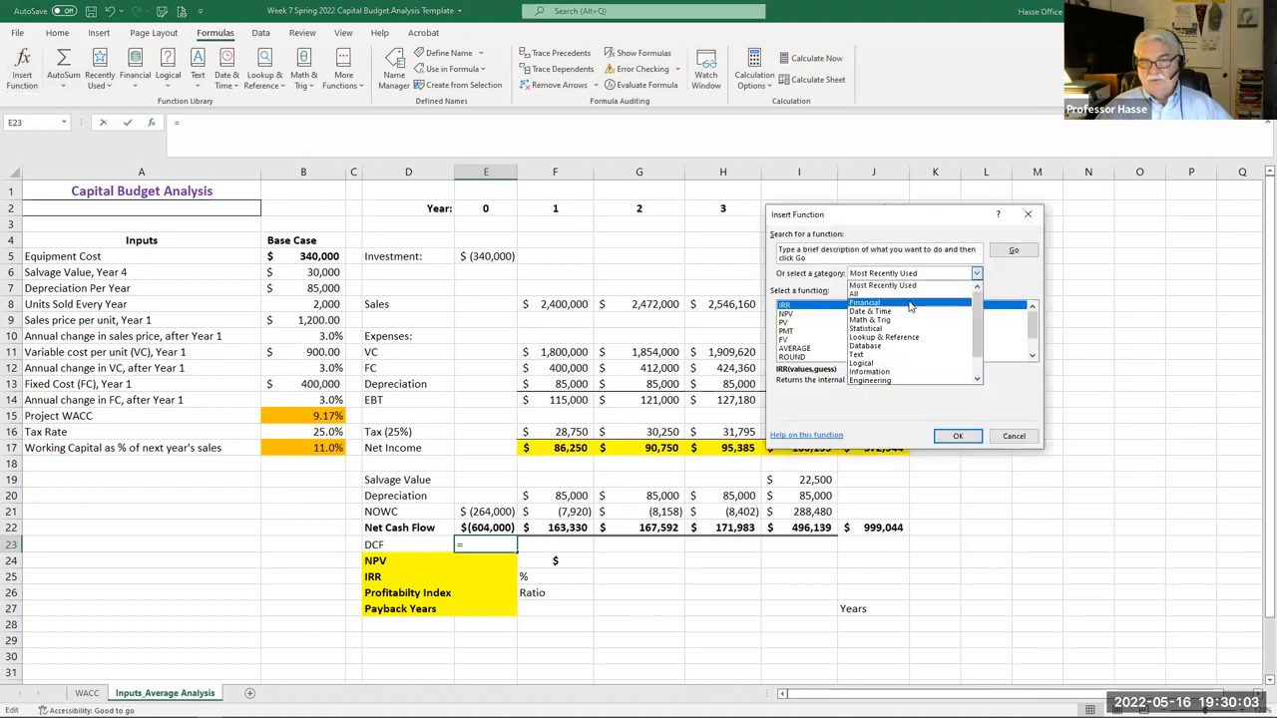
click(862, 304)
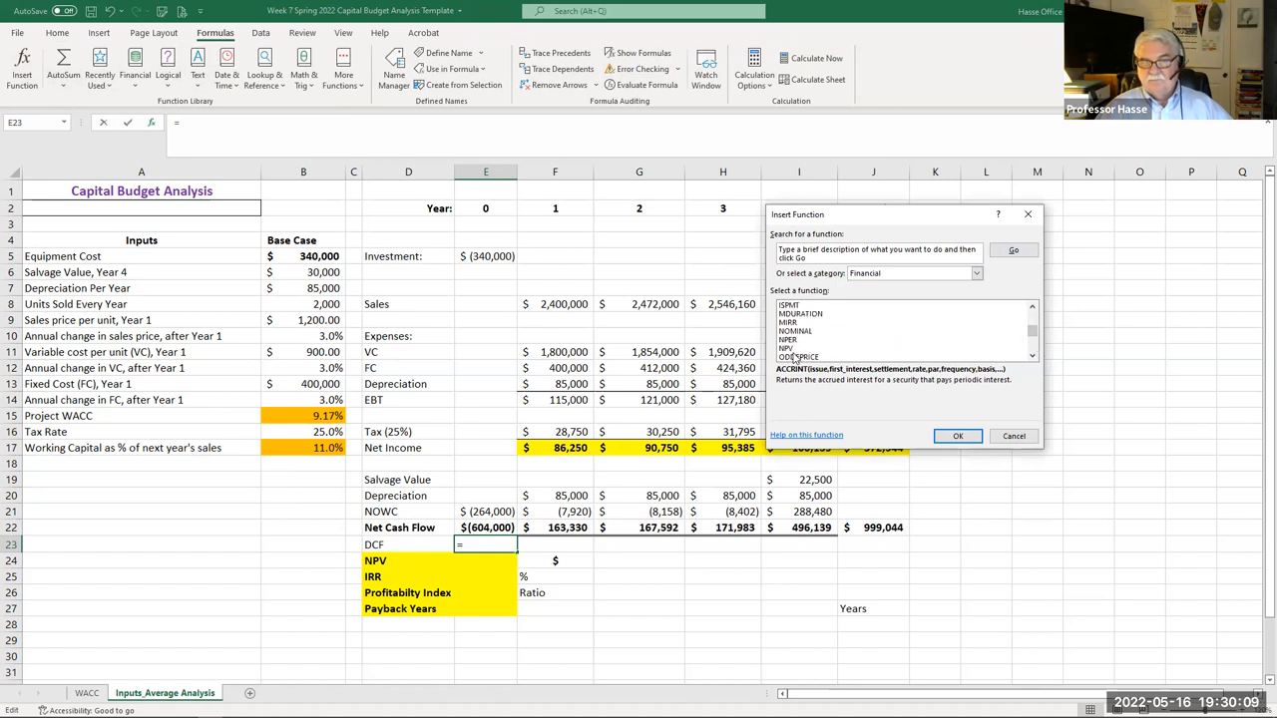
click(790, 347)
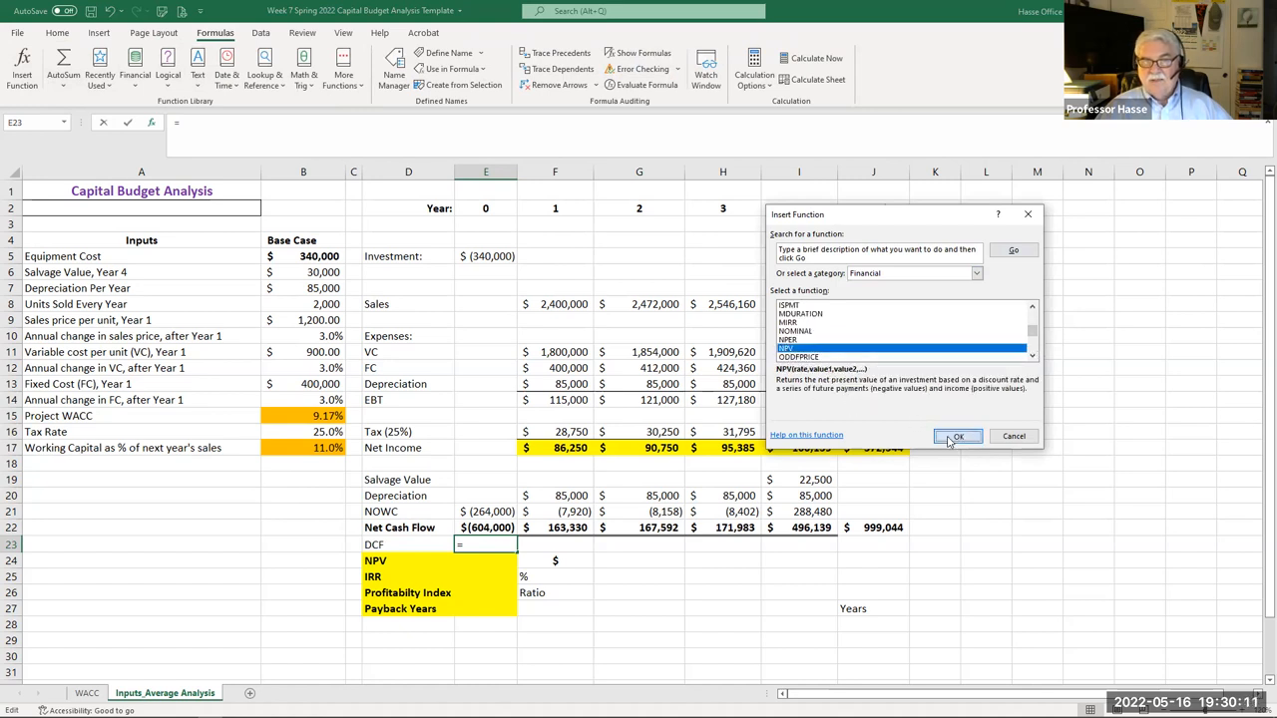
click(956, 435)
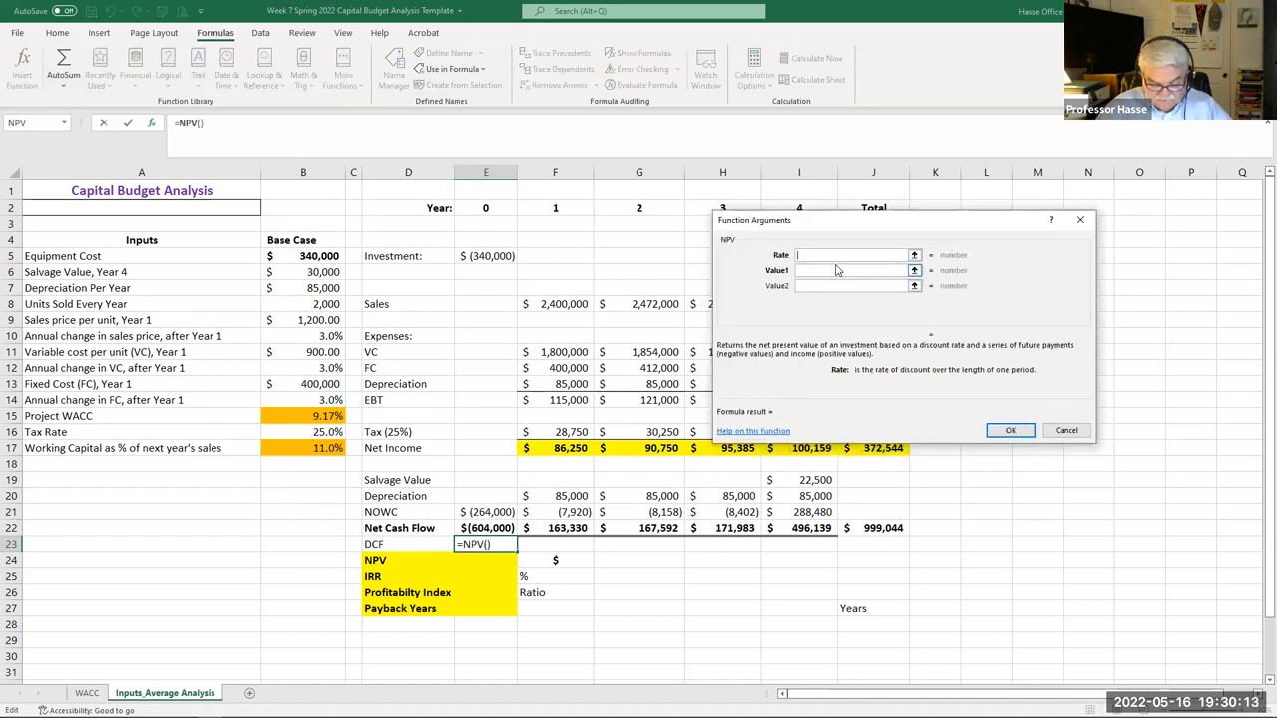
text(9.17%)
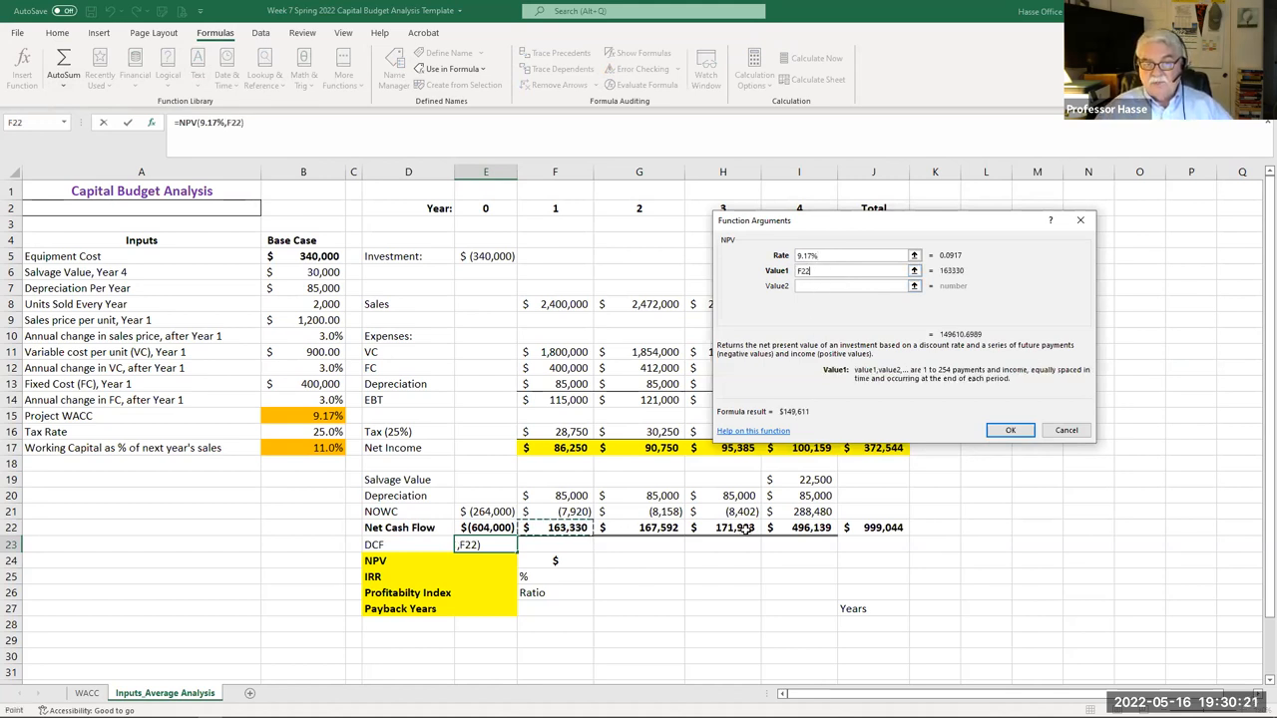
drag(555, 527, 798, 527)
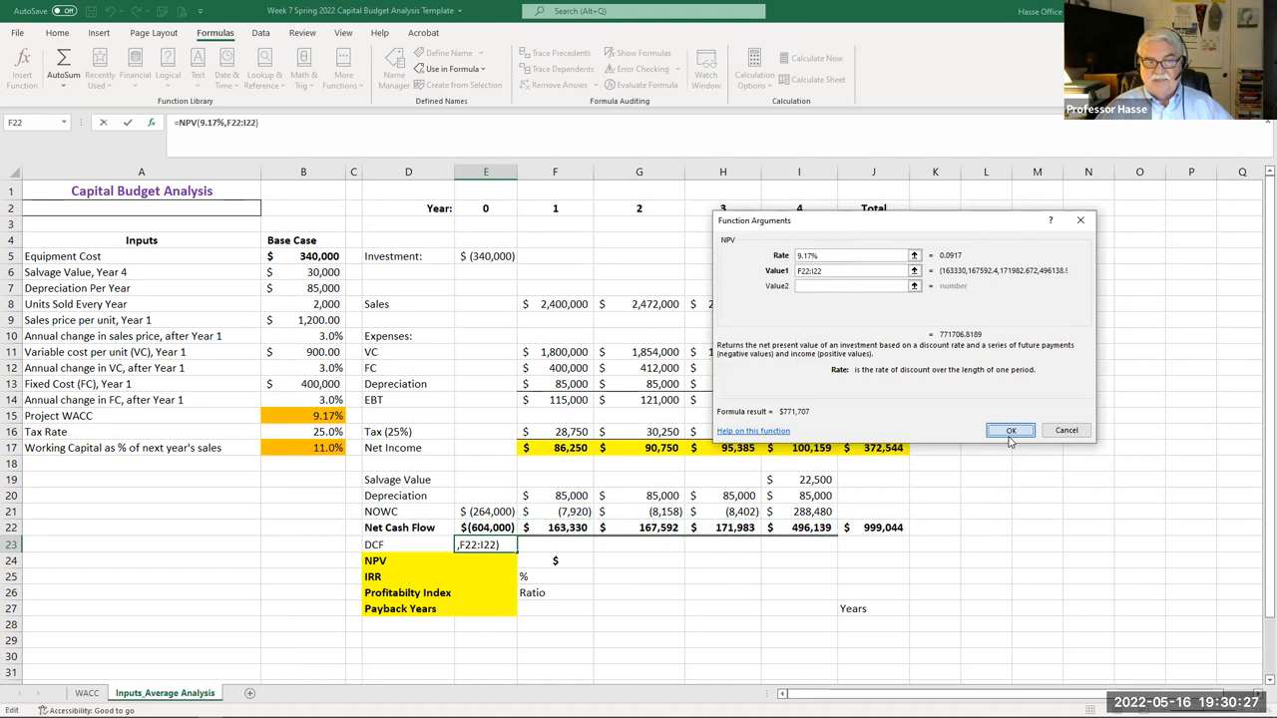
click(1010, 431)
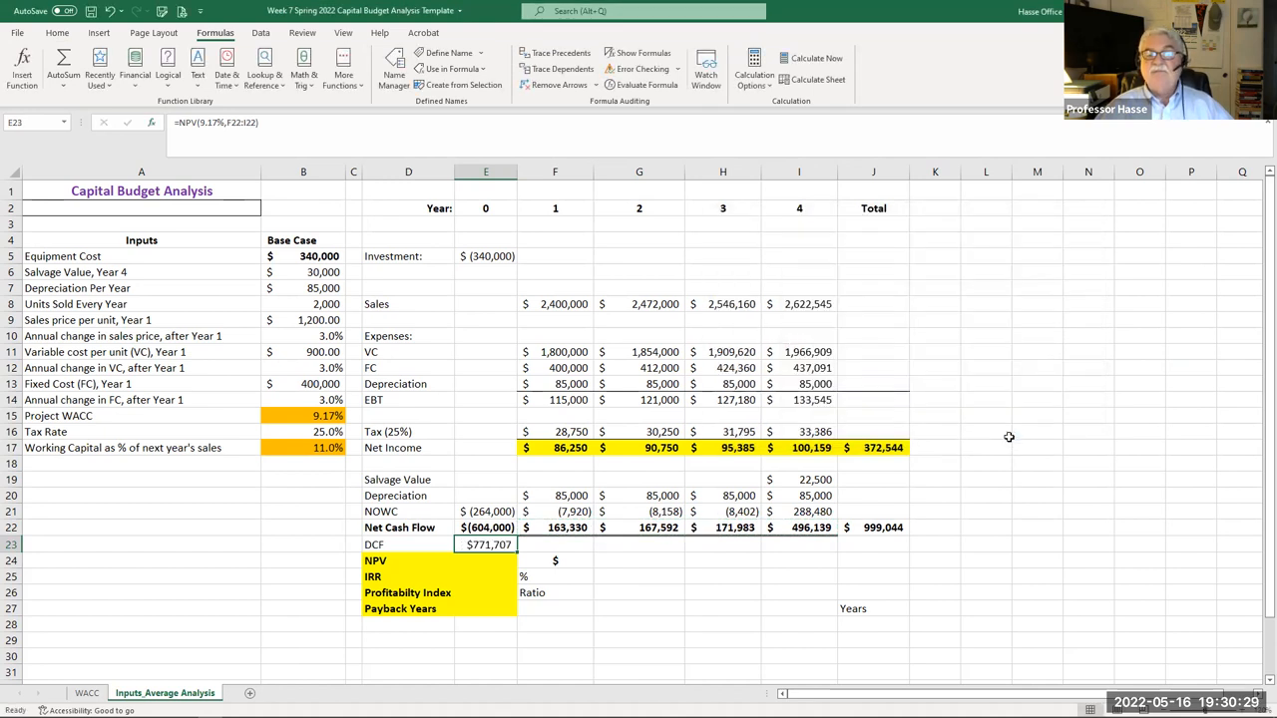
mouse_move(1065, 531)
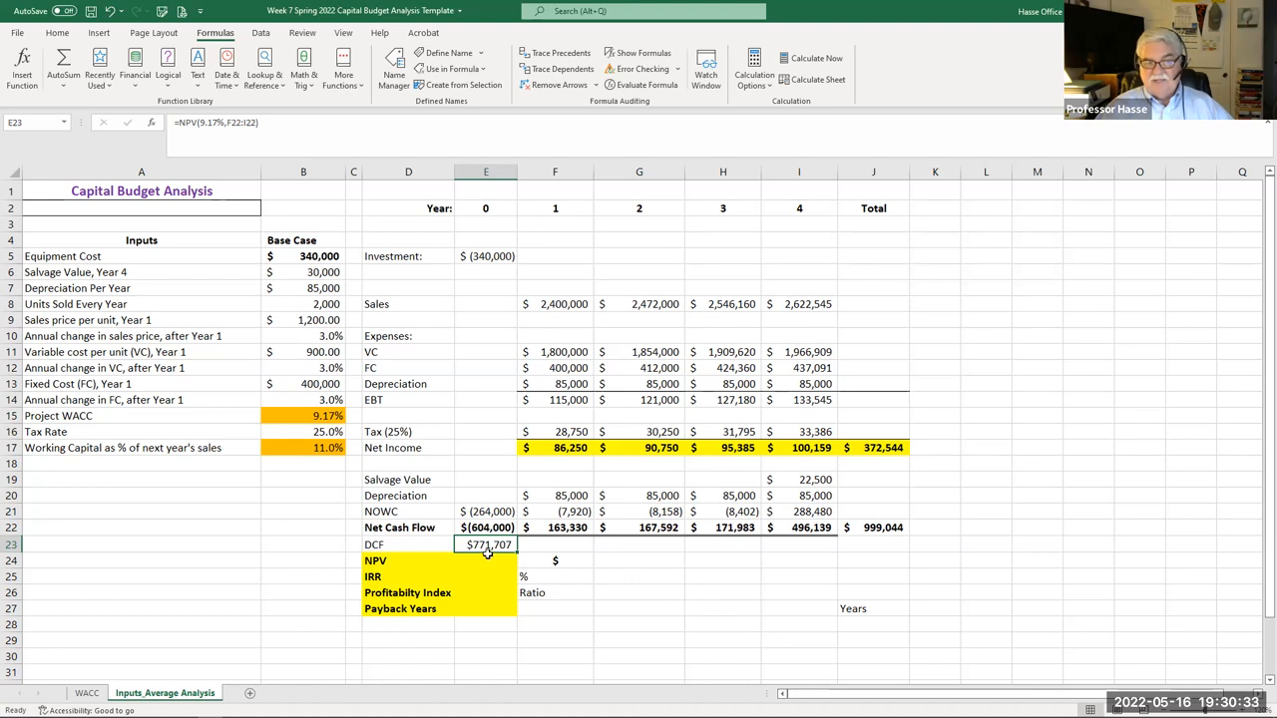
click(487, 561)
text(=E23)
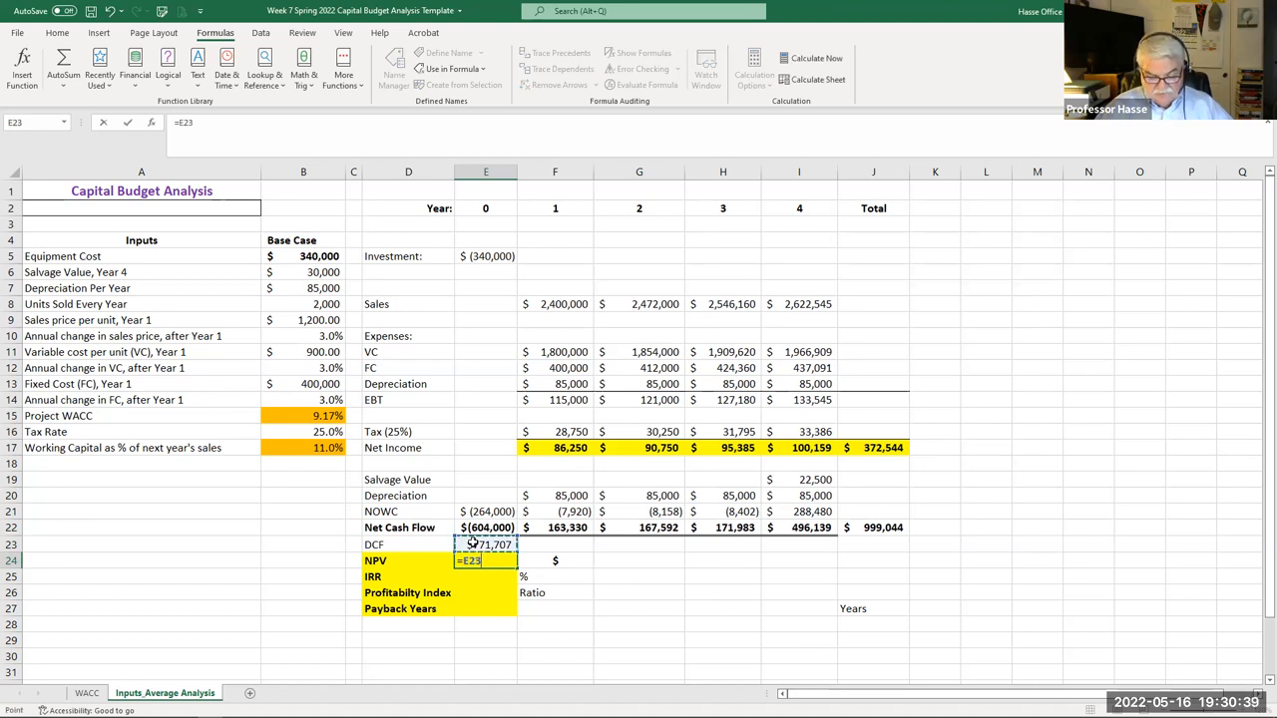
- Compute NPV as DCF plus the year 0 cash flow (=E23+E22), giving $167,707
text(+E22)
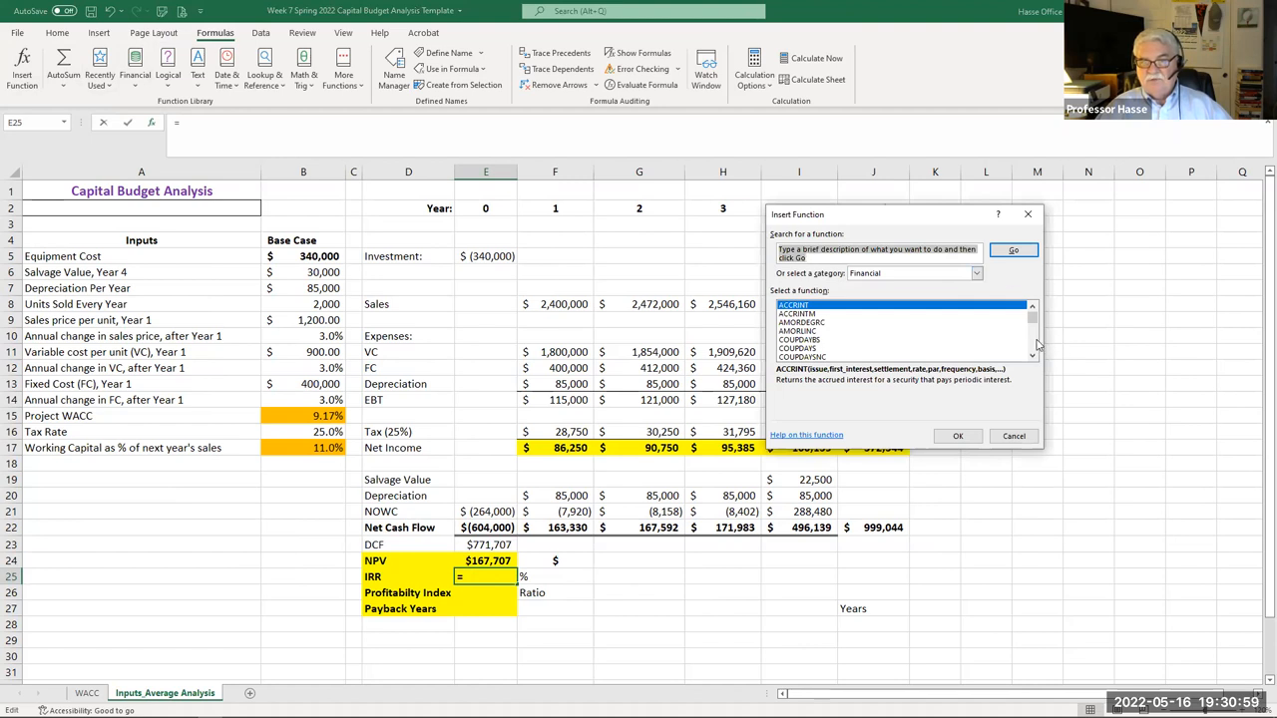
scroll(down, 3)
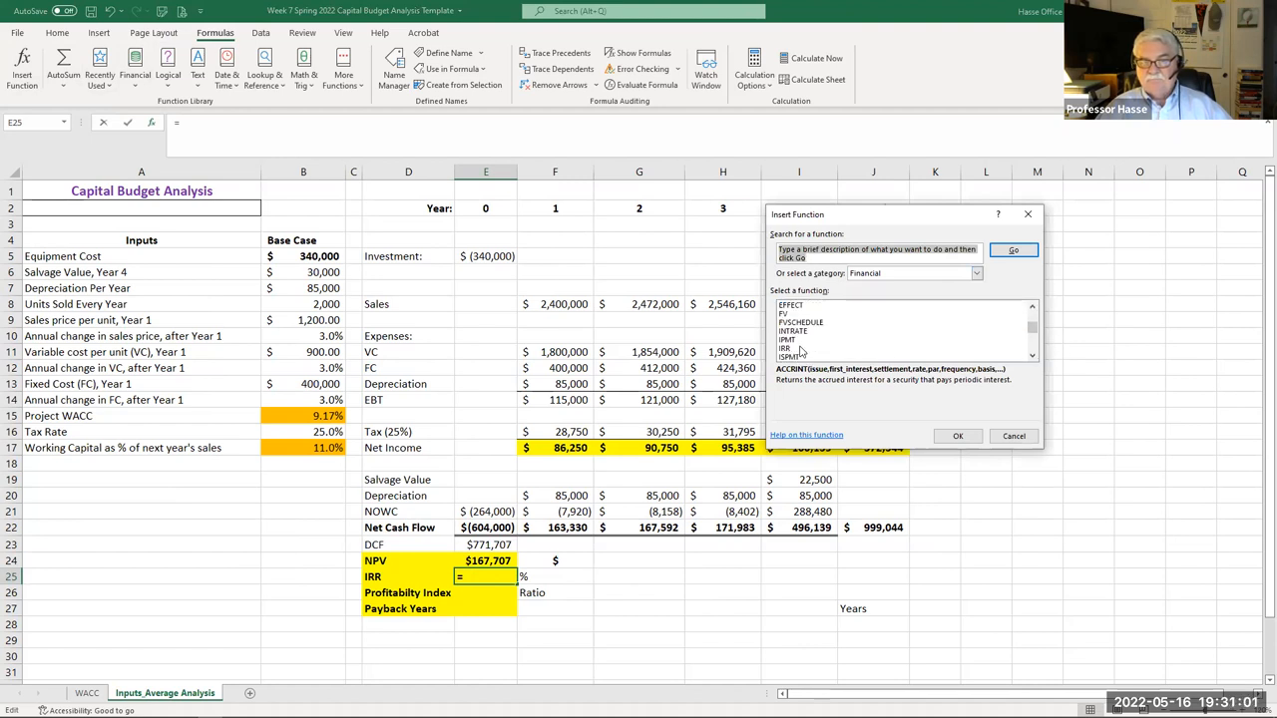
- Insert an IRR on the year 0–4 net cash flows, returning 19.08%
click(788, 348)
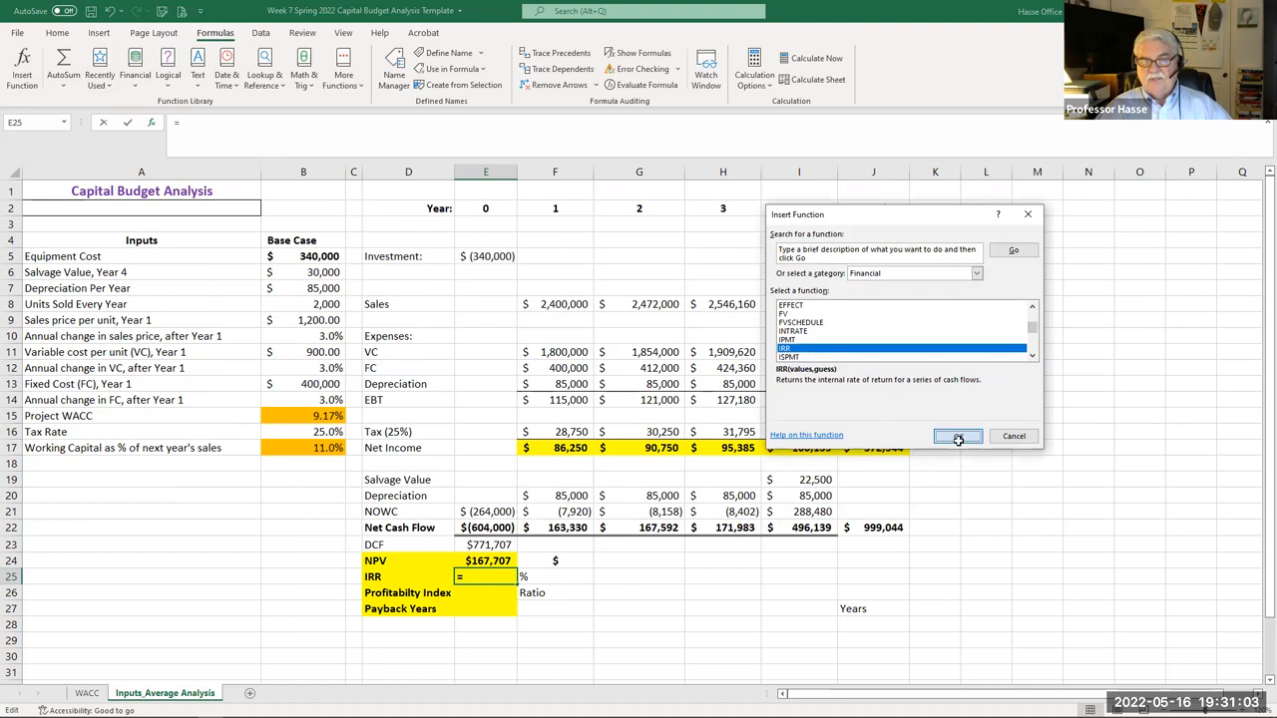
click(958, 437)
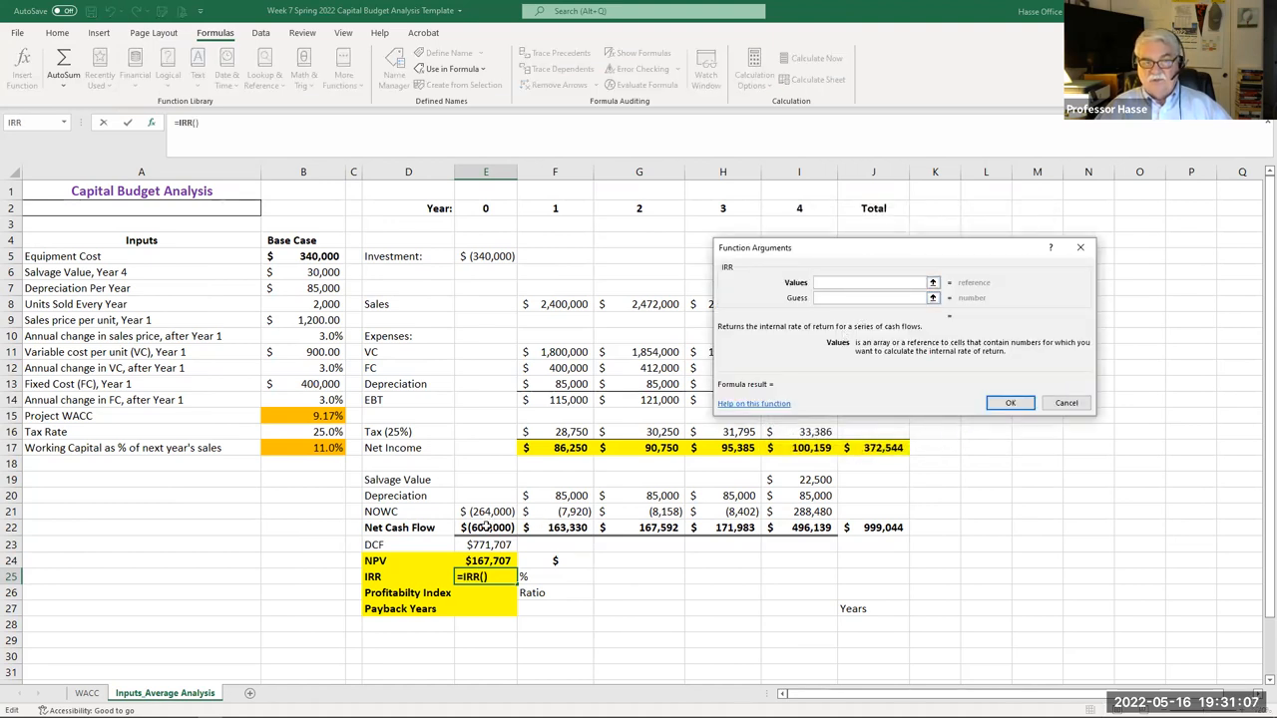
click(487, 526)
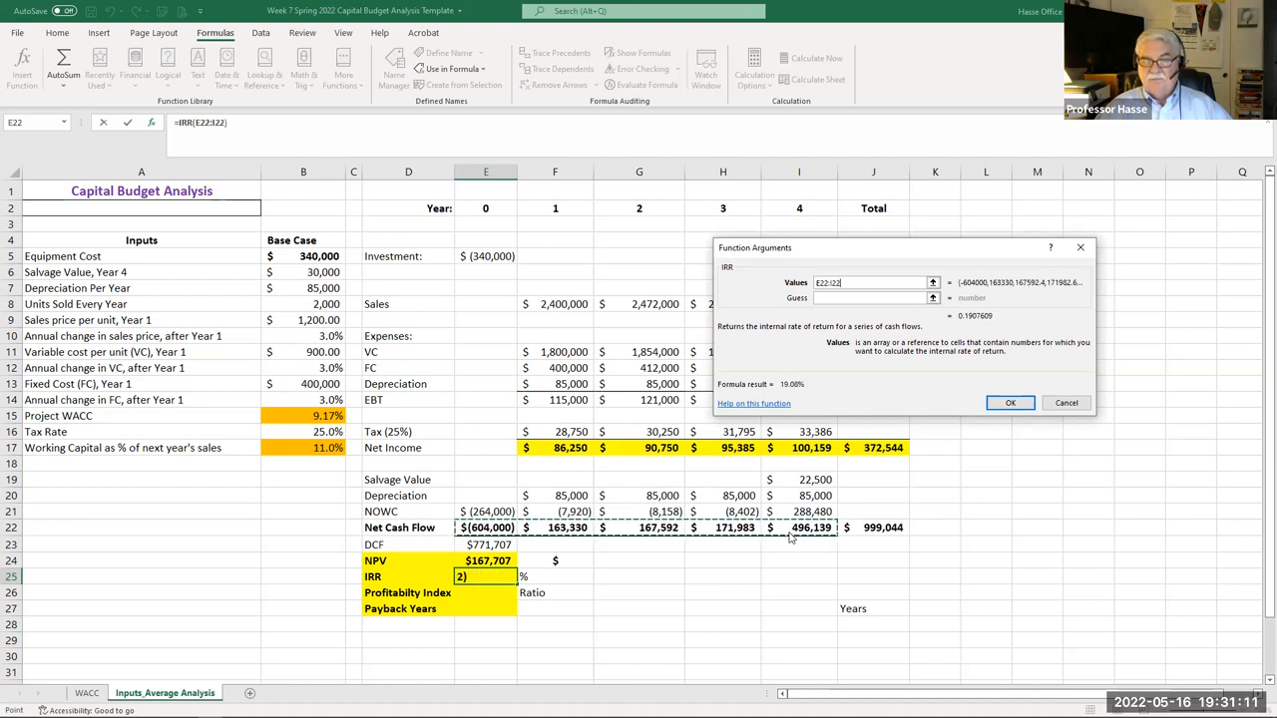
click(1010, 403)
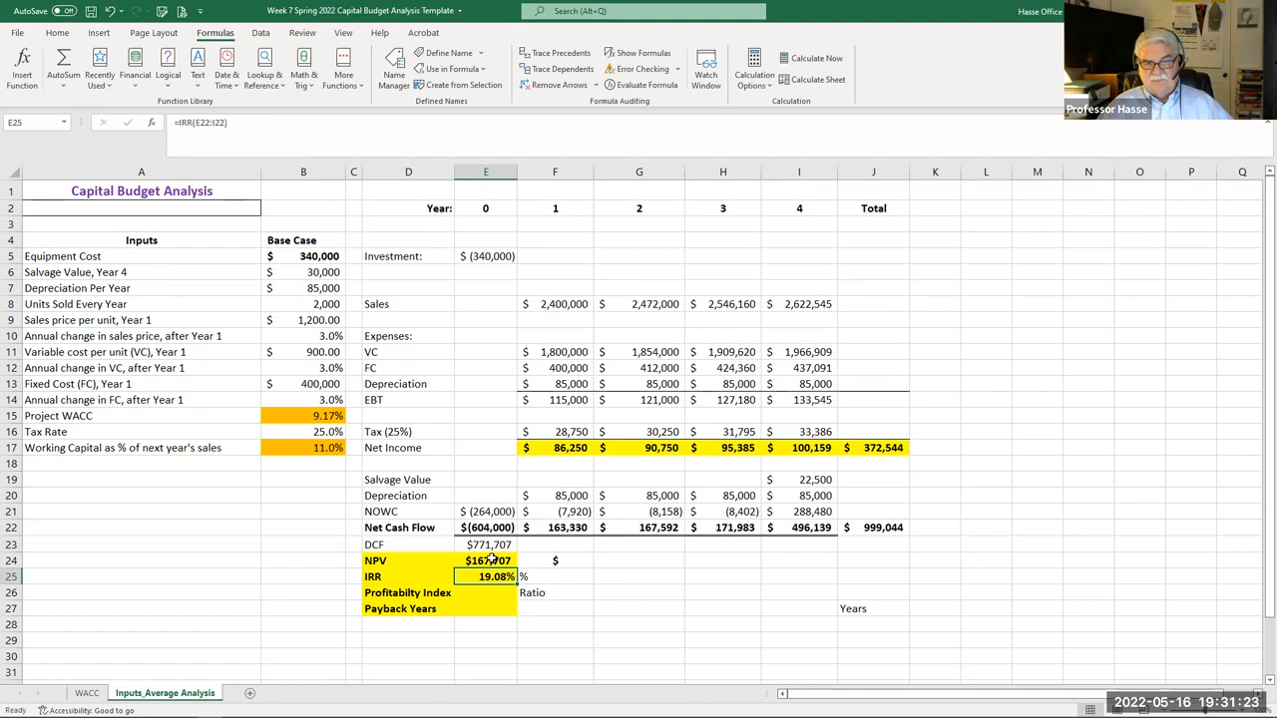
click(486, 559)
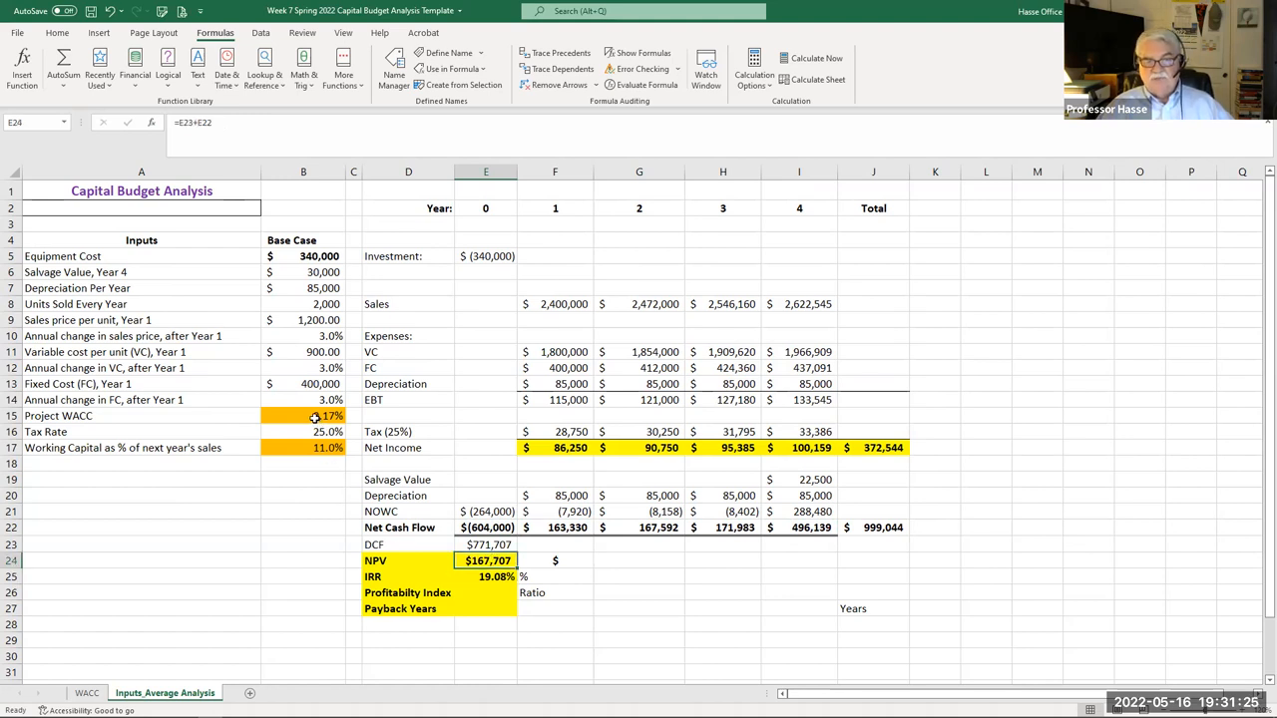
click(303, 415)
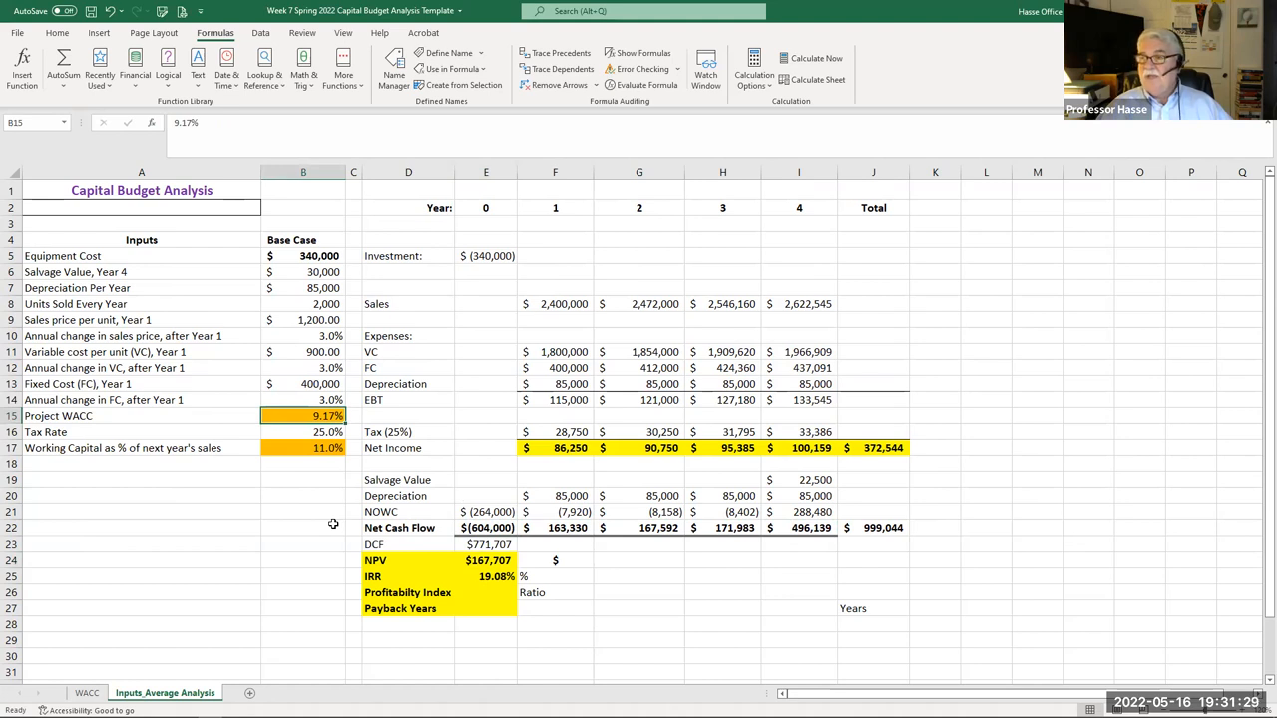
click(487, 577)
text(=)
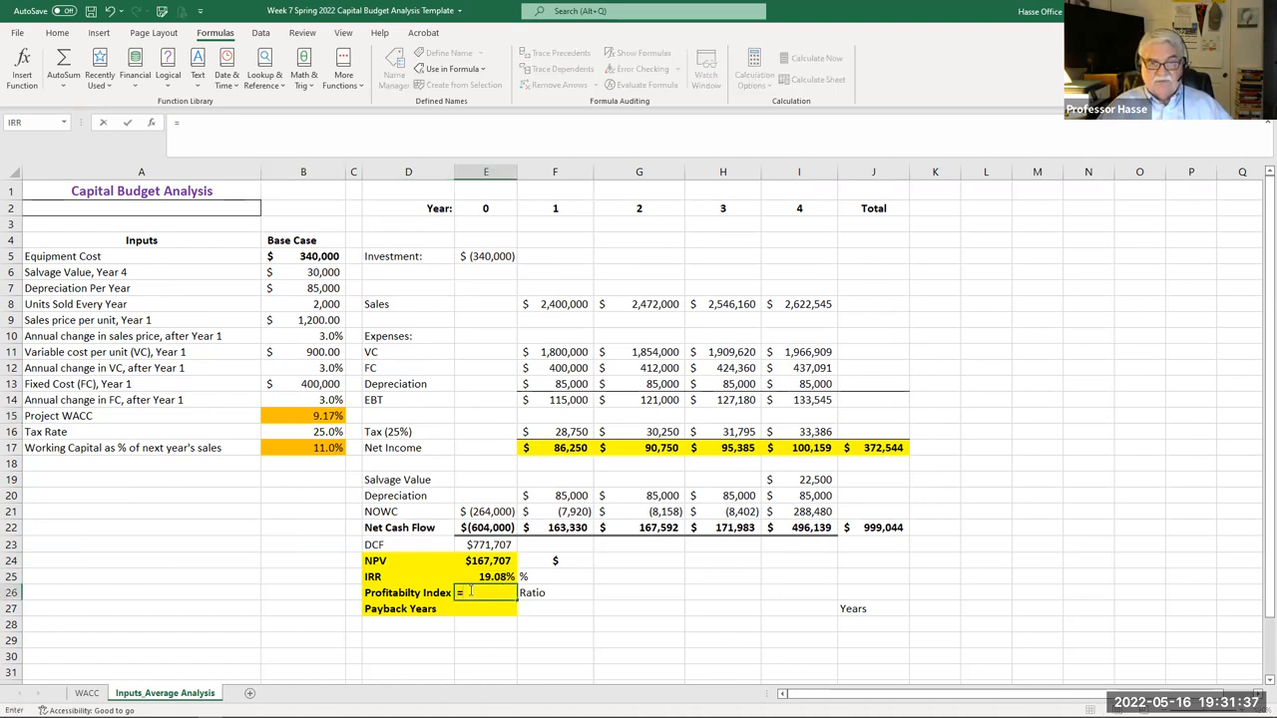
- Divide the DCF by the negated initial investment (=E23/-E22) for a 1.28 profitability index
click(487, 545)
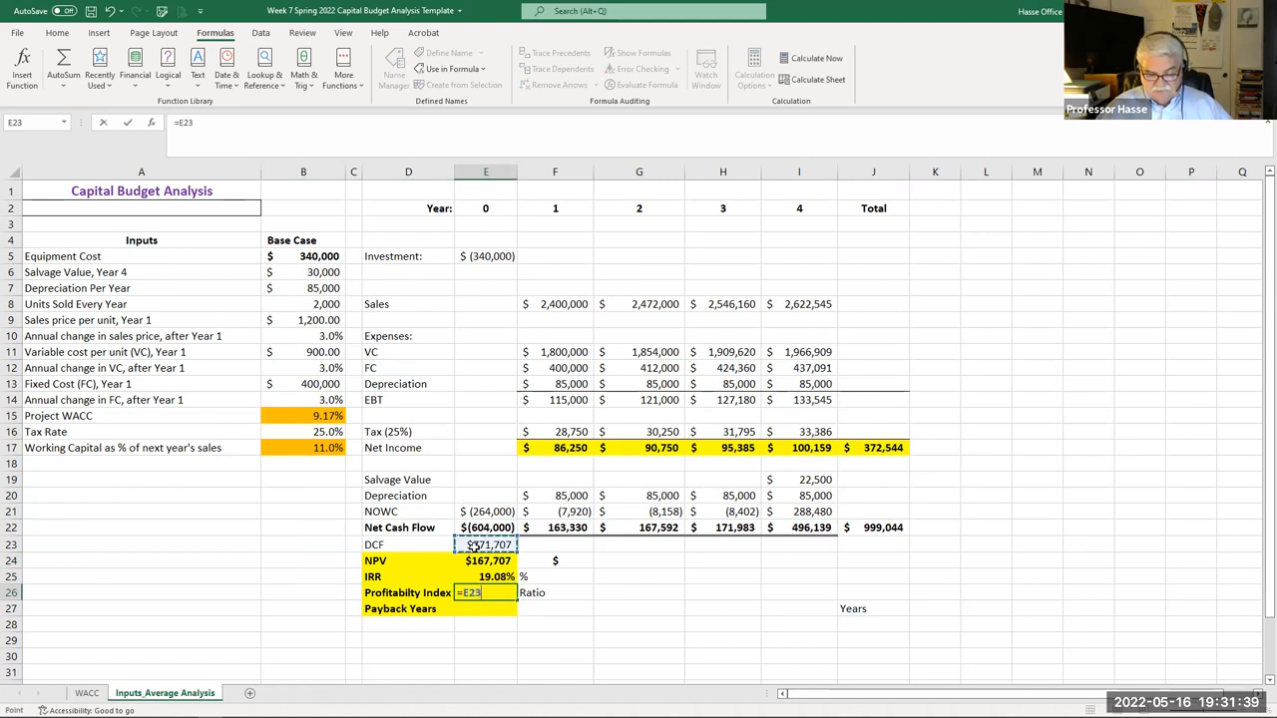
text(/)
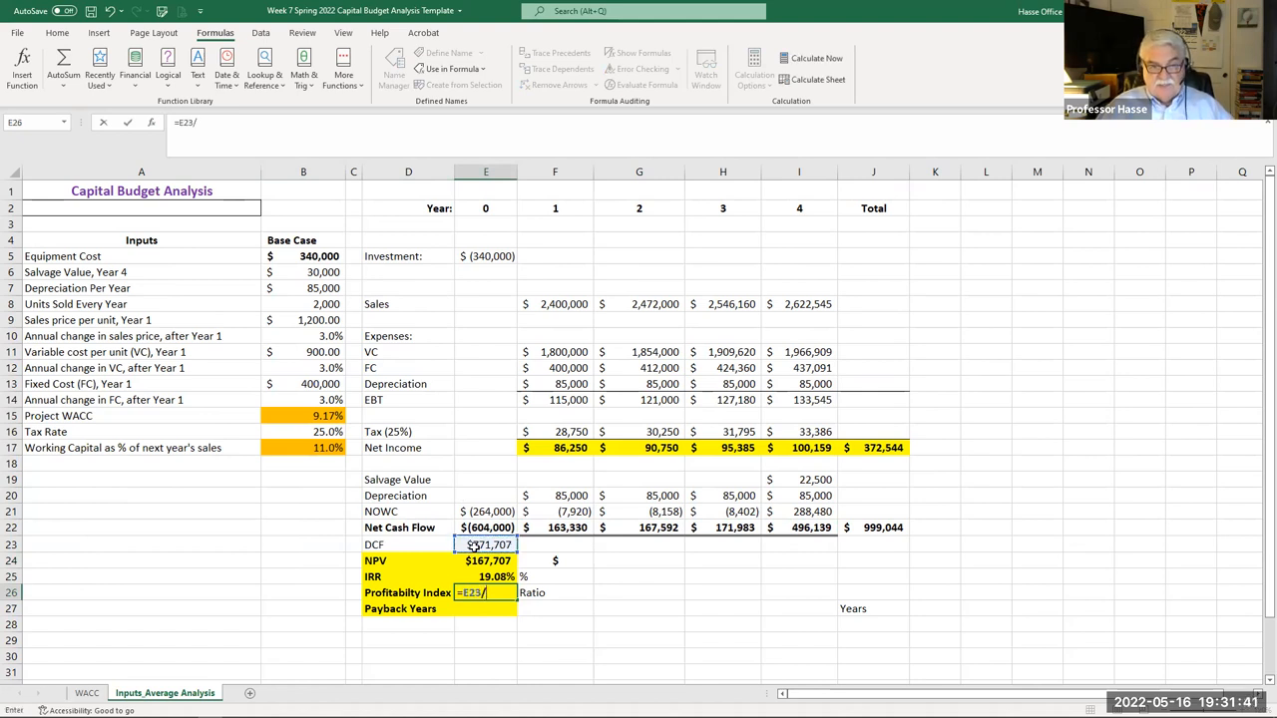
text(-)
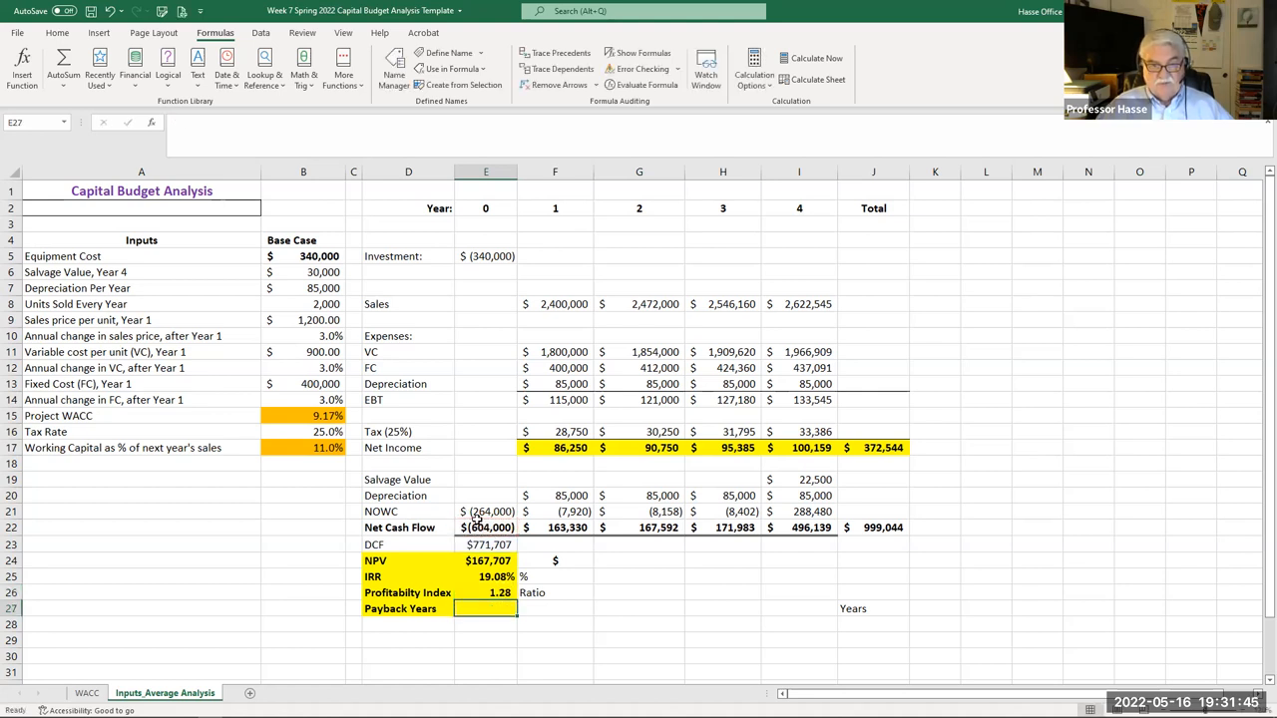
mouse_move(535, 580)
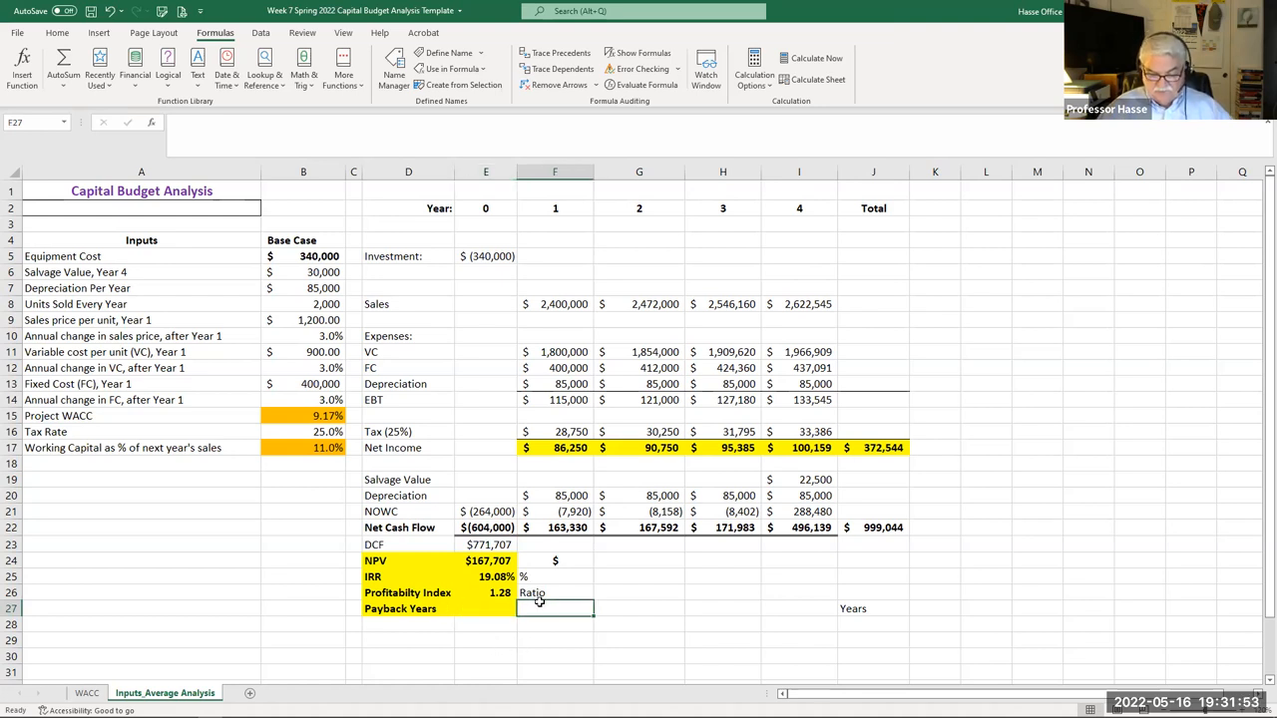
- Build cumulative cash flows for years 1–3 by adding each year's net cash flow to the prior total
text(=E22)
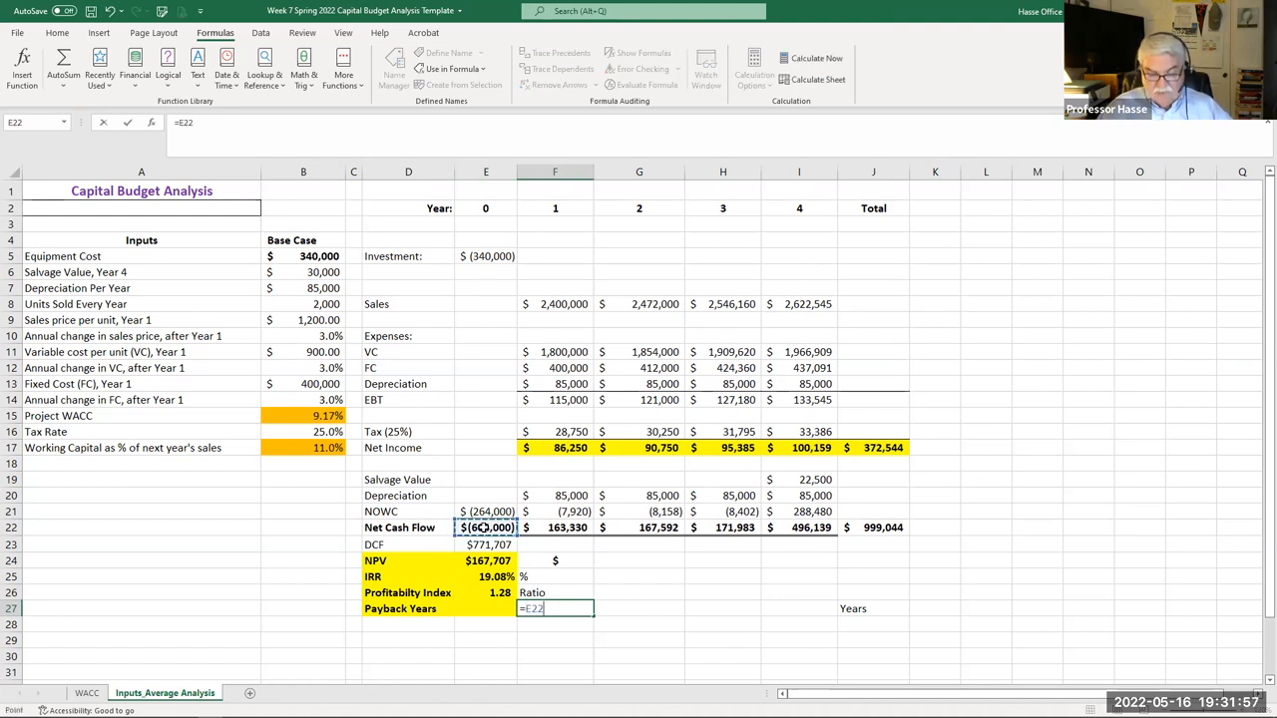
click(555, 527)
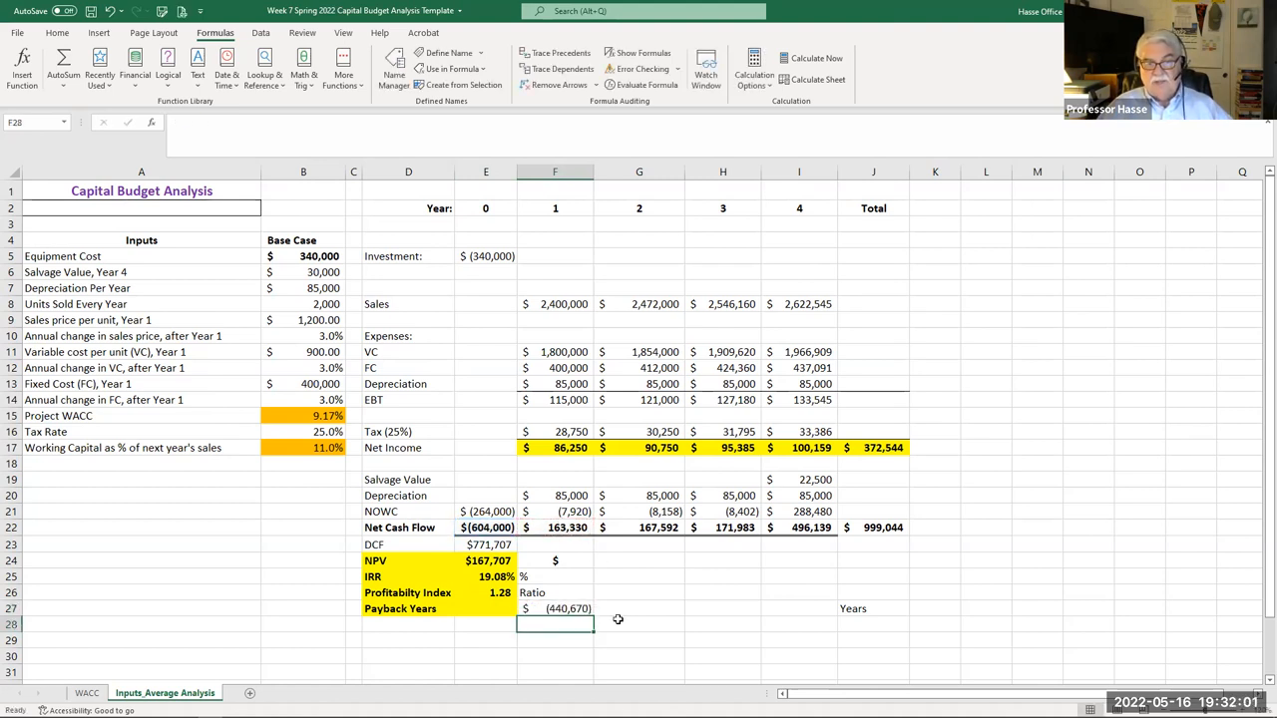
click(634, 609)
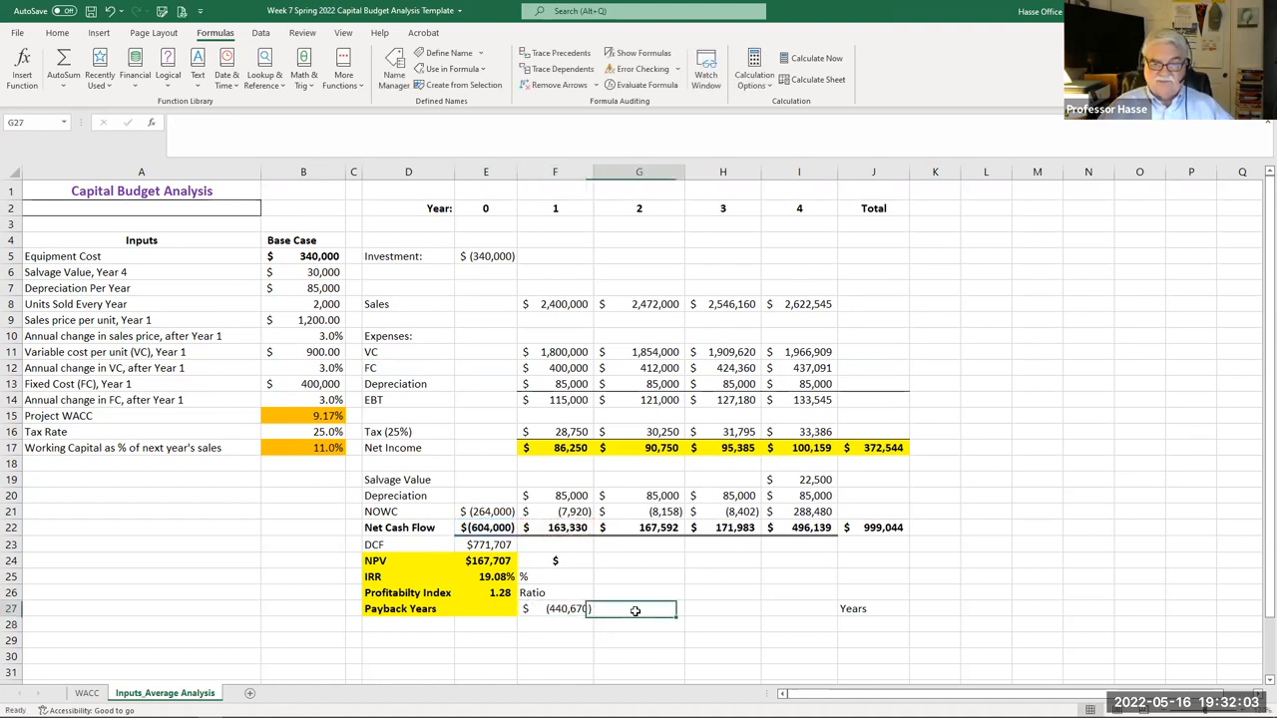
text(=)
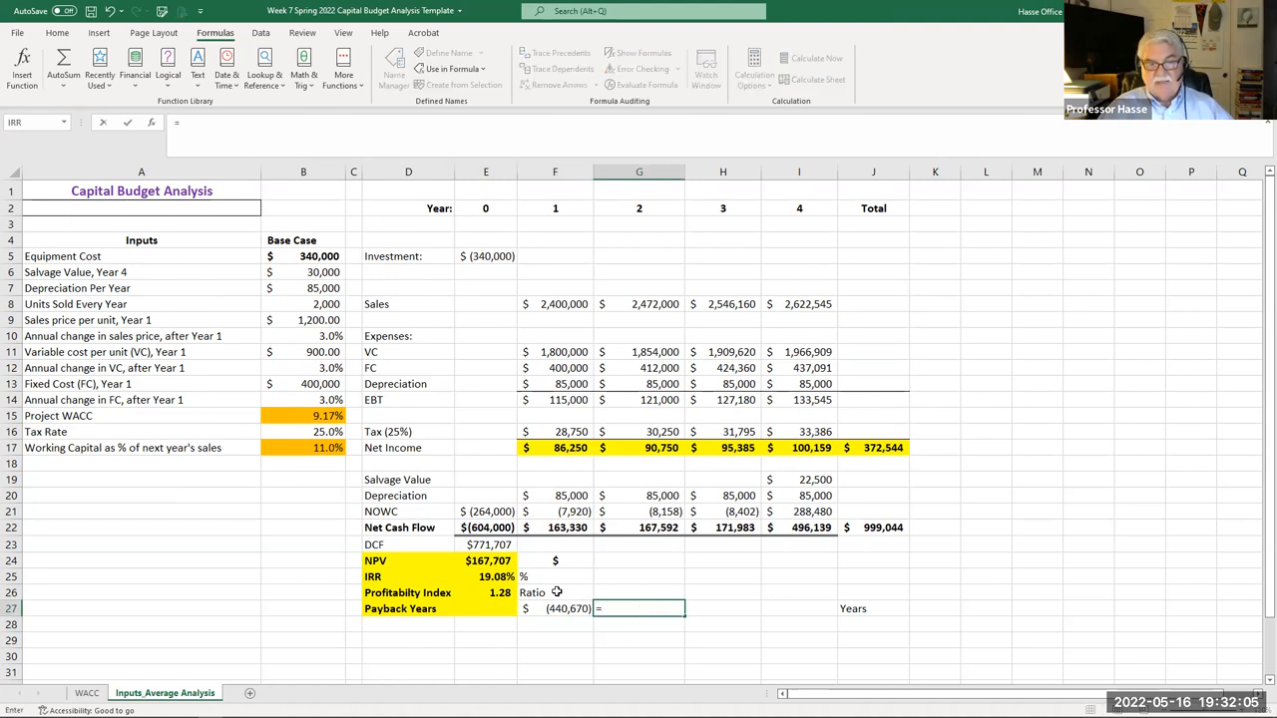
click(555, 609)
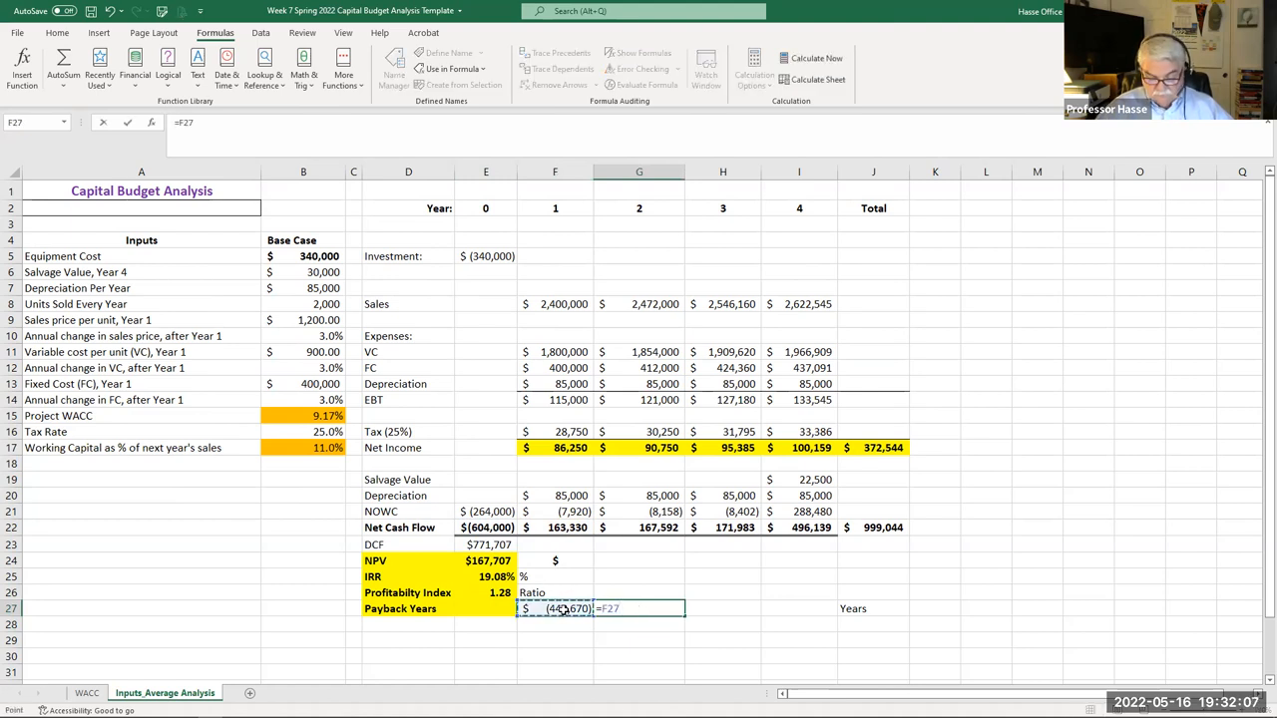
click(658, 527)
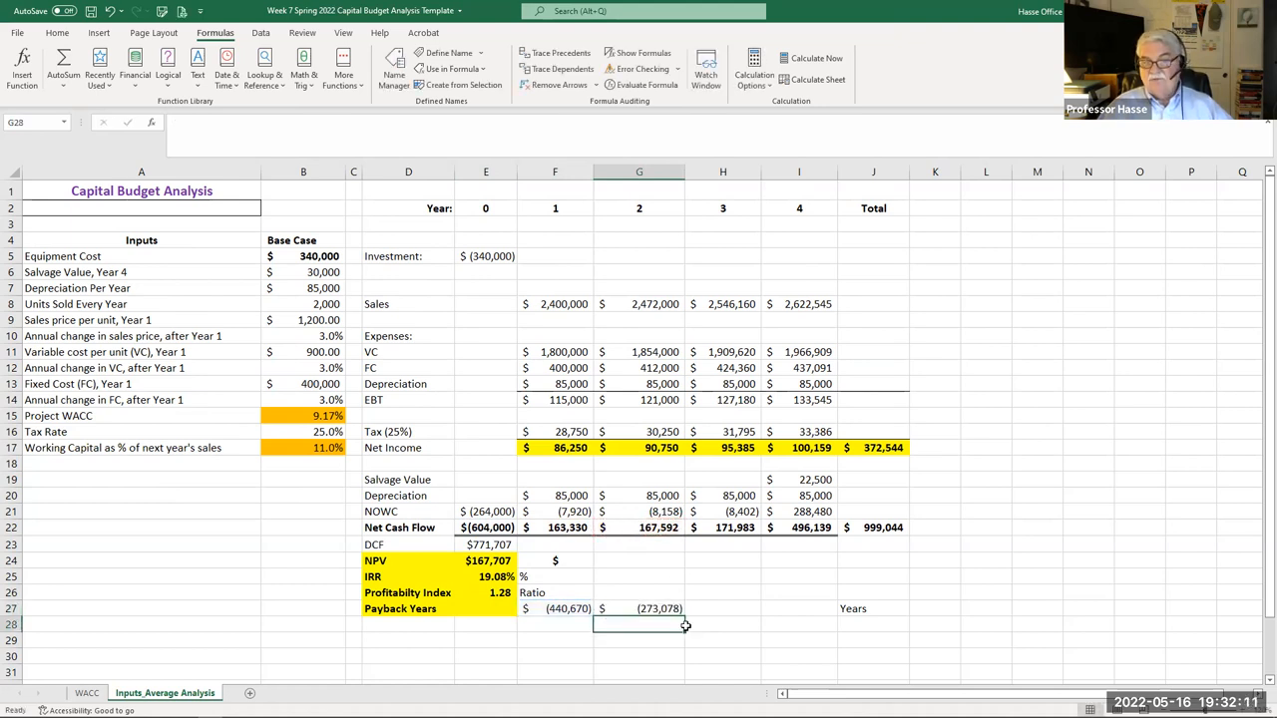
click(639, 609)
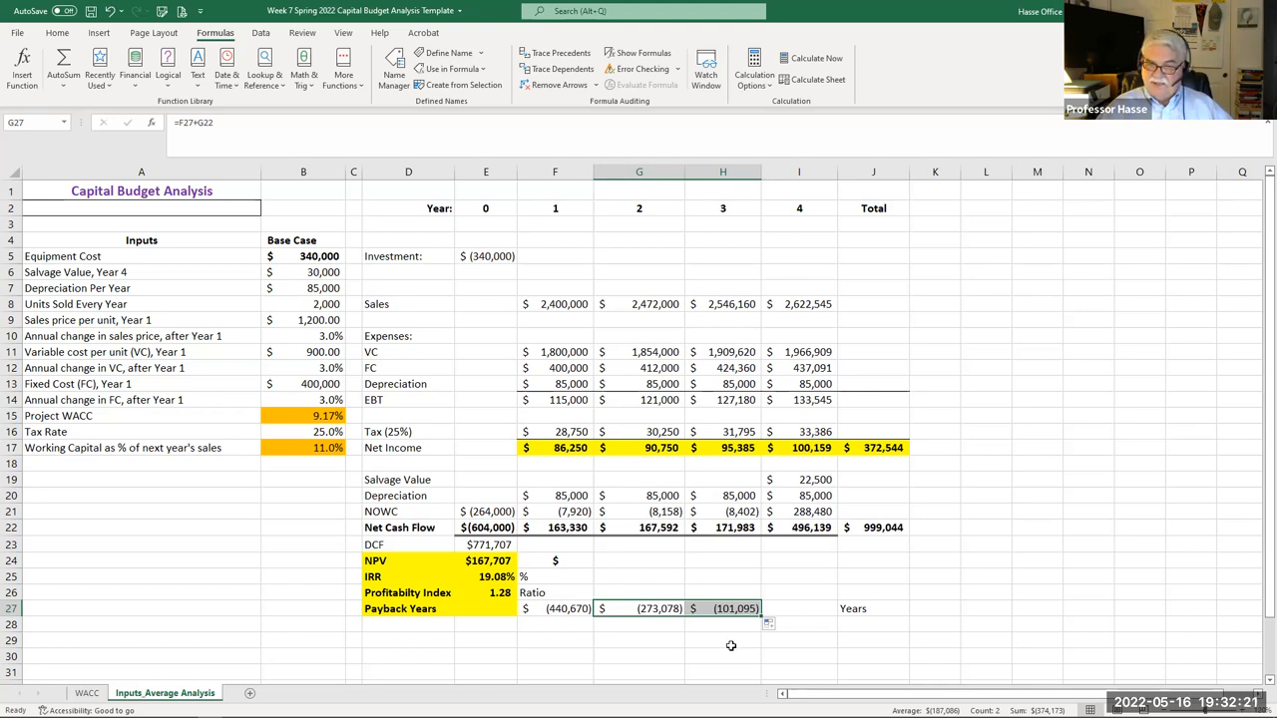
- Divide the unrecovered balance by year 4 cash flow for a 0.20 fraction and record 3.2 payback years
click(723, 623)
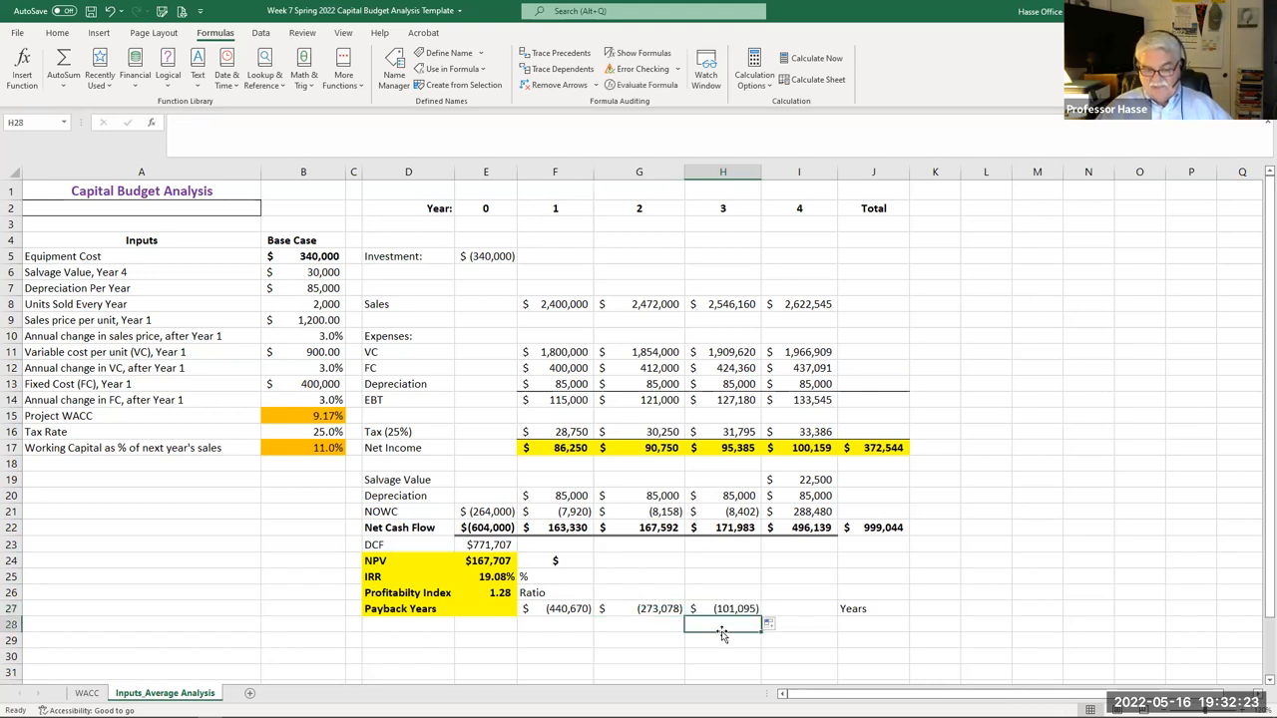
text(=)
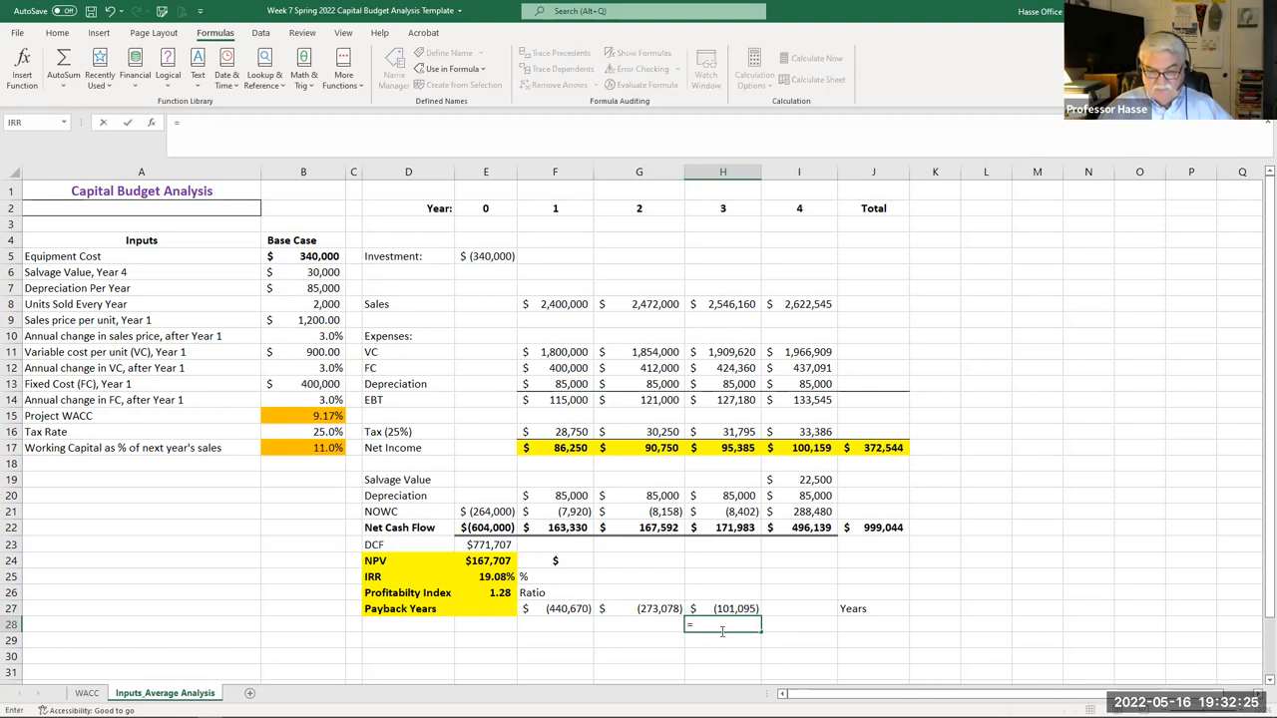
click(723, 609)
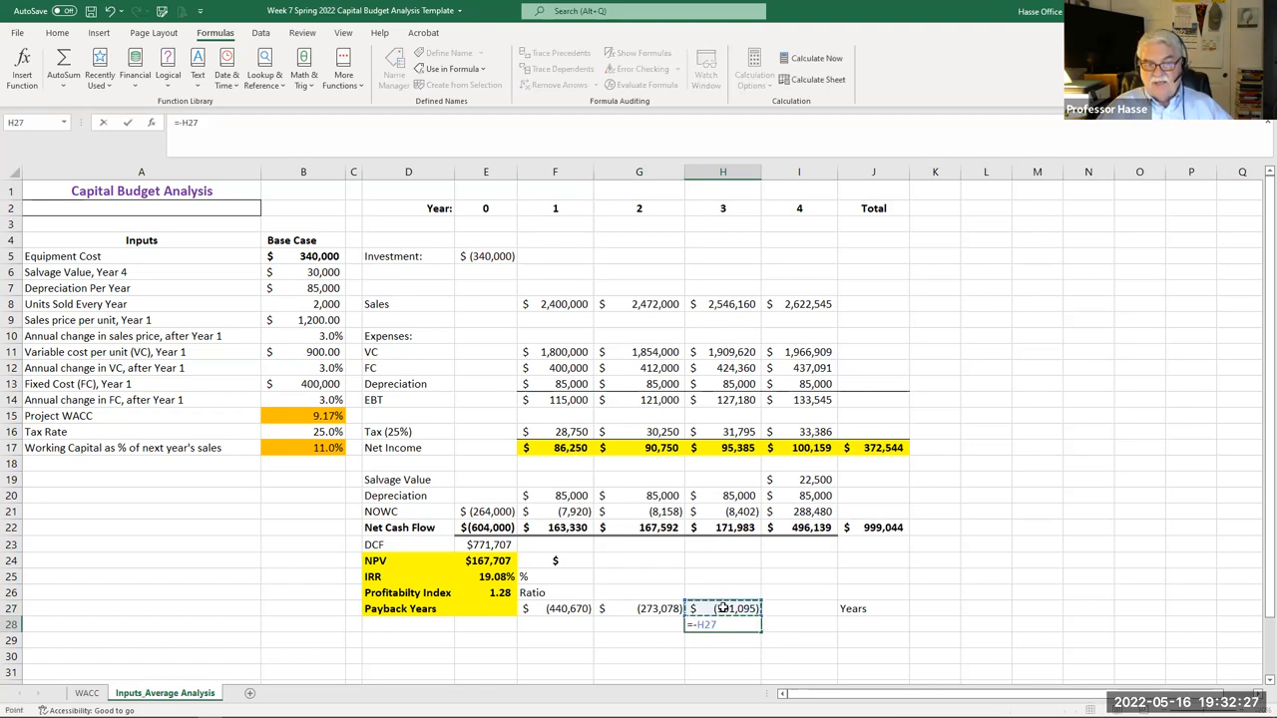
text(/)
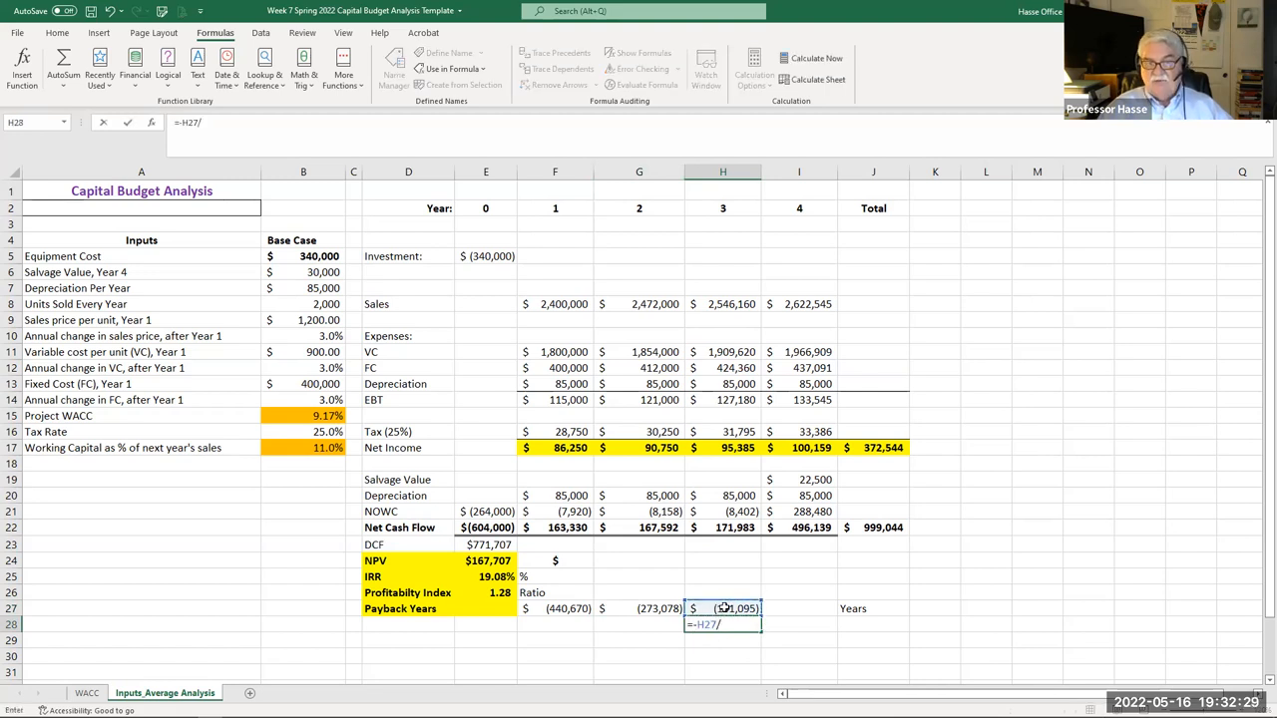
click(798, 527)
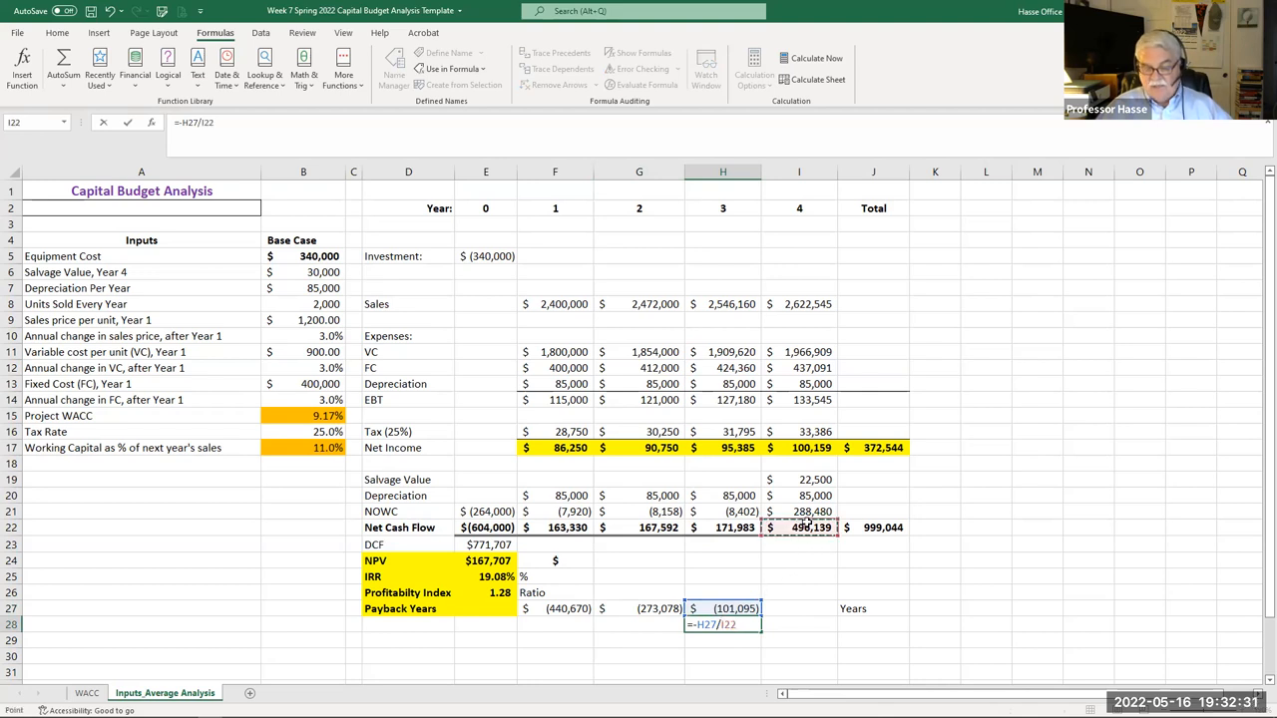
key(enter)
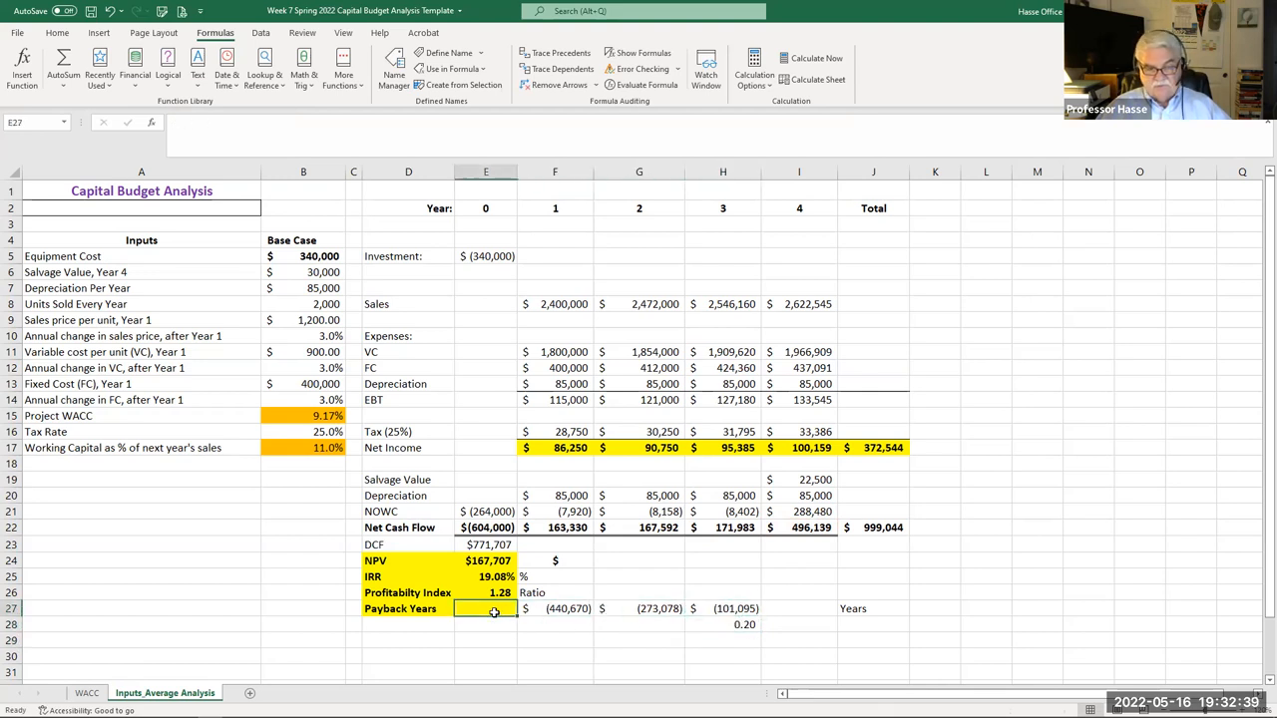
text(3.20)
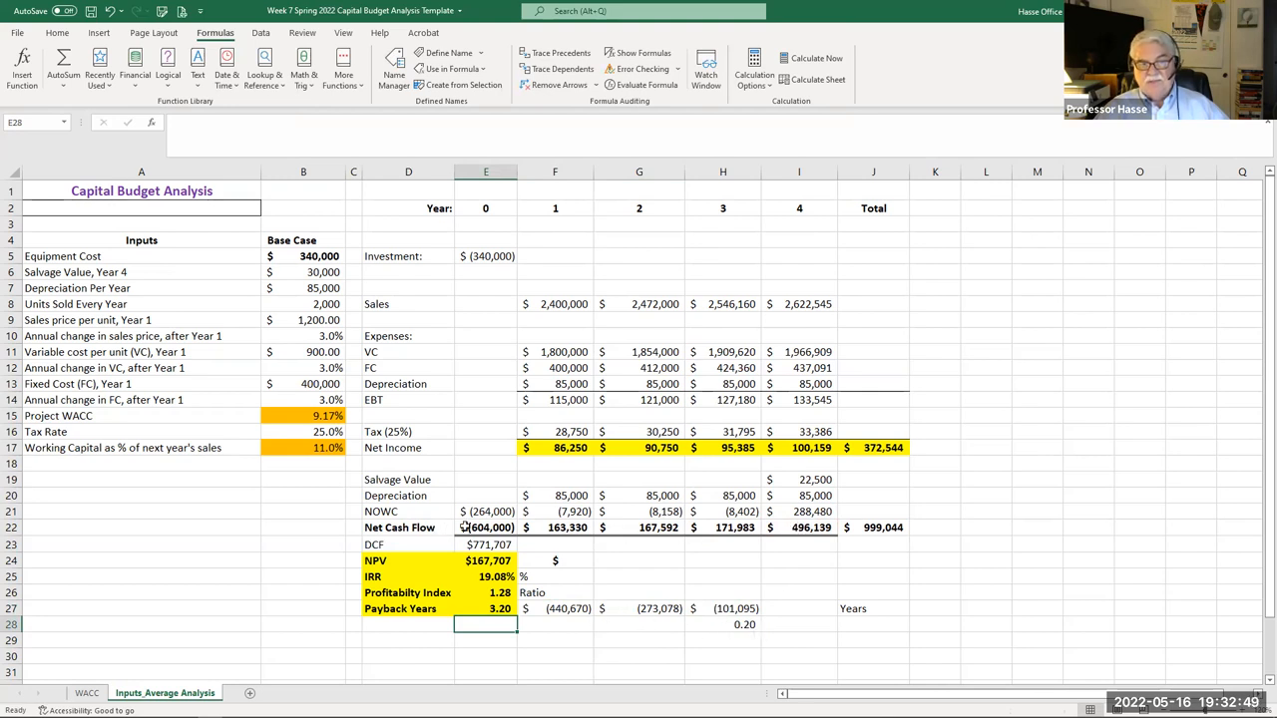
click(487, 527)
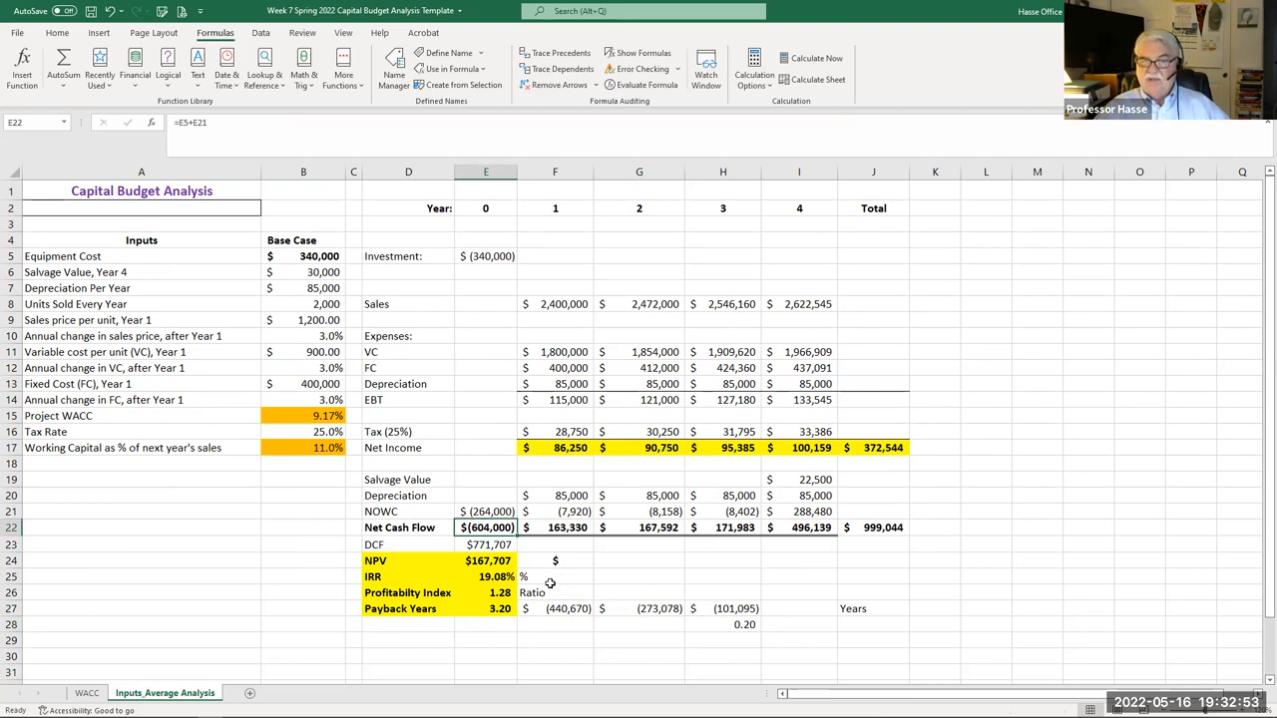
click(487, 561)
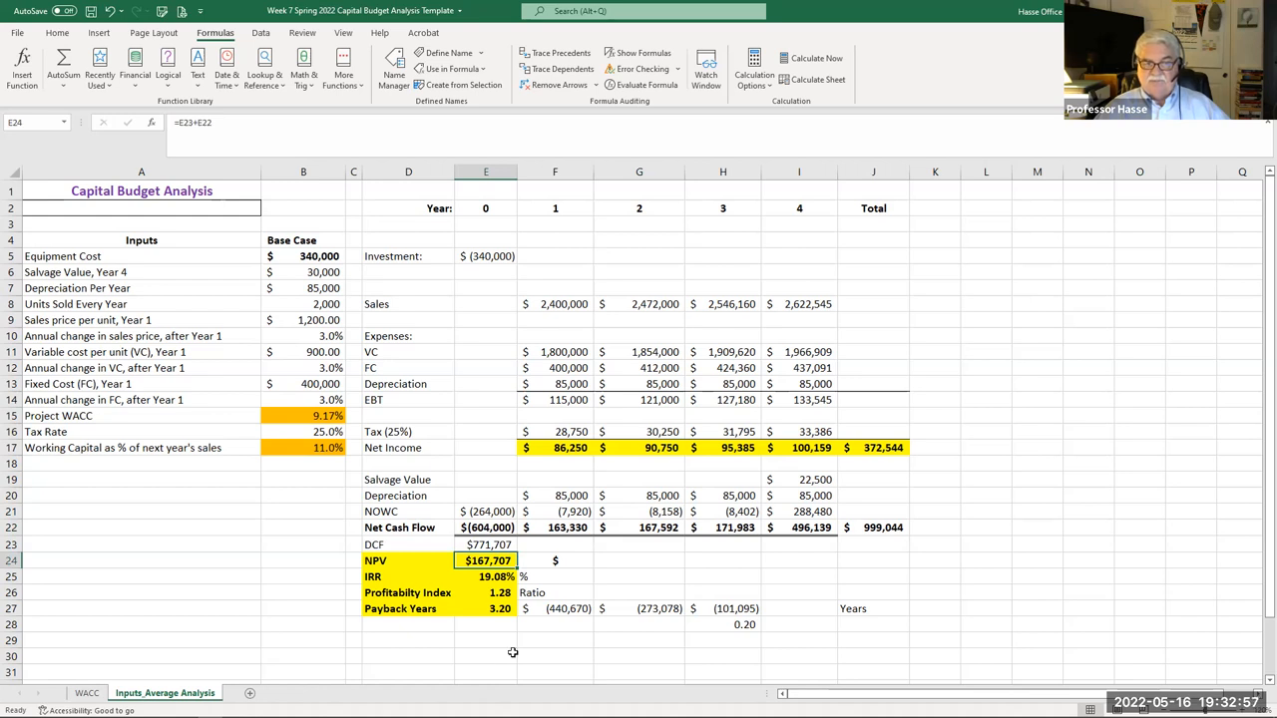
click(487, 577)
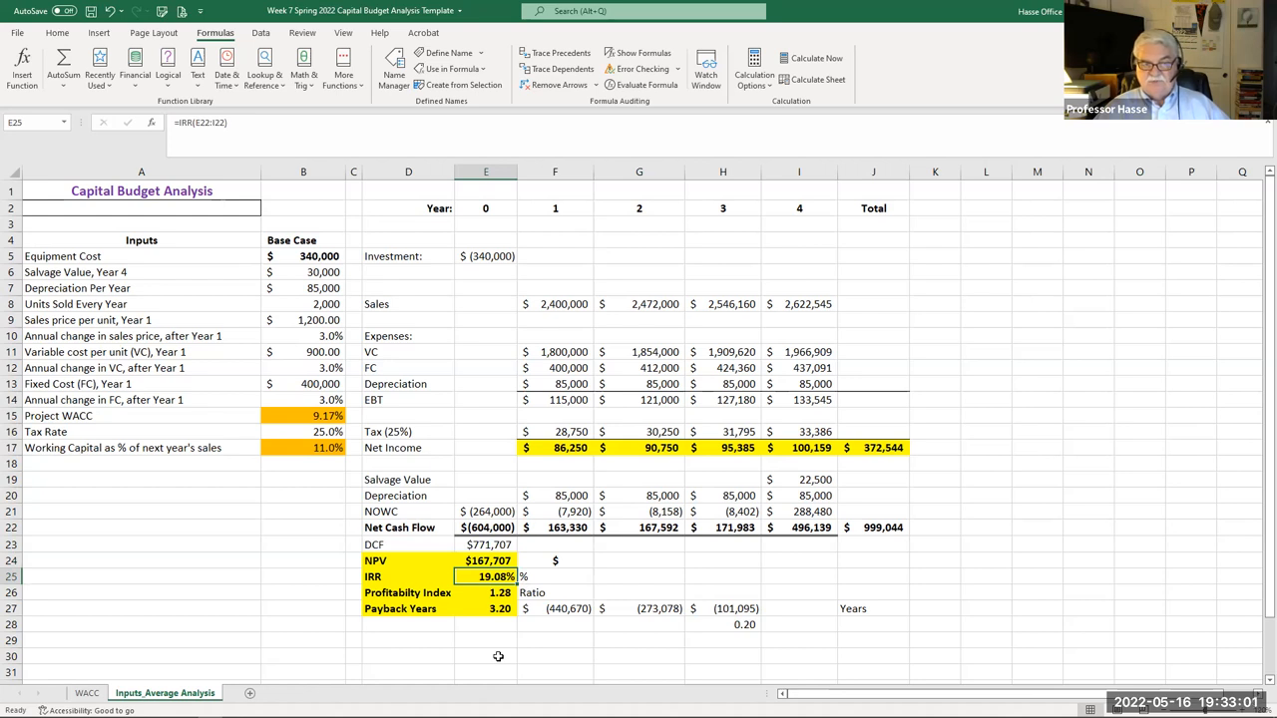
click(487, 592)
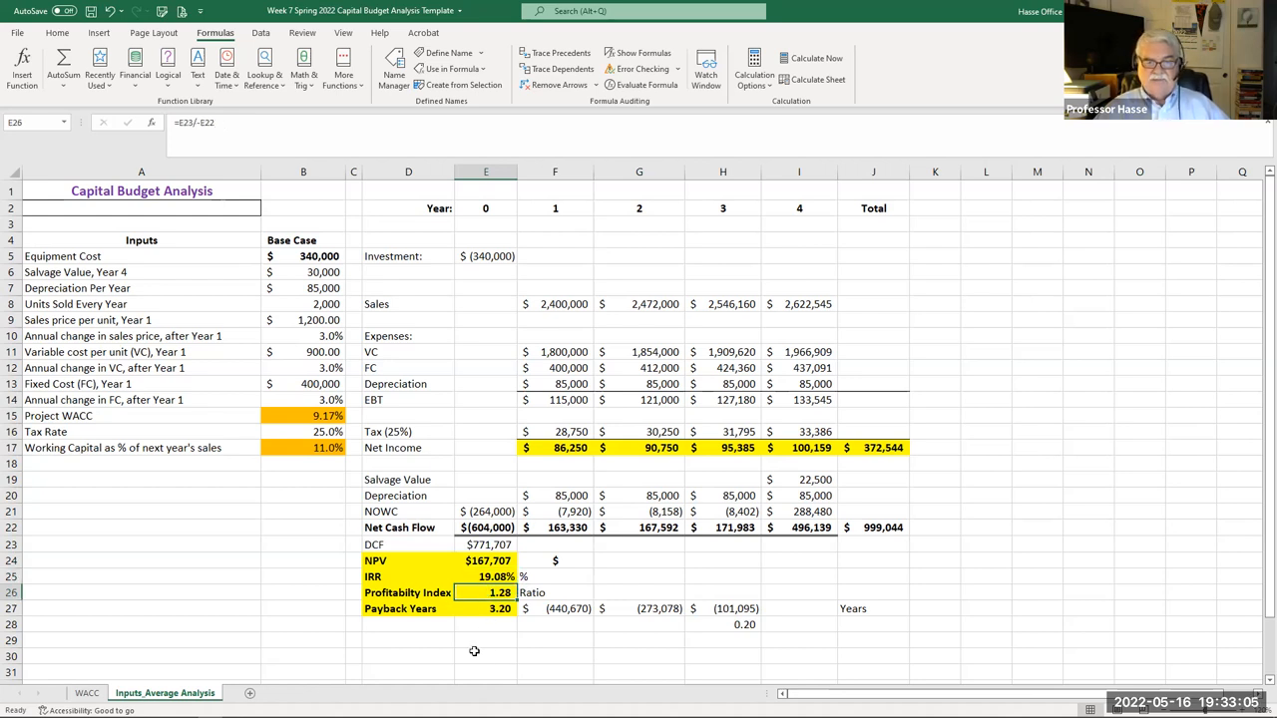
click(487, 608)
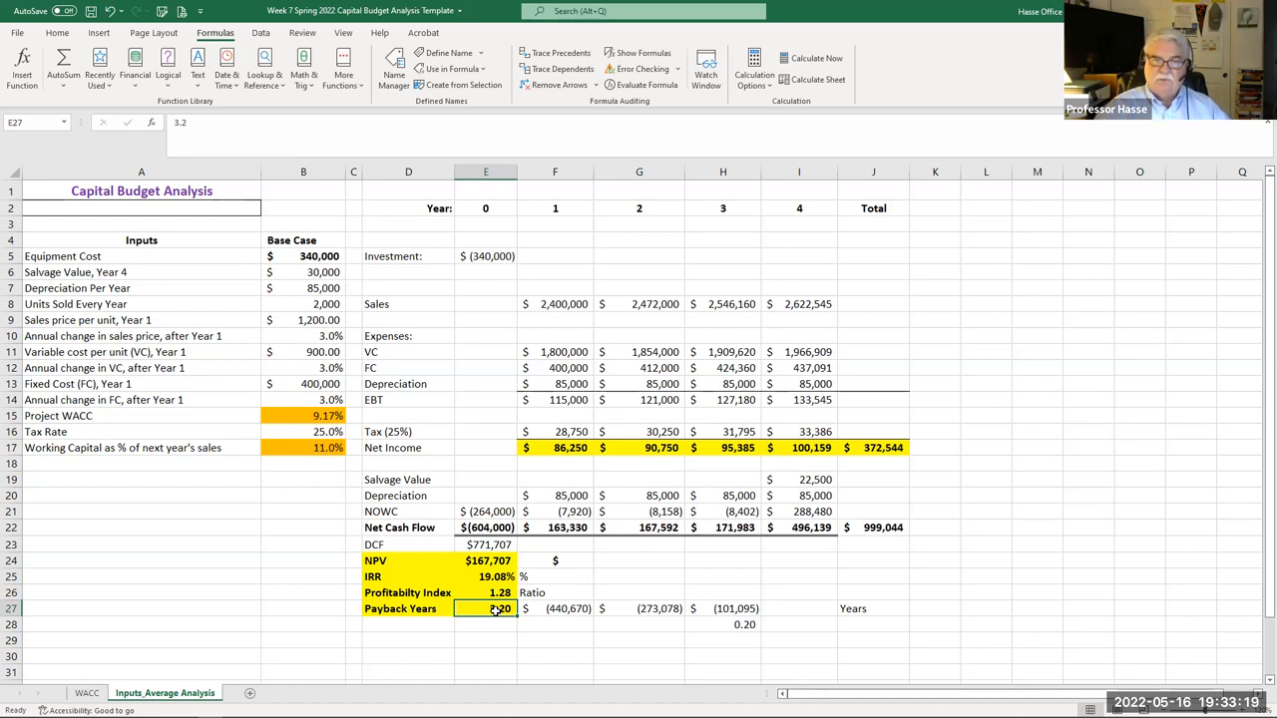
click(88, 693)
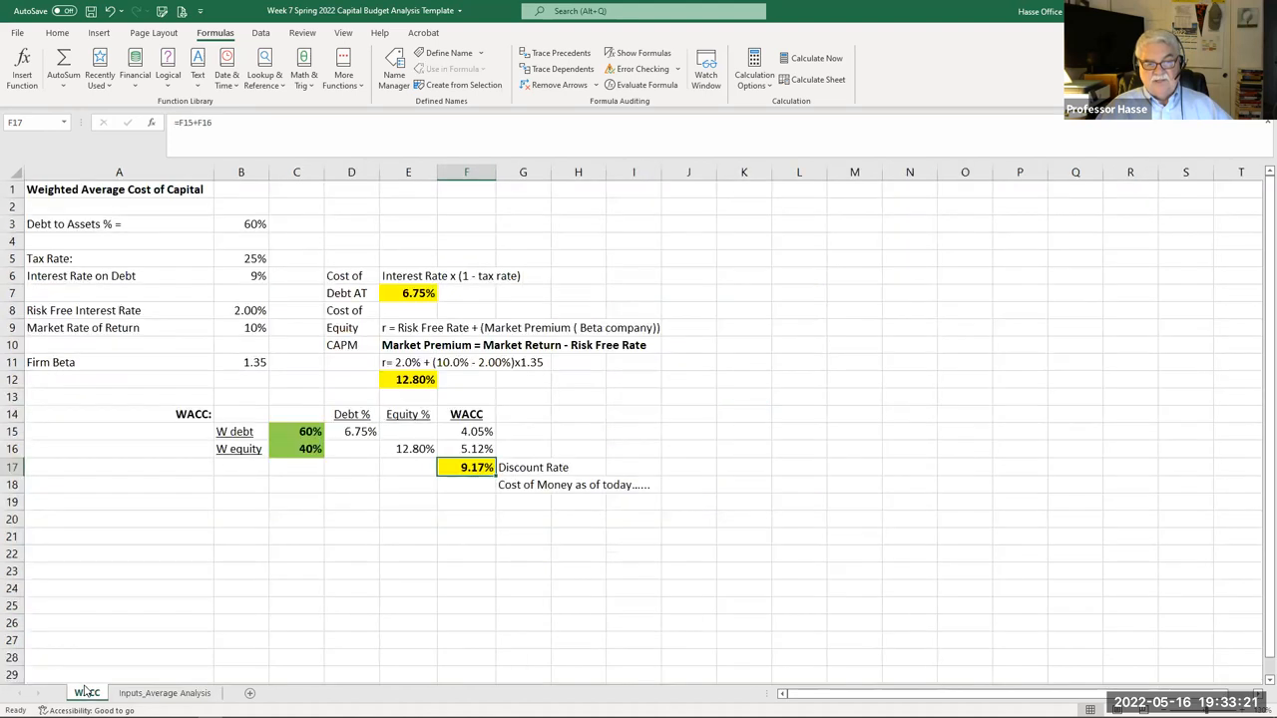
click(163, 692)
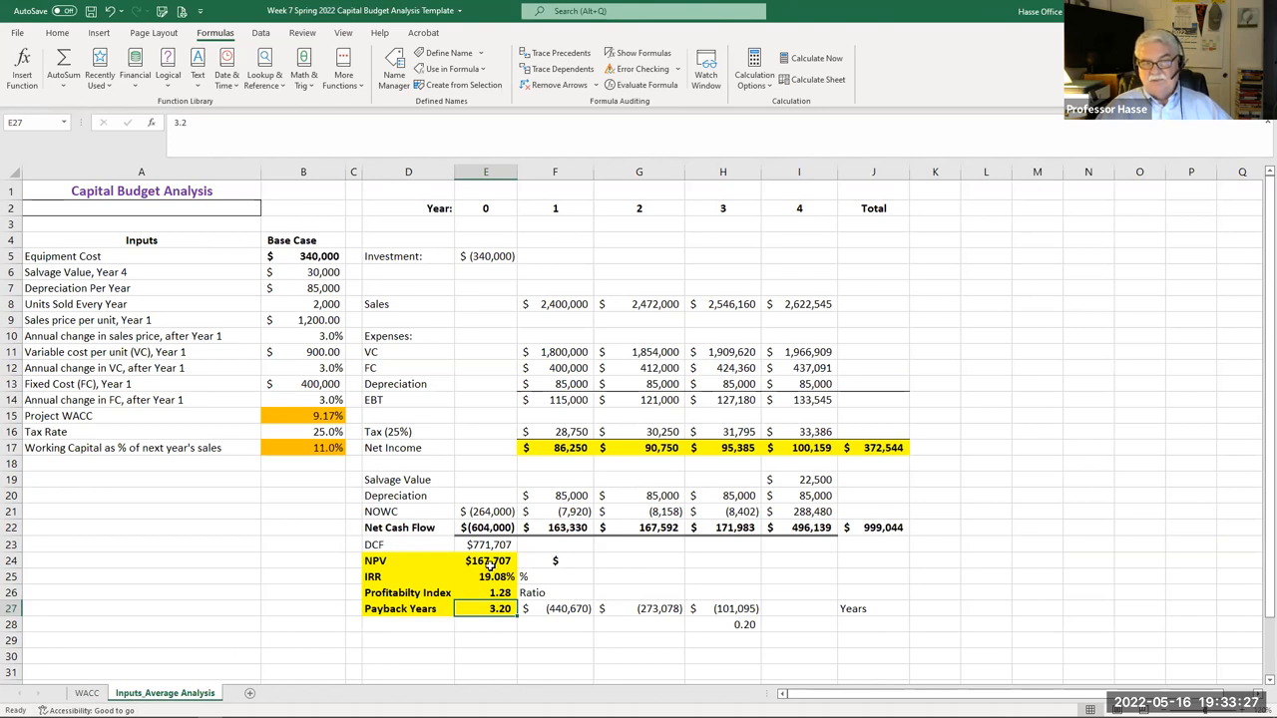
click(487, 559)
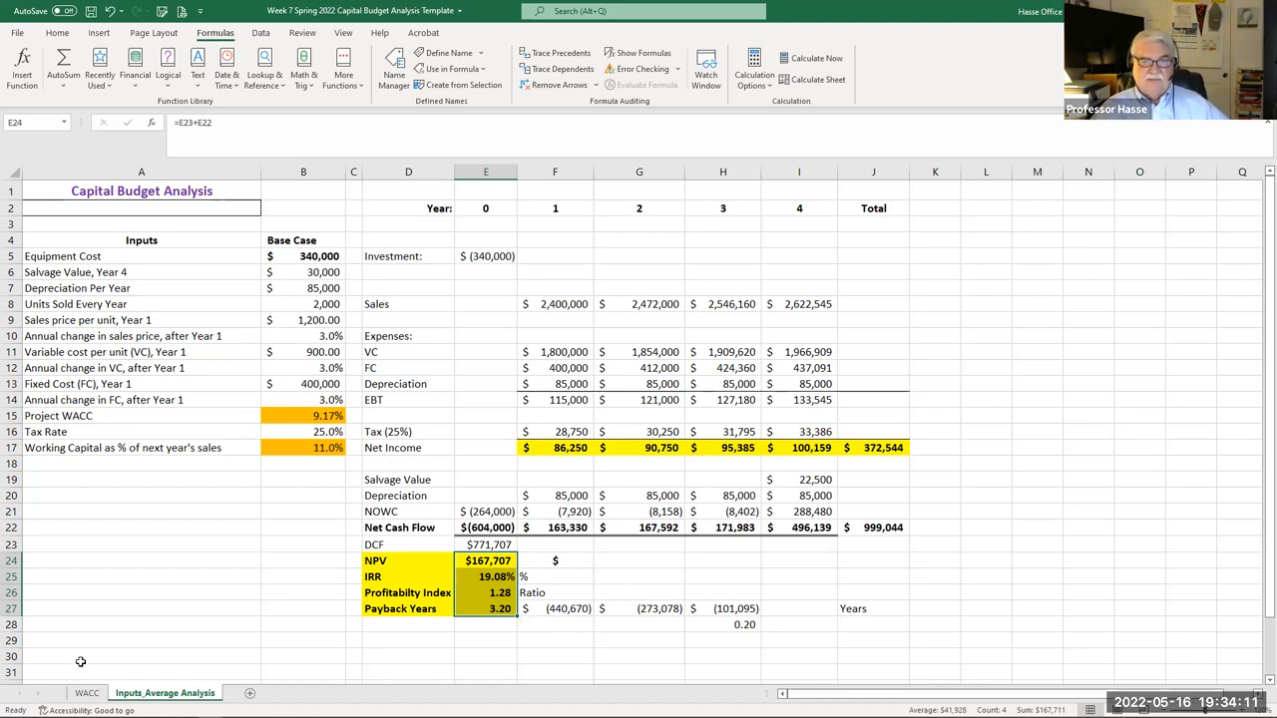
mouse_move(792, 232)
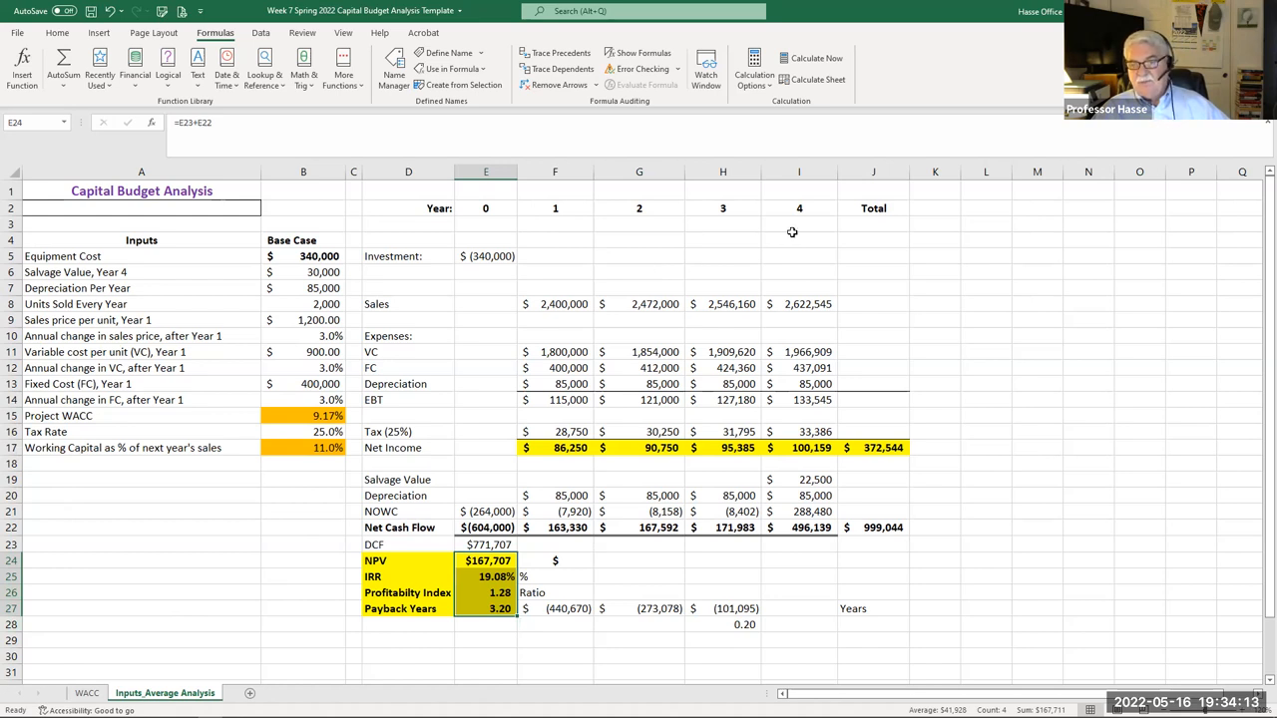
mouse_move(552, 336)
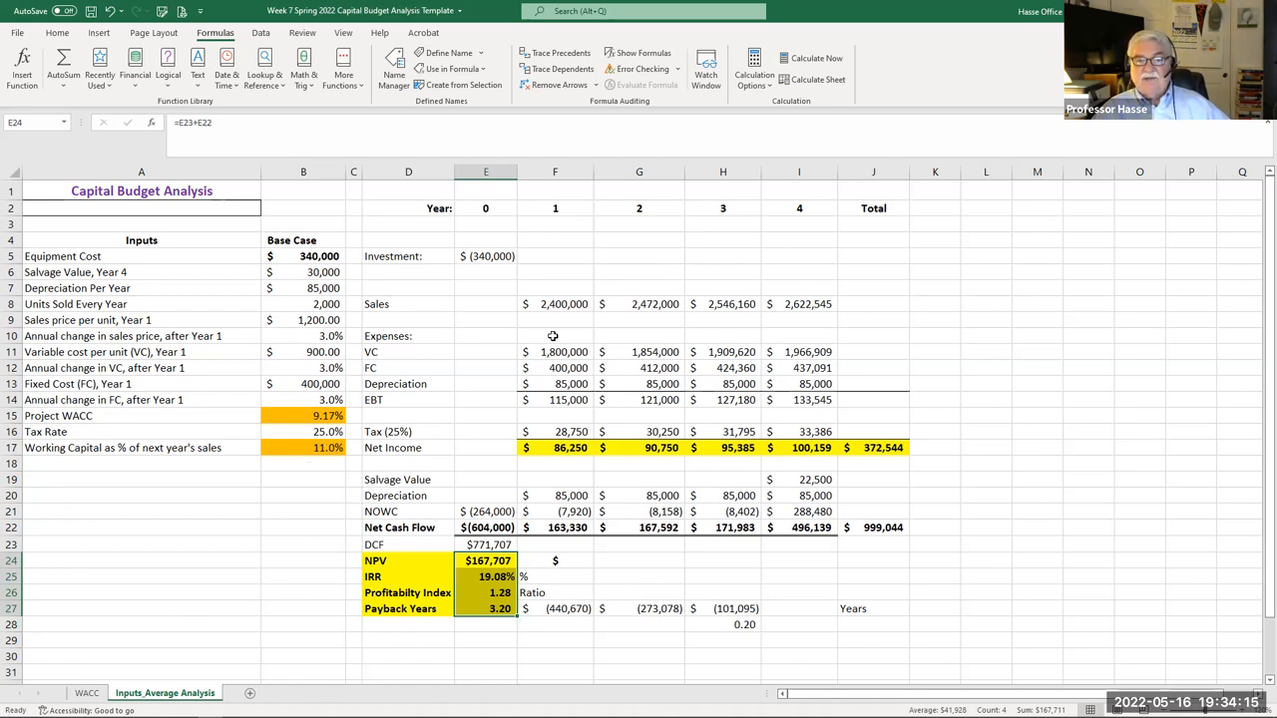
mouse_move(204, 603)
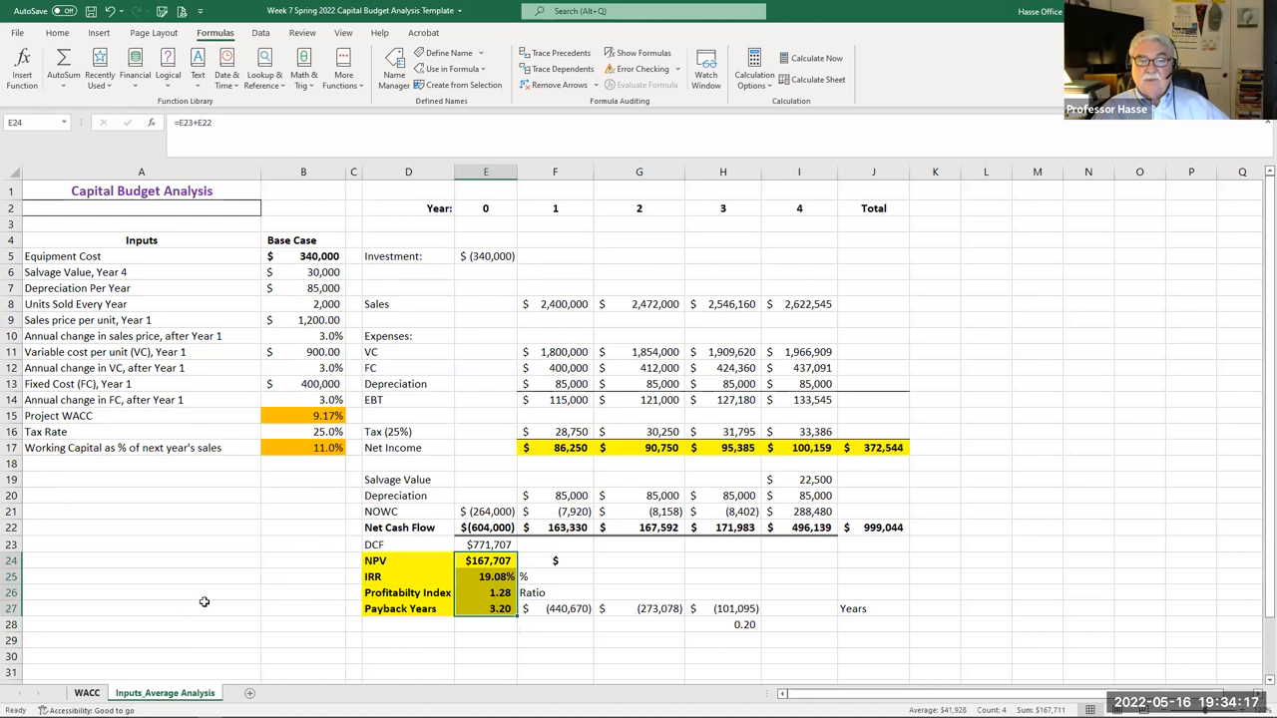
click(88, 692)
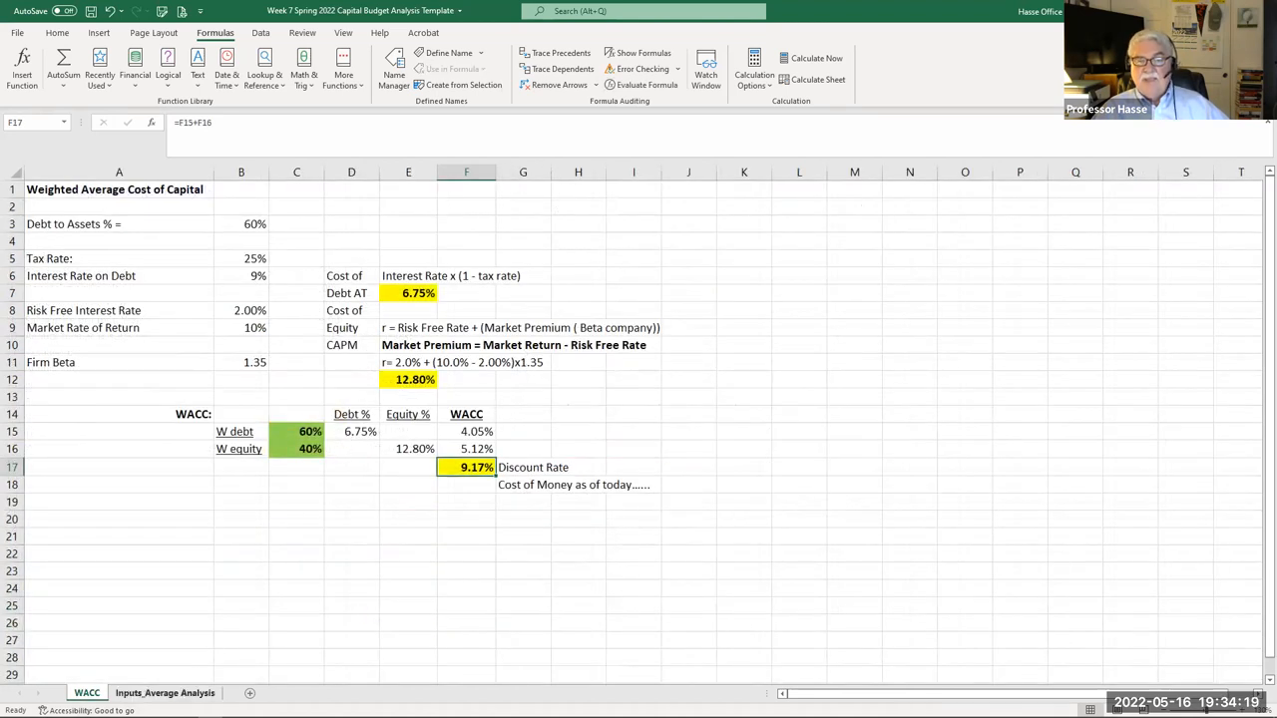
click(164, 693)
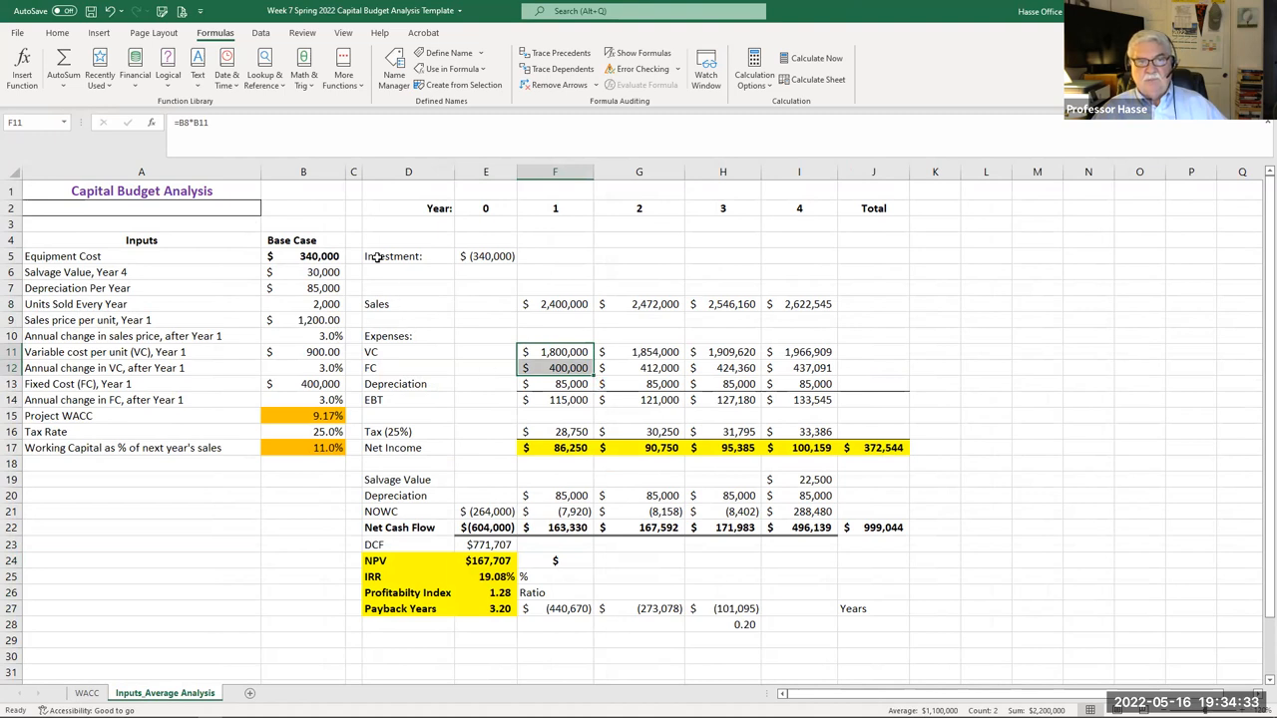
mouse_move(287, 232)
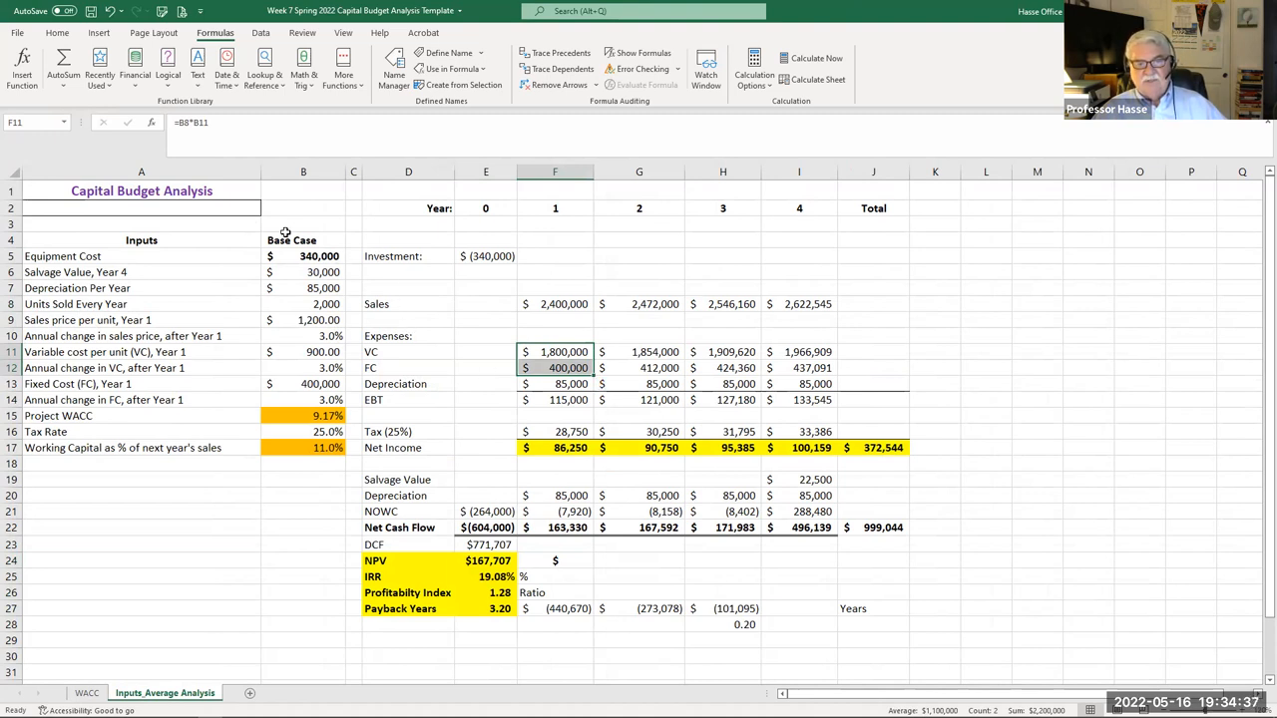
mouse_move(204, 216)
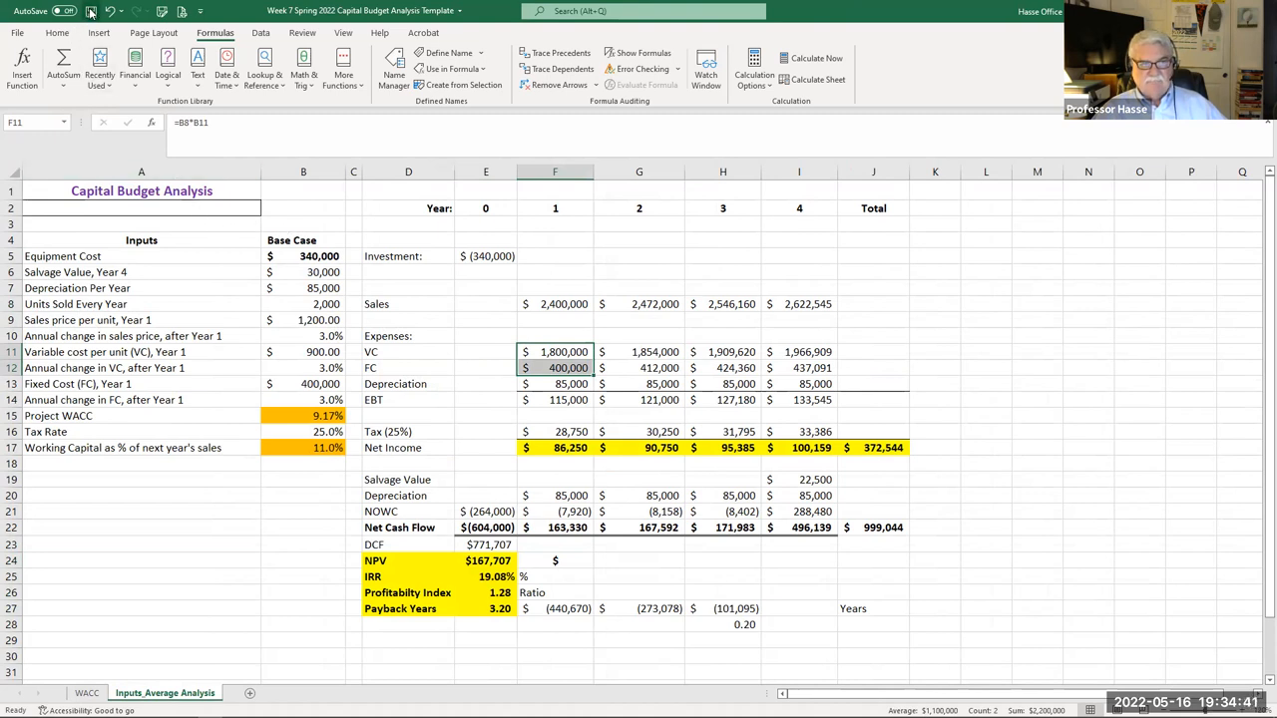
mouse_move(92, 12)
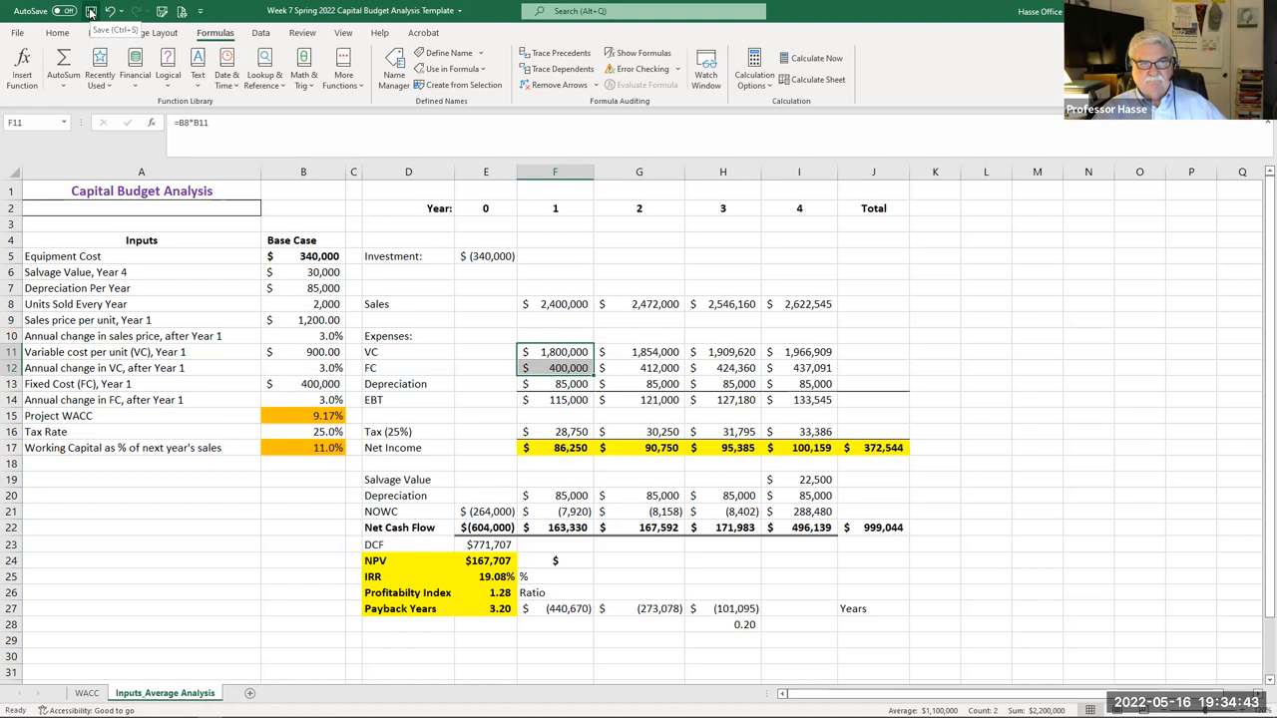